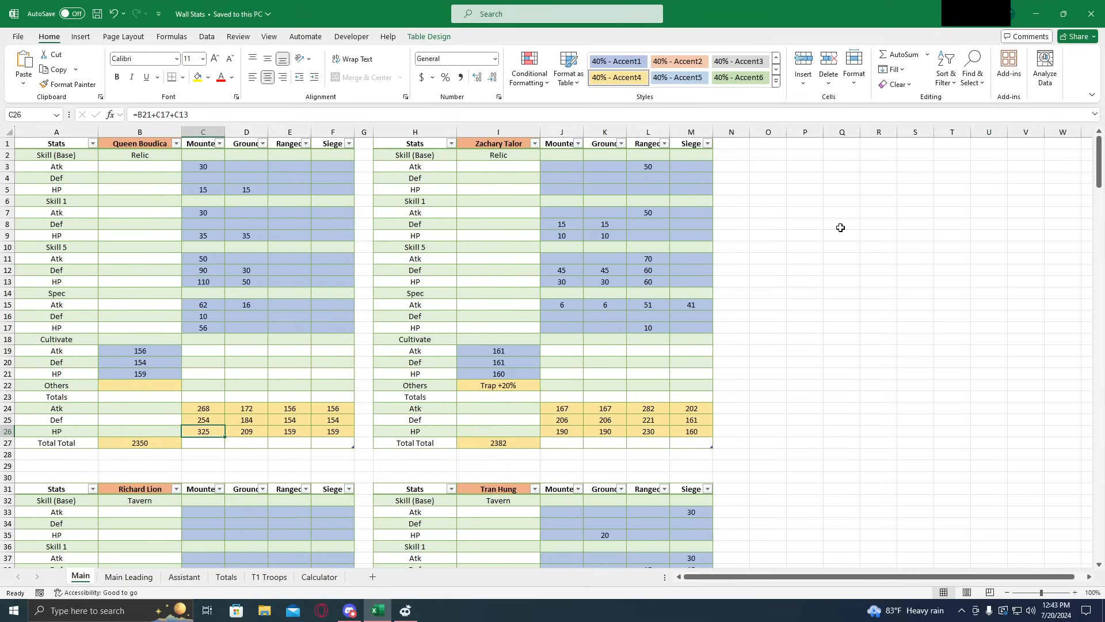
{"action": "mouse_move", "coordinate": [833, 229]}
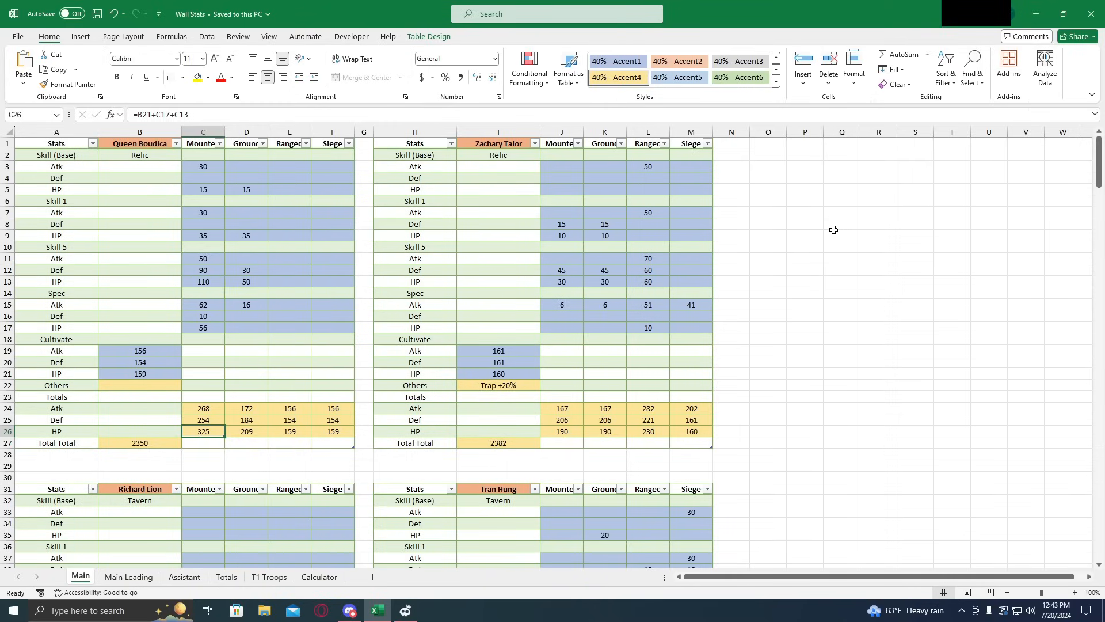
{"action": "mouse_move", "coordinate": [795, 235]}
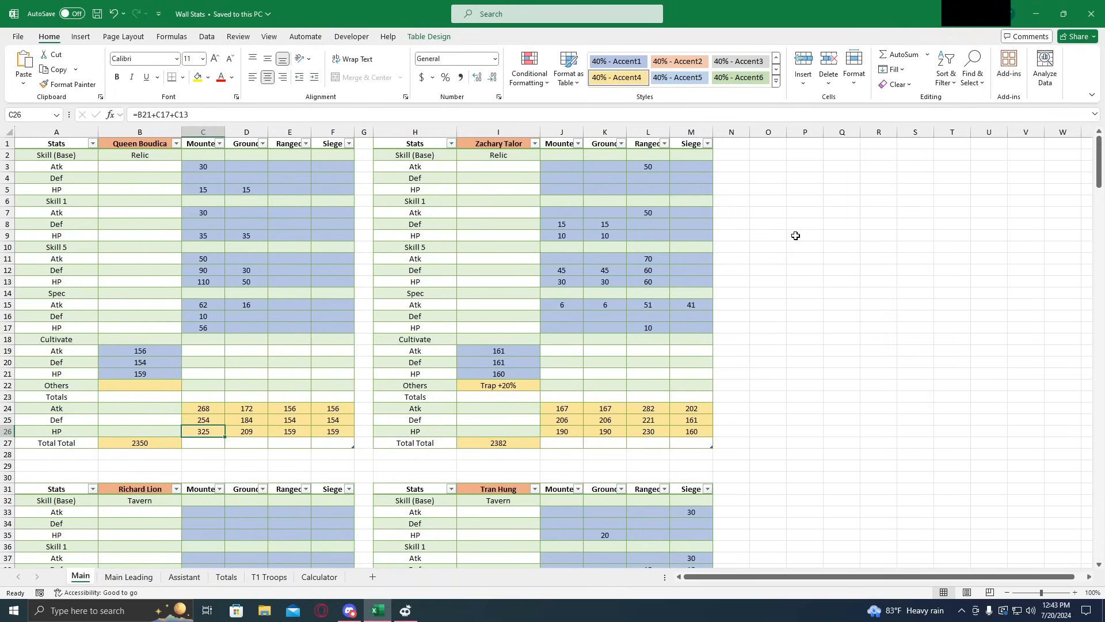
{"action": "mouse_move", "coordinate": [732, 249]}
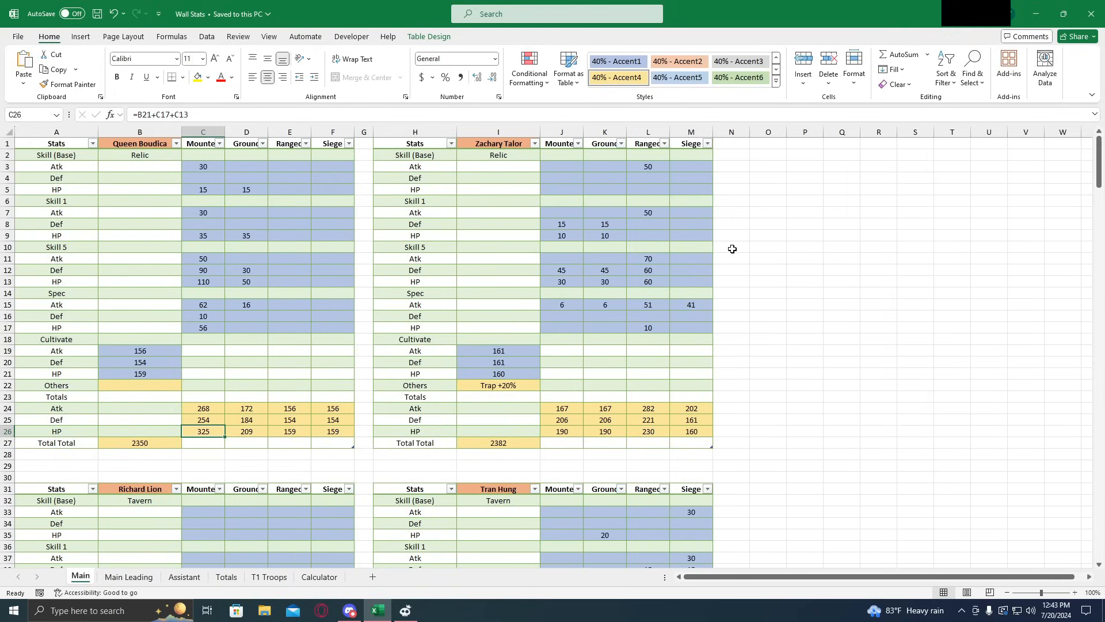
{"action": "mouse_move", "coordinate": [372, 454]}
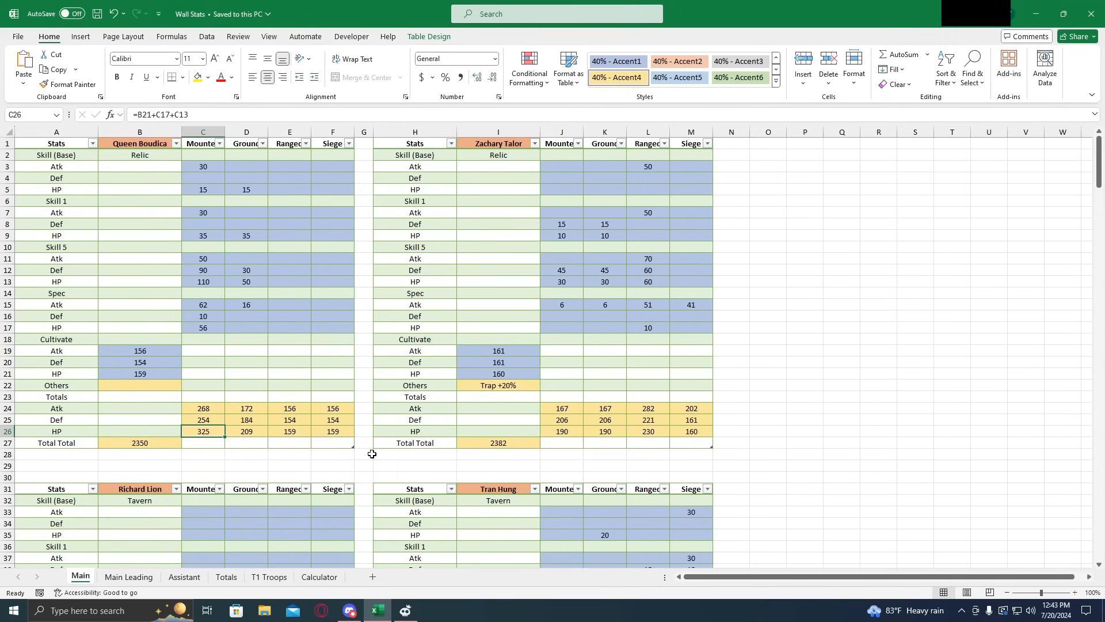
{"action": "mouse_move", "coordinate": [359, 457]}
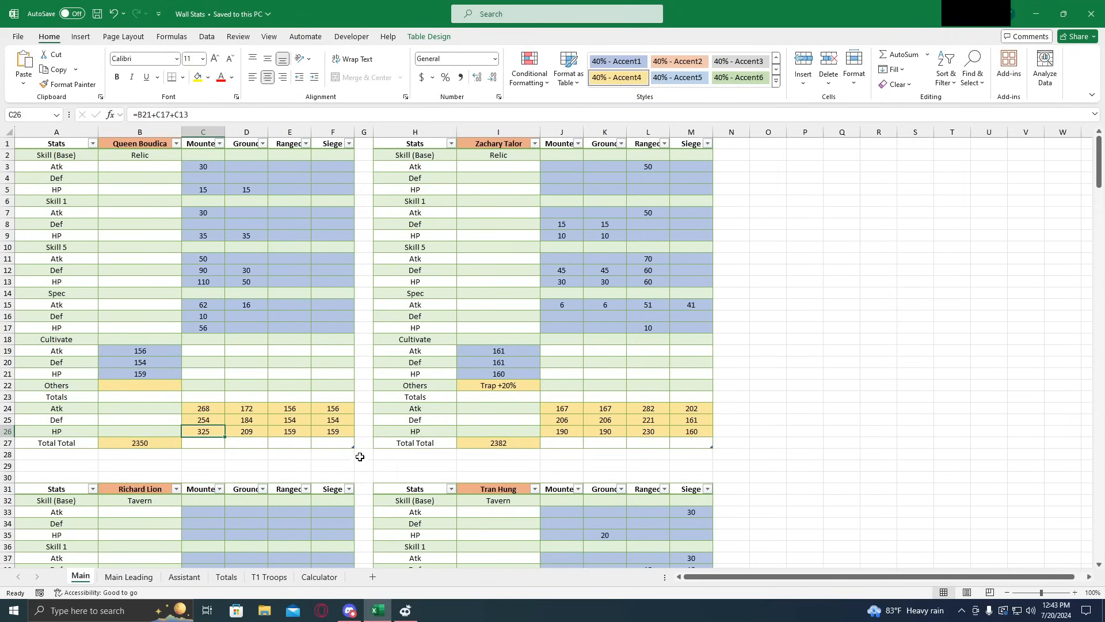
Inspect Boudica's skill, spec and cultivated Atk 156, Def 154, HP 159 values and the 2350 total
{"action": "left_click", "coordinate": [204, 408]}
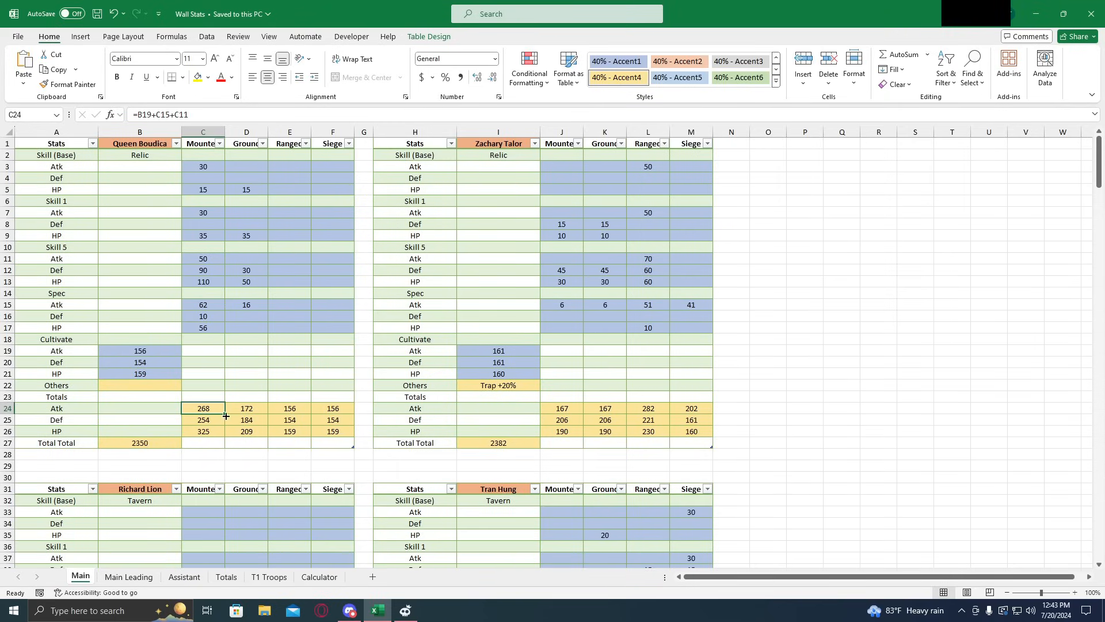
{"action": "mouse_move", "coordinate": [266, 373]}
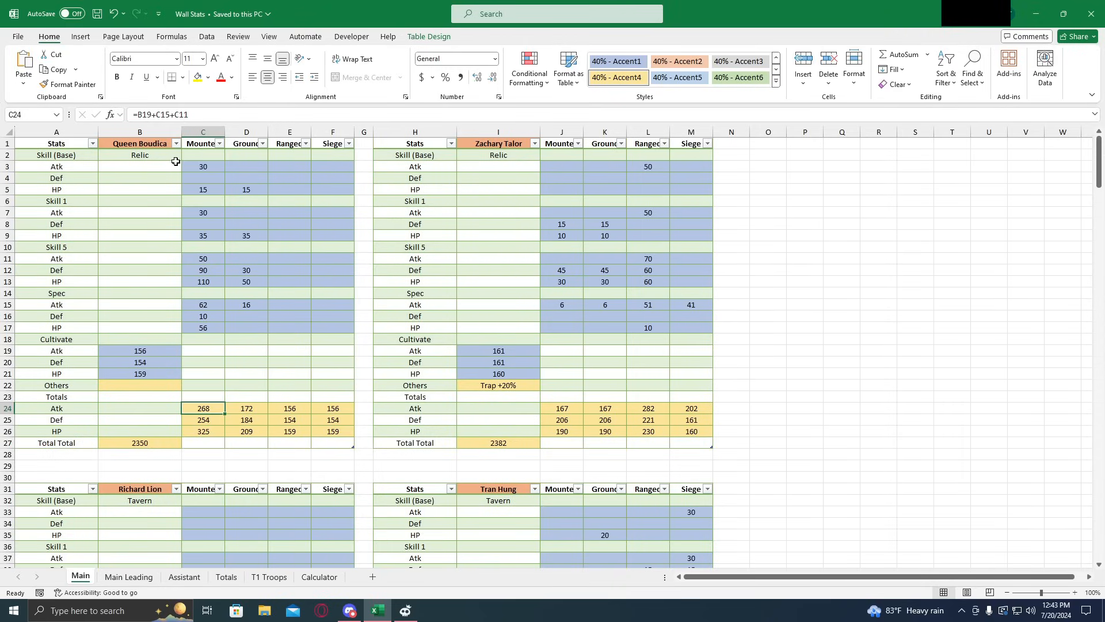
{"action": "left_click", "coordinate": [202, 189]}
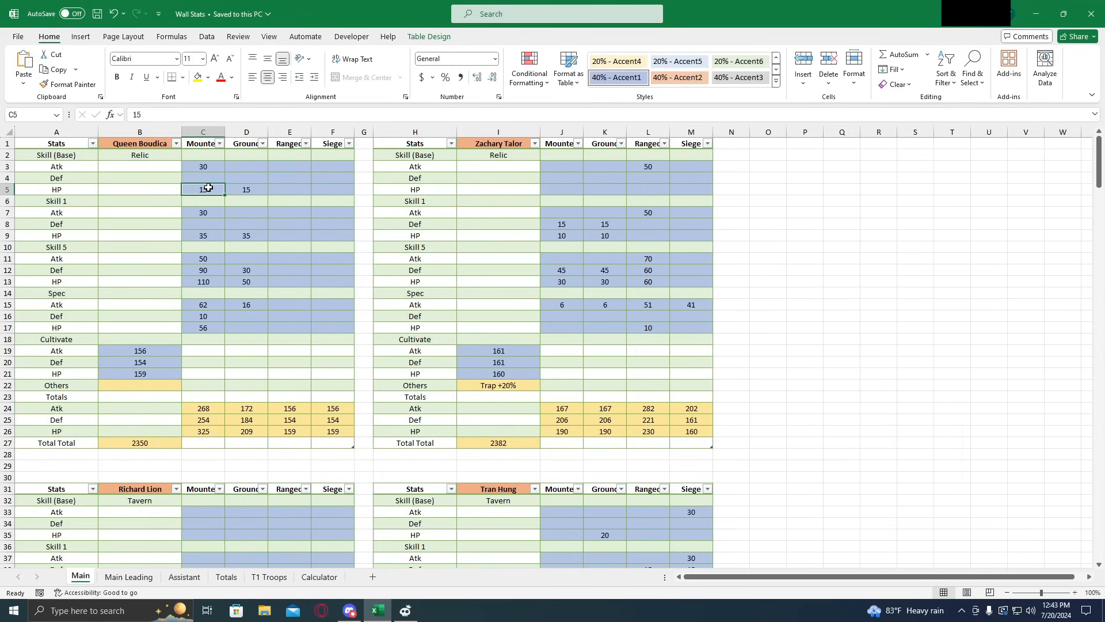
{"action": "left_click", "coordinate": [203, 236]}
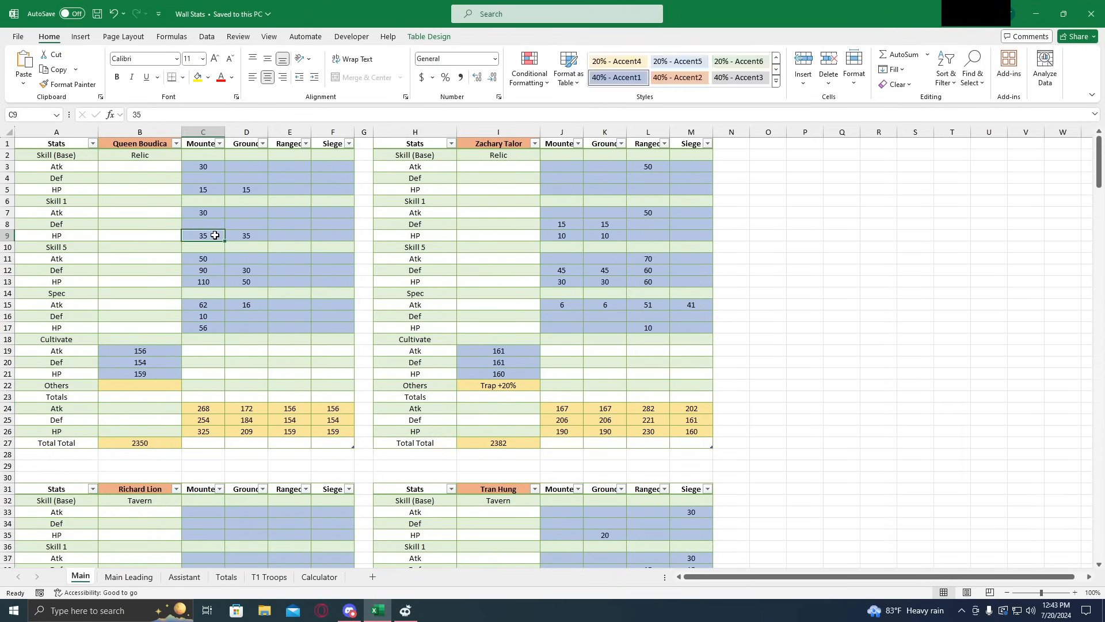
{"action": "left_click", "coordinate": [202, 270]}
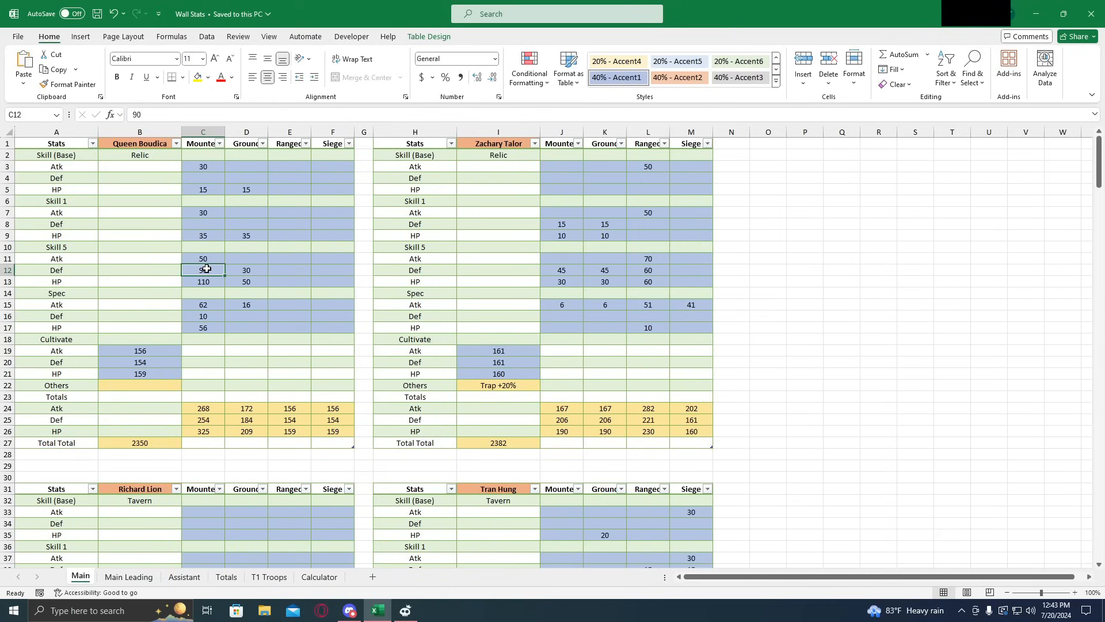
{"action": "left_click", "coordinate": [202, 328]}
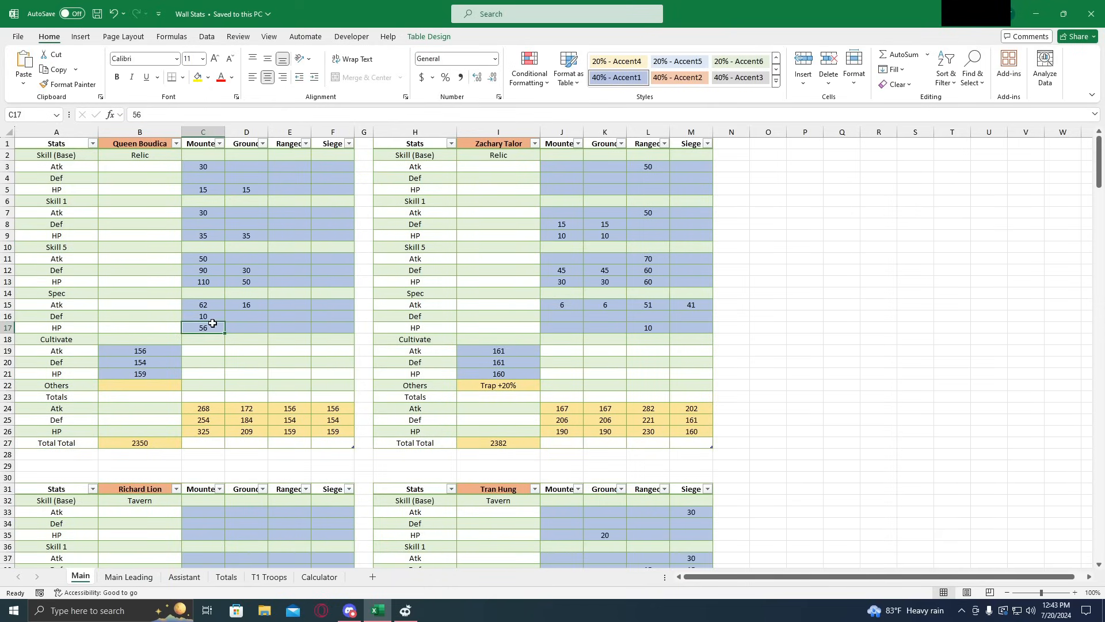
{"action": "left_click", "coordinate": [203, 316]}
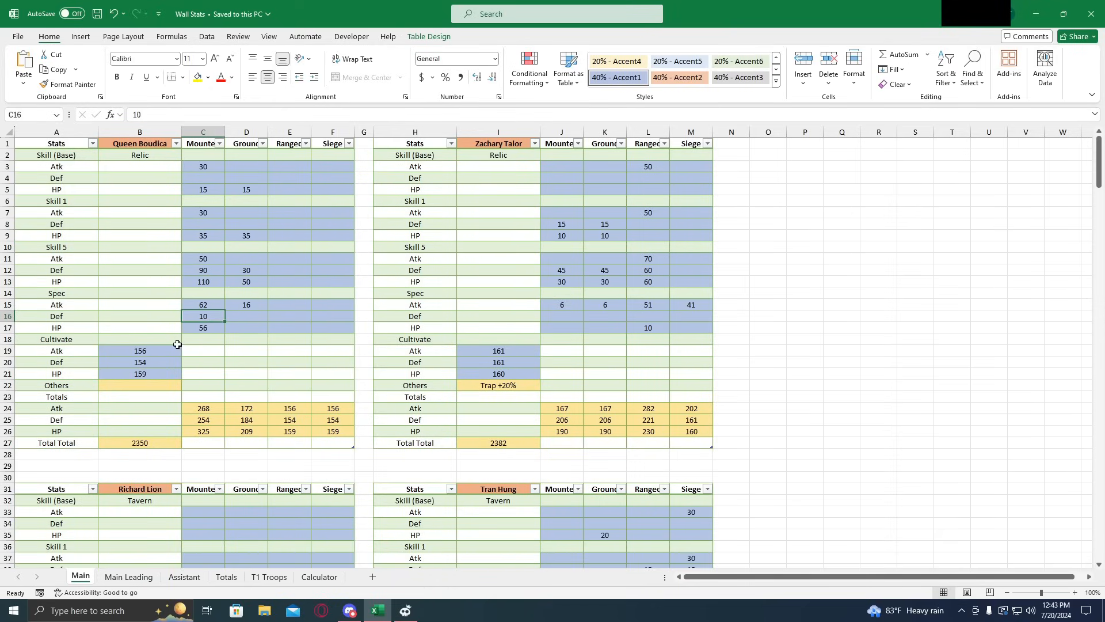
{"action": "left_click", "coordinate": [140, 362]}
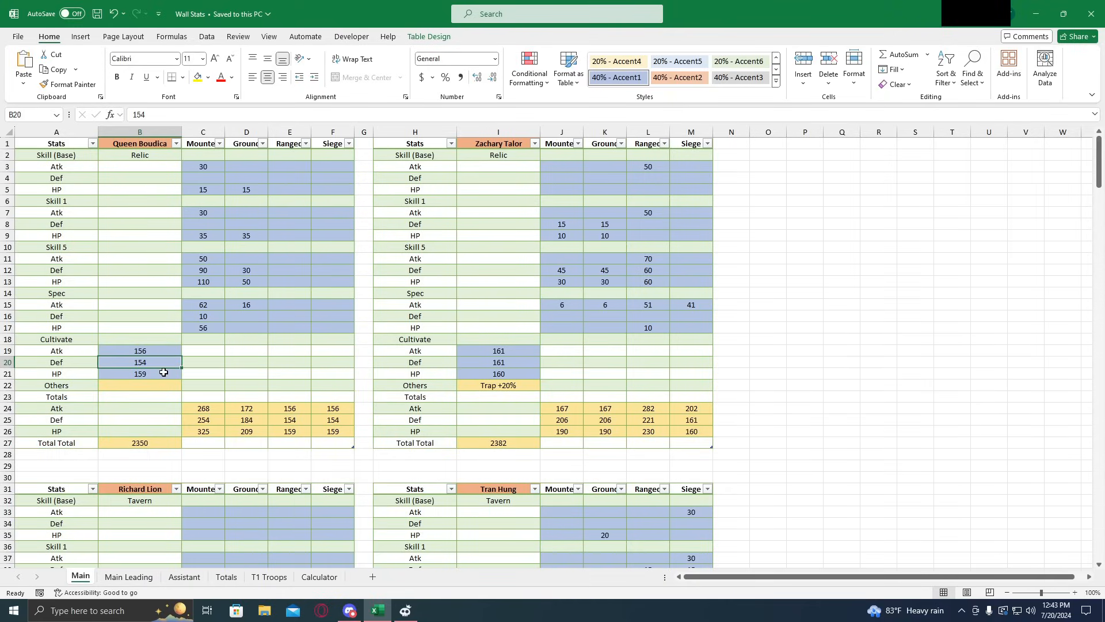
{"action": "left_click", "coordinate": [140, 350]}
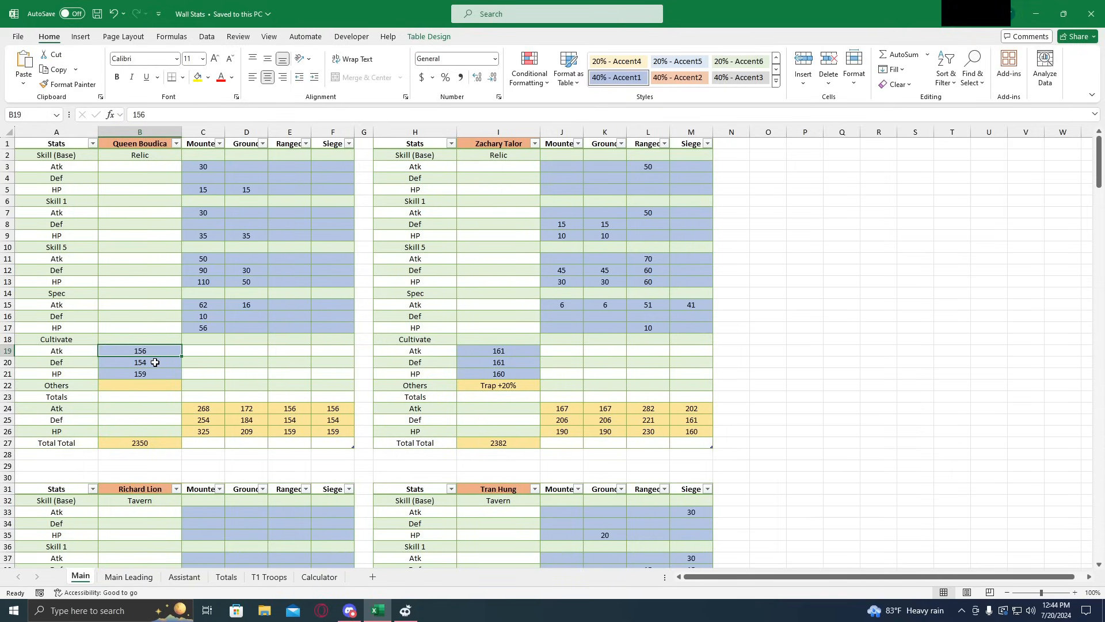
{"action": "mouse_move", "coordinate": [149, 366]}
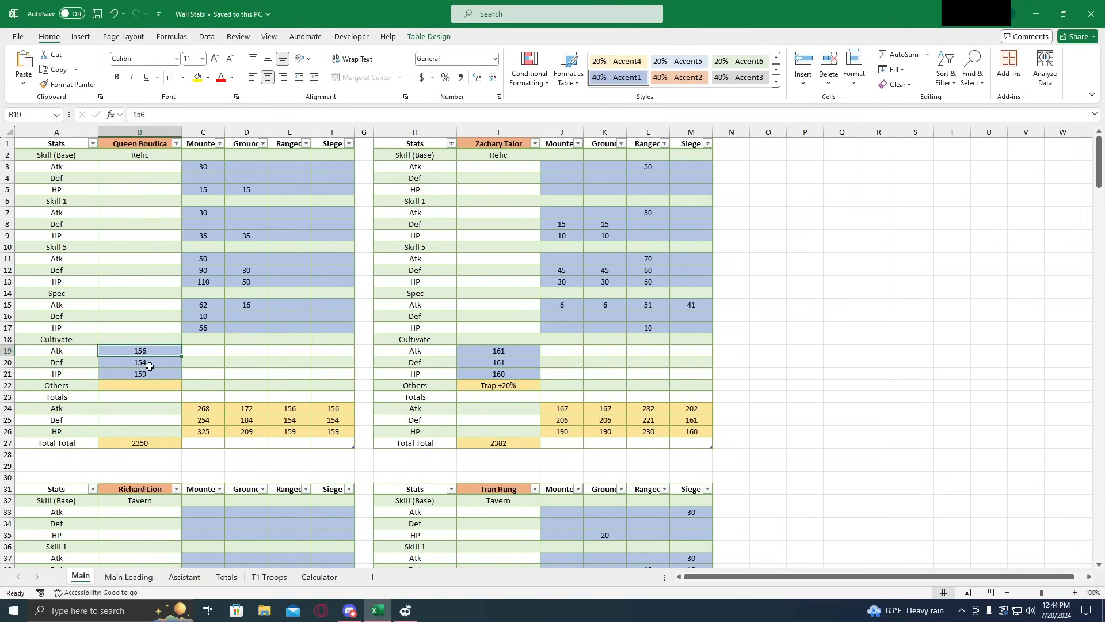
{"action": "mouse_move", "coordinate": [156, 366]}
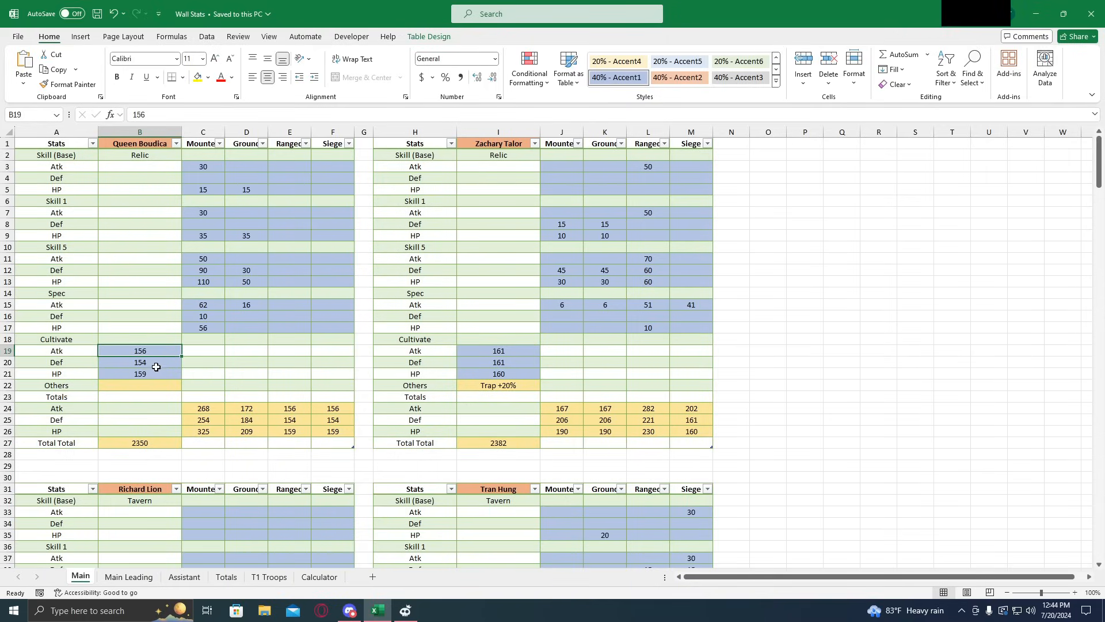
{"action": "mouse_move", "coordinate": [165, 363]}
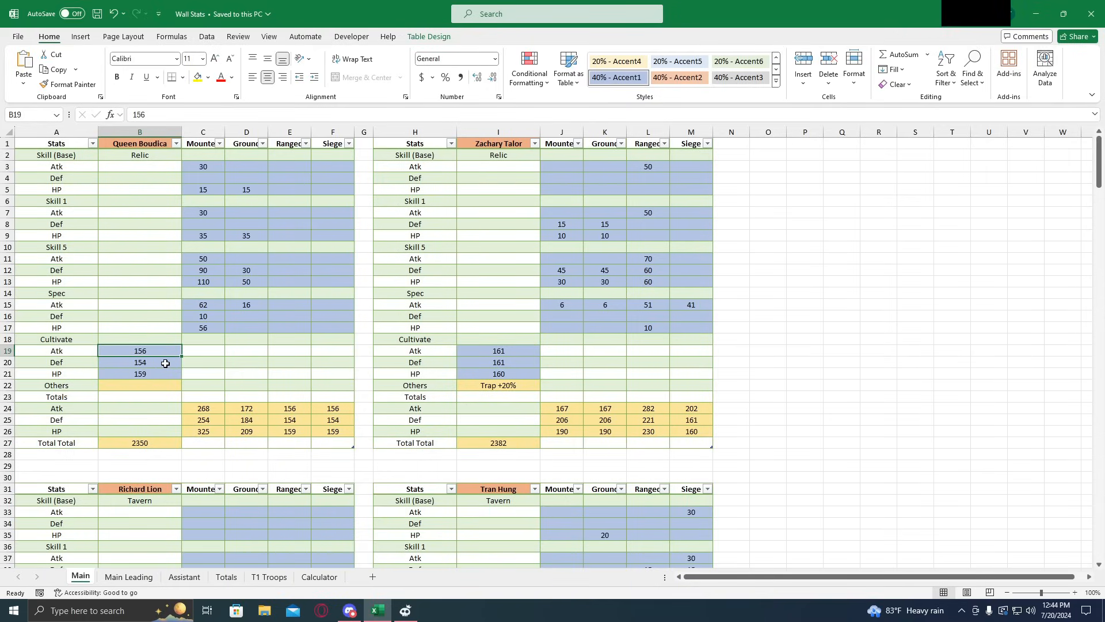
{"action": "left_click", "coordinate": [140, 362]}
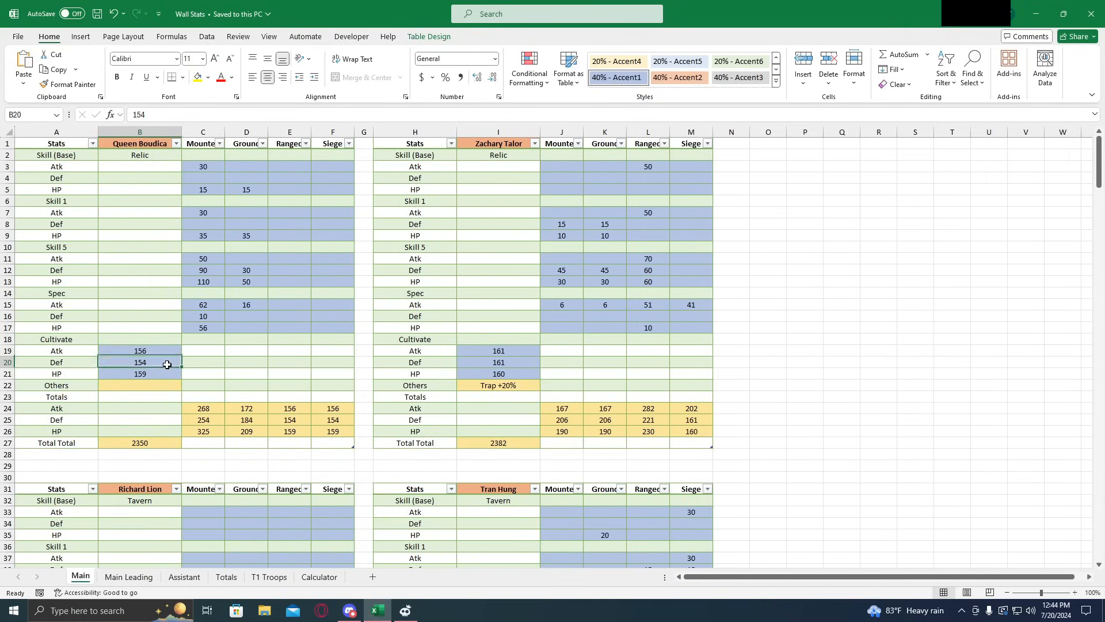
{"action": "left_click", "coordinate": [140, 351]}
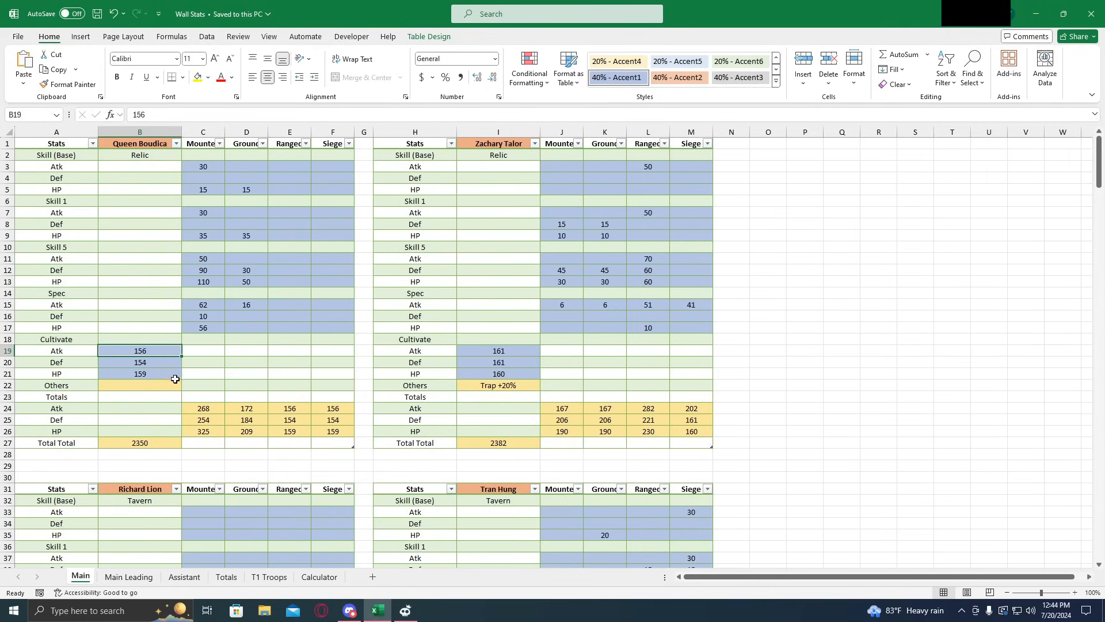
{"action": "left_click", "coordinate": [140, 374]}
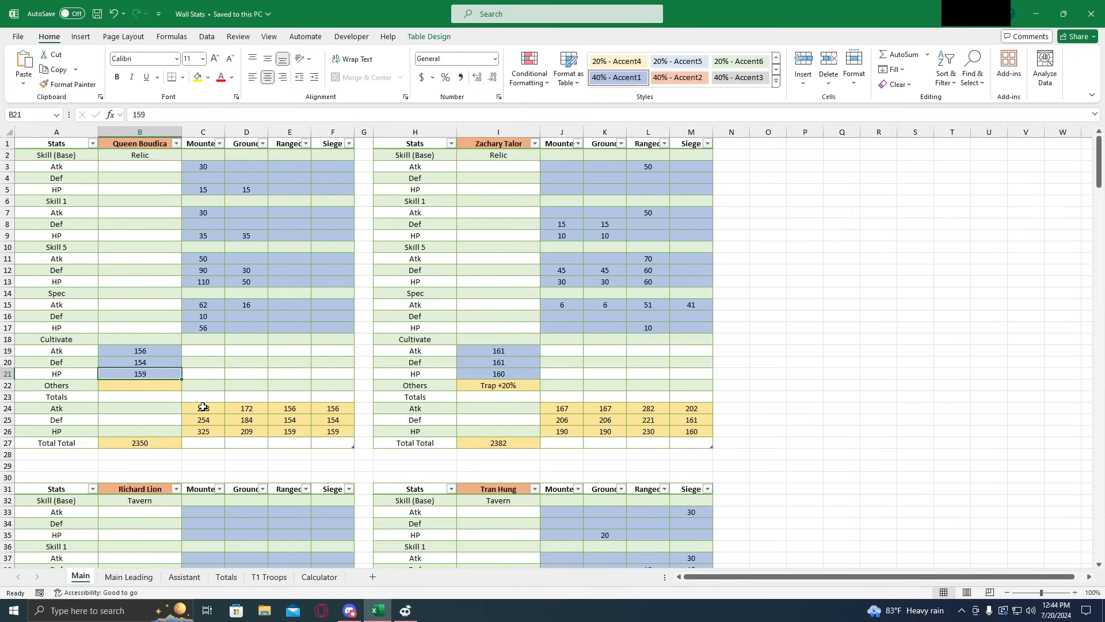
{"action": "left_click", "coordinate": [203, 408]}
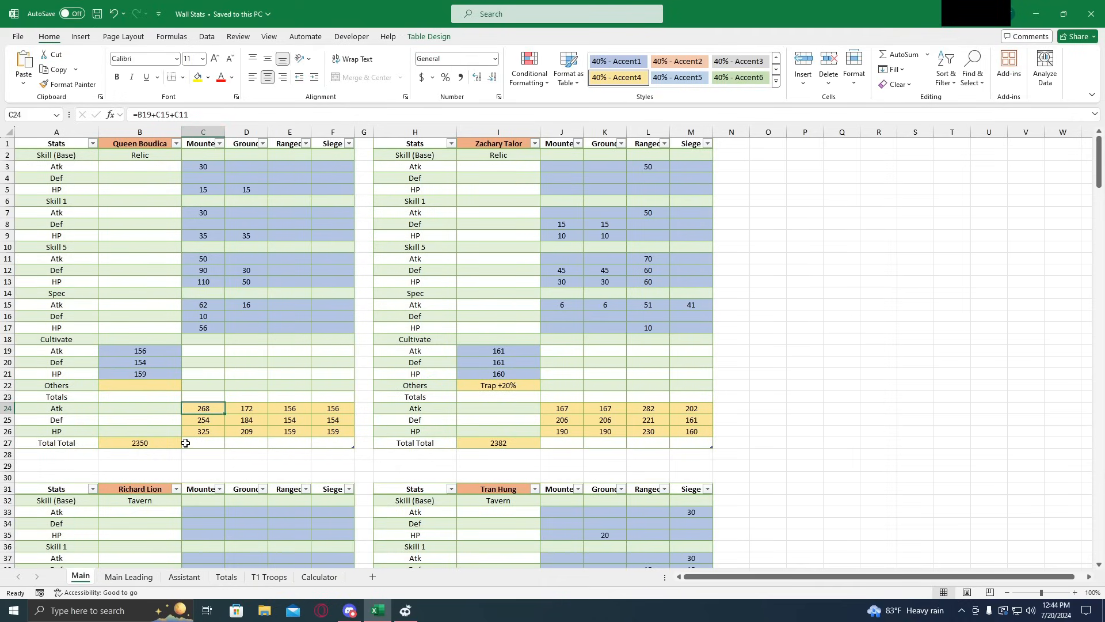
{"action": "left_click", "coordinate": [139, 443]}
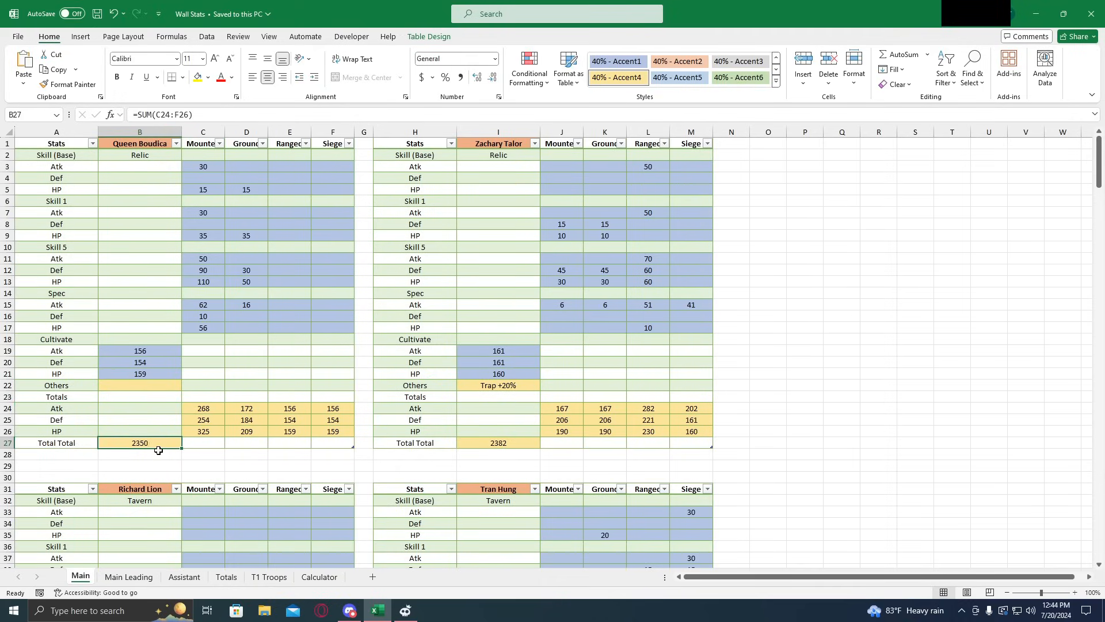
{"action": "mouse_move", "coordinate": [179, 440]}
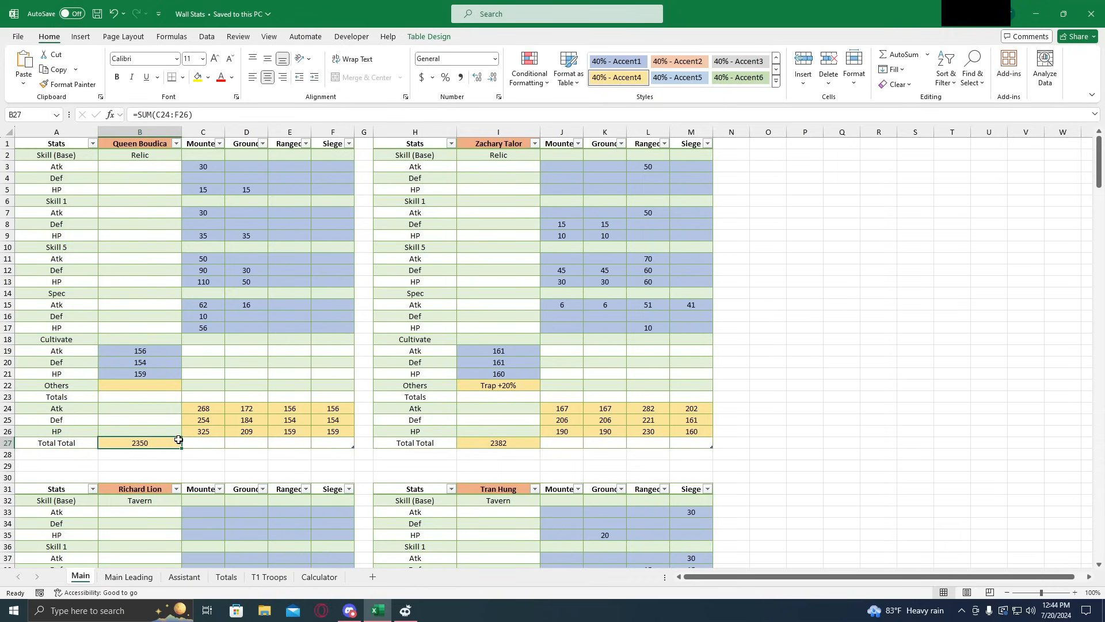
{"action": "mouse_move", "coordinate": [170, 430]}
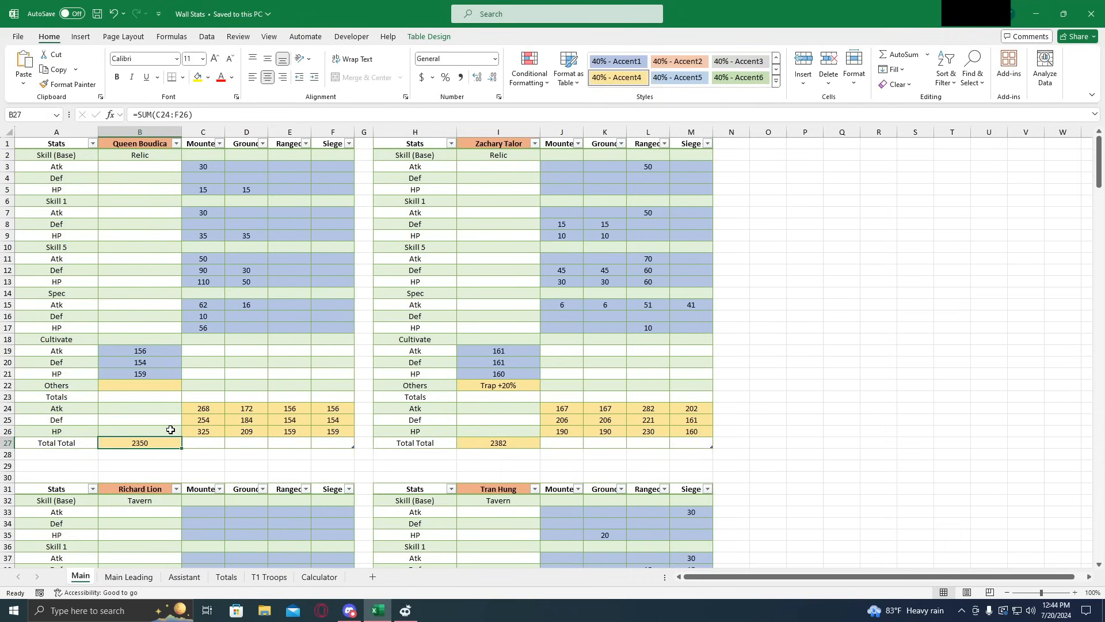
{"action": "mouse_move", "coordinate": [152, 442]}
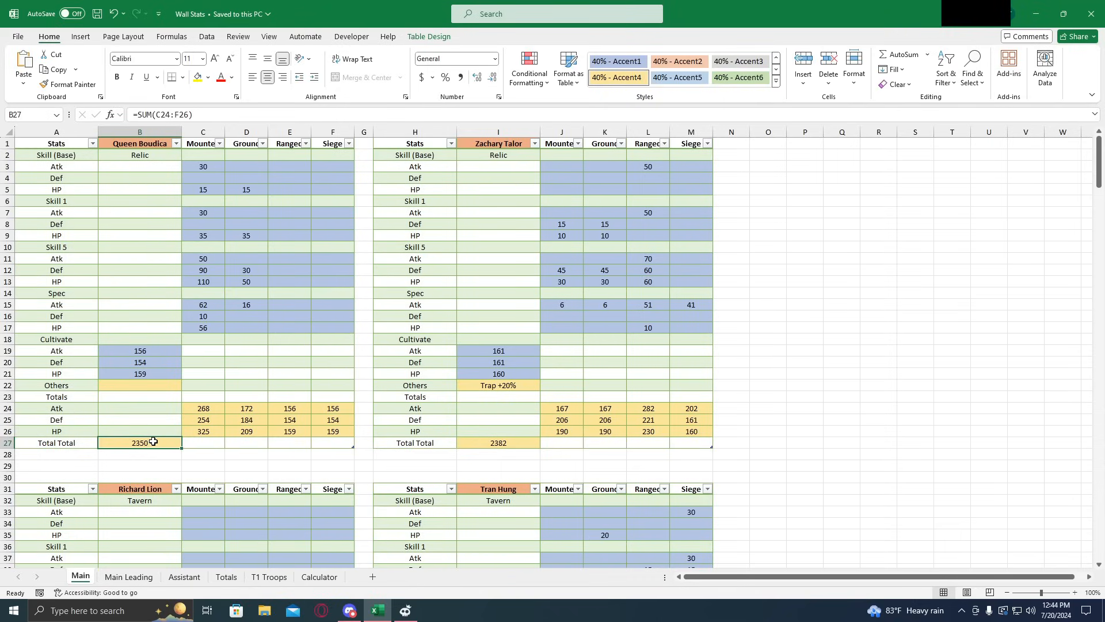
{"action": "mouse_move", "coordinate": [156, 443]}
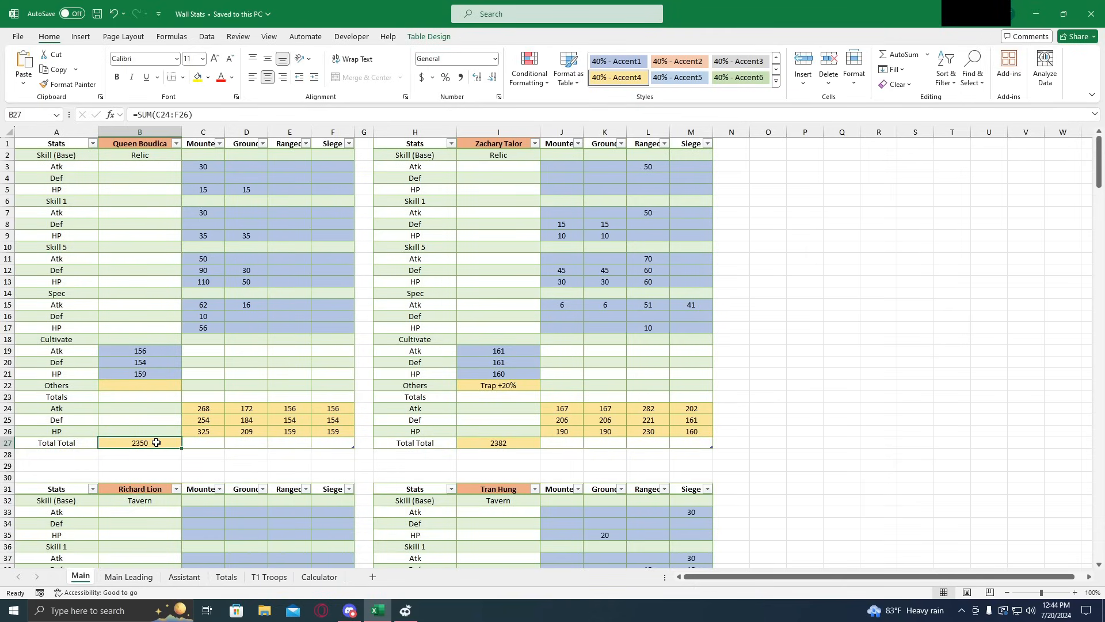
{"action": "mouse_move", "coordinate": [163, 441]}
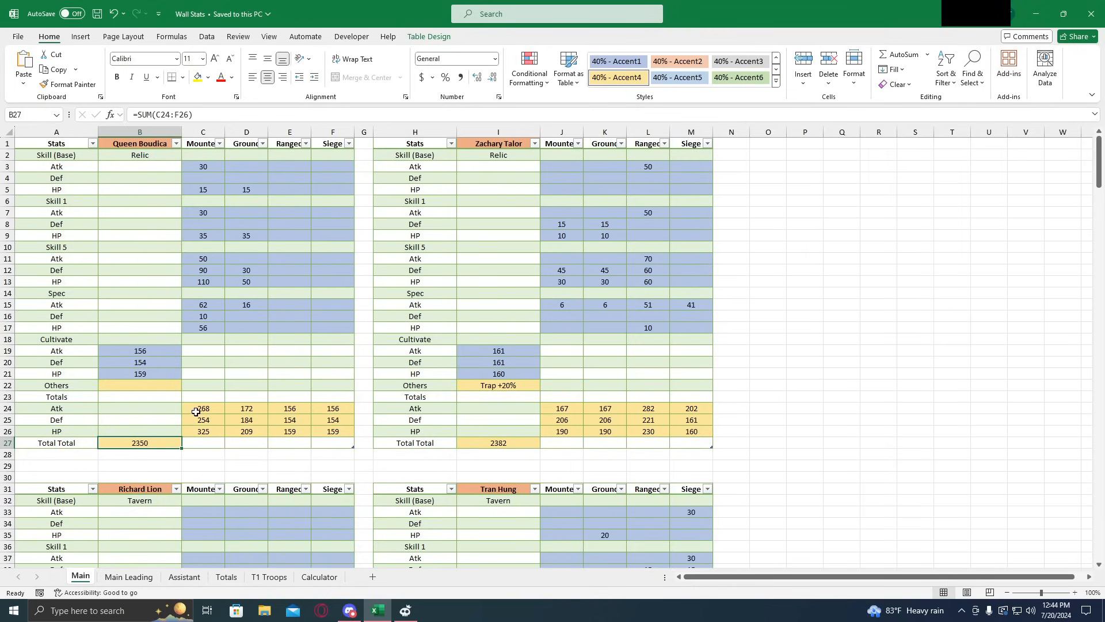
Recheck Boudica's Mounted Atk total of 268 against cultivated Atk, then the Mounted HP total
{"action": "left_click", "coordinate": [203, 408]}
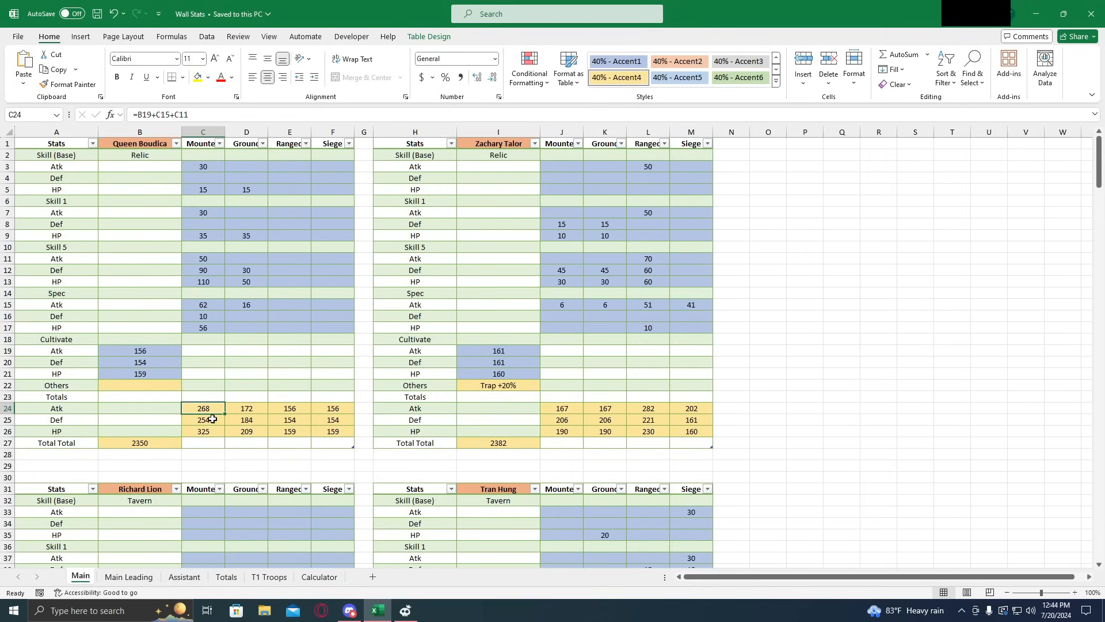
{"action": "left_click", "coordinate": [140, 351]}
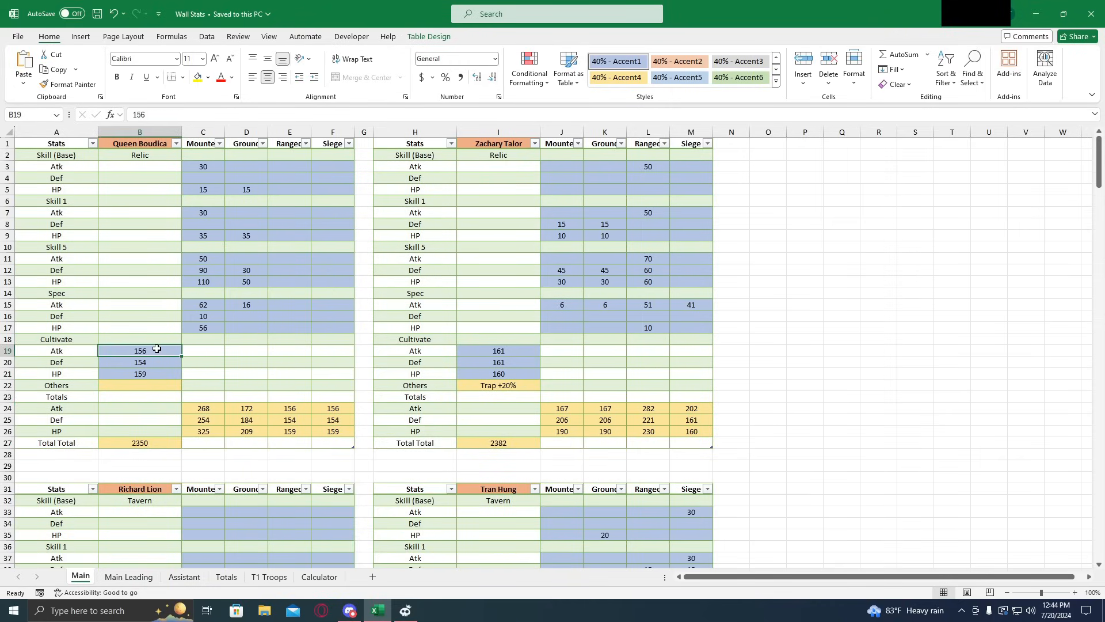
{"action": "mouse_move", "coordinate": [168, 365]}
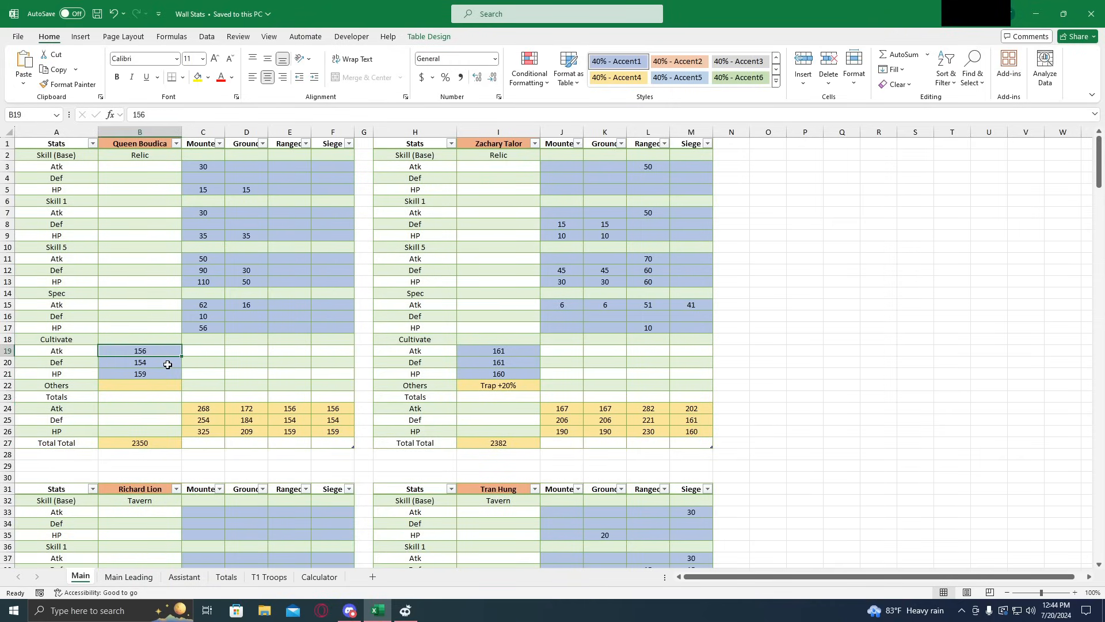
{"action": "left_click", "coordinate": [203, 408]}
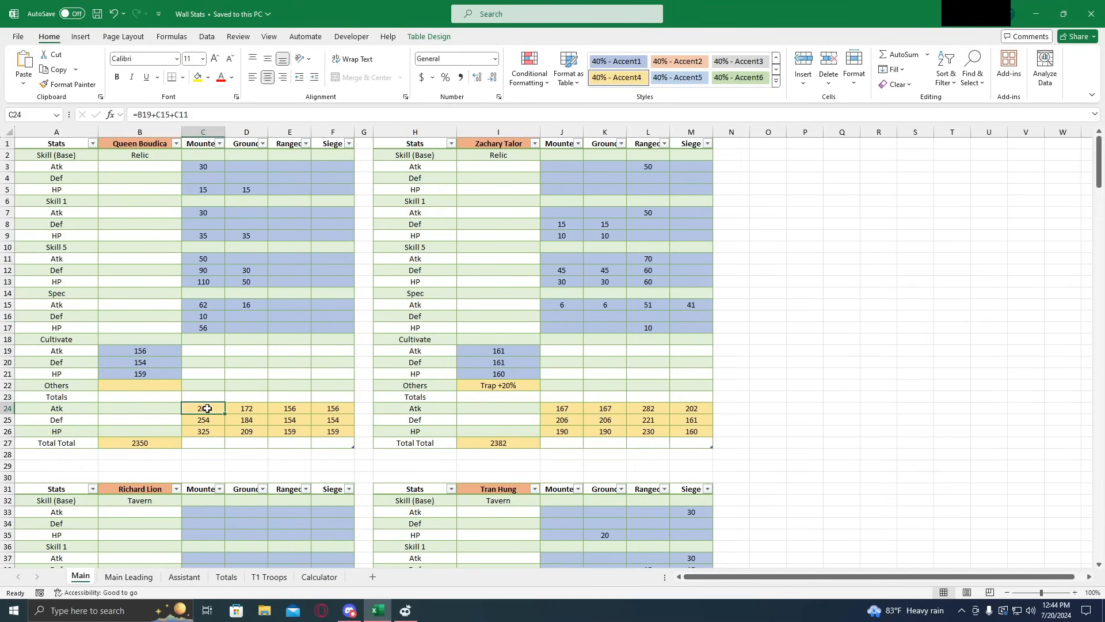
{"action": "left_click", "coordinate": [140, 351]}
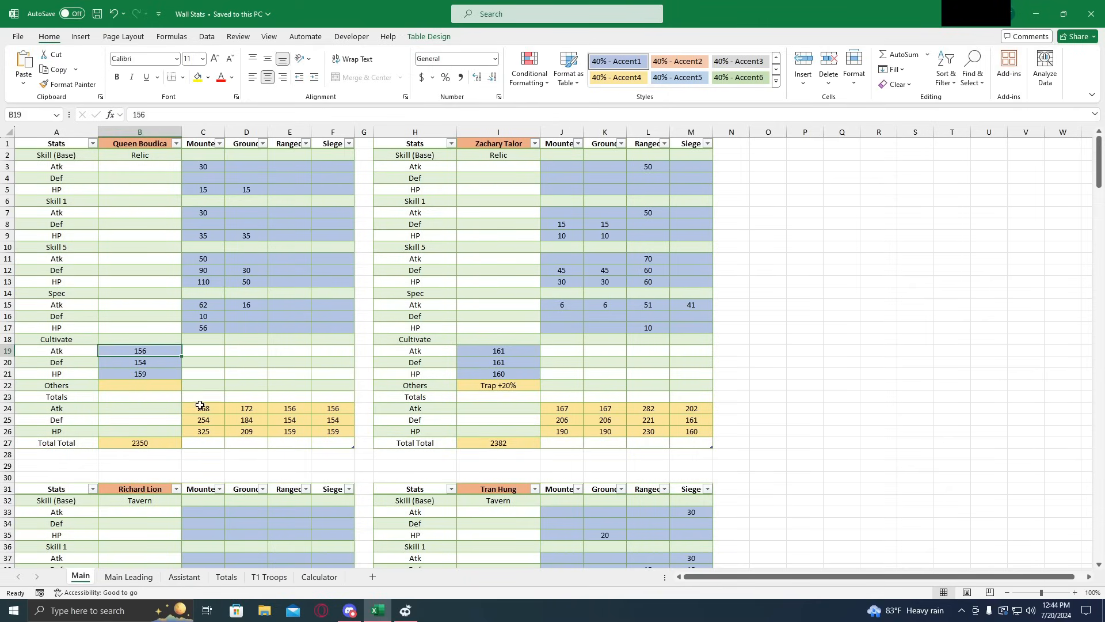
{"action": "left_click", "coordinate": [203, 408]}
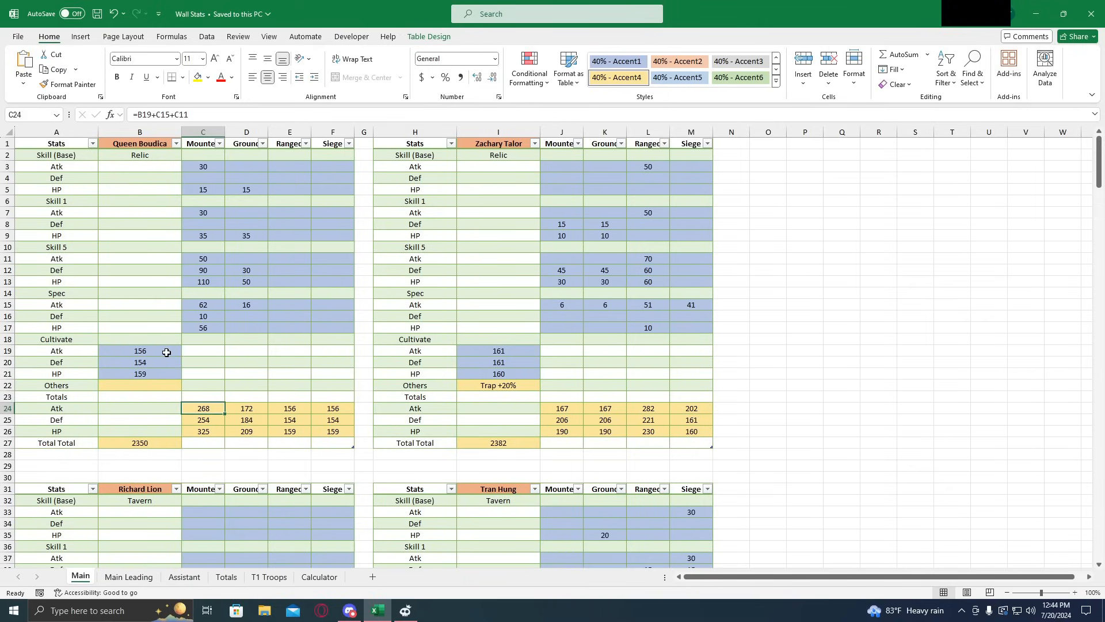
{"action": "mouse_move", "coordinate": [168, 355]}
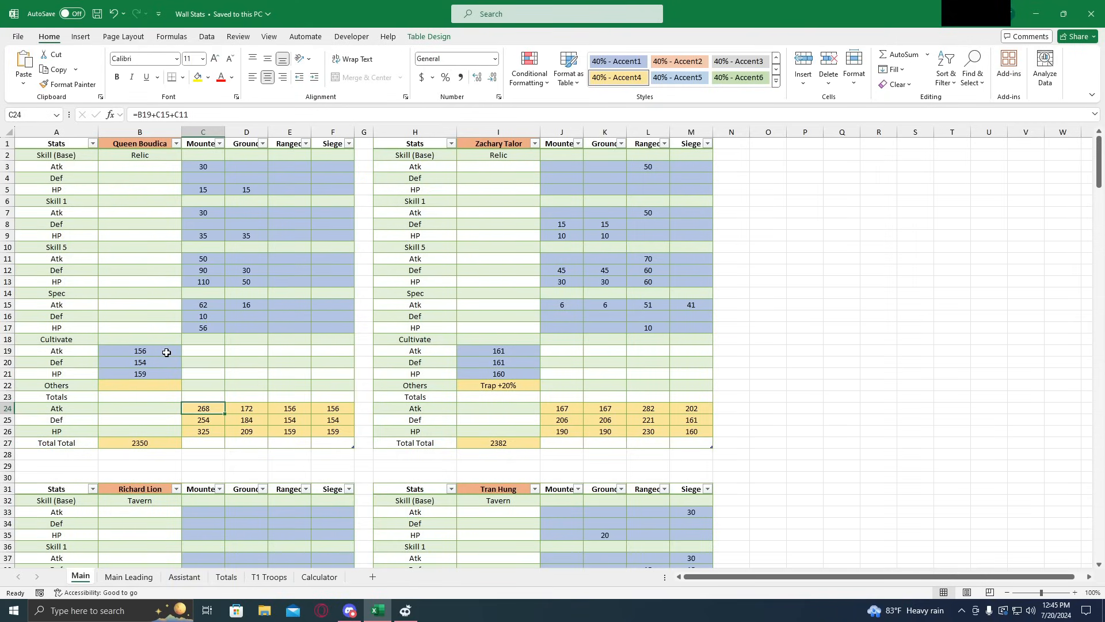
{"action": "mouse_move", "coordinate": [156, 359]}
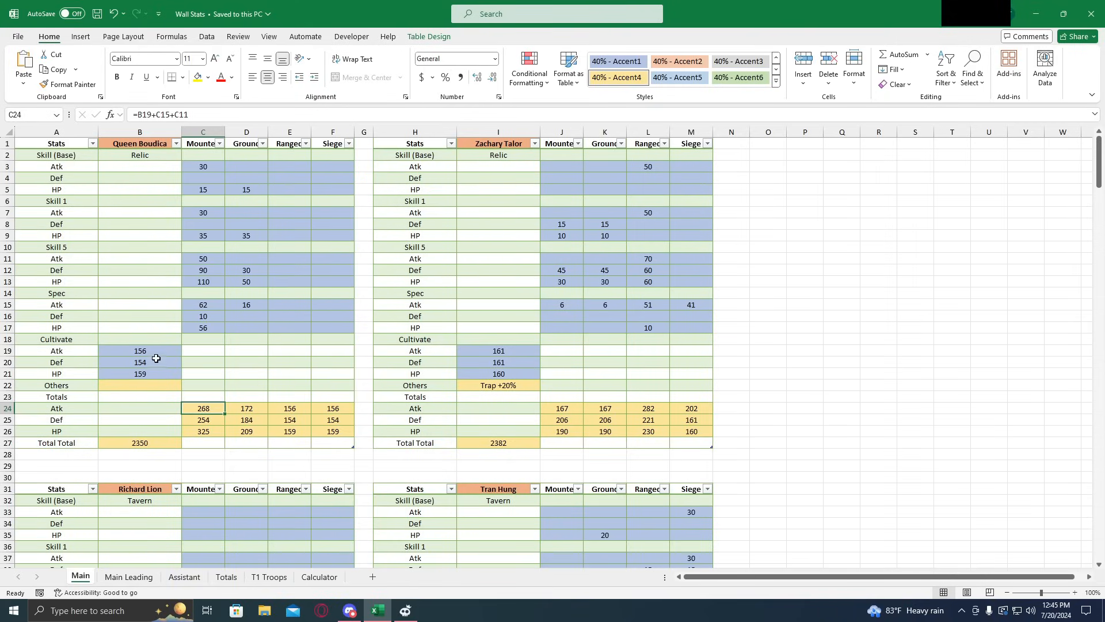
{"action": "left_click", "coordinate": [140, 408]}
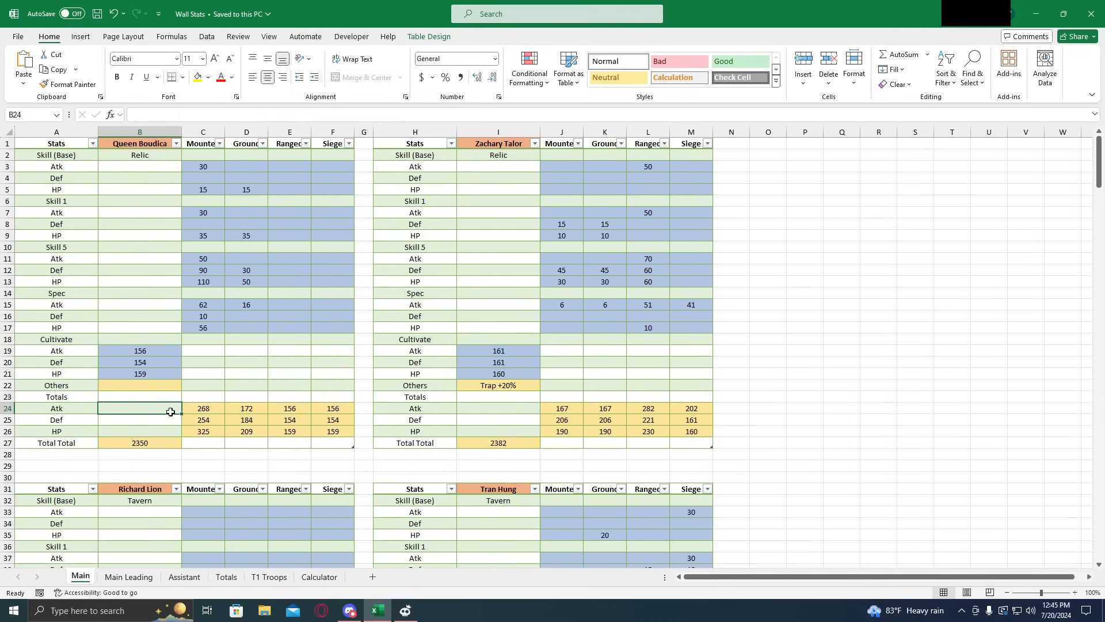
{"action": "mouse_move", "coordinate": [186, 410]}
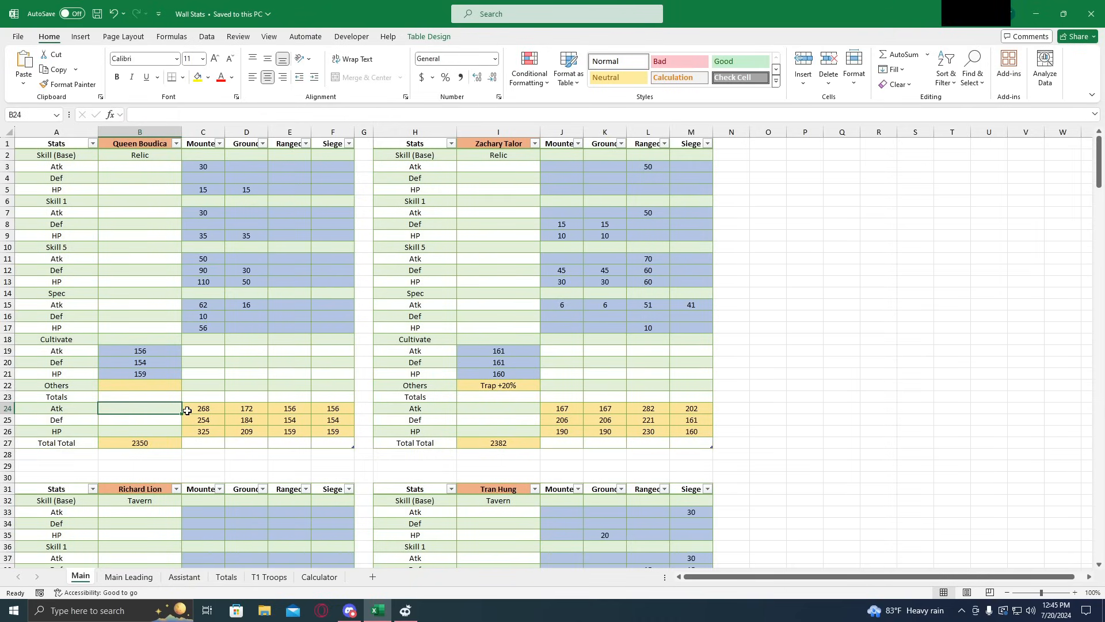
{"action": "left_click", "coordinate": [203, 408]}
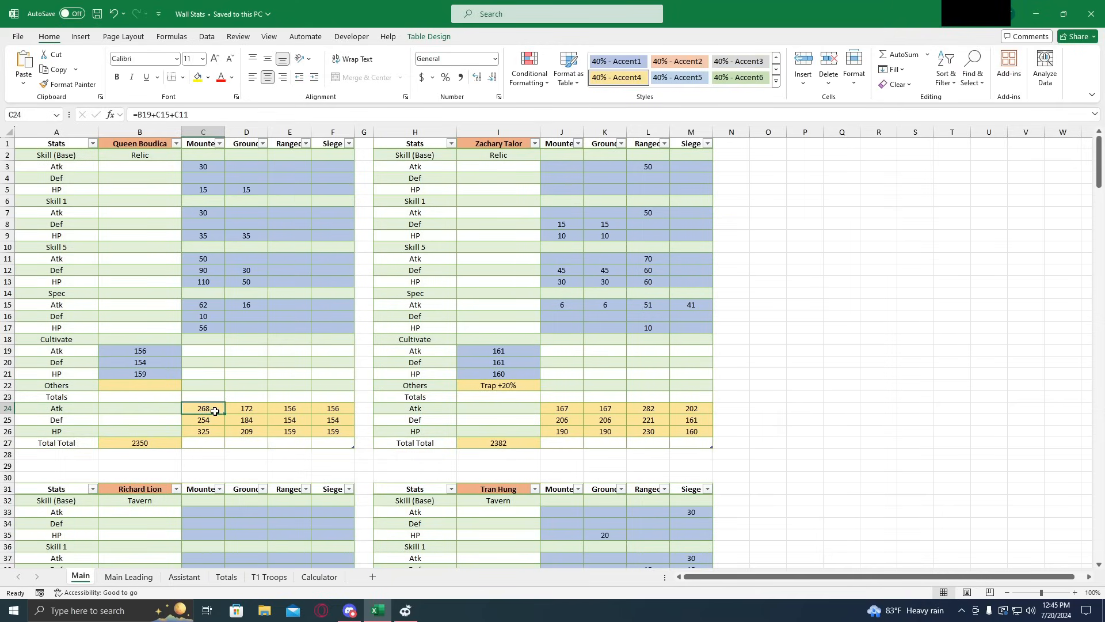
{"action": "mouse_move", "coordinate": [219, 415]}
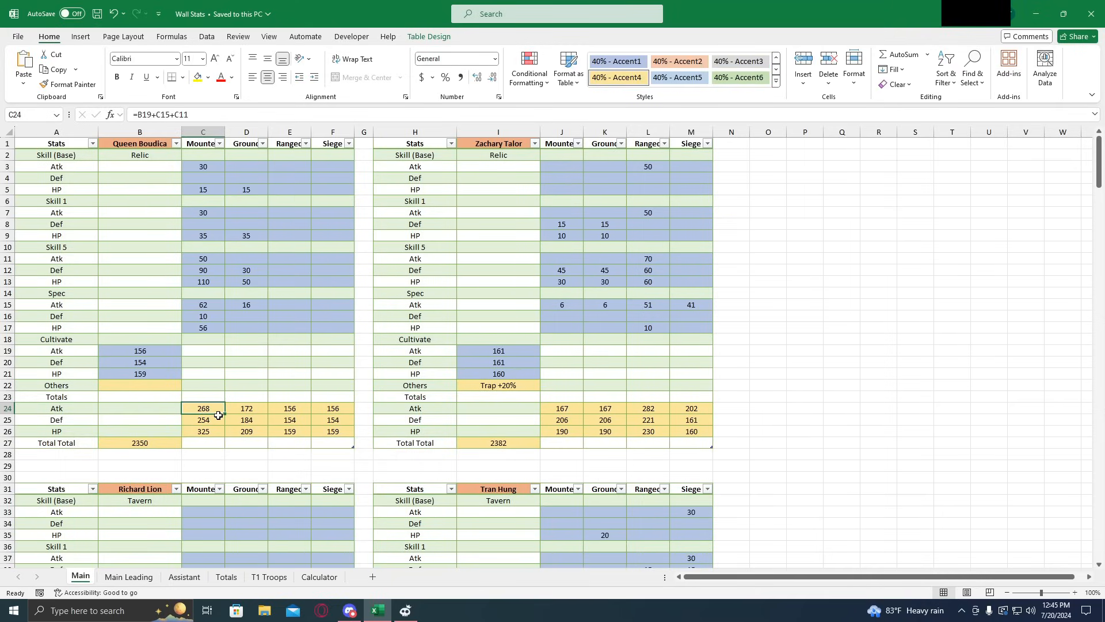
{"action": "mouse_move", "coordinate": [215, 417]}
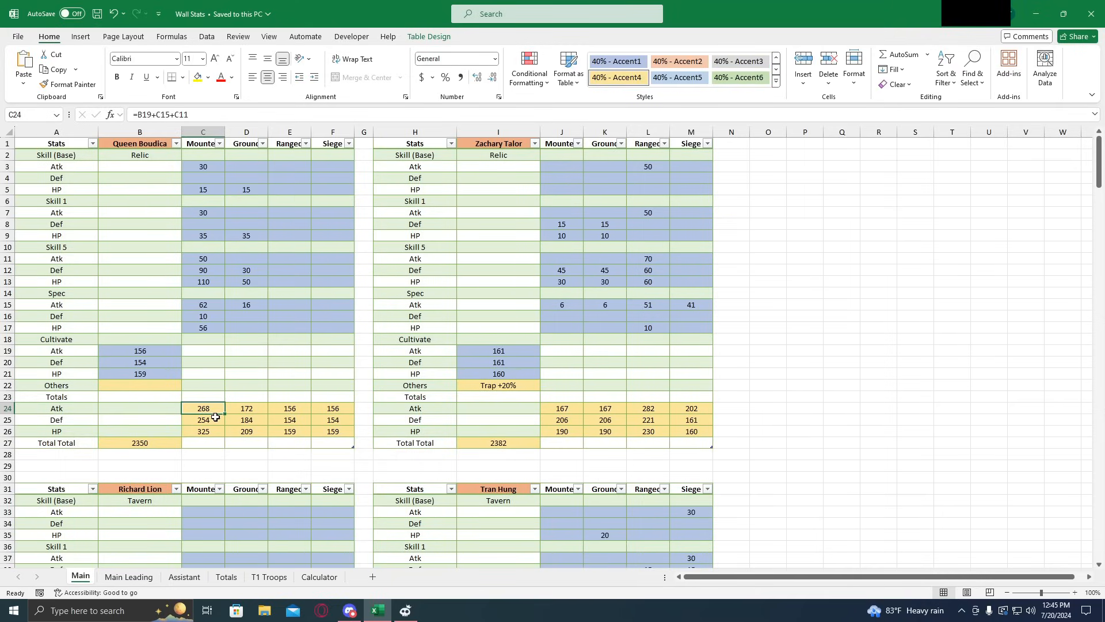
{"action": "left_click", "coordinate": [204, 419]}
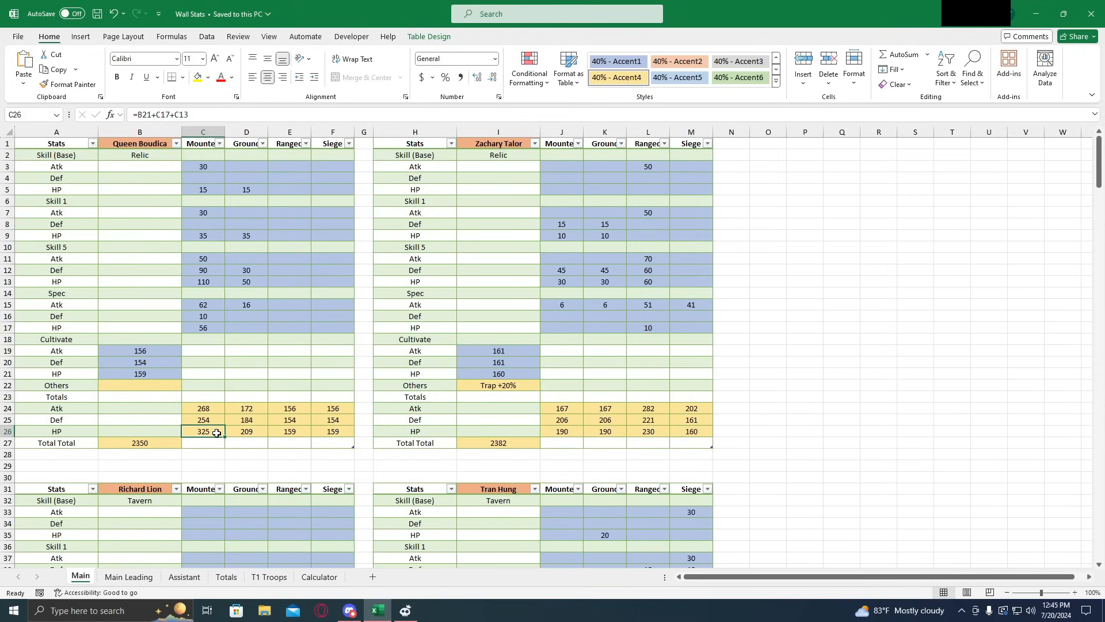
{"action": "mouse_move", "coordinate": [578, 411]}
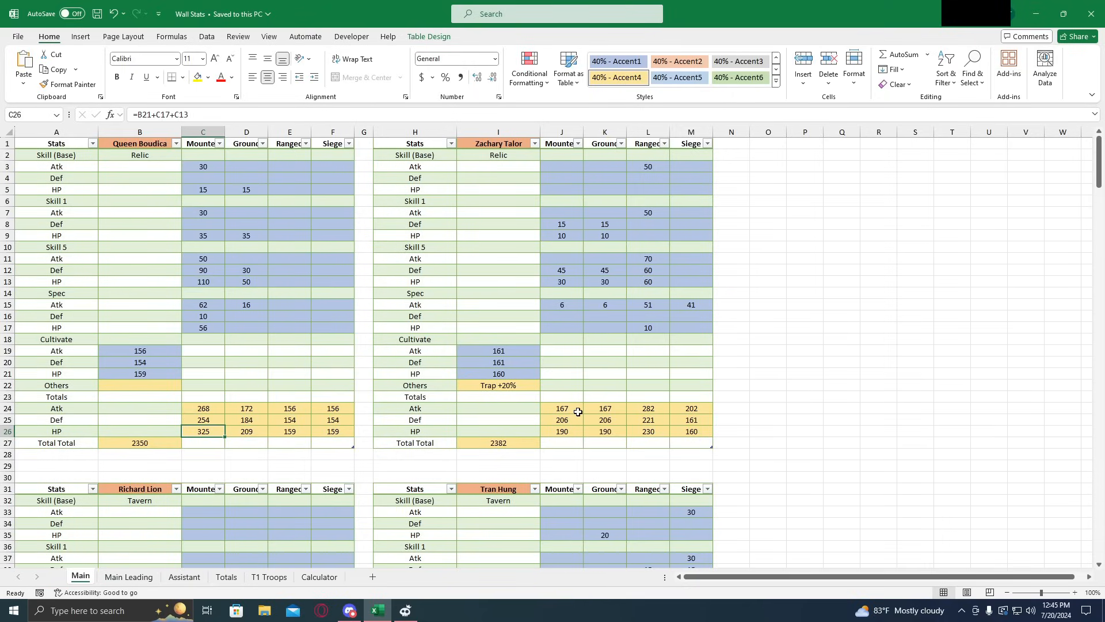
Check Taylor's and Richard Lion's Mounted totals, recheck Boudica's, and open the T1 Troops sheet
{"action": "left_click", "coordinate": [562, 431]}
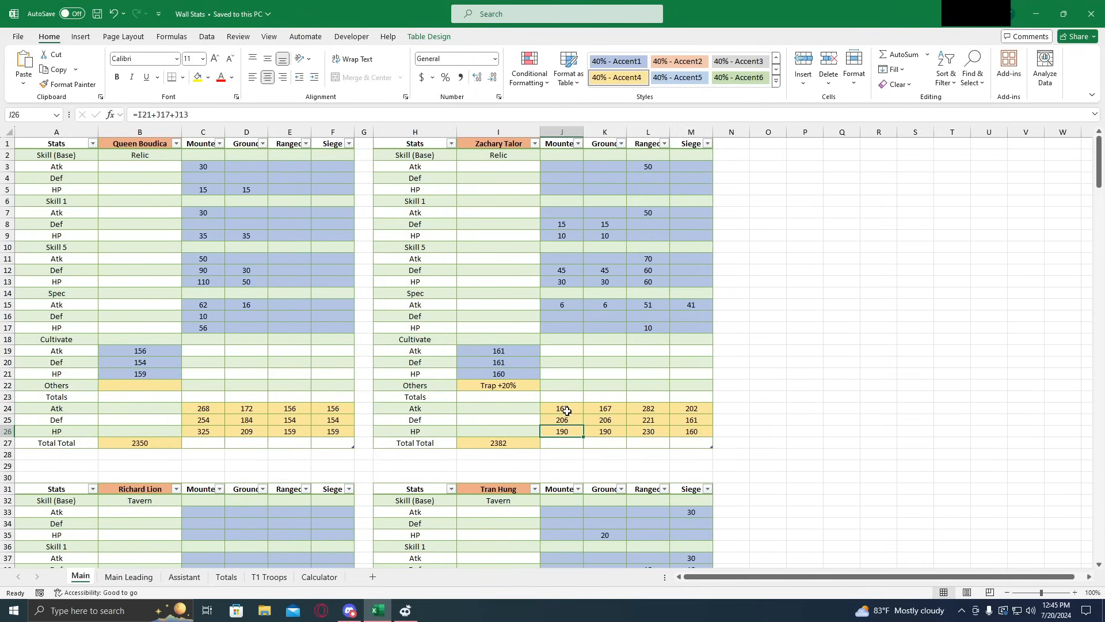
{"action": "scroll", "scroll_direction": "down", "scroll_amount": 3}
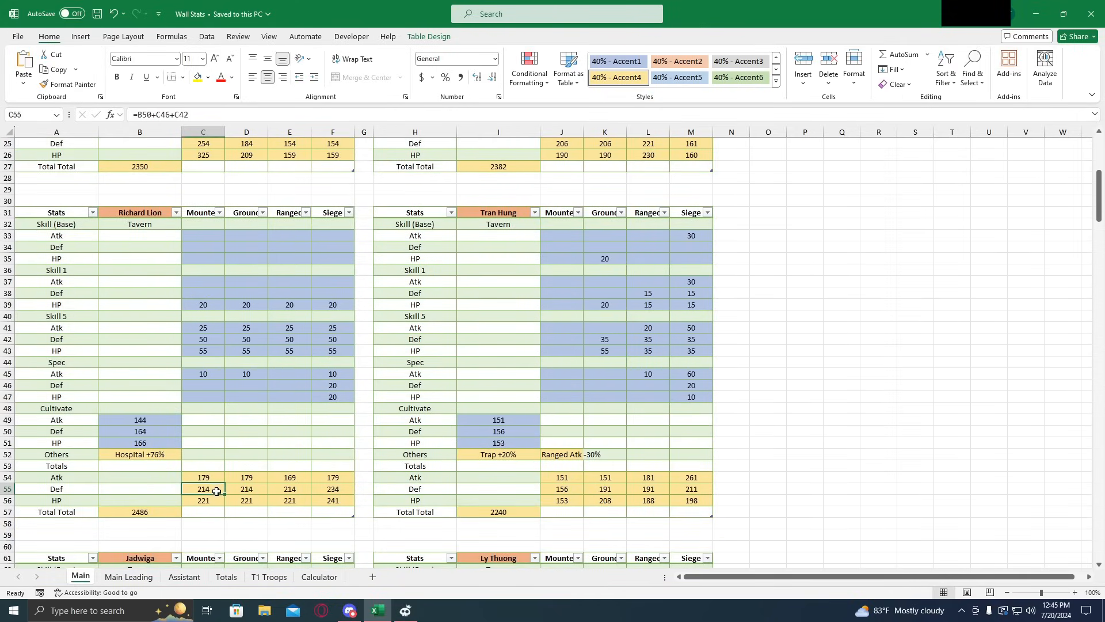
{"action": "left_click", "coordinate": [202, 477]}
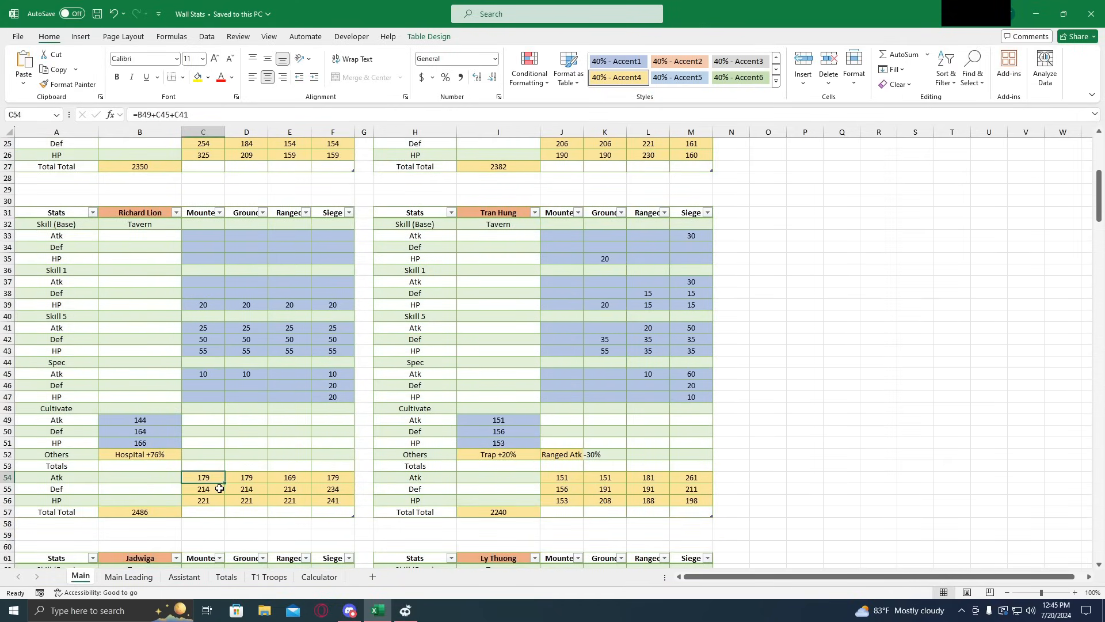
{"action": "mouse_move", "coordinate": [311, 466]}
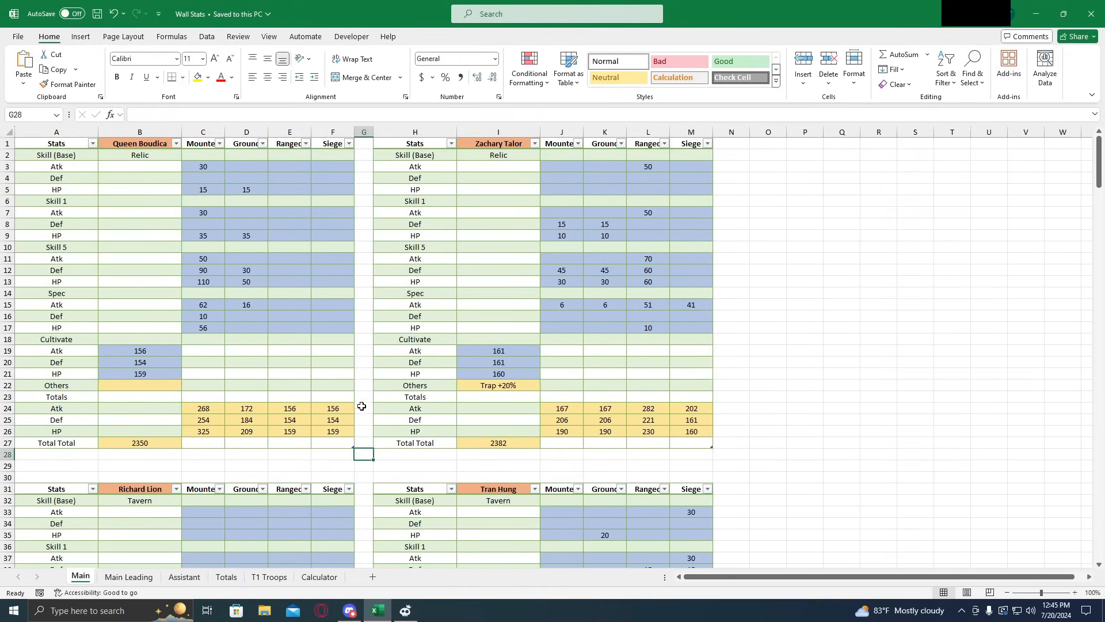
{"action": "left_click", "coordinate": [332, 454]}
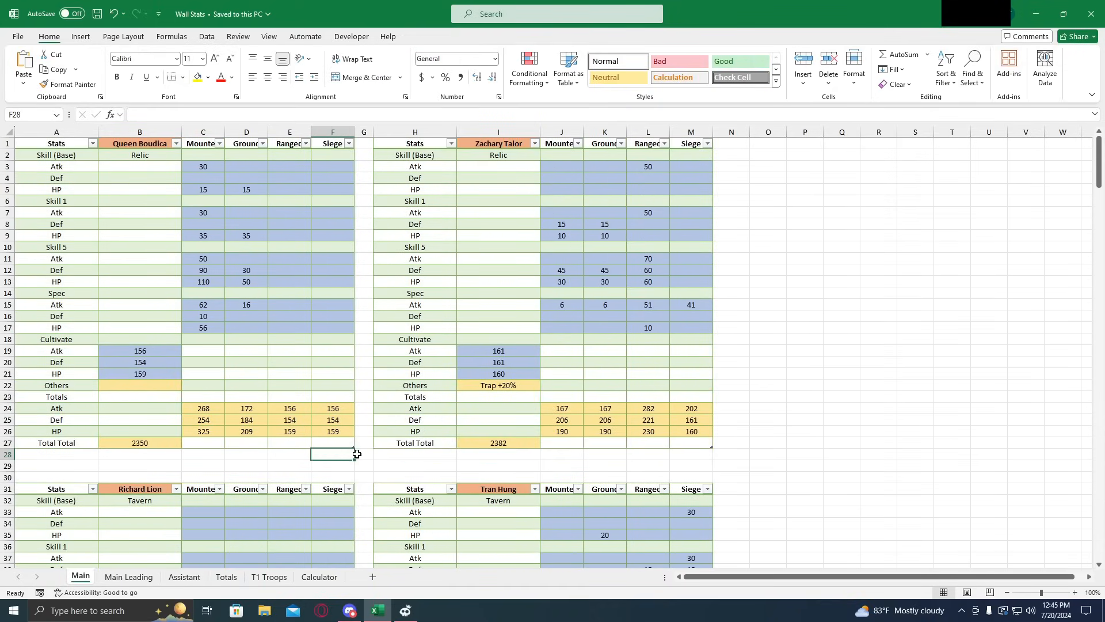
{"action": "left_click", "coordinate": [203, 408]}
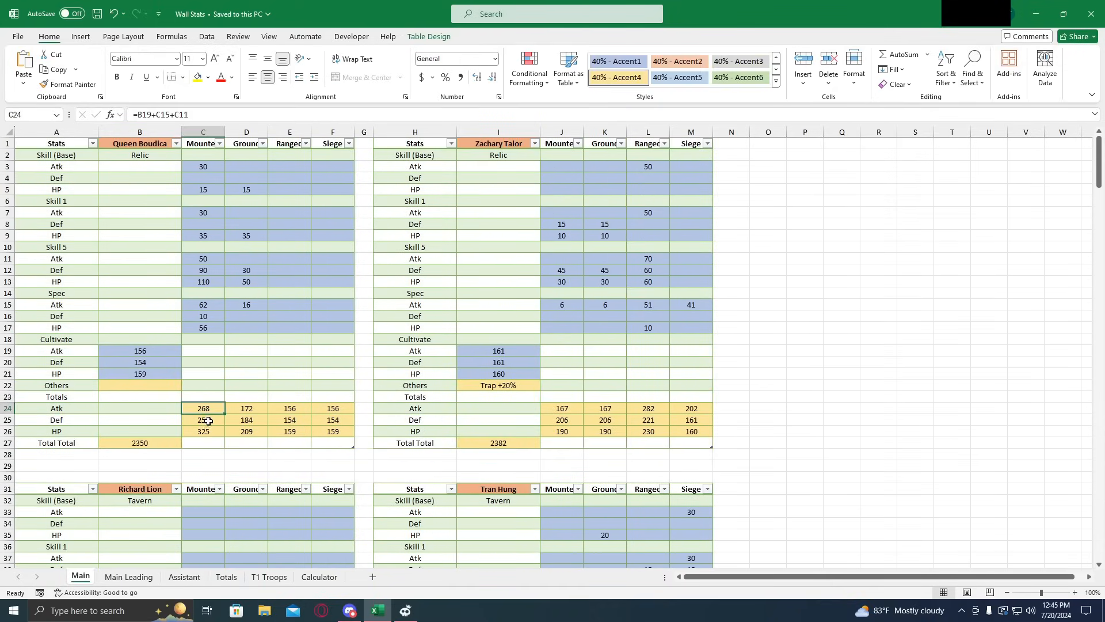
{"action": "left_click", "coordinate": [203, 431]}
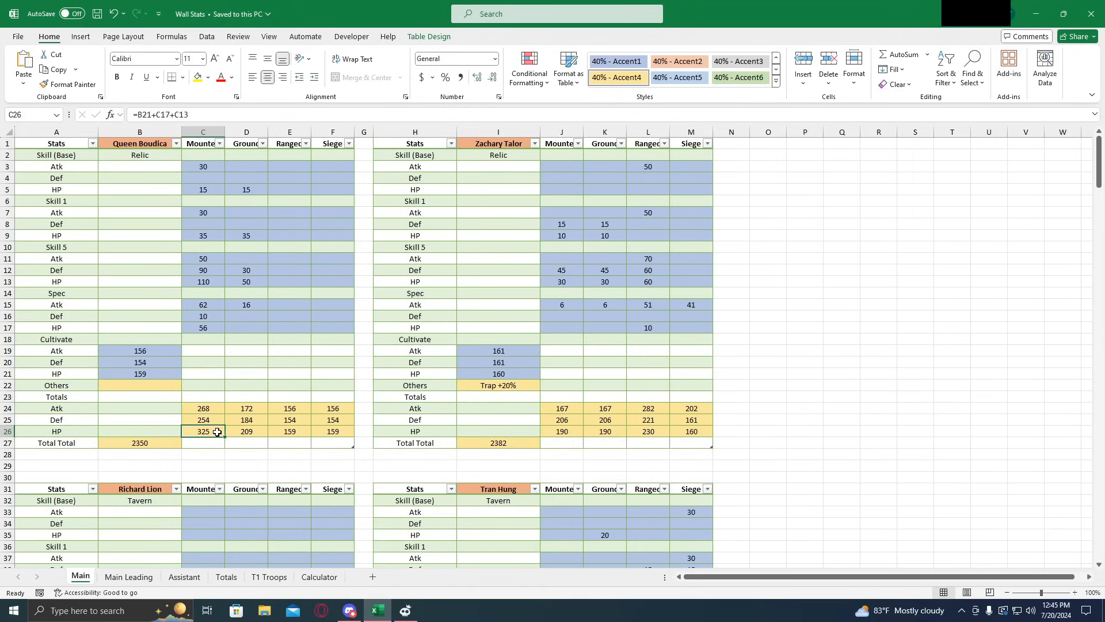
{"action": "mouse_move", "coordinate": [211, 428]}
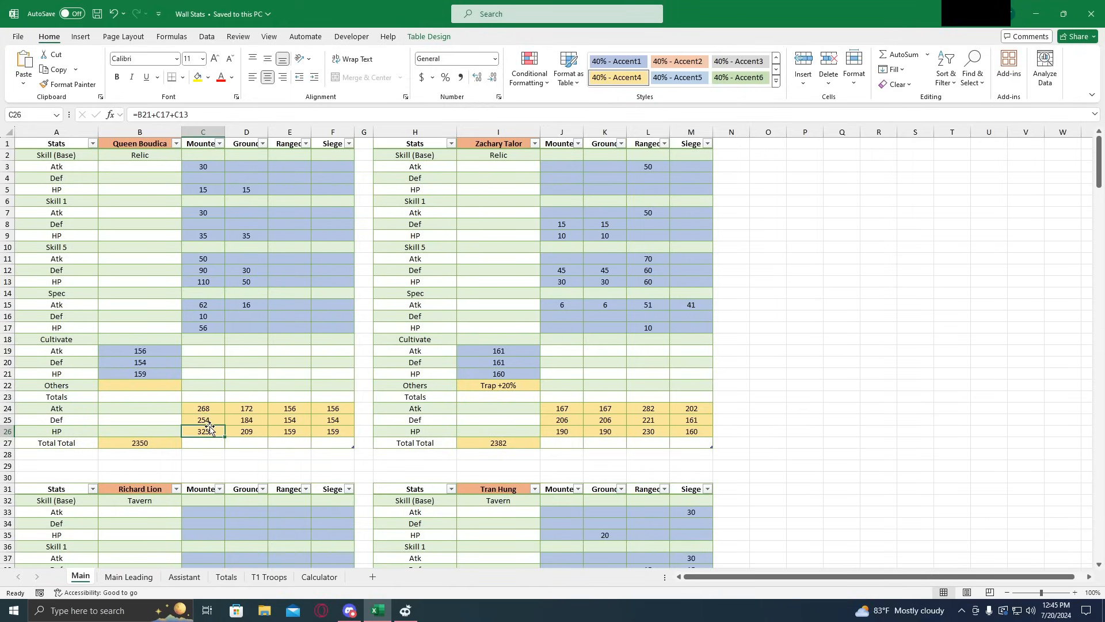
{"action": "left_click", "coordinate": [269, 576]}
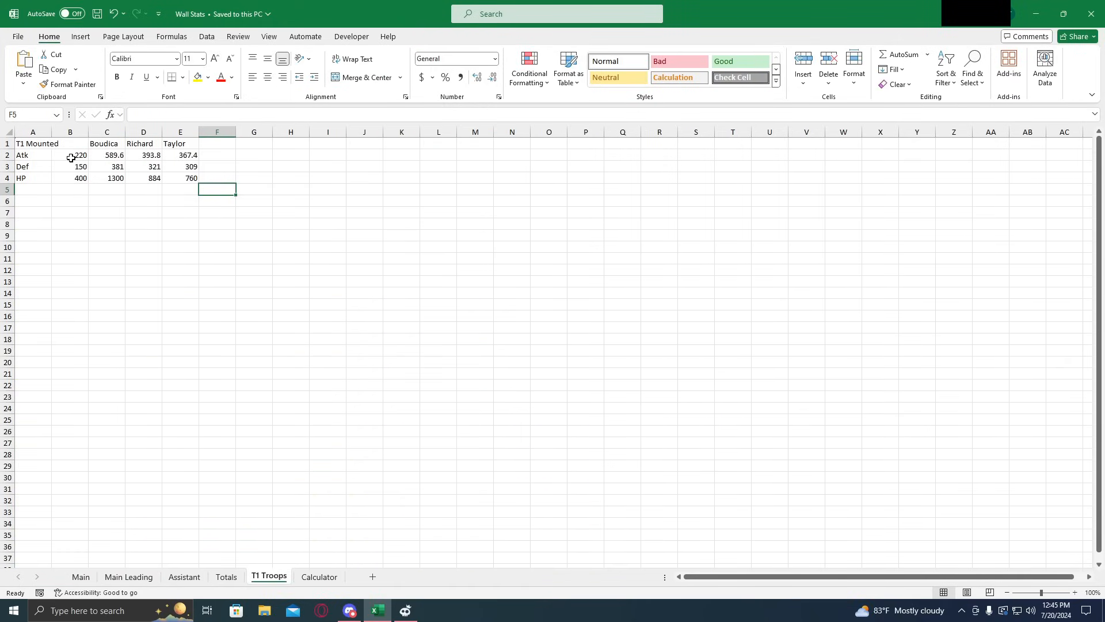
{"action": "left_click", "coordinate": [71, 155]}
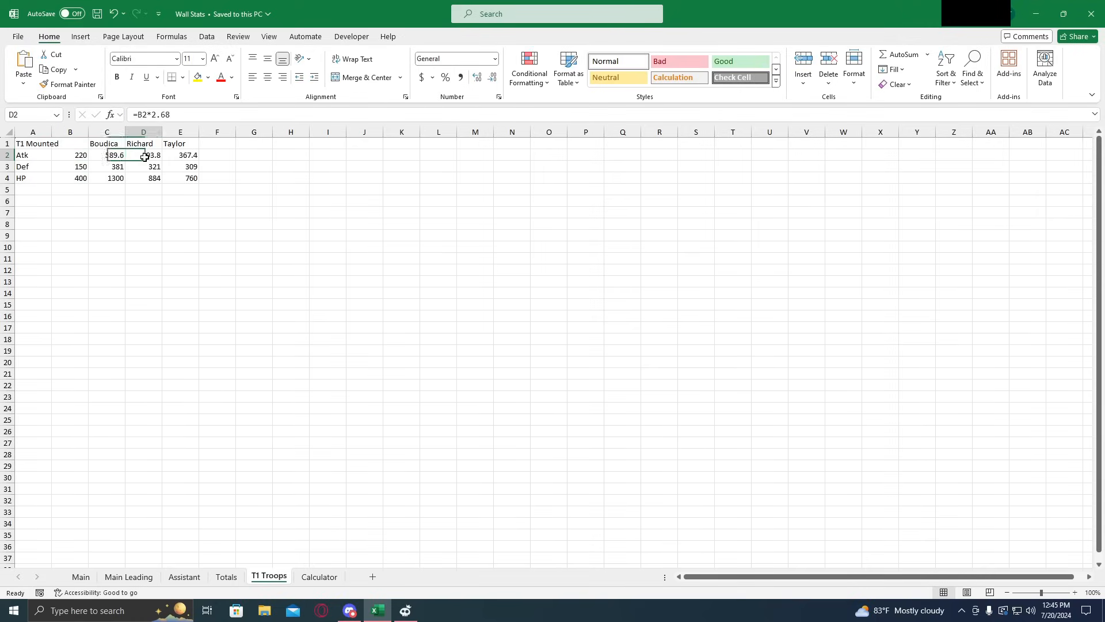
{"action": "left_click", "coordinate": [106, 155]}
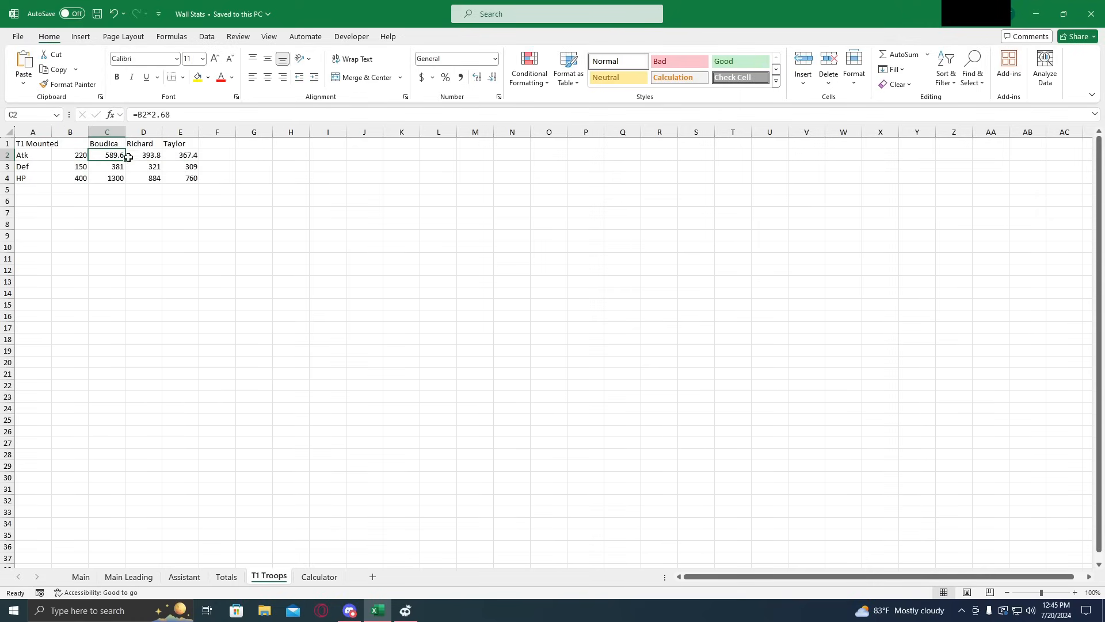
{"action": "left_click", "coordinate": [179, 154]}
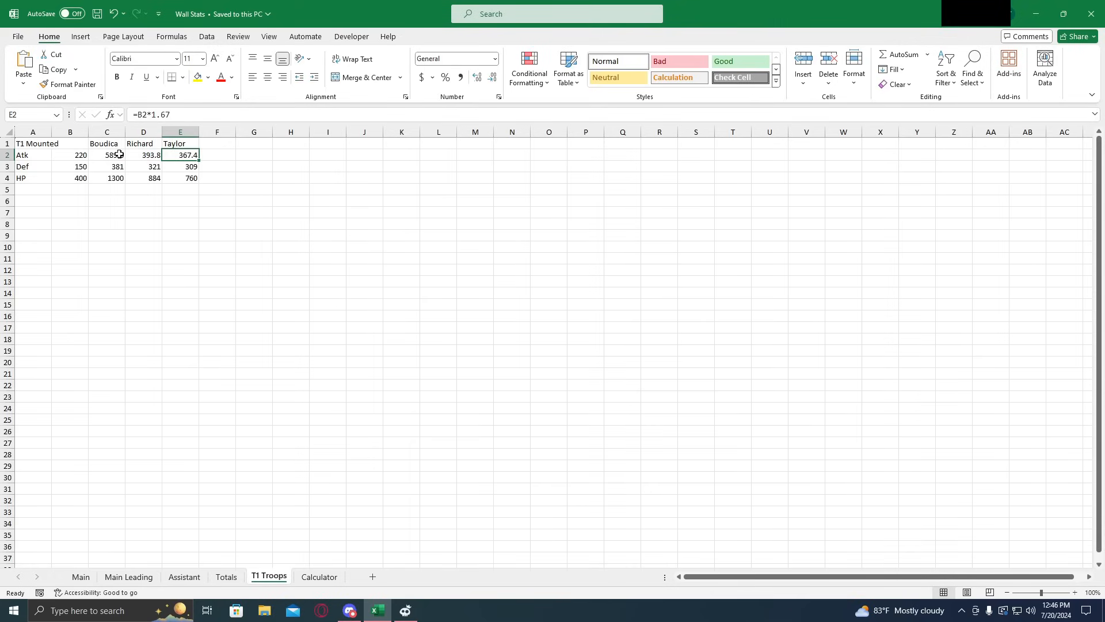
{"action": "left_click", "coordinate": [107, 155]}
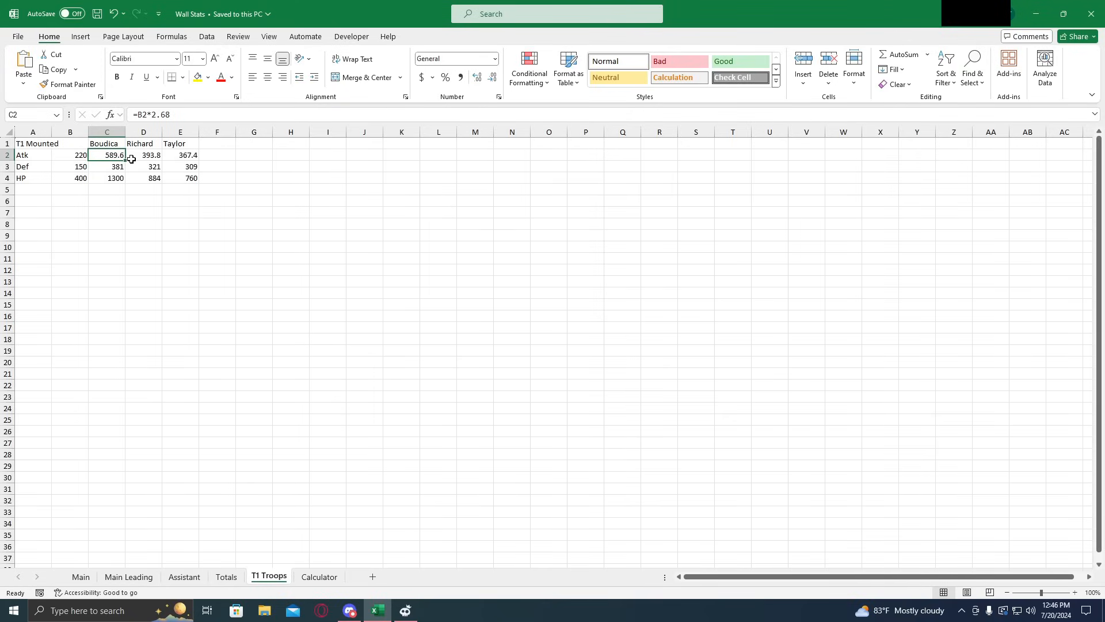
{"action": "left_click", "coordinate": [143, 155]}
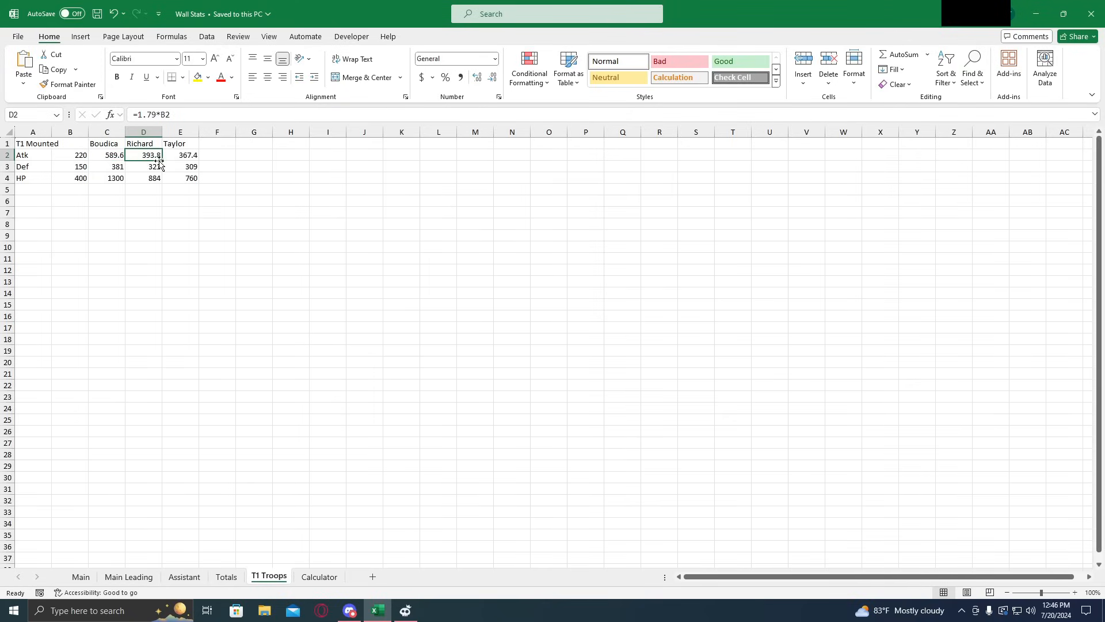
{"action": "left_click", "coordinate": [180, 154]}
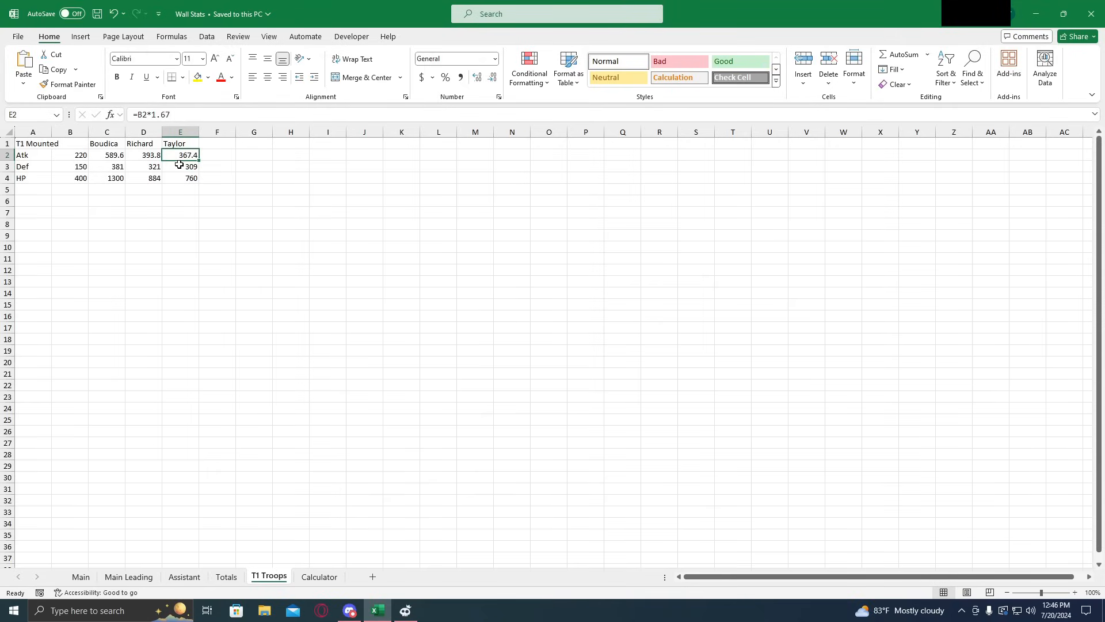
{"action": "left_click", "coordinate": [217, 155]}
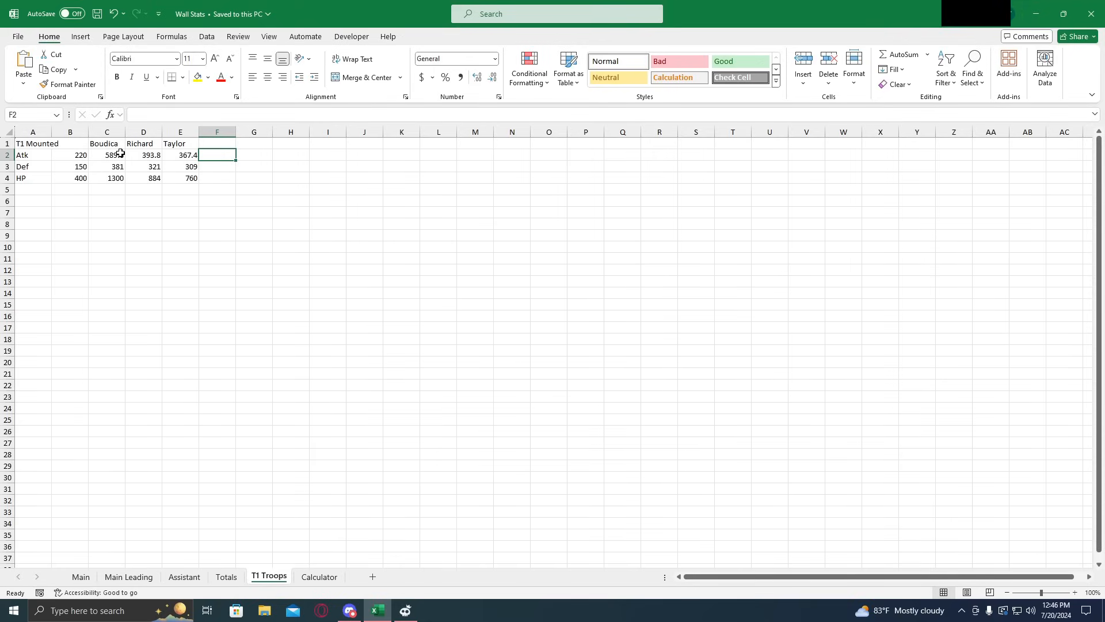
{"action": "left_click", "coordinate": [107, 178]}
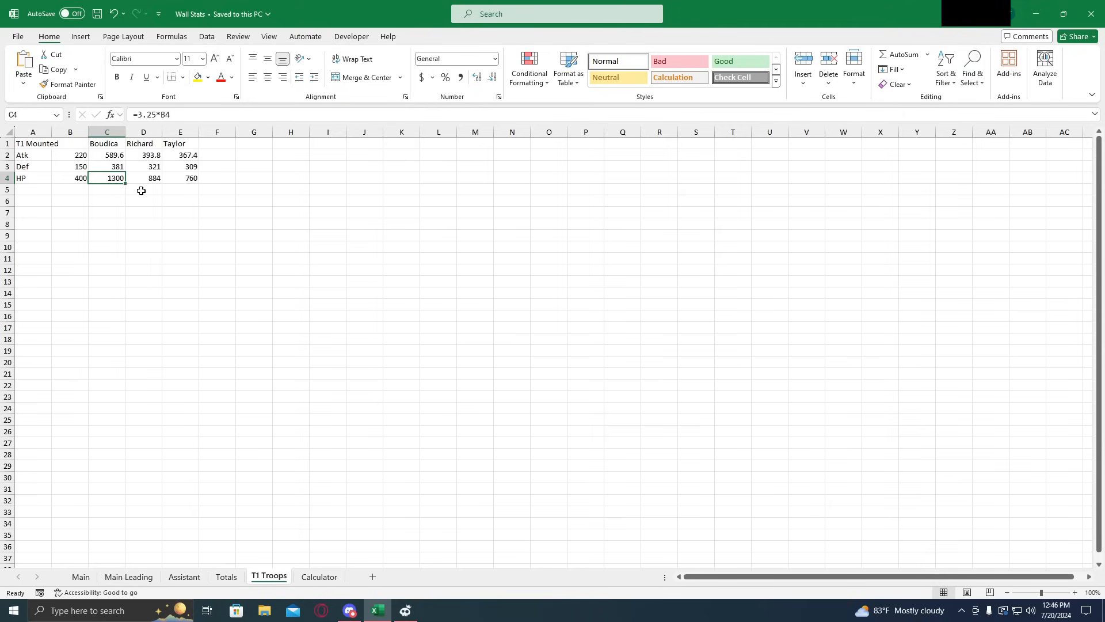
{"action": "left_click", "coordinate": [143, 155]}
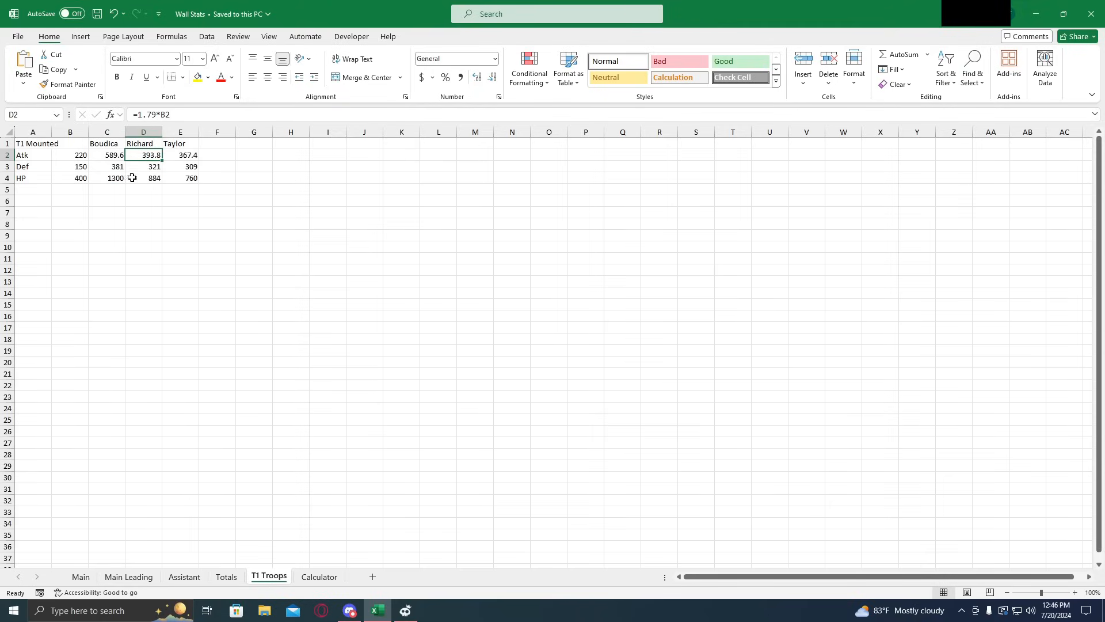
{"action": "left_click", "coordinate": [107, 155]}
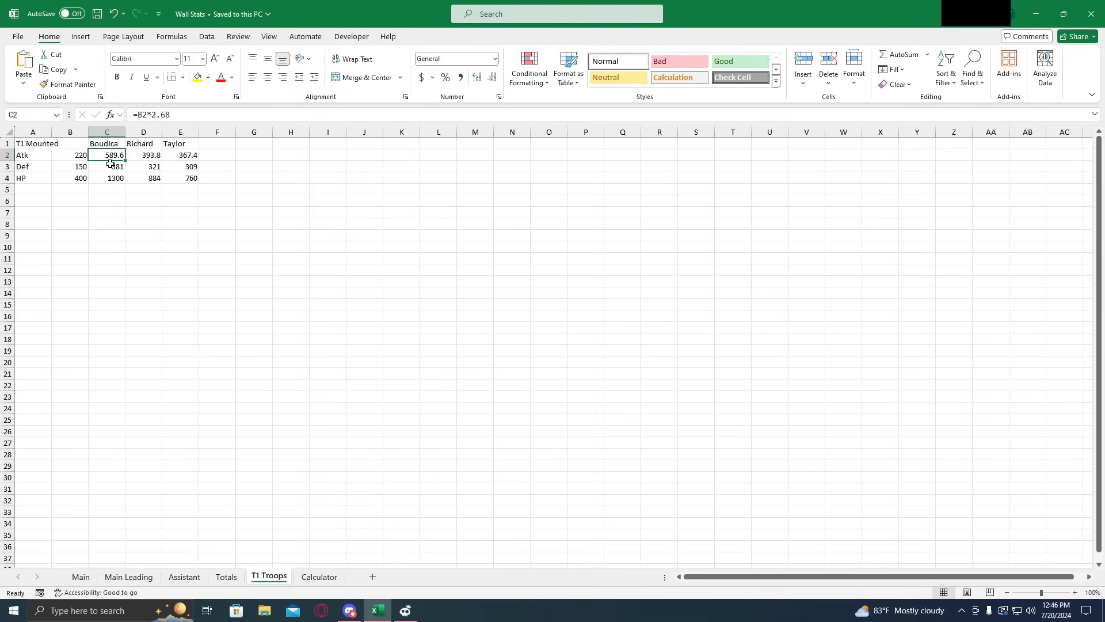
{"action": "left_click", "coordinate": [180, 155]}
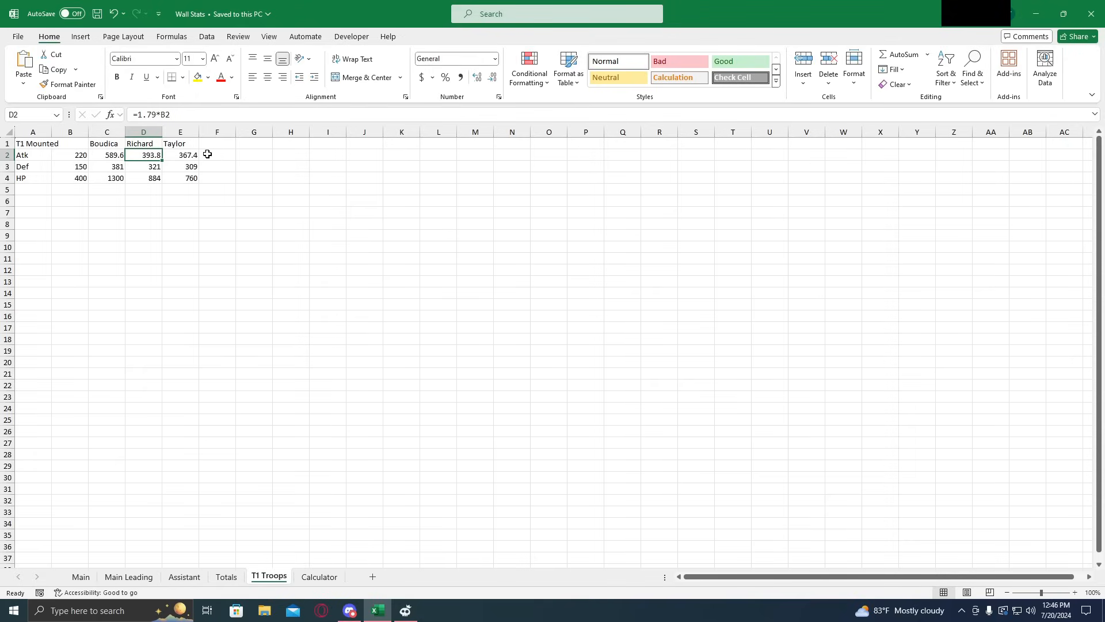
{"action": "left_click", "coordinate": [217, 154]}
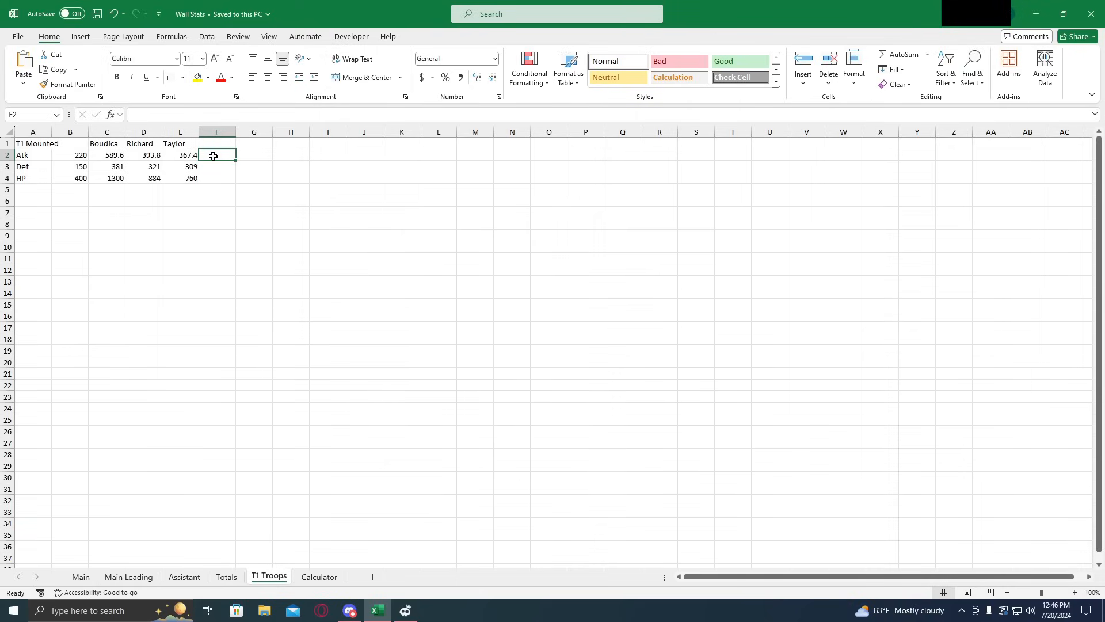
{"action": "left_click", "coordinate": [179, 143]}
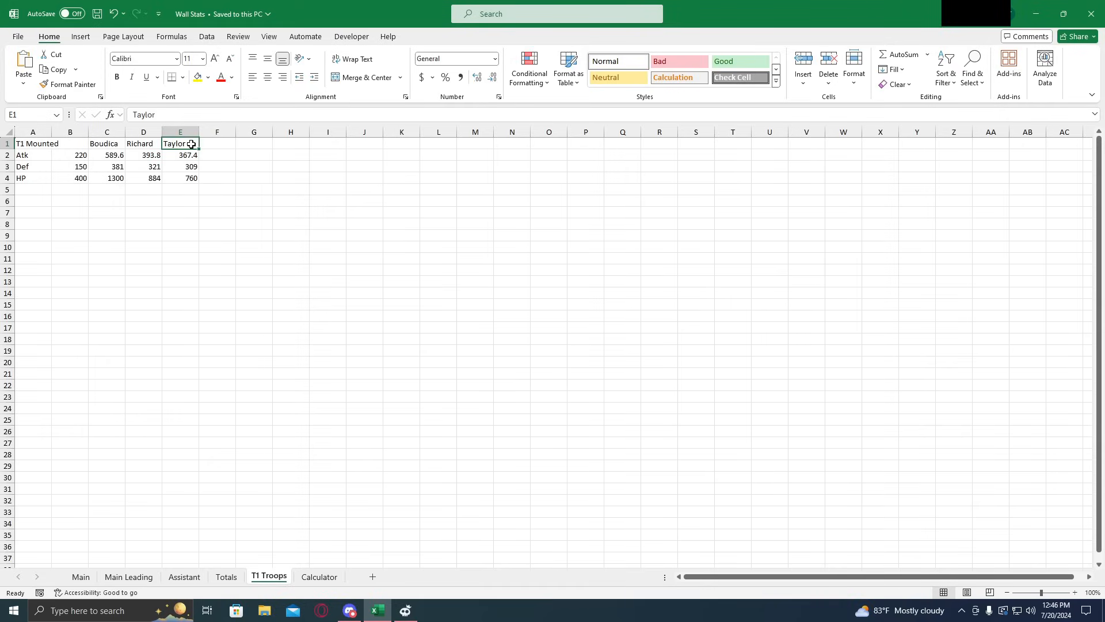
{"action": "mouse_move", "coordinate": [195, 144]}
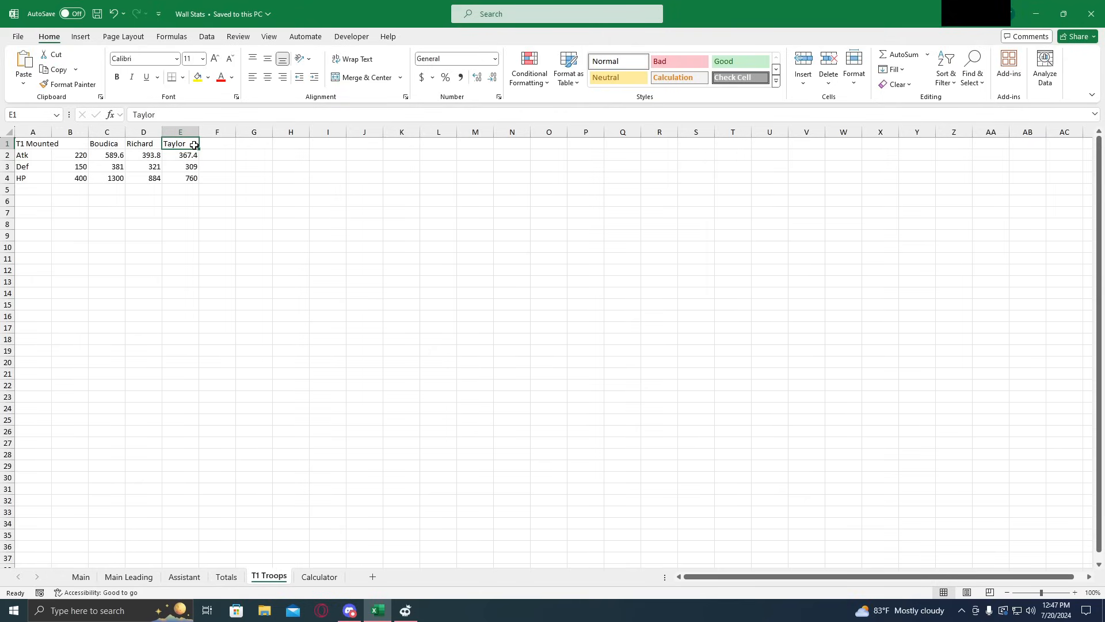
{"action": "mouse_move", "coordinate": [220, 144]}
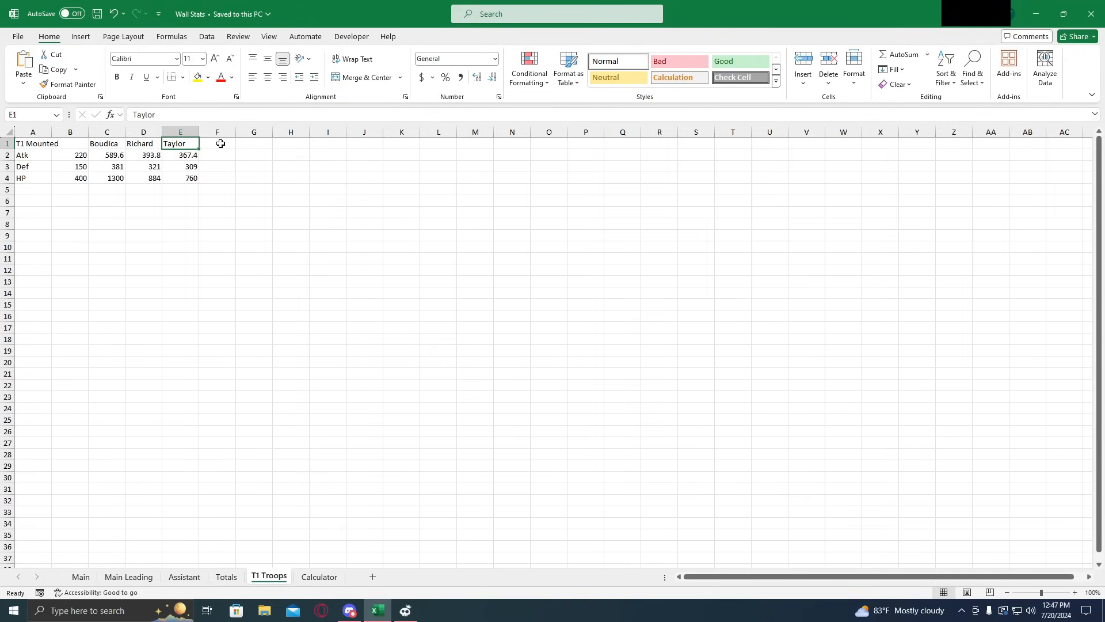
{"action": "mouse_move", "coordinate": [217, 143]}
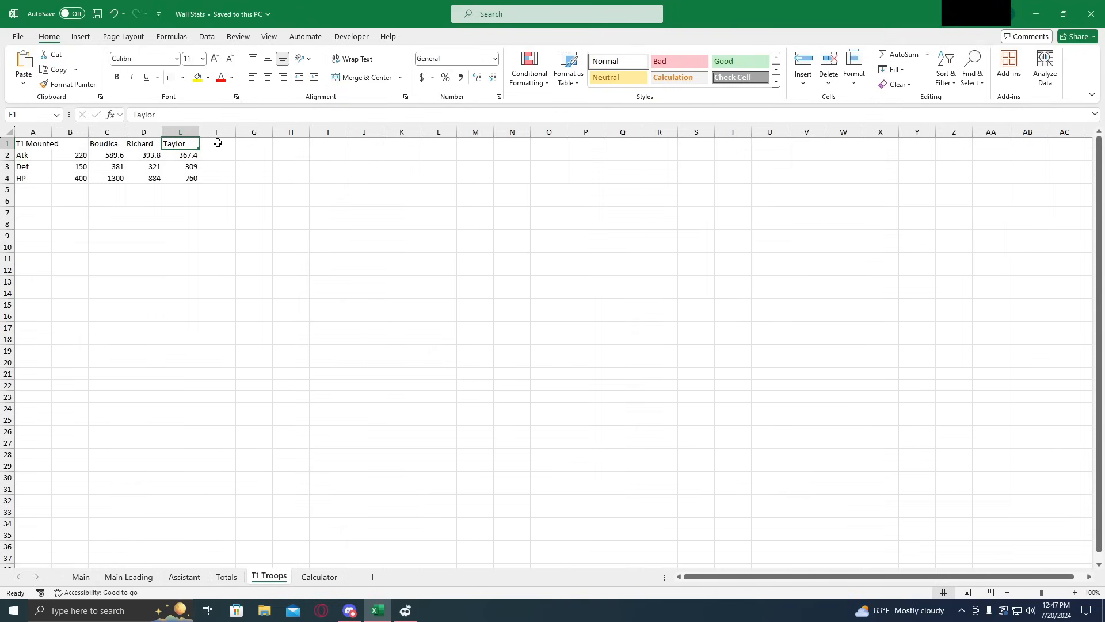
Check how Taylor's troop Atk value is calculated
{"action": "left_click", "coordinate": [217, 142]}
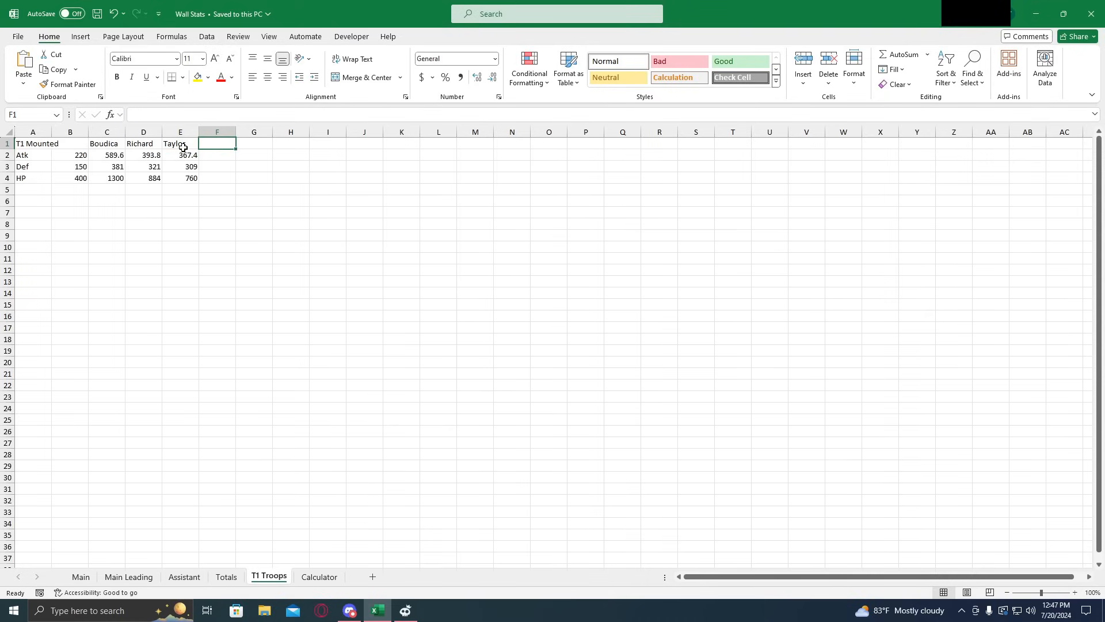
{"action": "left_click", "coordinate": [180, 144]}
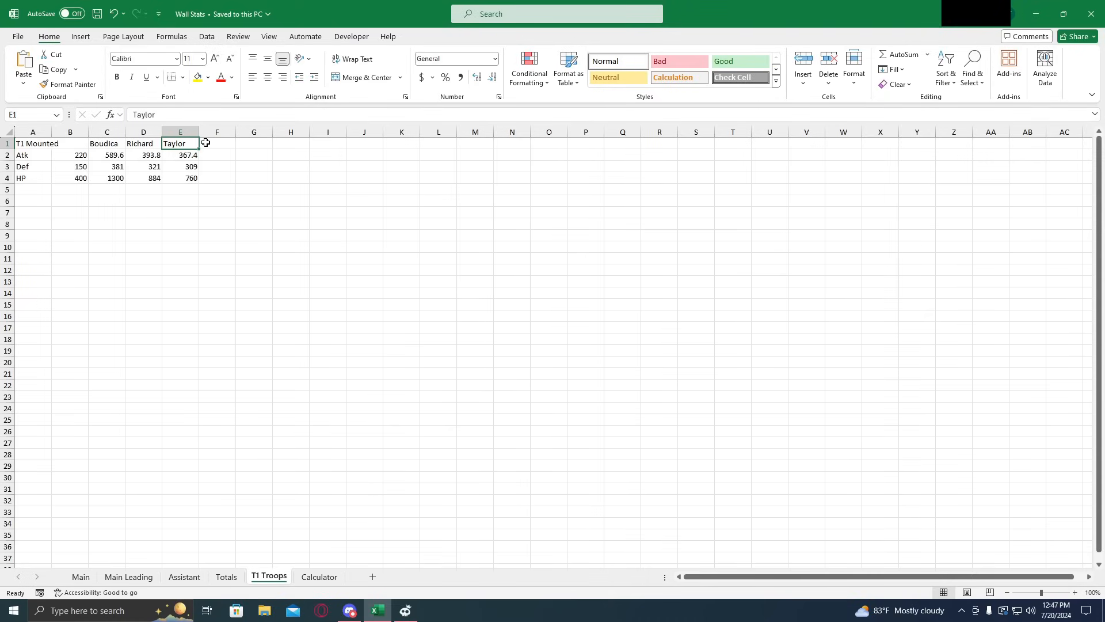
{"action": "left_click", "coordinate": [216, 143]}
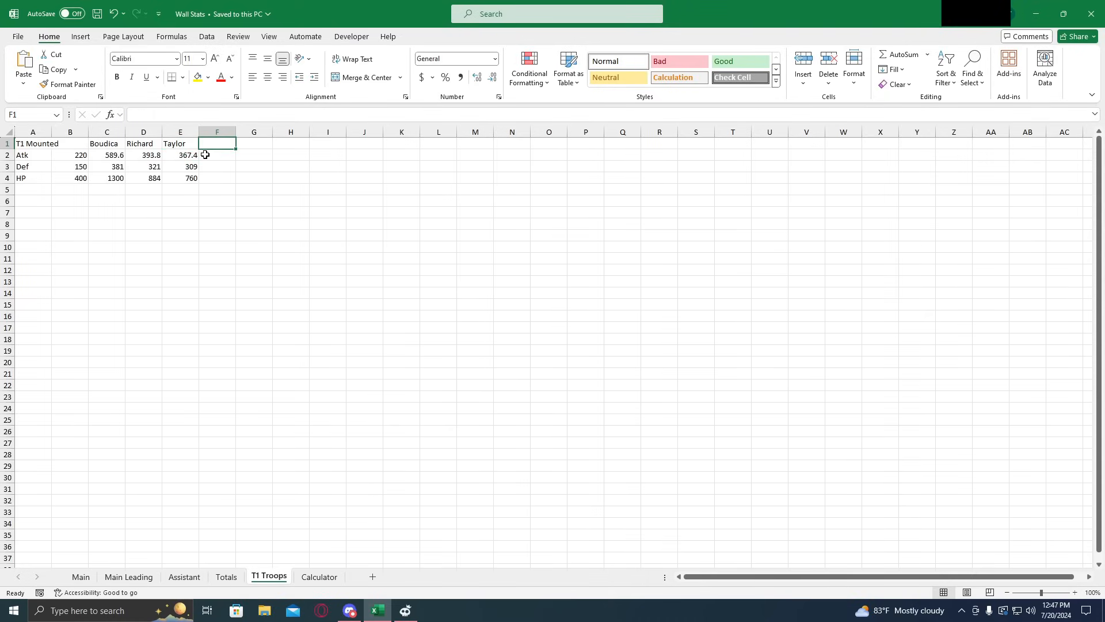
{"action": "left_click", "coordinate": [179, 155]}
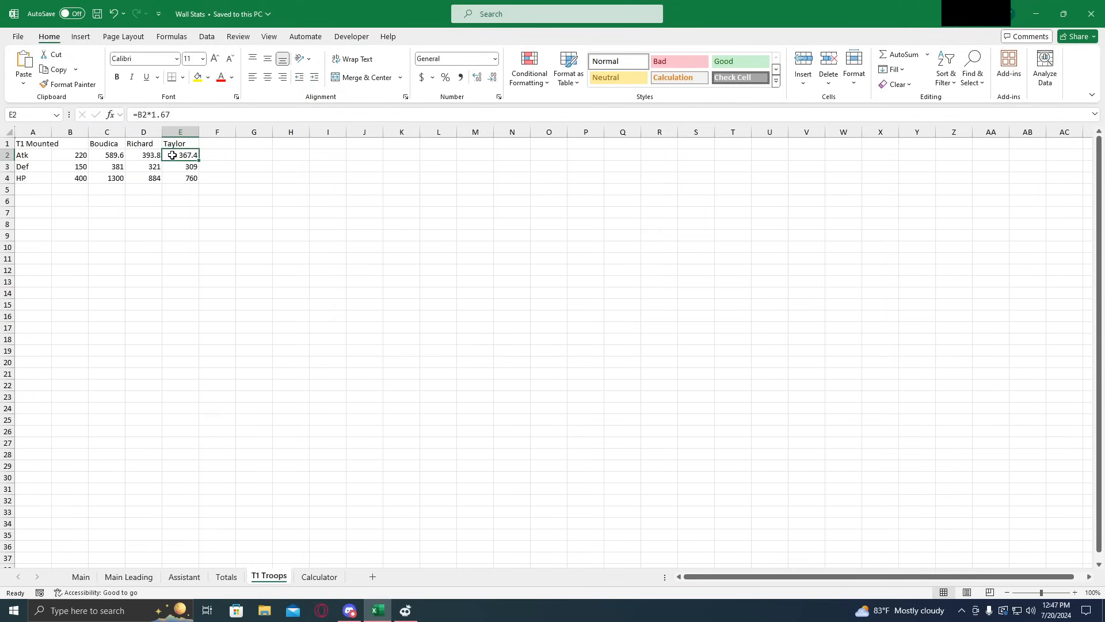
{"action": "mouse_move", "coordinate": [169, 152]}
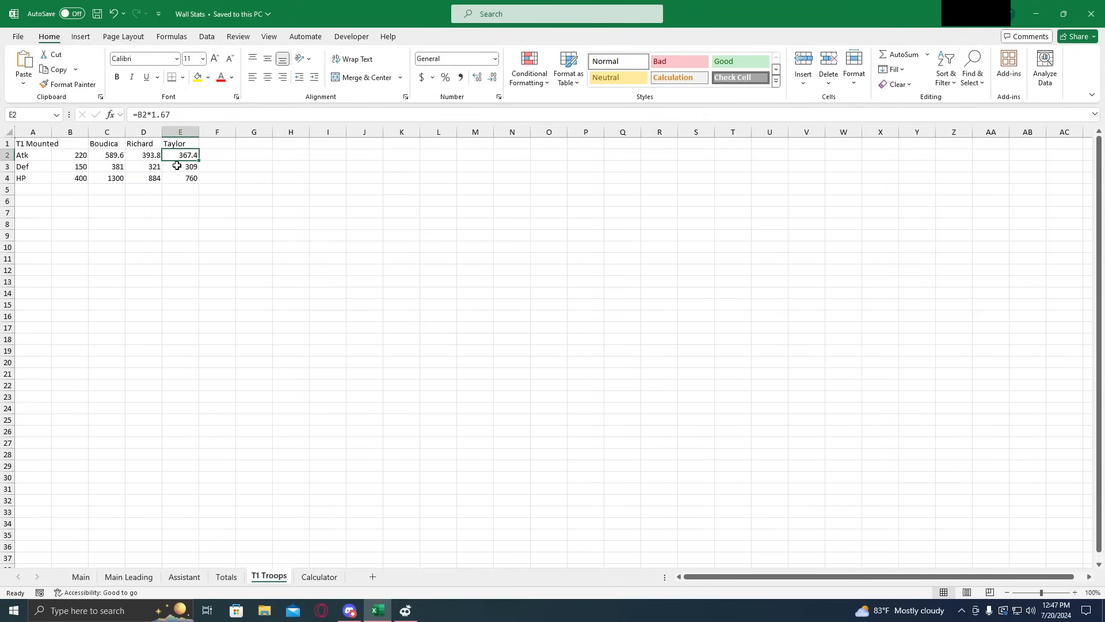
Recheck Richard's troop Atk formula and return to the Main sheet
{"action": "left_click", "coordinate": [179, 143]}
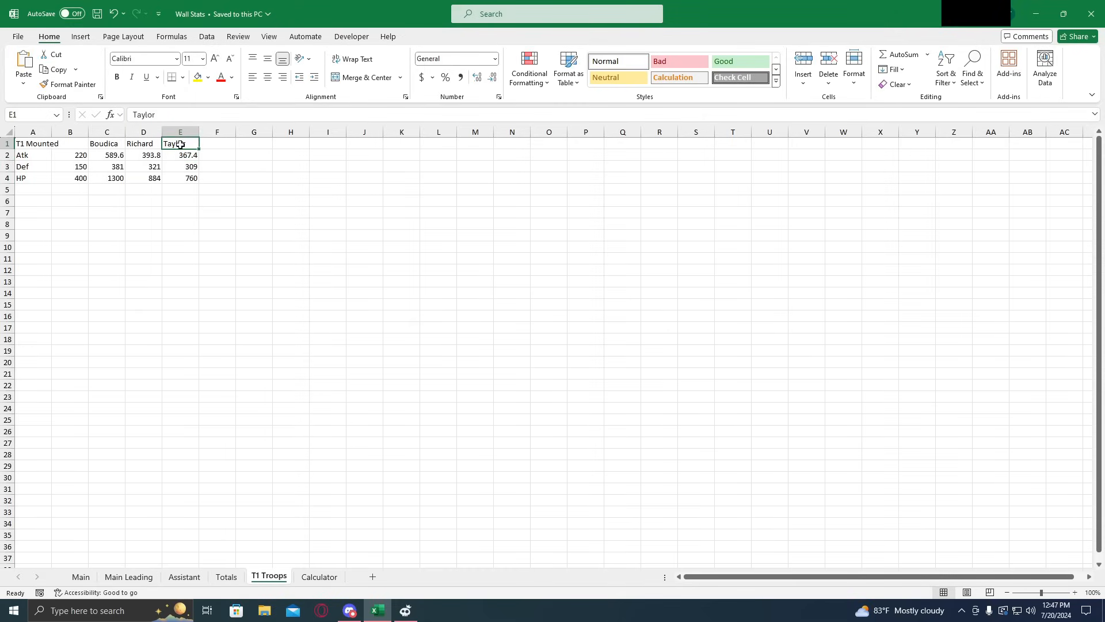
{"action": "mouse_move", "coordinate": [194, 145]}
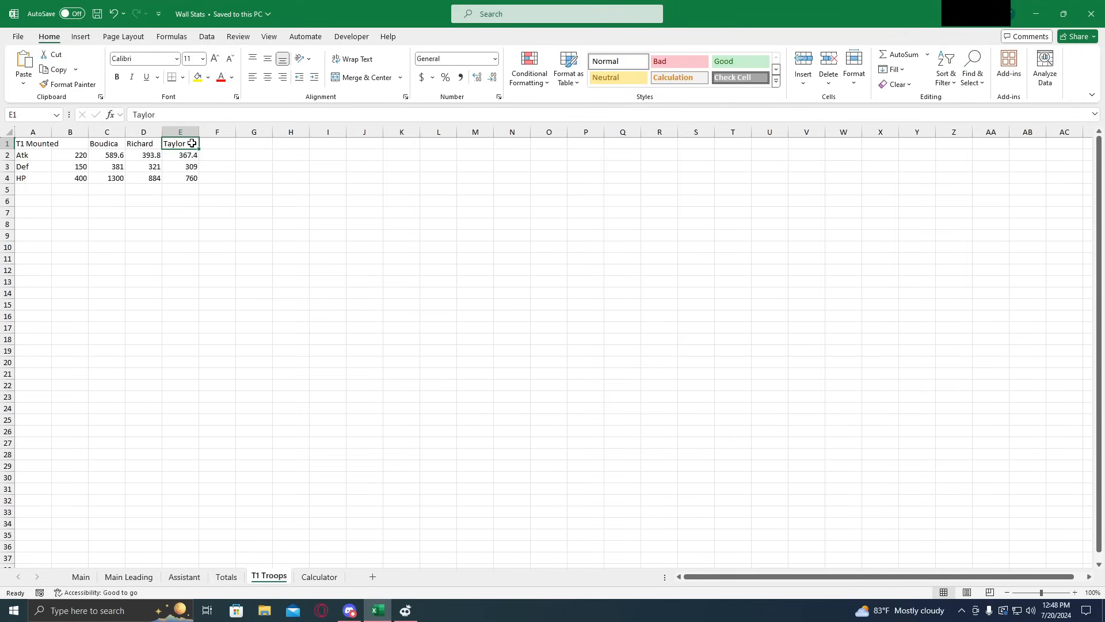
{"action": "left_click", "coordinate": [144, 143]}
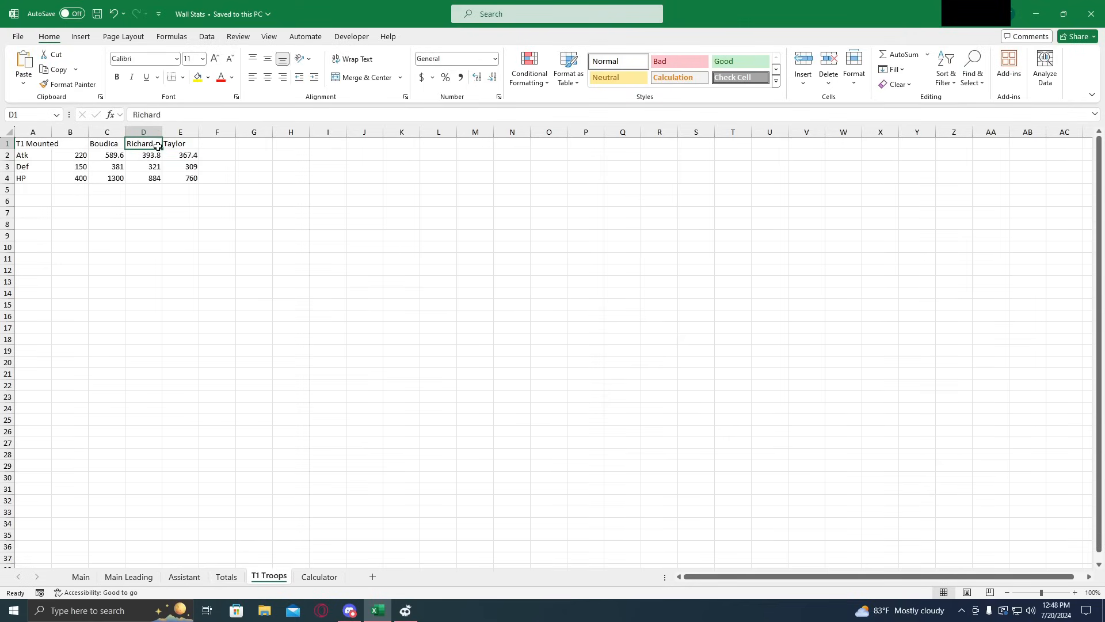
{"action": "left_click", "coordinate": [143, 155]}
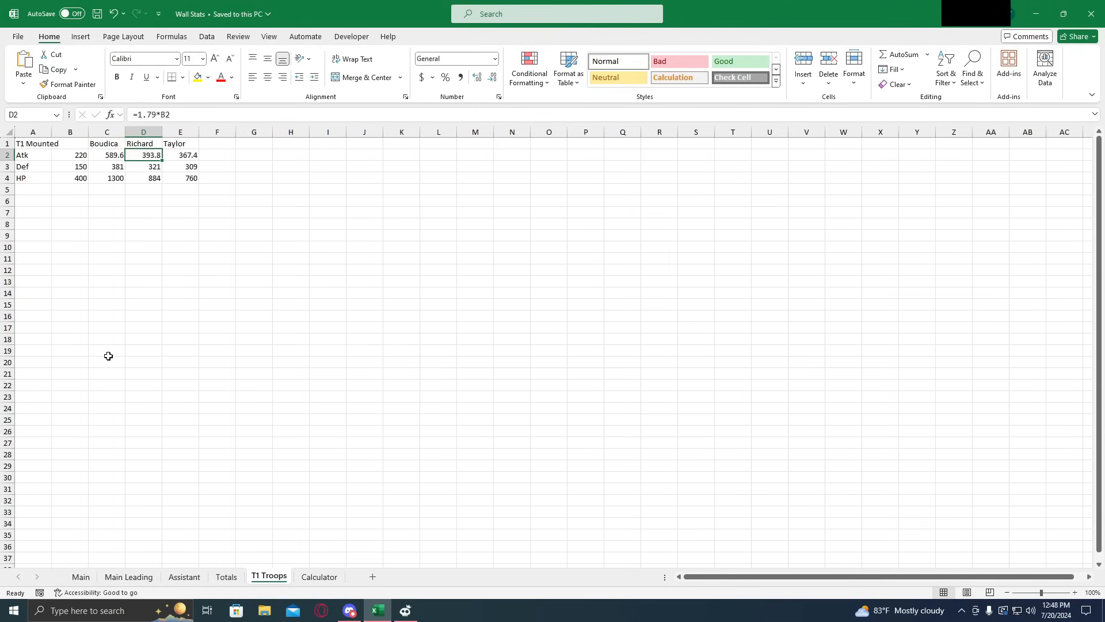
{"action": "mouse_move", "coordinate": [5, 314]}
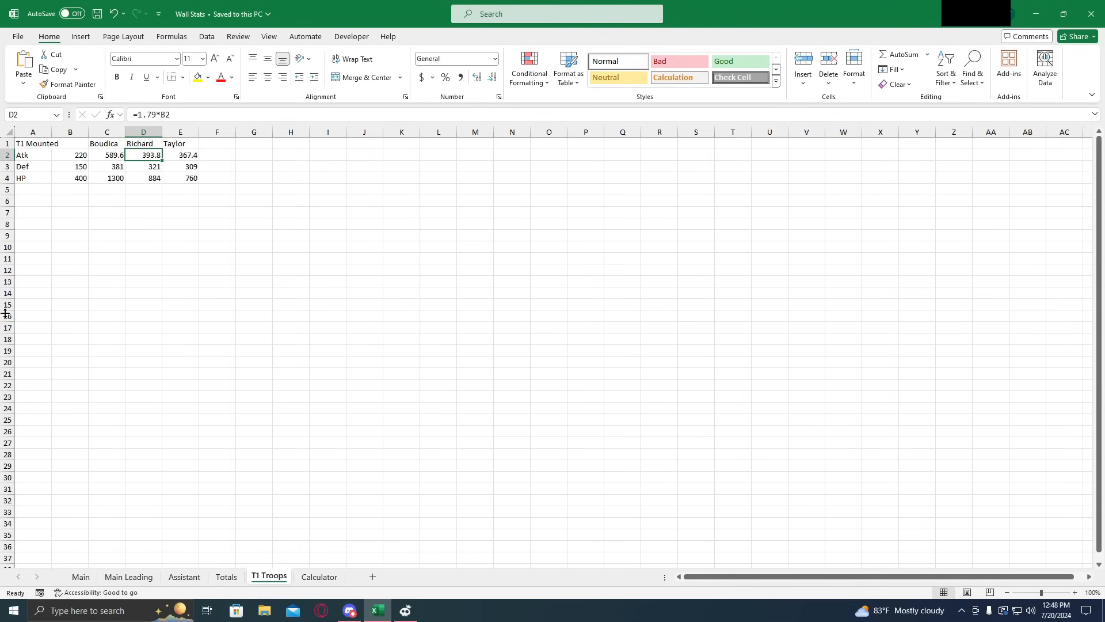
{"action": "left_click", "coordinate": [81, 576]}
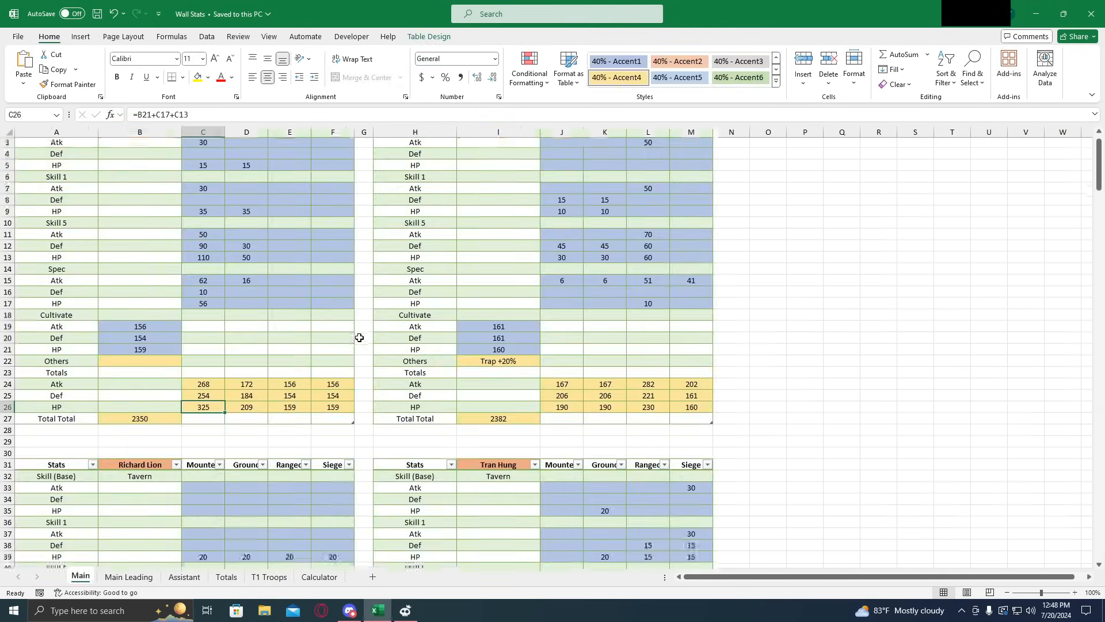
{"action": "scroll", "scroll_direction": "down", "scroll_amount": 3}
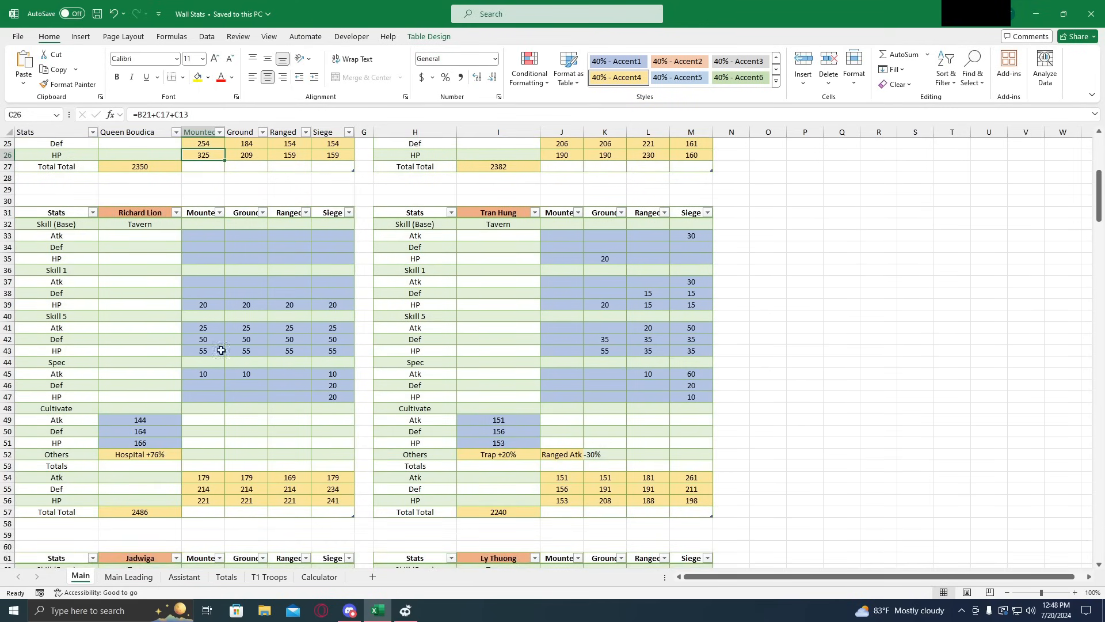
{"action": "mouse_move", "coordinate": [205, 351]}
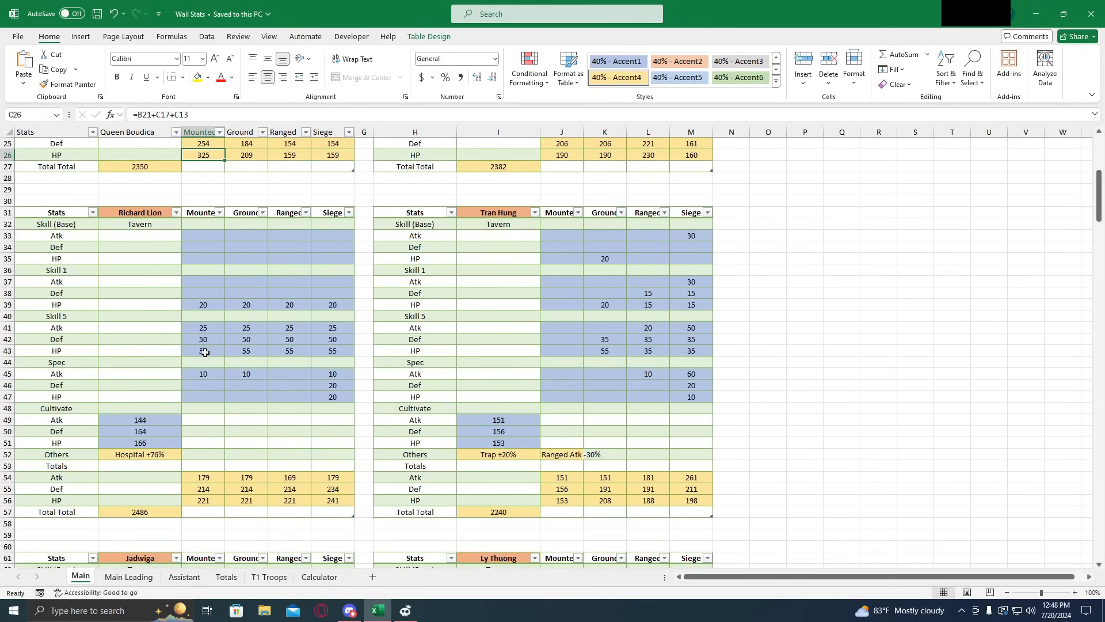
{"action": "scroll", "scroll_direction": "down", "scroll_amount": 3}
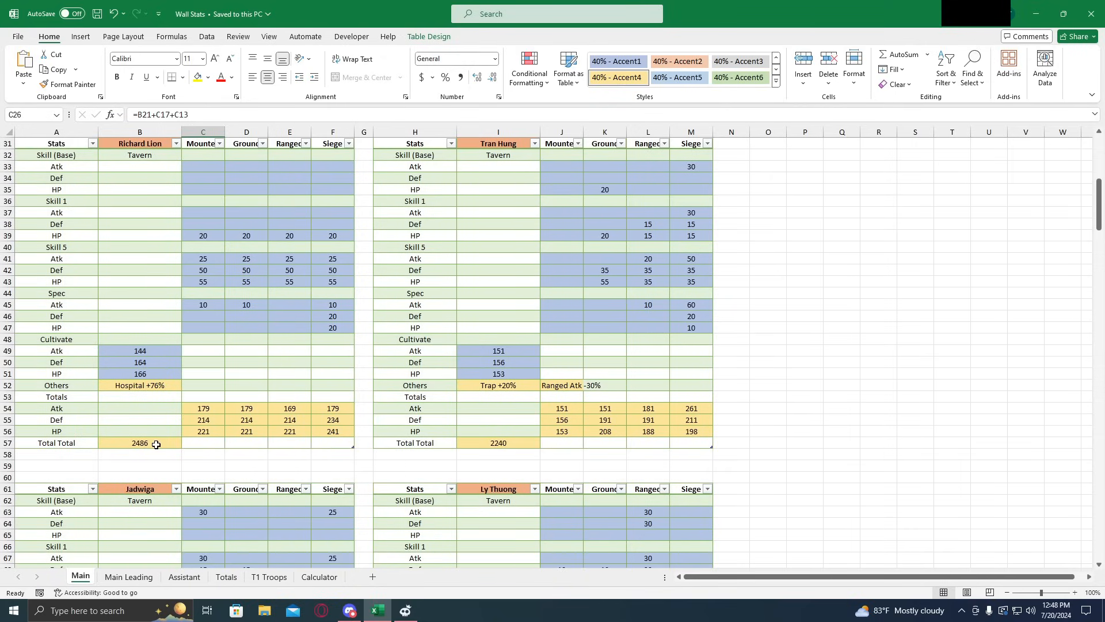
{"action": "left_click", "coordinate": [140, 443]}
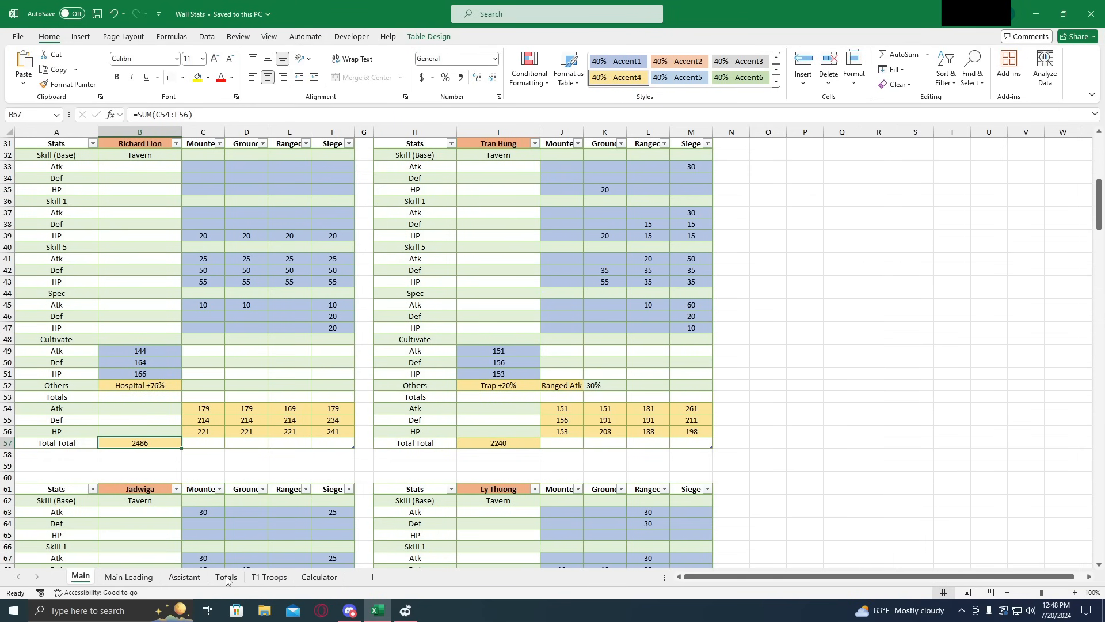
Open the Totals sheet and confirm Richard Lion's total buff of 2486
{"action": "left_click", "coordinate": [225, 576]}
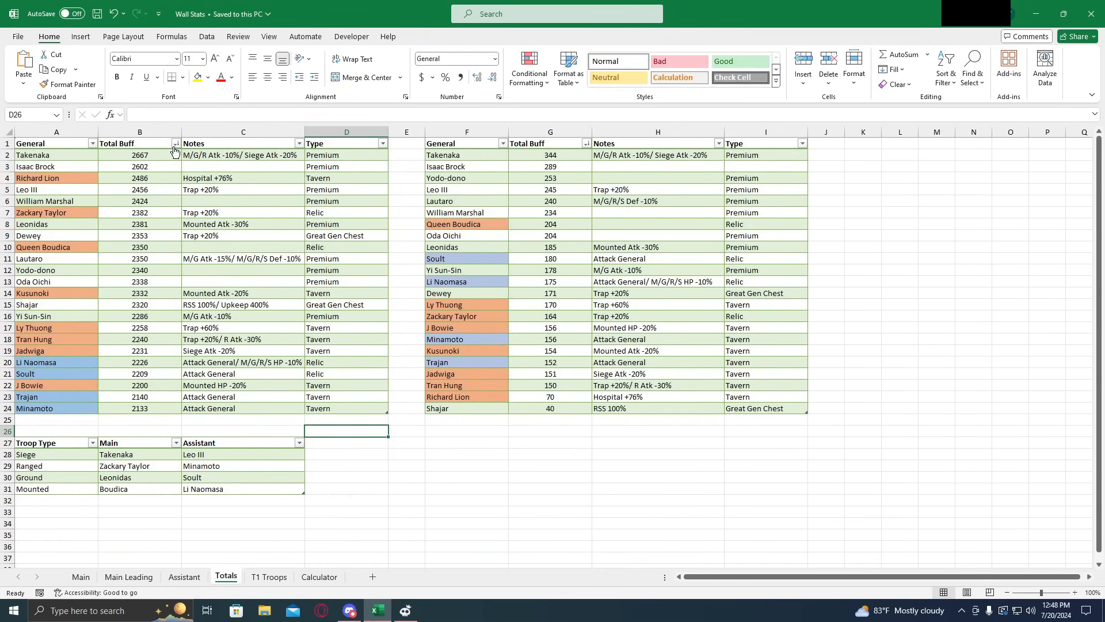
{"action": "left_click", "coordinate": [38, 178]}
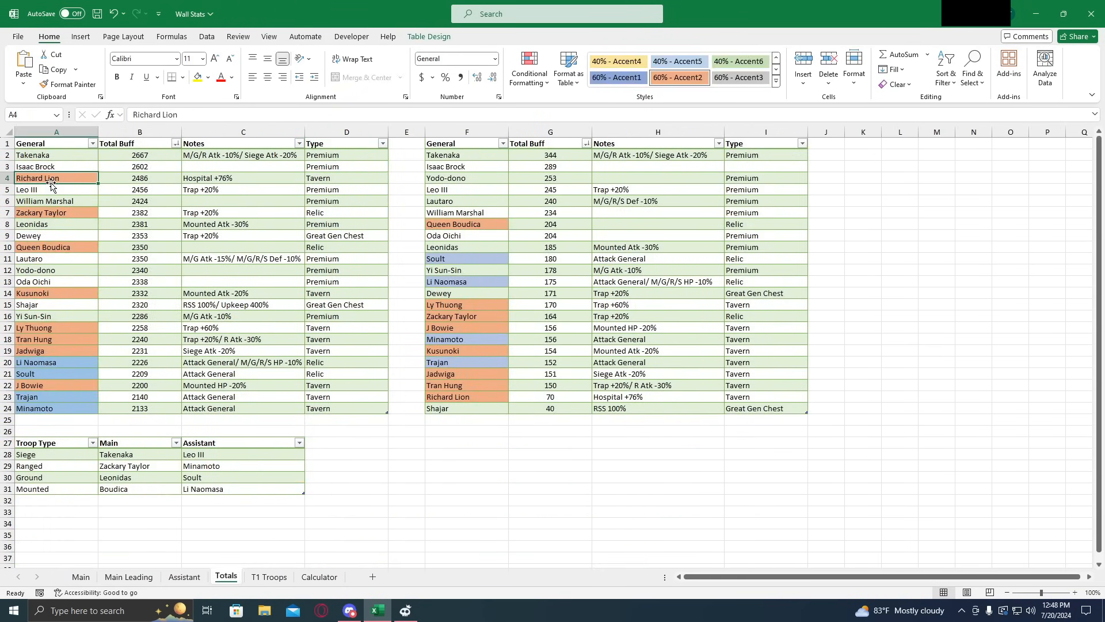
{"action": "left_click", "coordinate": [139, 178]}
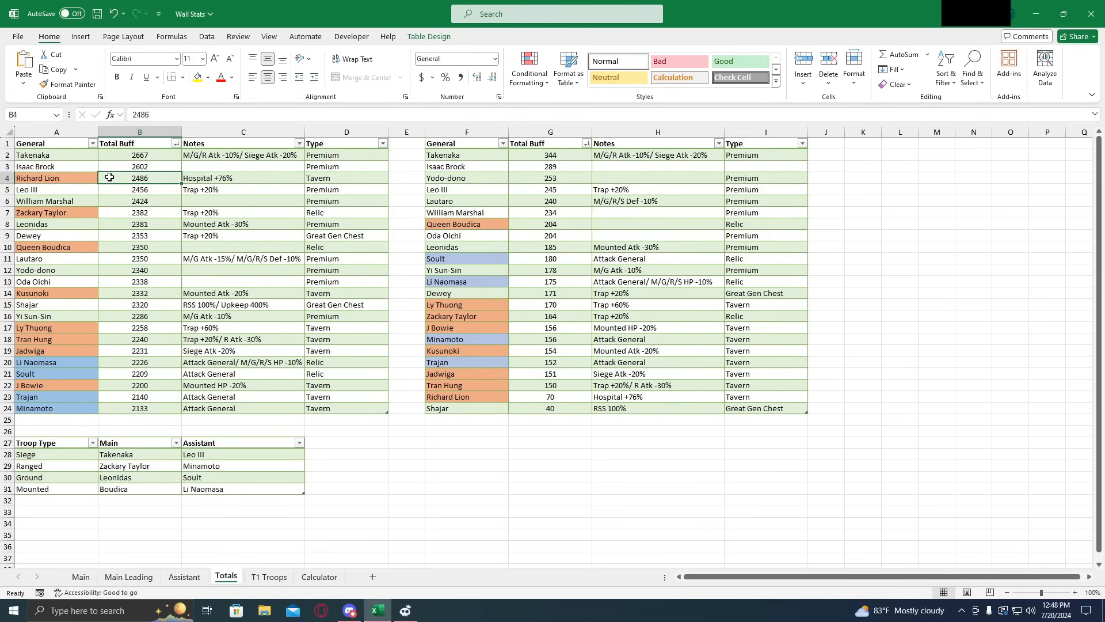
{"action": "left_click", "coordinate": [139, 247]}
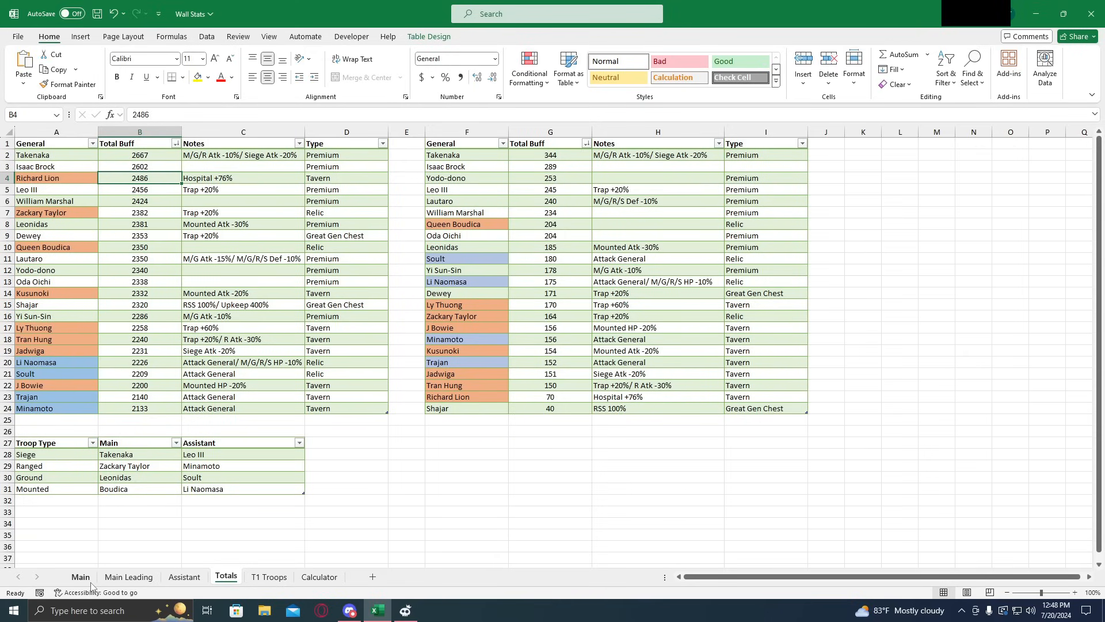
{"action": "left_click", "coordinate": [80, 576]}
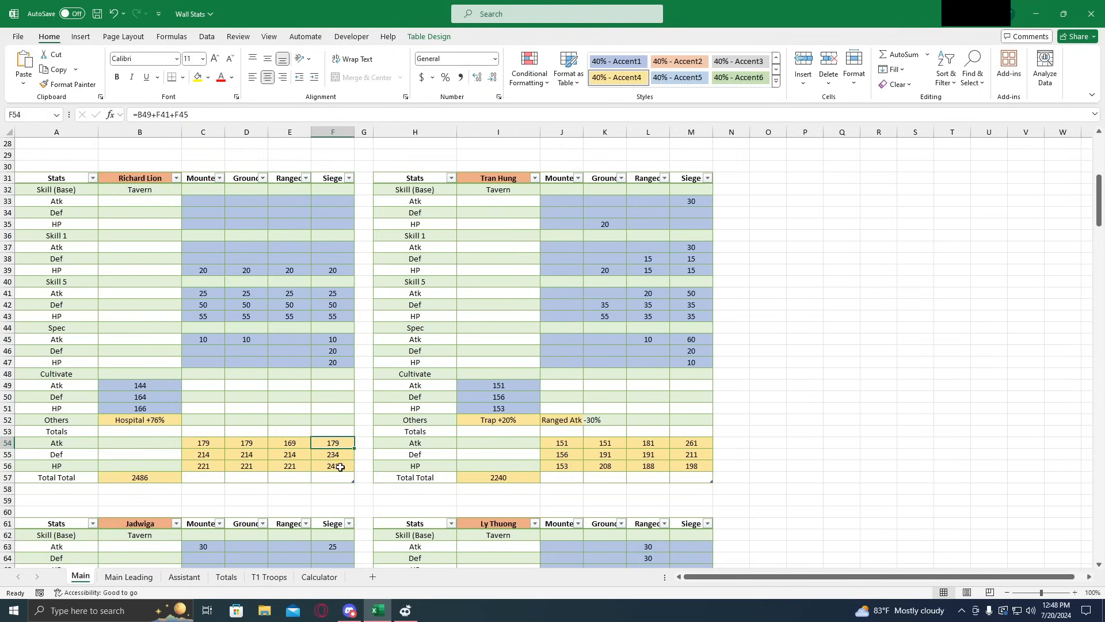
{"action": "left_click", "coordinate": [332, 466]}
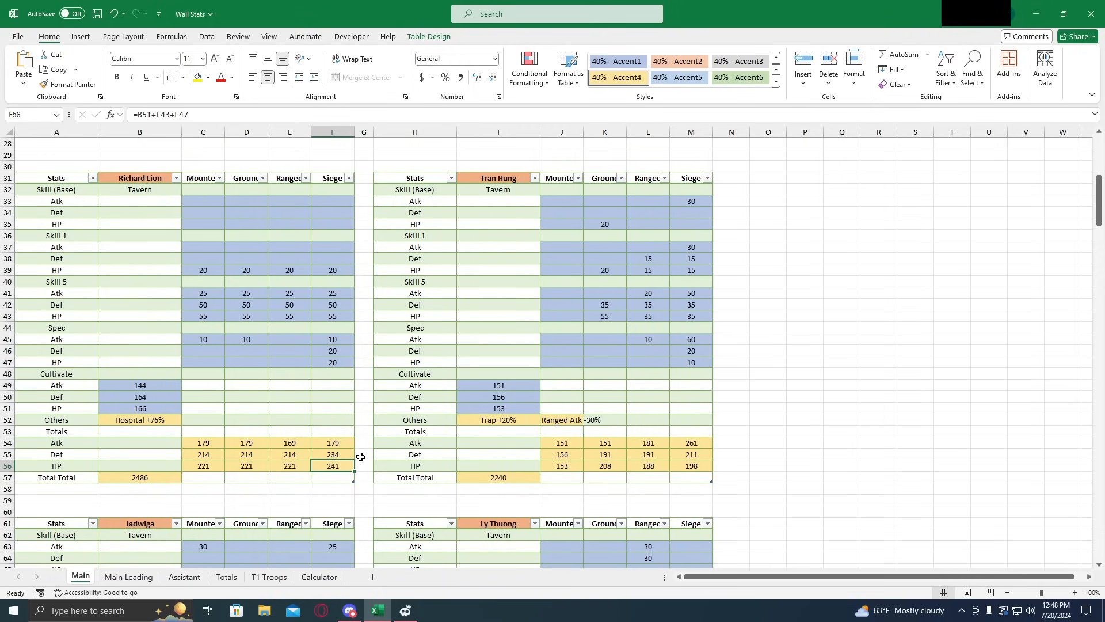
{"action": "mouse_move", "coordinate": [350, 446]}
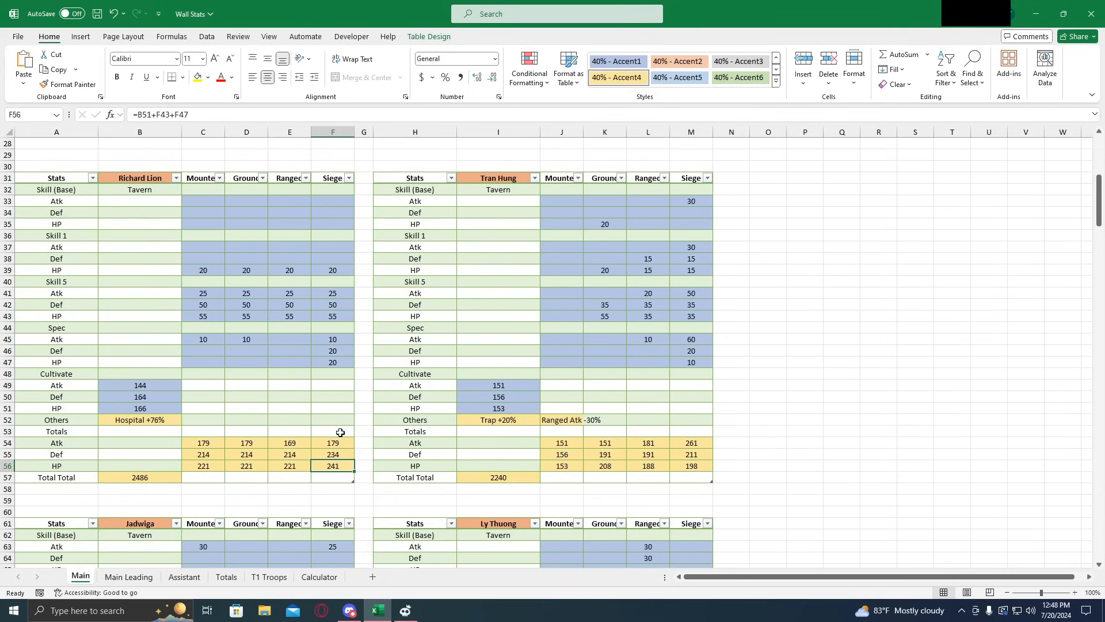
{"action": "mouse_move", "coordinate": [335, 437]}
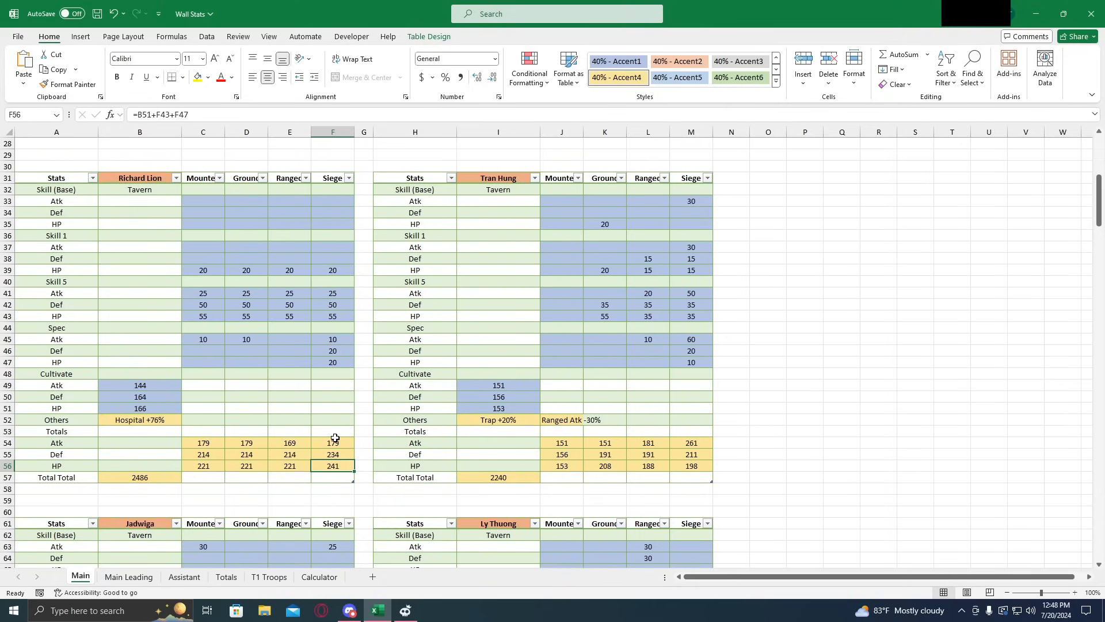
{"action": "mouse_move", "coordinate": [331, 434]}
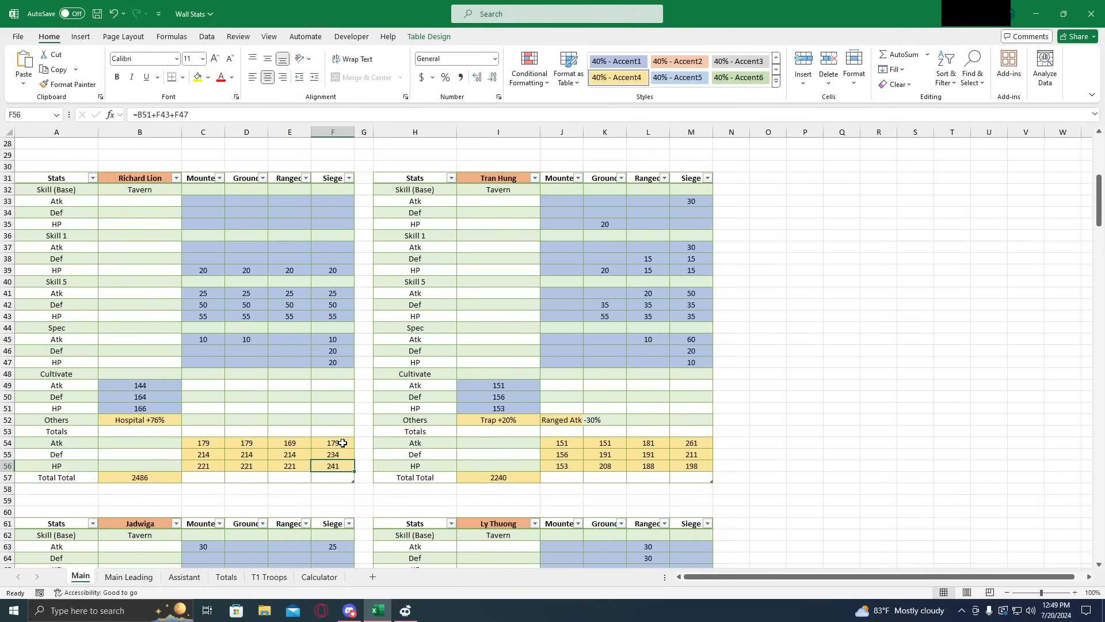
{"action": "left_click", "coordinate": [332, 443]}
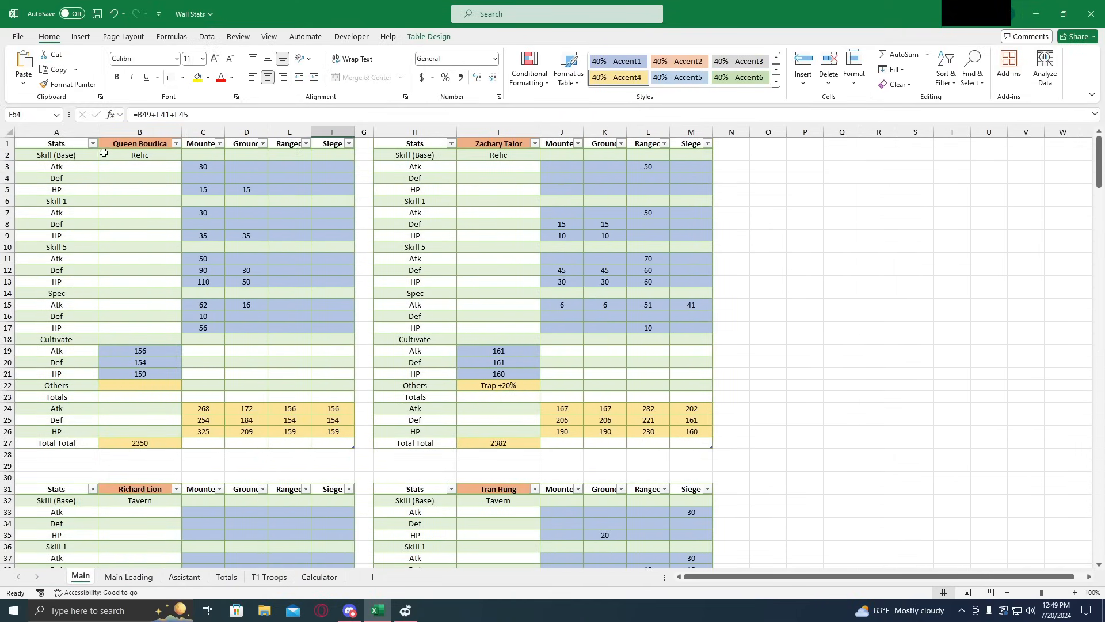
{"action": "mouse_move", "coordinate": [118, 149]}
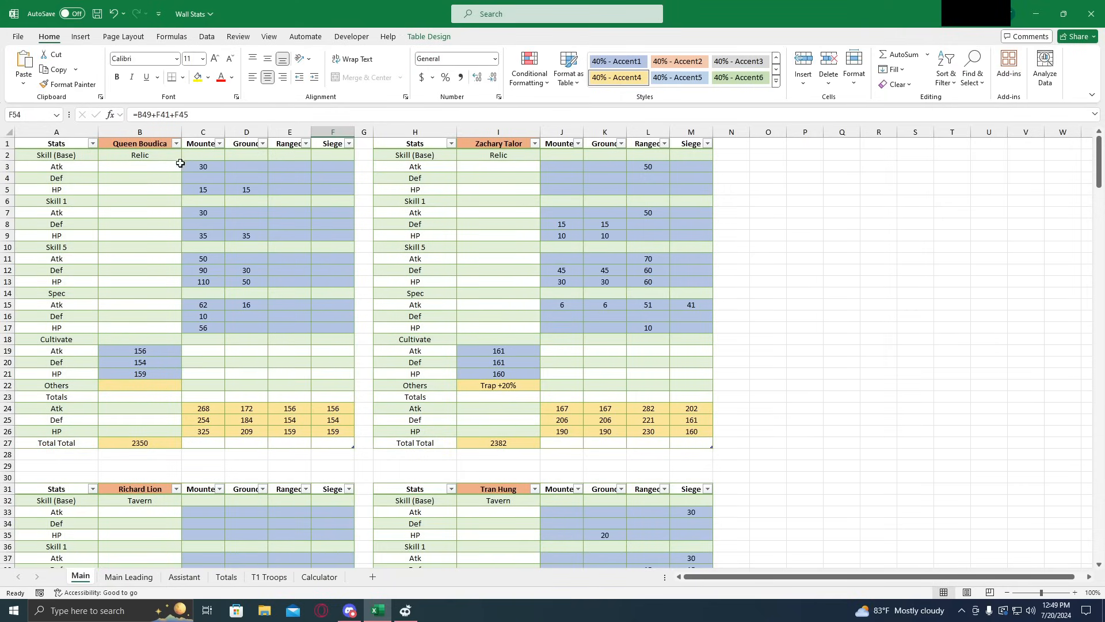
Inspect Queen Boudica's Relic skill entry, empty Atk/Def/HP totals, and Mounted Atk total formula
{"action": "left_click", "coordinate": [139, 155]}
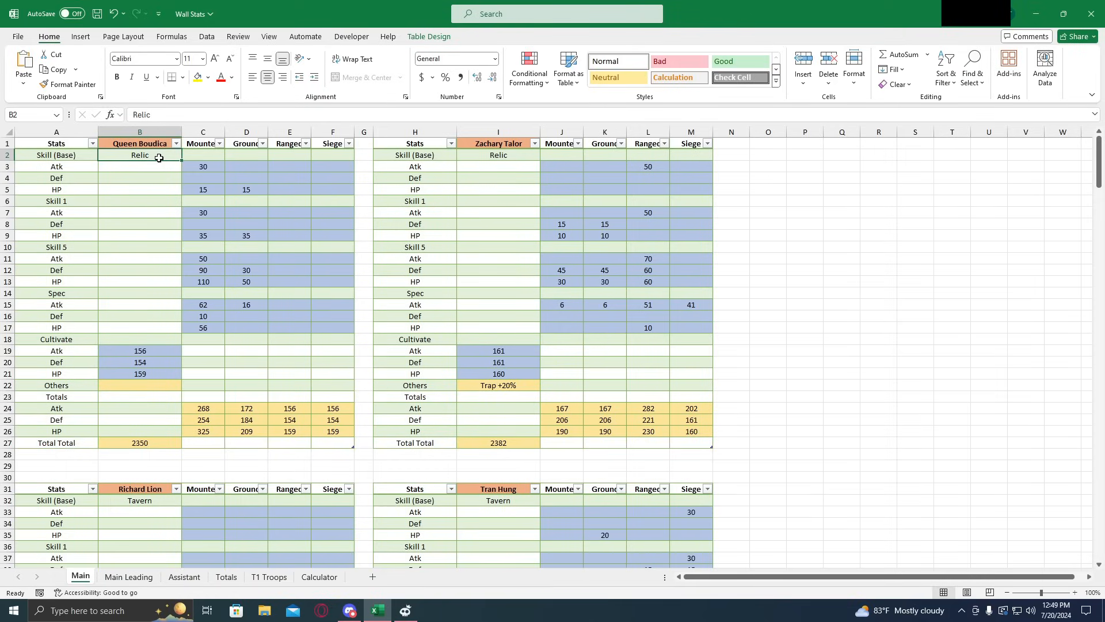
{"action": "mouse_move", "coordinate": [151, 161]}
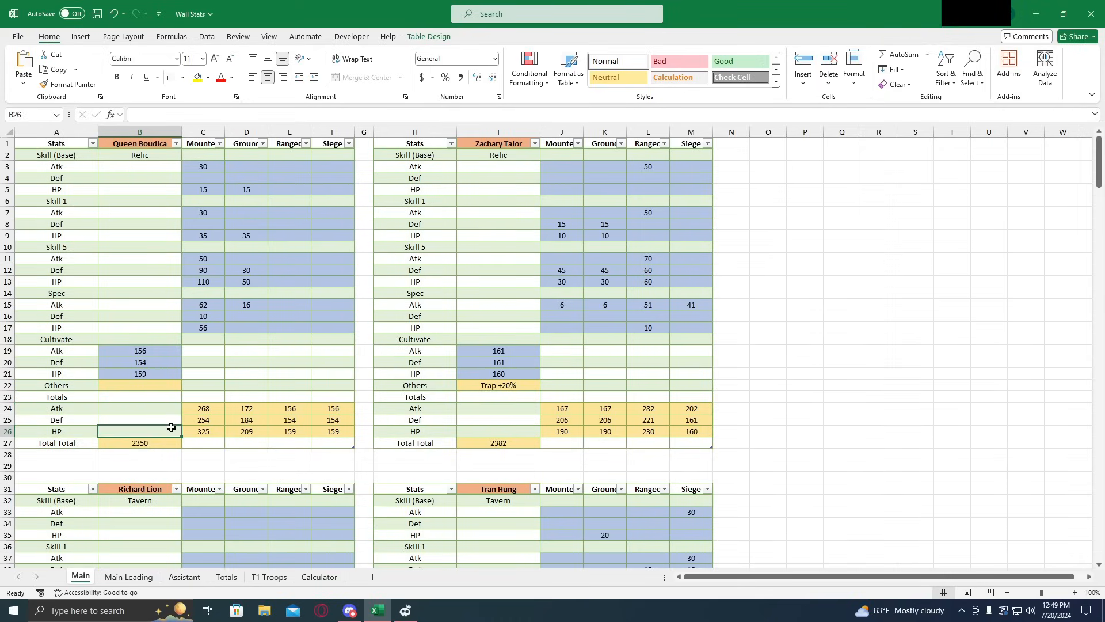
{"action": "left_click", "coordinate": [140, 408]}
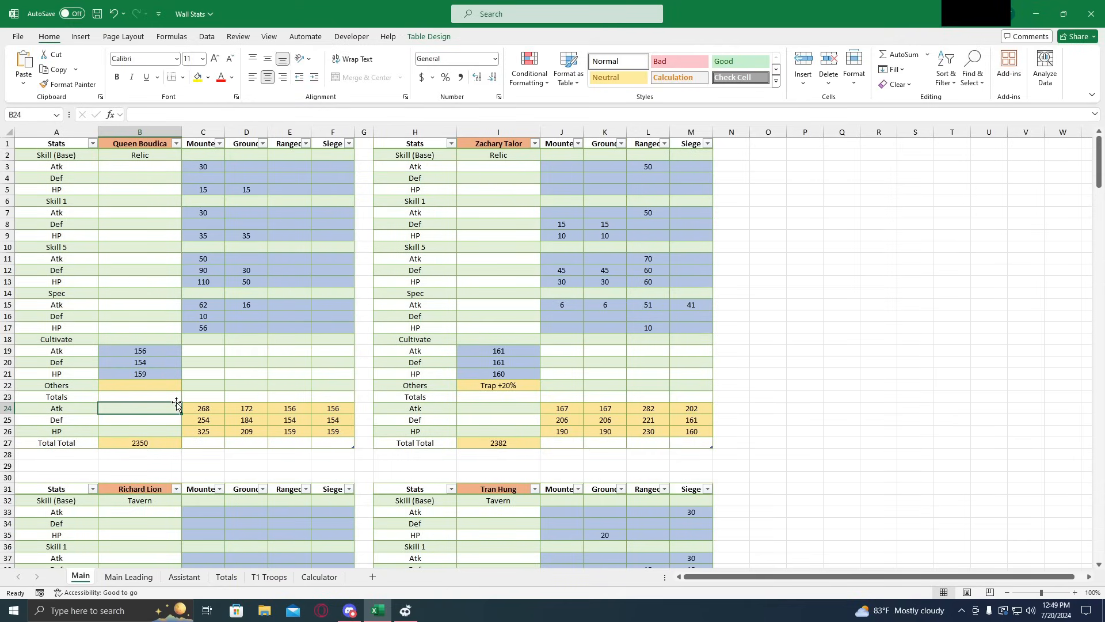
{"action": "mouse_move", "coordinate": [193, 411]}
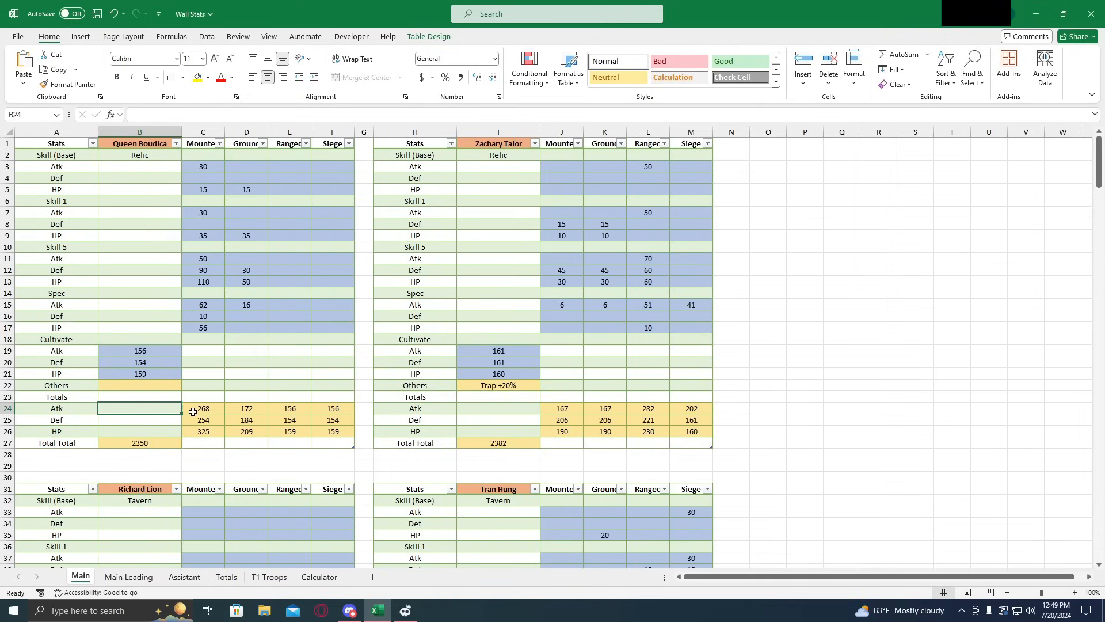
{"action": "left_click", "coordinate": [139, 419]}
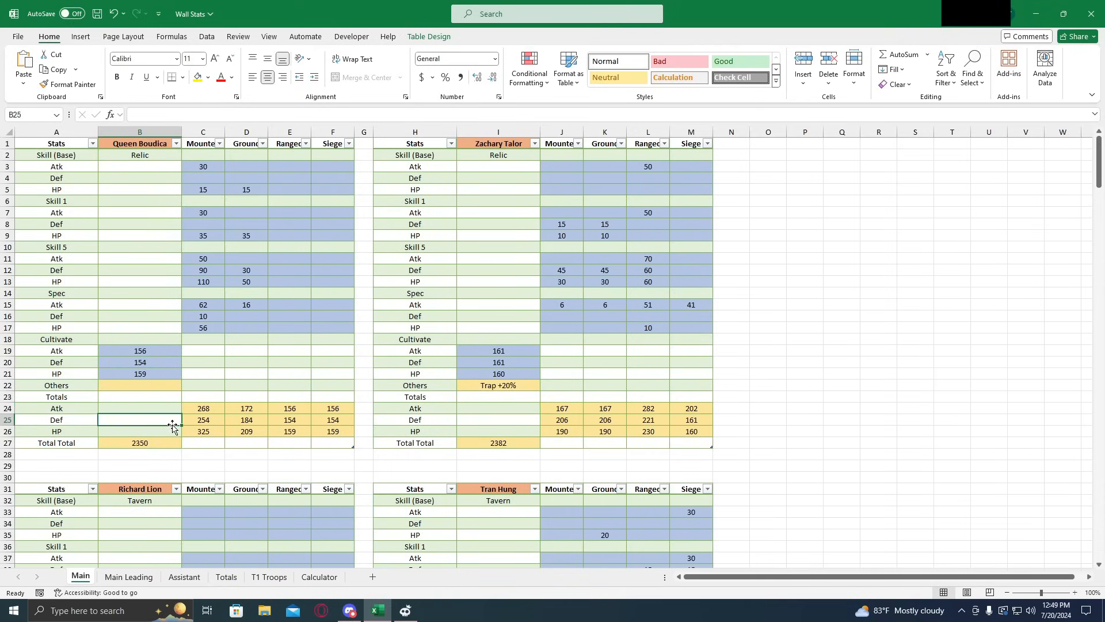
{"action": "left_click", "coordinate": [140, 408]}
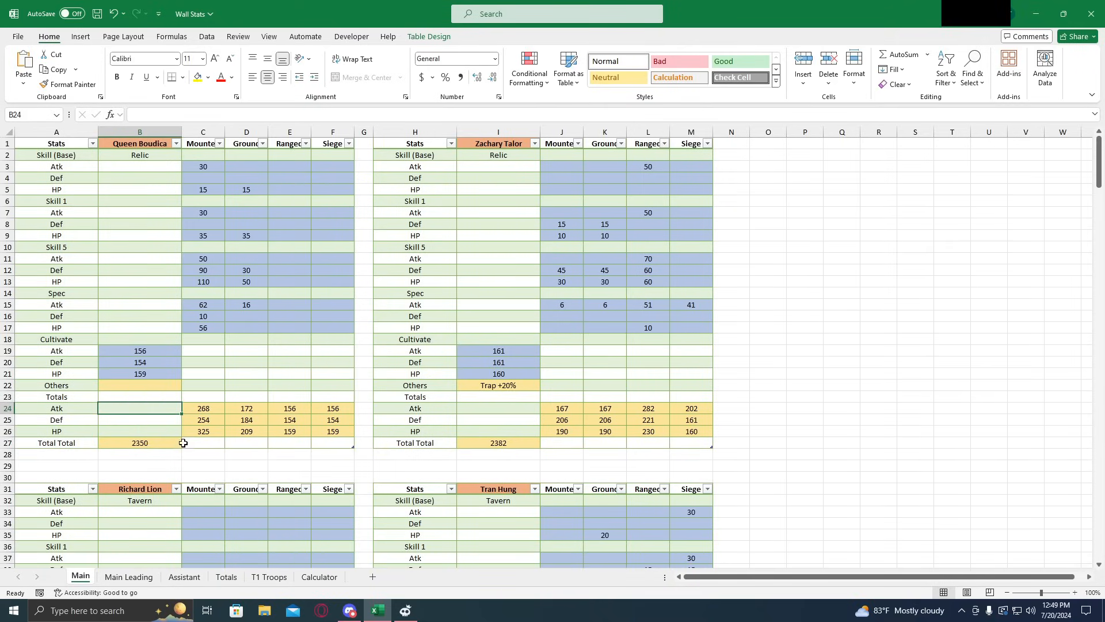
{"action": "left_click", "coordinate": [139, 431]}
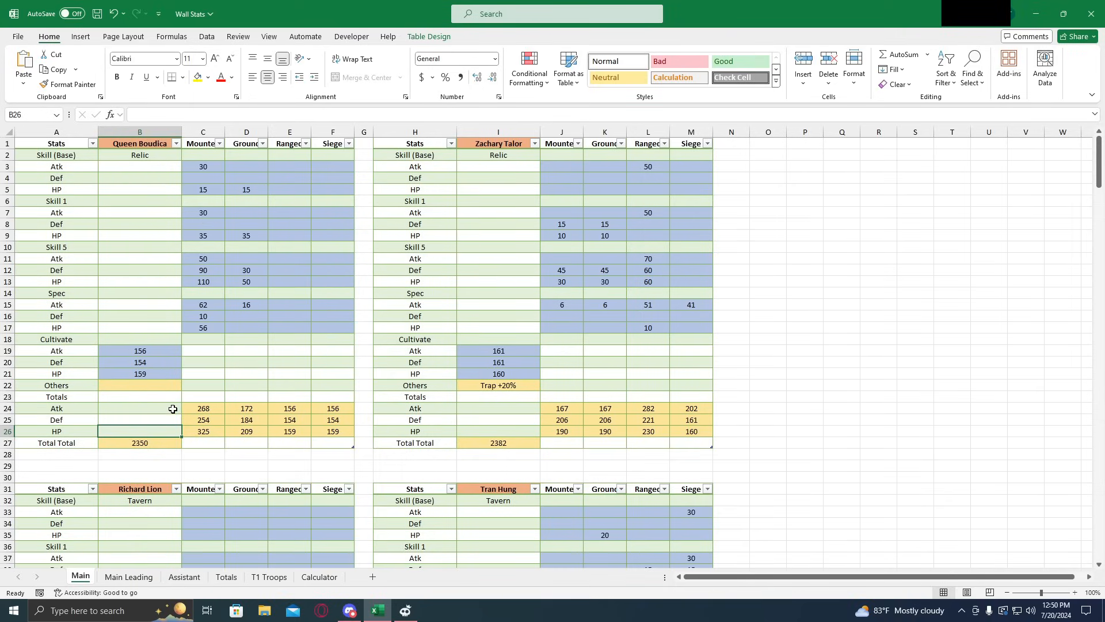
{"action": "mouse_move", "coordinate": [160, 411]}
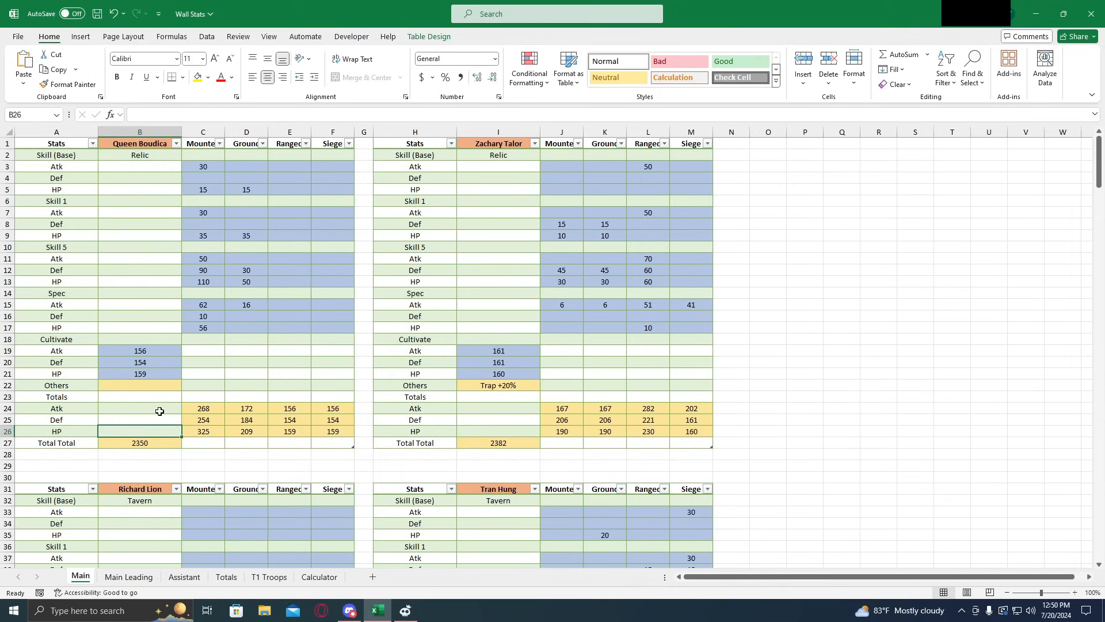
{"action": "left_click", "coordinate": [202, 408]}
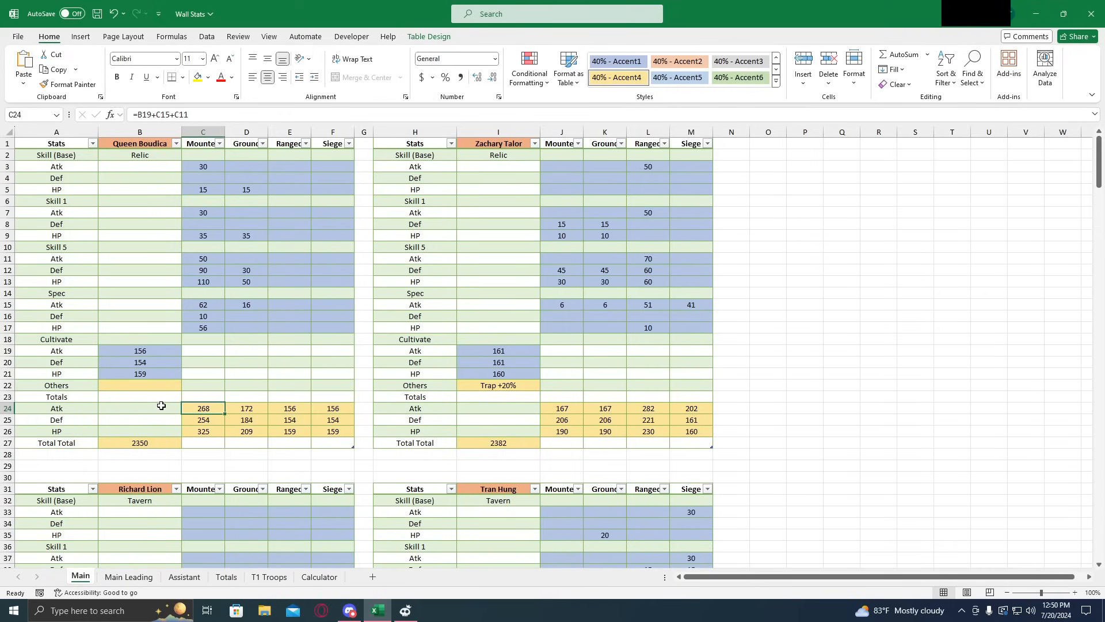
{"action": "mouse_move", "coordinate": [166, 409]}
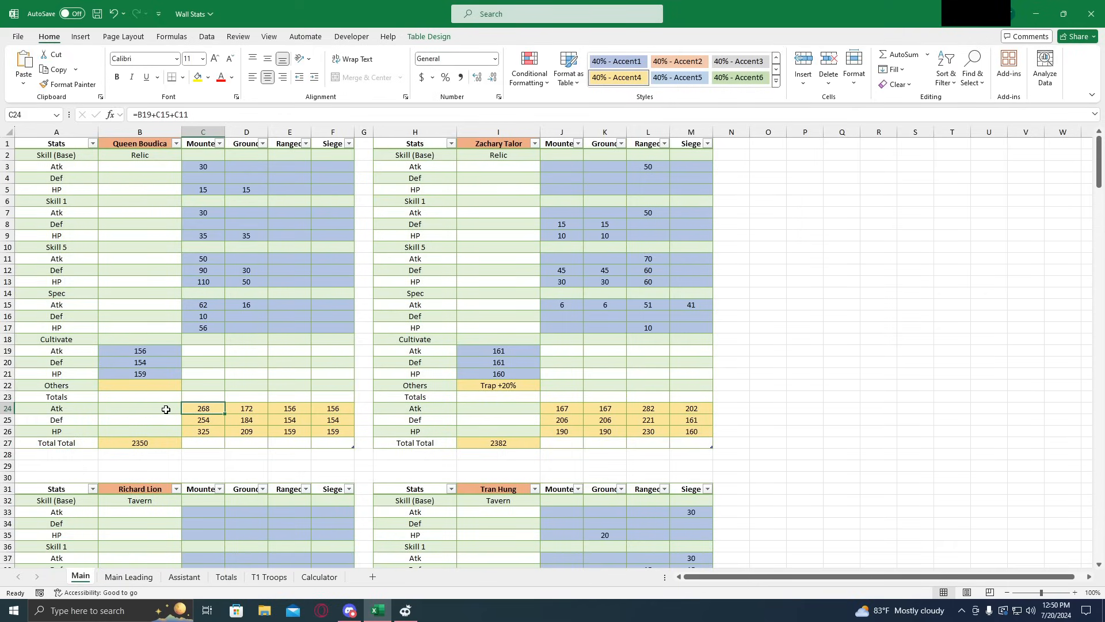
{"action": "mouse_move", "coordinate": [140, 409]}
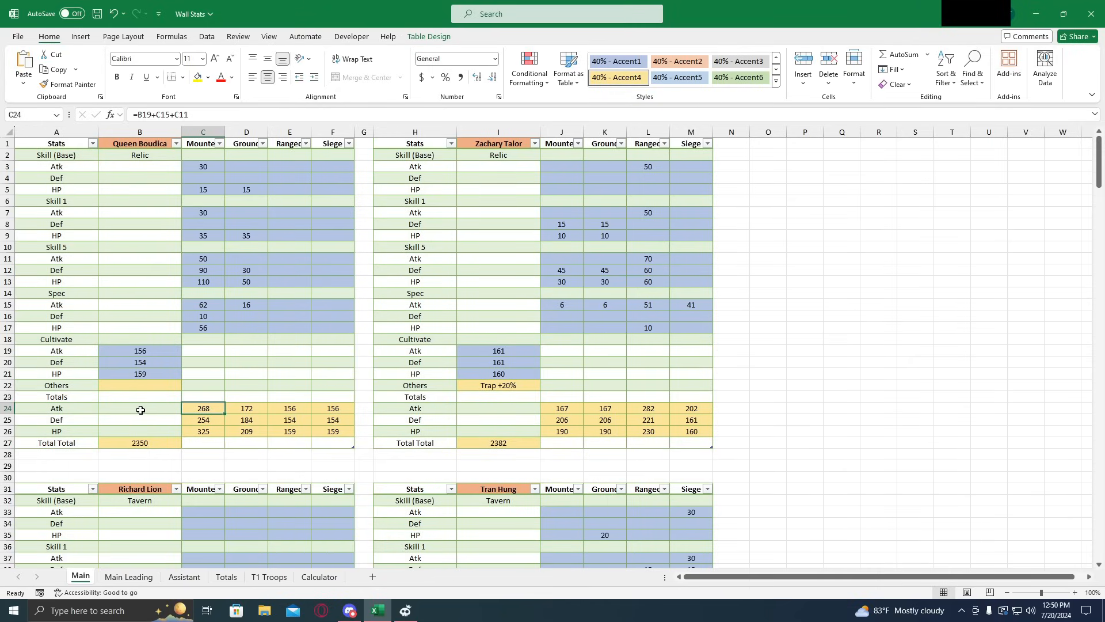
{"action": "mouse_move", "coordinate": [169, 403]}
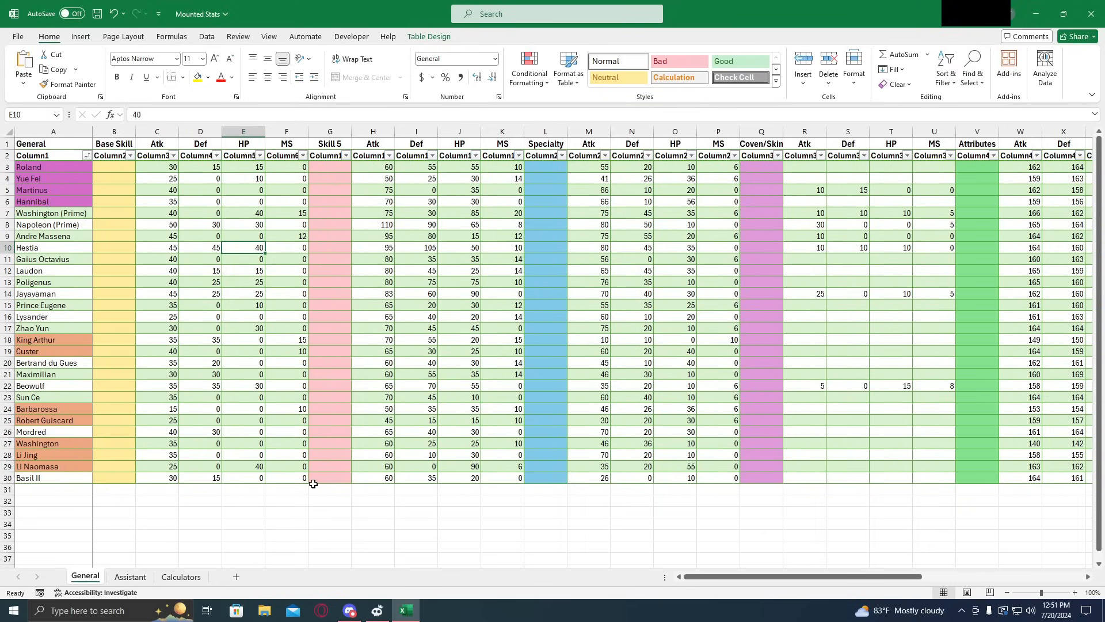
Check Martinus's Def bonus 15 and Hannibal's Atk in the General table, then open Calculators
{"action": "left_click", "coordinate": [43, 178]}
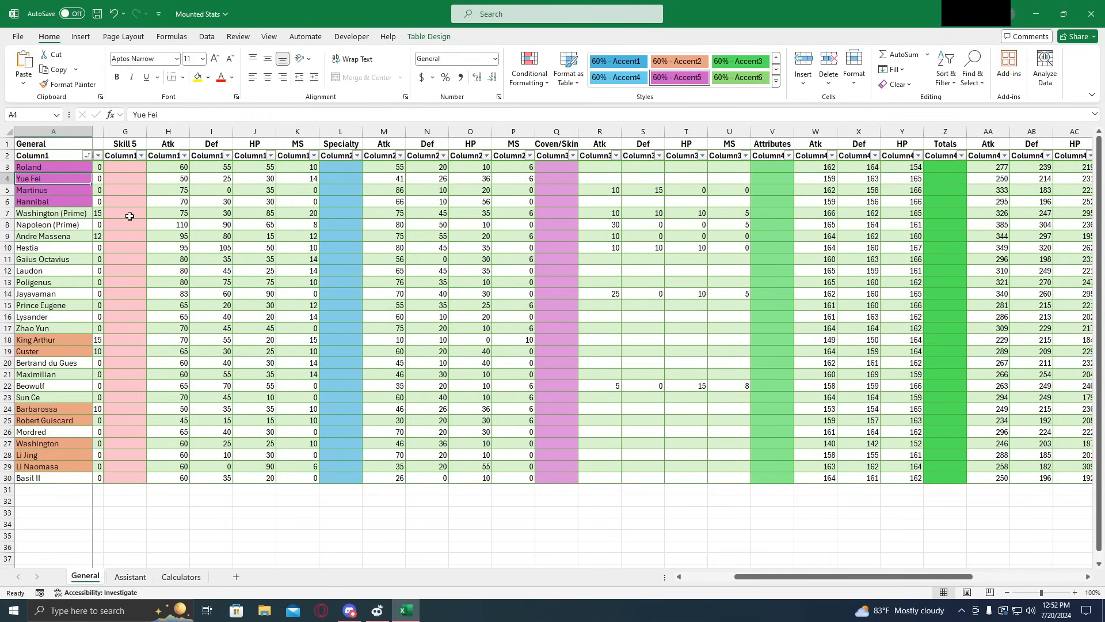
{"action": "mouse_move", "coordinate": [167, 206]}
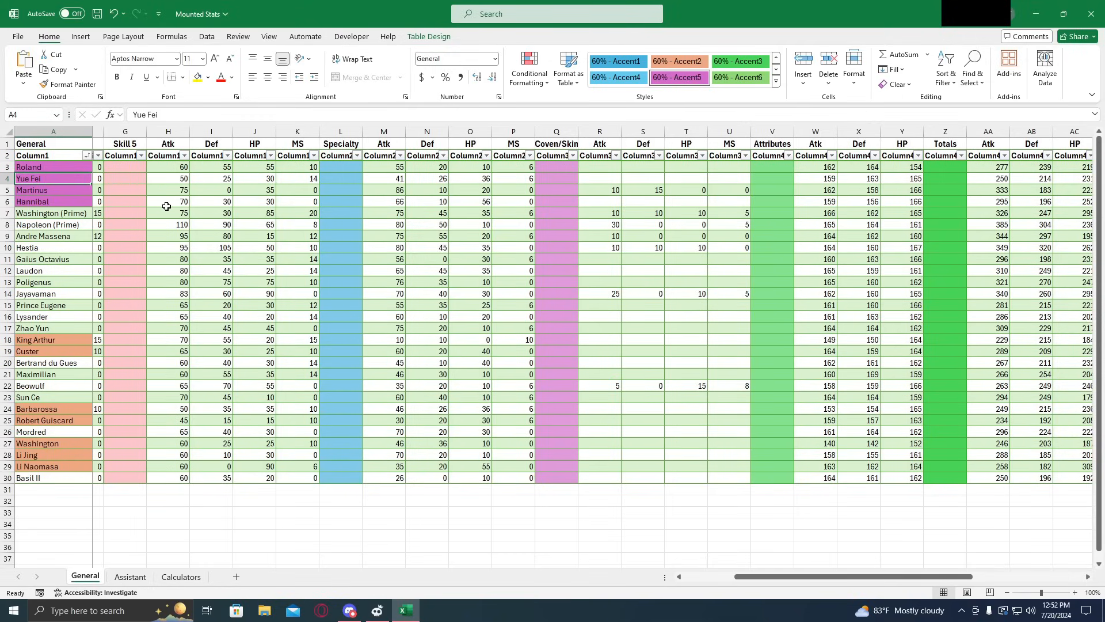
{"action": "mouse_move", "coordinate": [330, 202]}
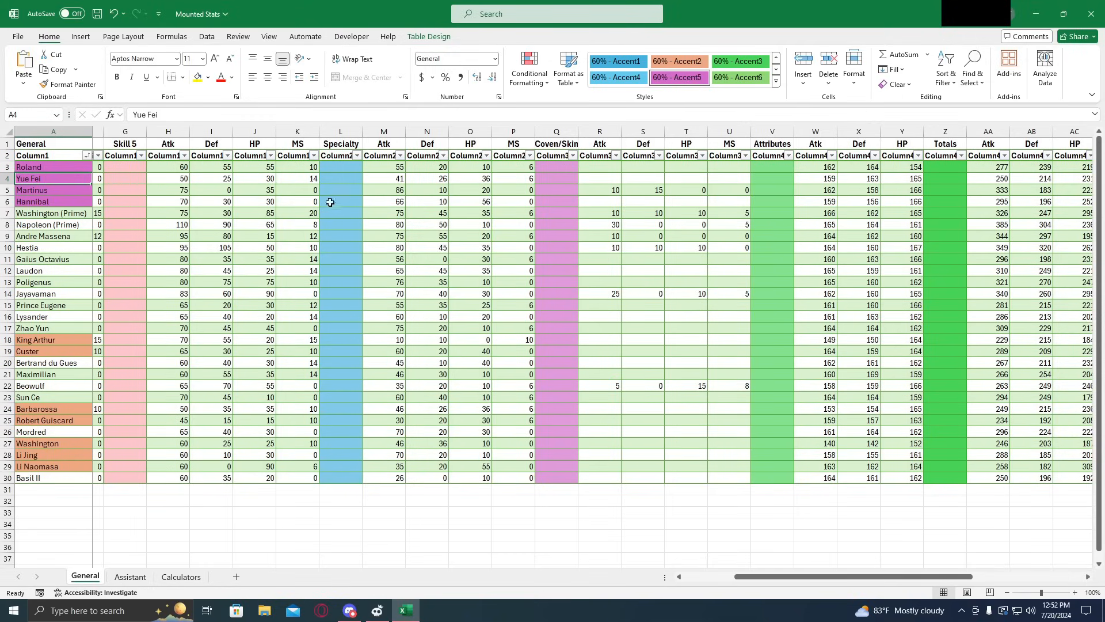
{"action": "mouse_move", "coordinate": [379, 182]}
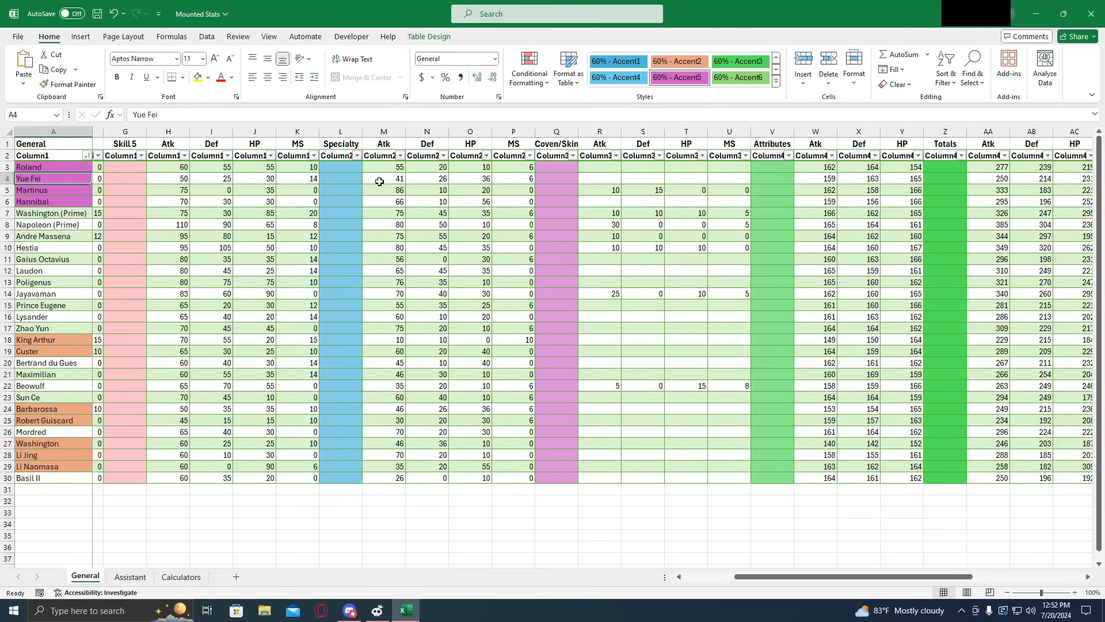
{"action": "scroll", "scroll_direction": "right", "scroll_amount": 3}
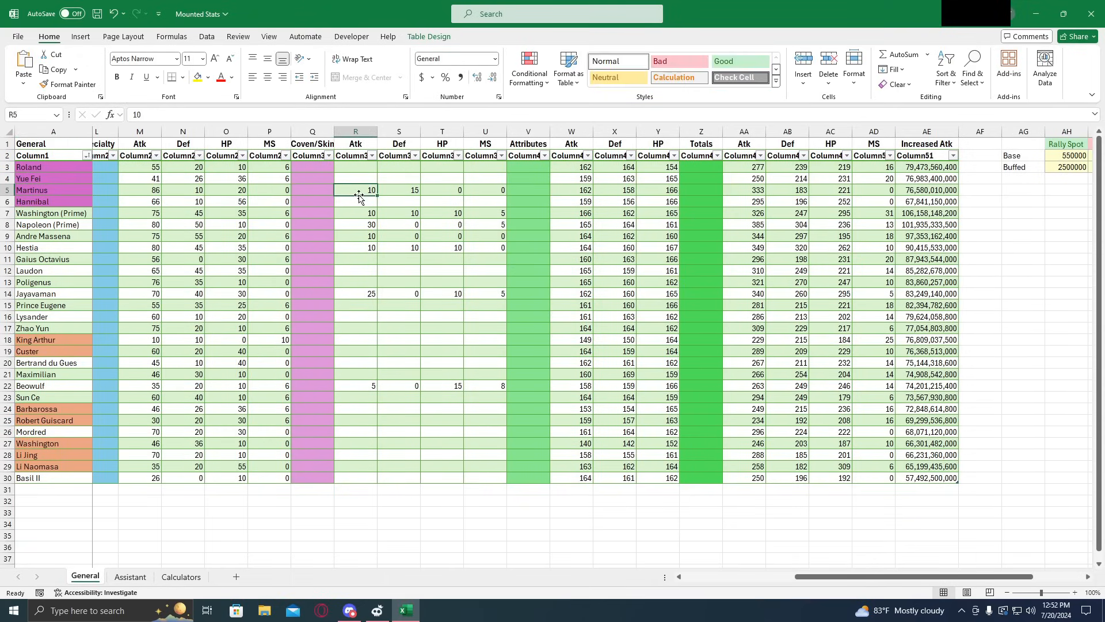
{"action": "left_click", "coordinate": [399, 190]}
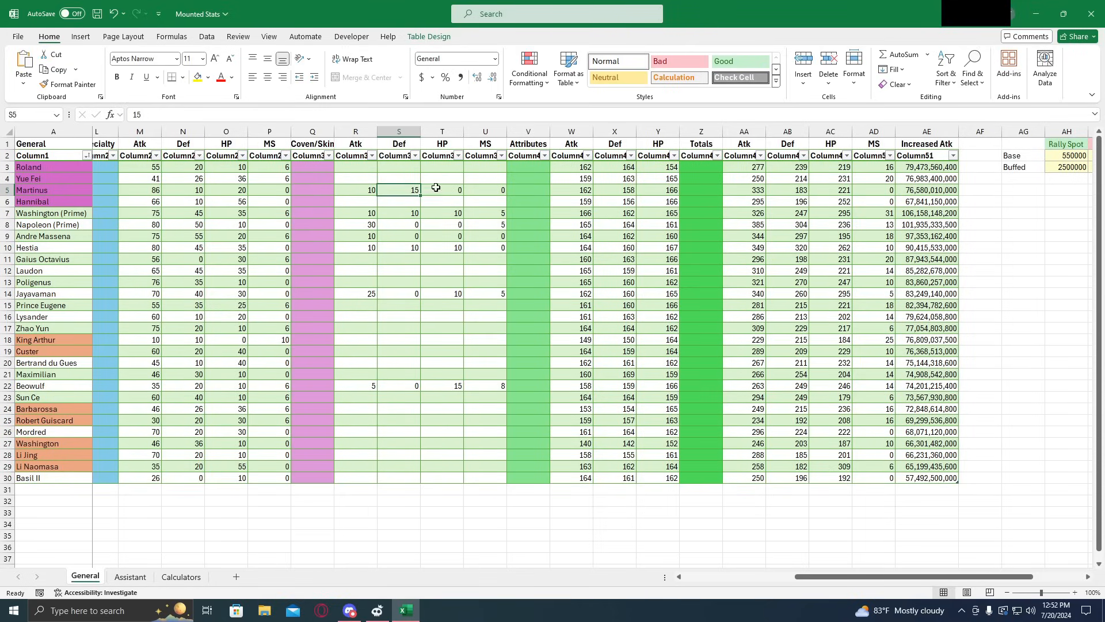
{"action": "left_click", "coordinate": [355, 189]}
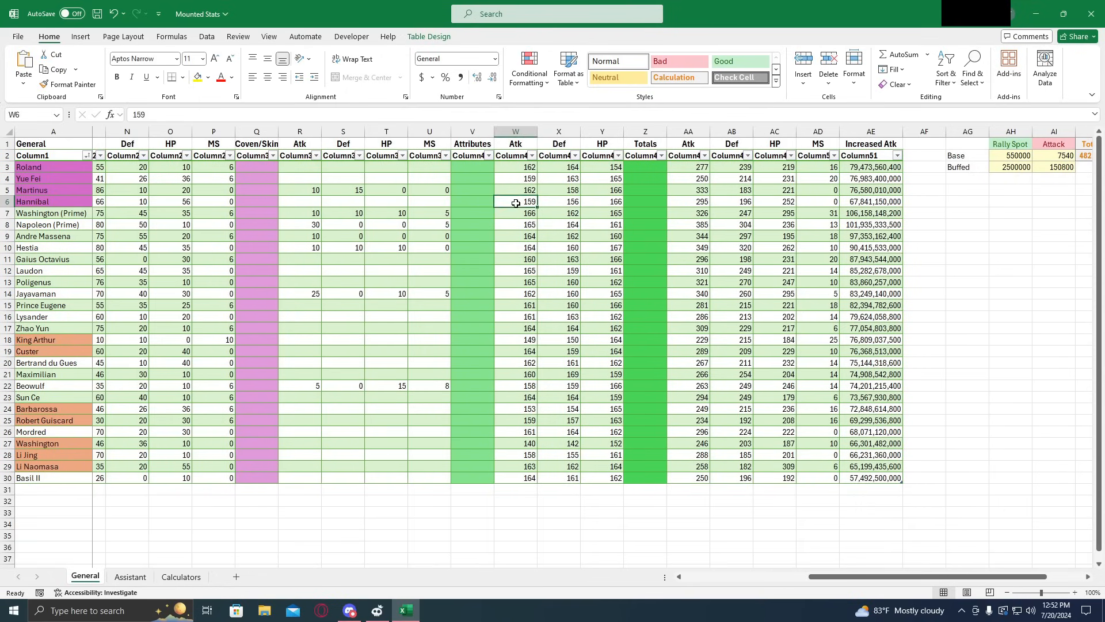
{"action": "left_click", "coordinate": [181, 577]}
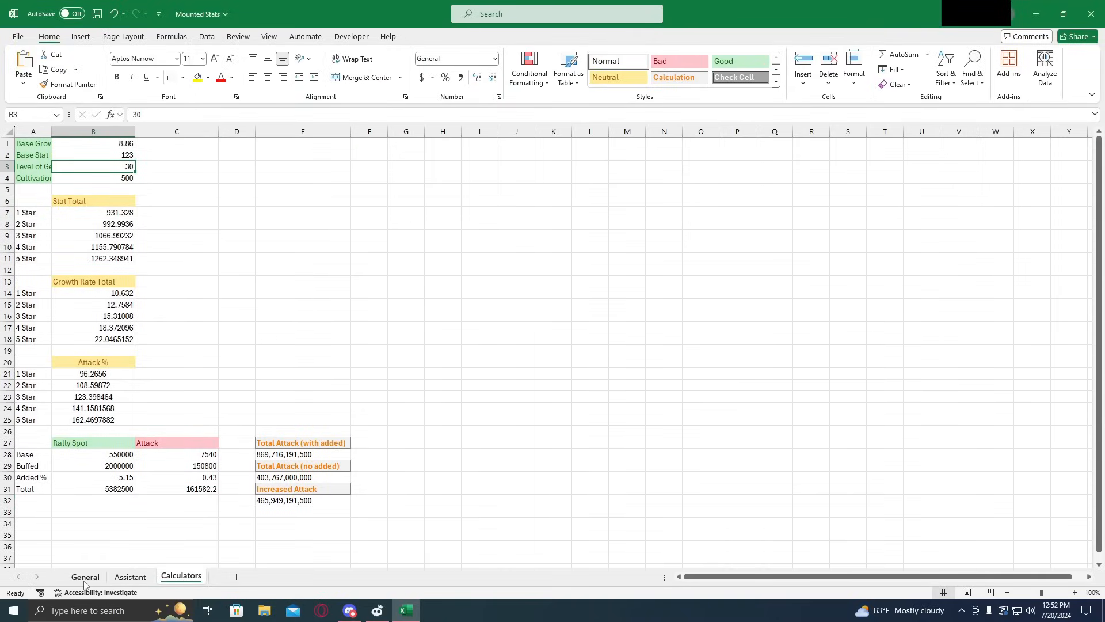
Return to the General sheet and scroll right to the totals columns
{"action": "left_click", "coordinate": [85, 576]}
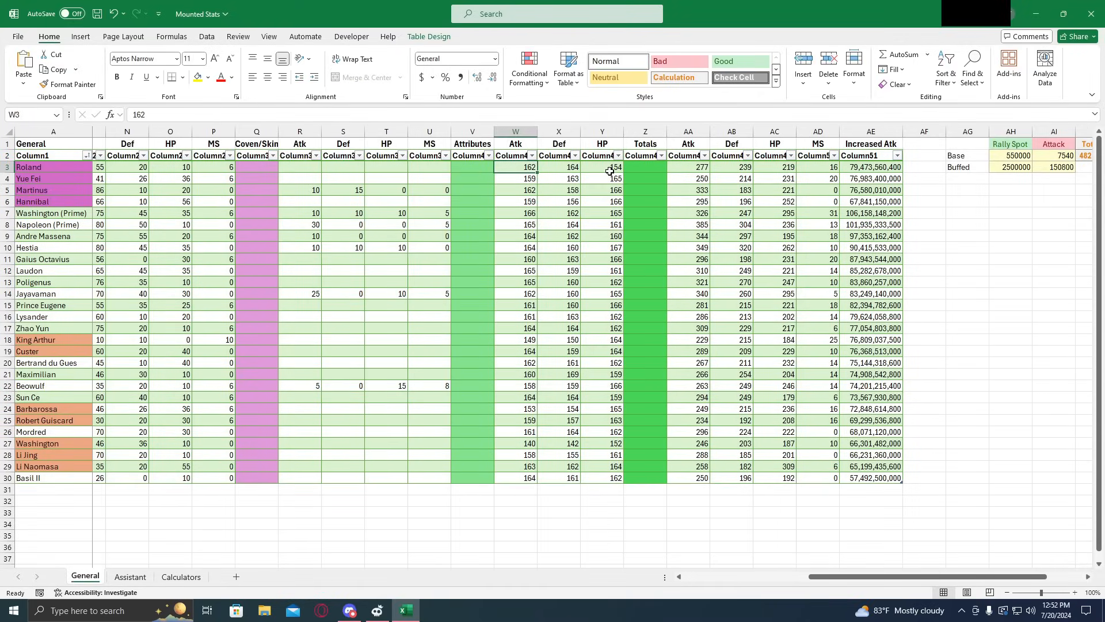
{"action": "scroll", "scroll_direction": "right", "scroll_amount": 3}
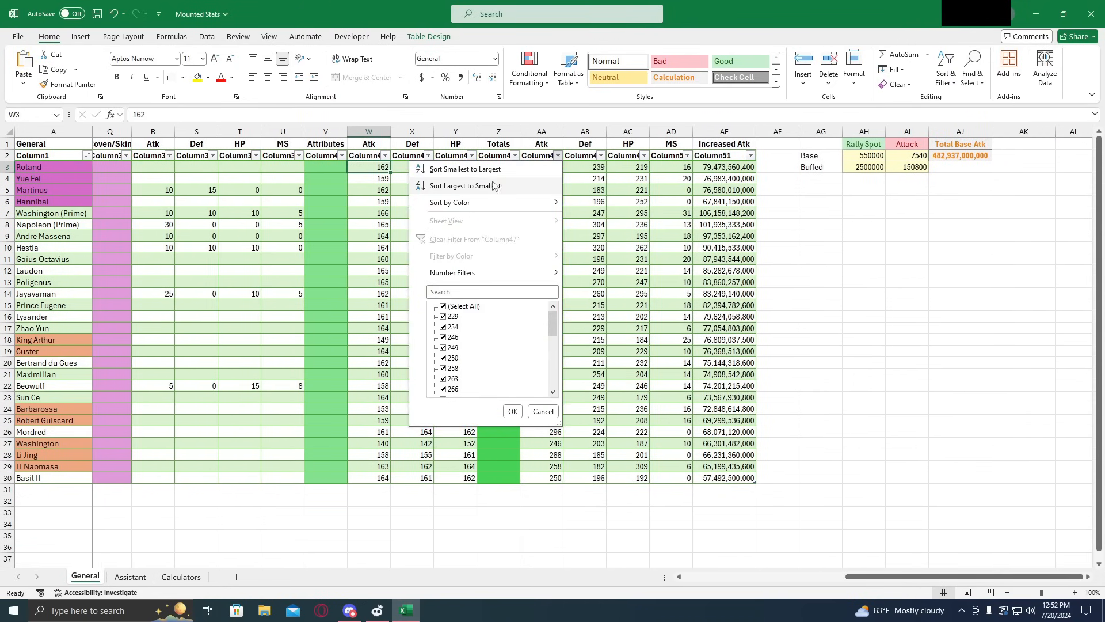
Sort generals by total Atk, largest first, and check Martinus, Hannibal, Roland and Yue Fei's totals
{"action": "left_click", "coordinate": [464, 185]}
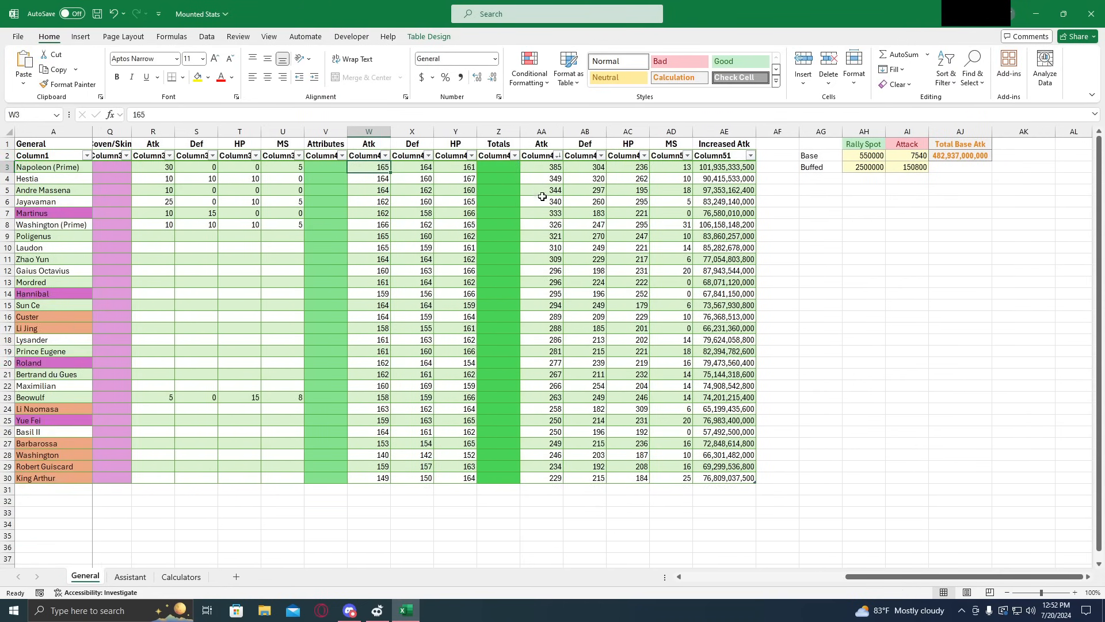
{"action": "left_click", "coordinate": [541, 213]}
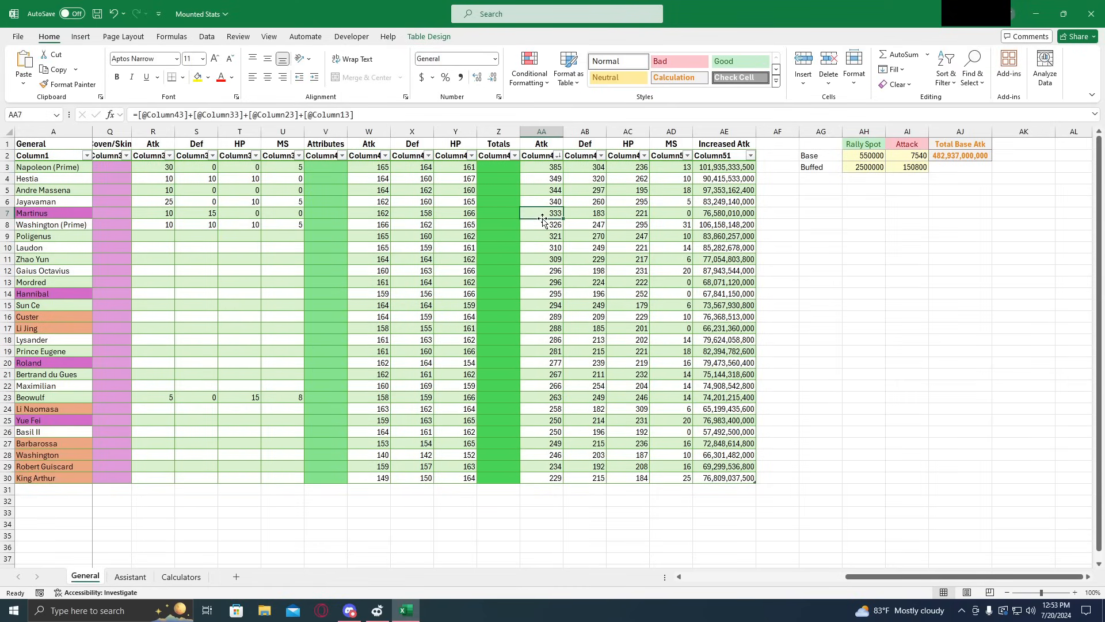
{"action": "left_click", "coordinate": [541, 294]}
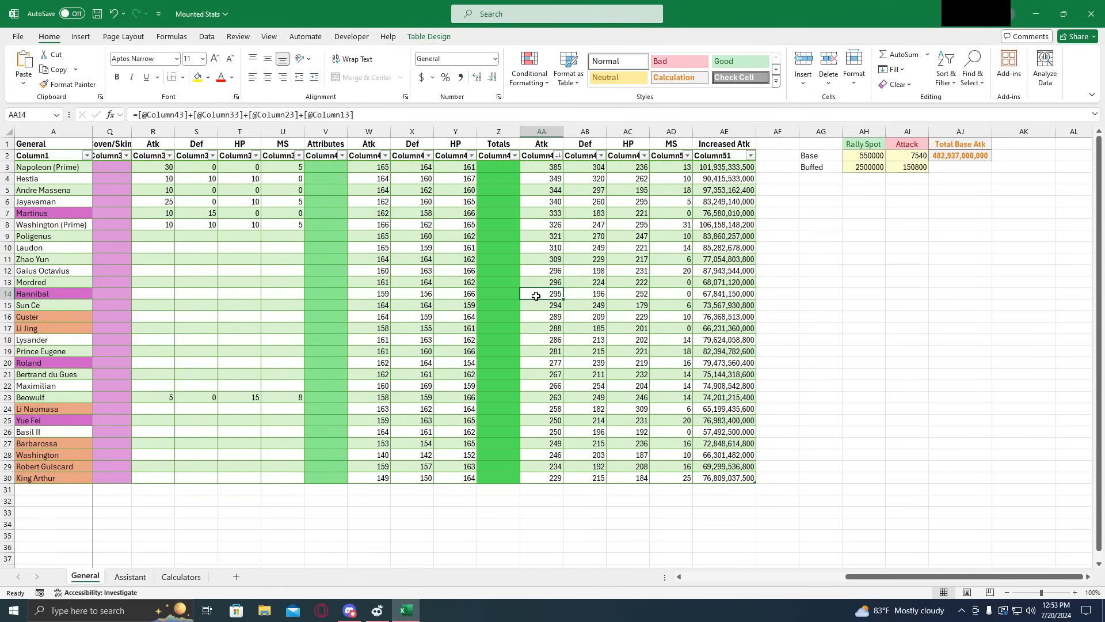
{"action": "mouse_move", "coordinate": [544, 357]}
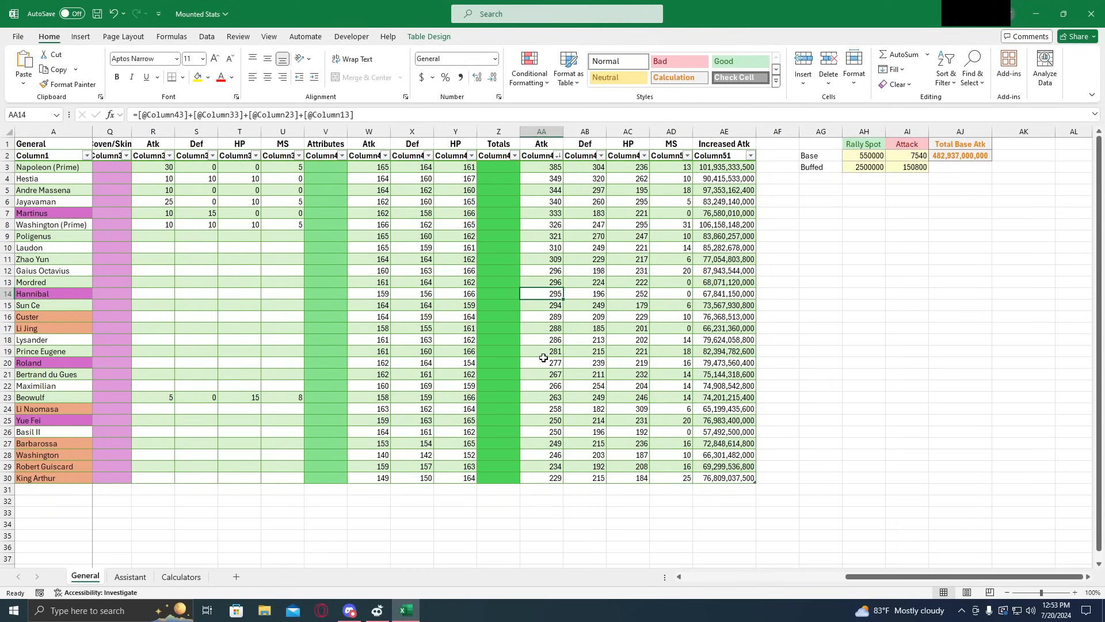
{"action": "left_click", "coordinate": [541, 363]}
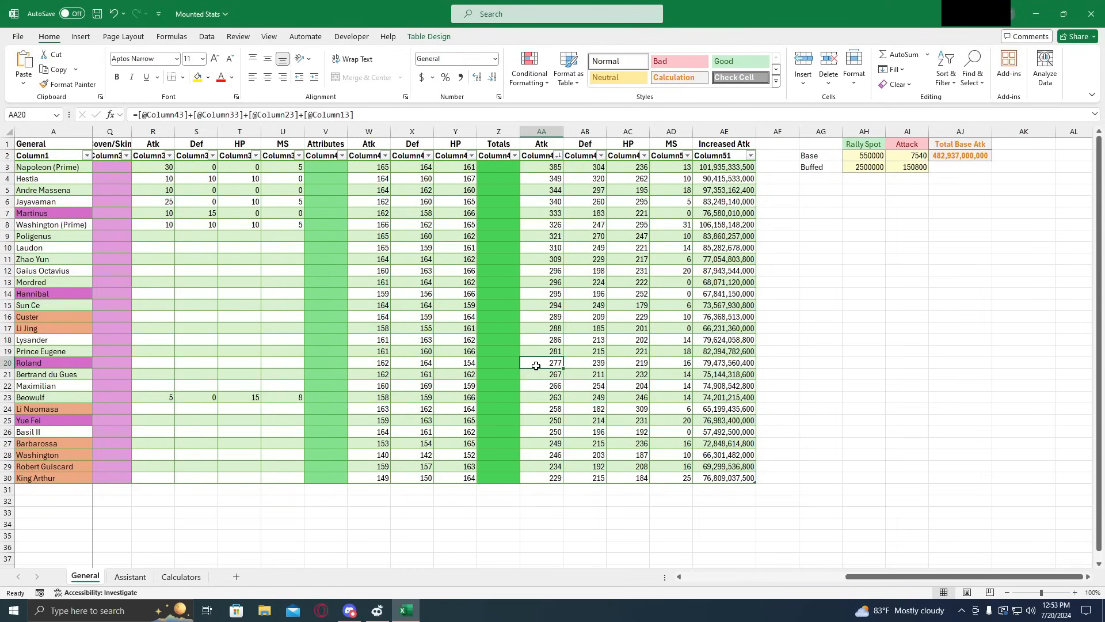
{"action": "left_click", "coordinate": [541, 420]}
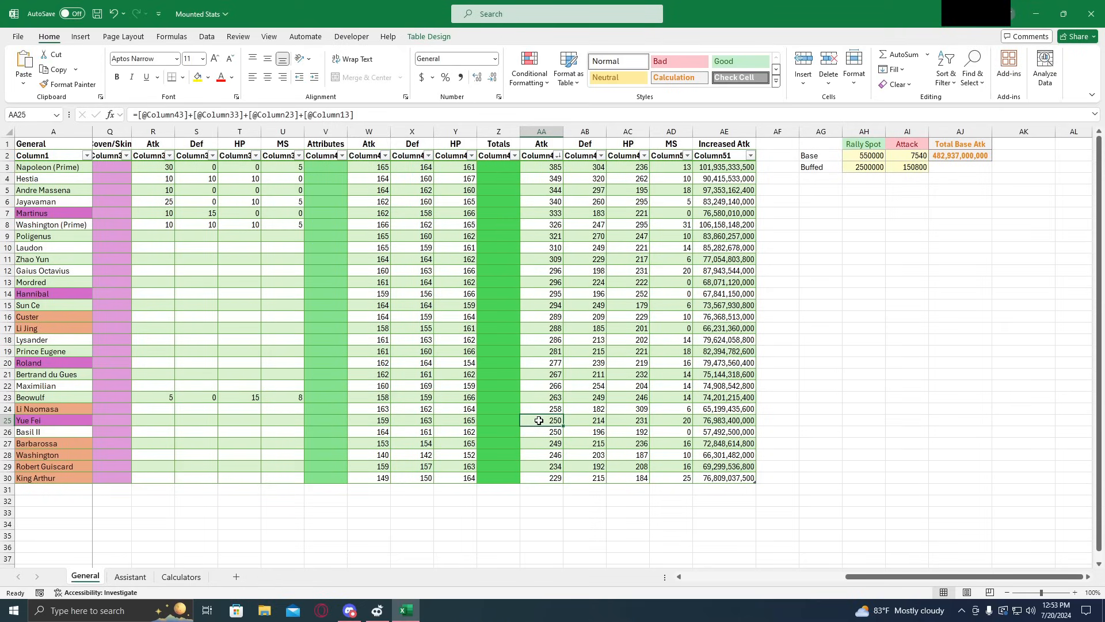
{"action": "mouse_move", "coordinate": [545, 224]}
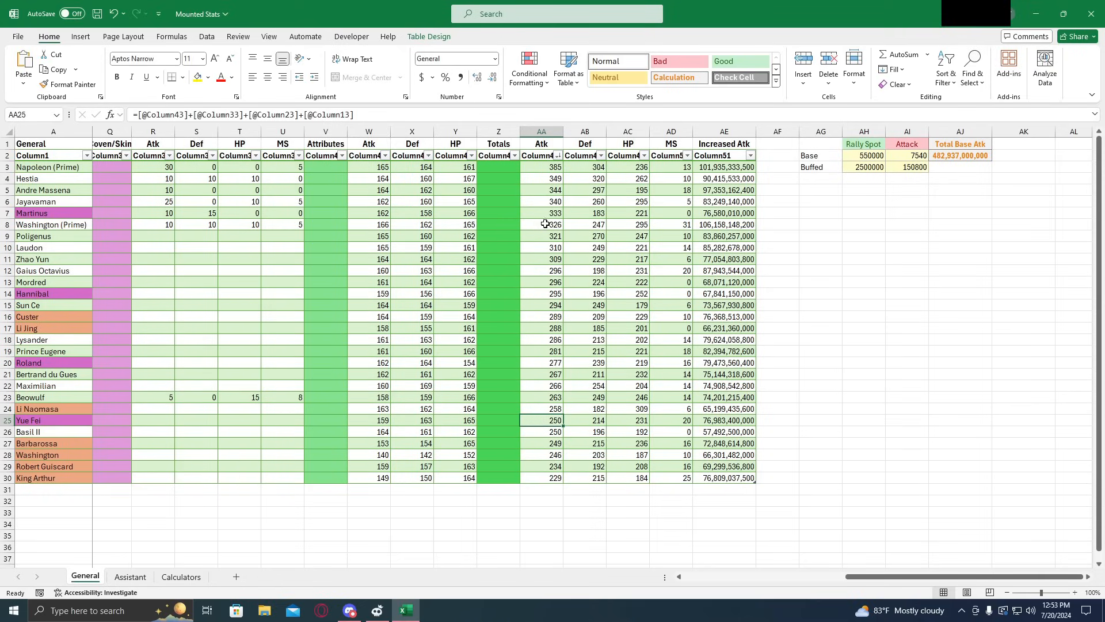
{"action": "left_click", "coordinate": [541, 213]}
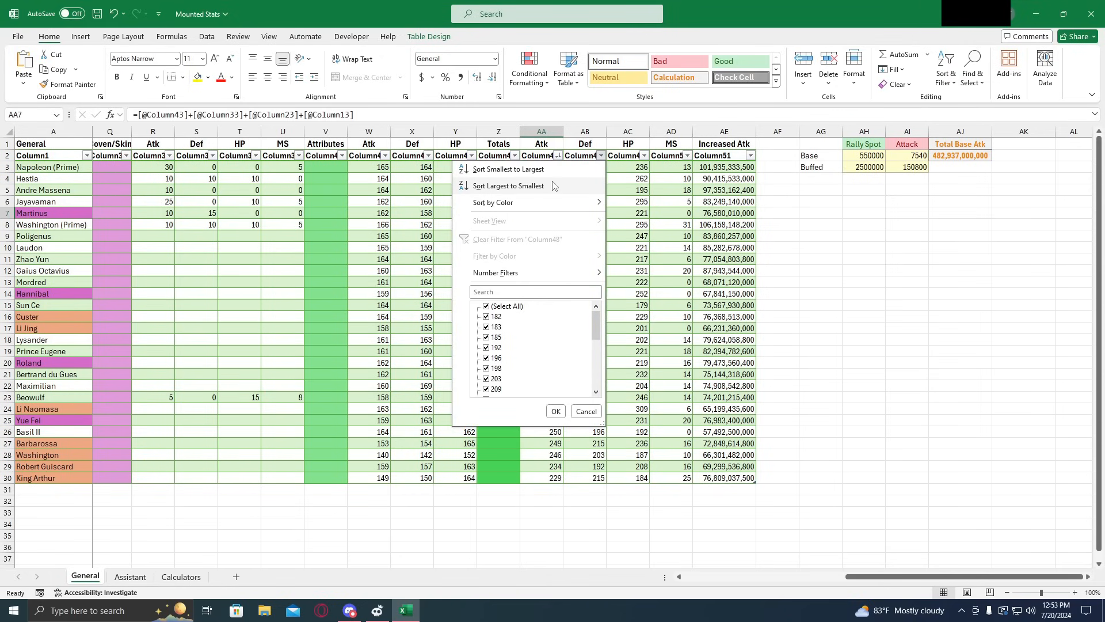
Sort the General table by Def, then by HP, largest first
{"action": "left_click", "coordinate": [508, 185]}
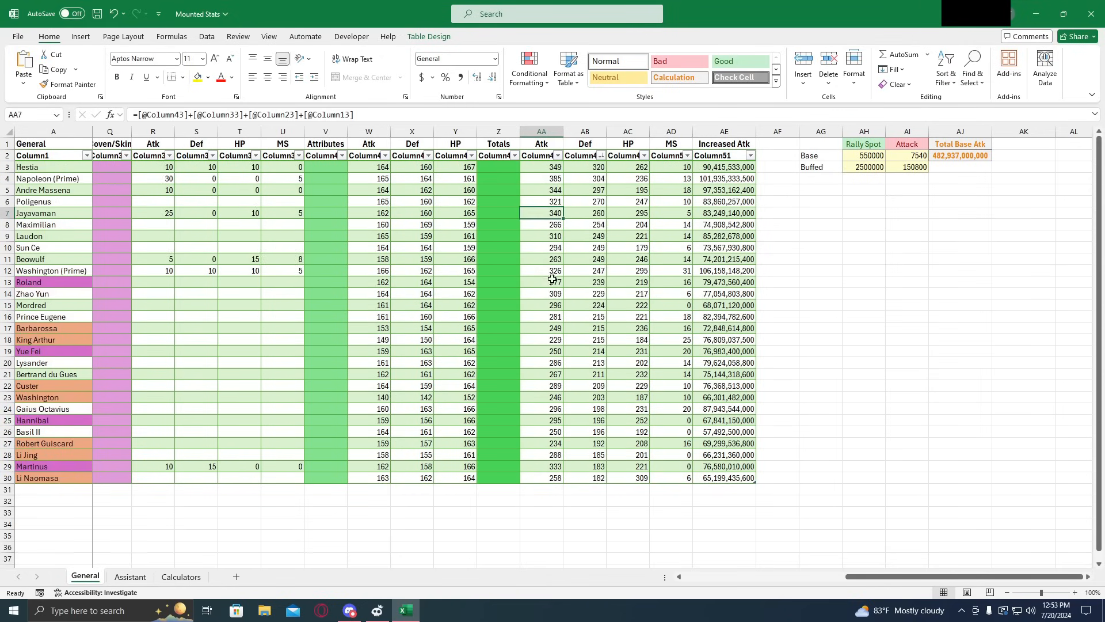
{"action": "left_click", "coordinate": [584, 282]}
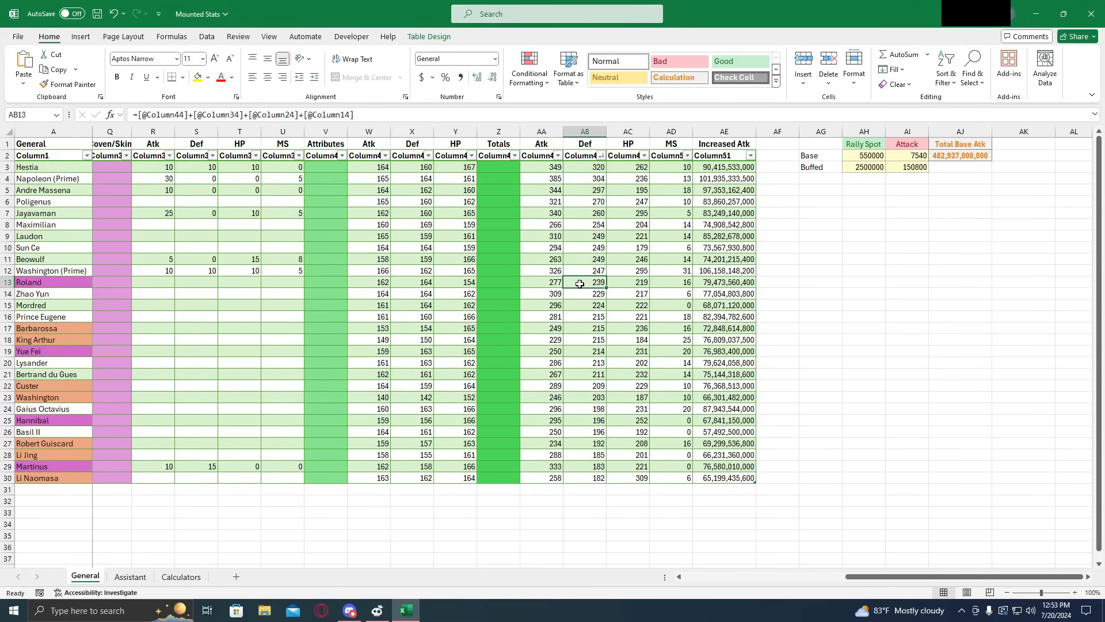
{"action": "mouse_move", "coordinate": [574, 352]}
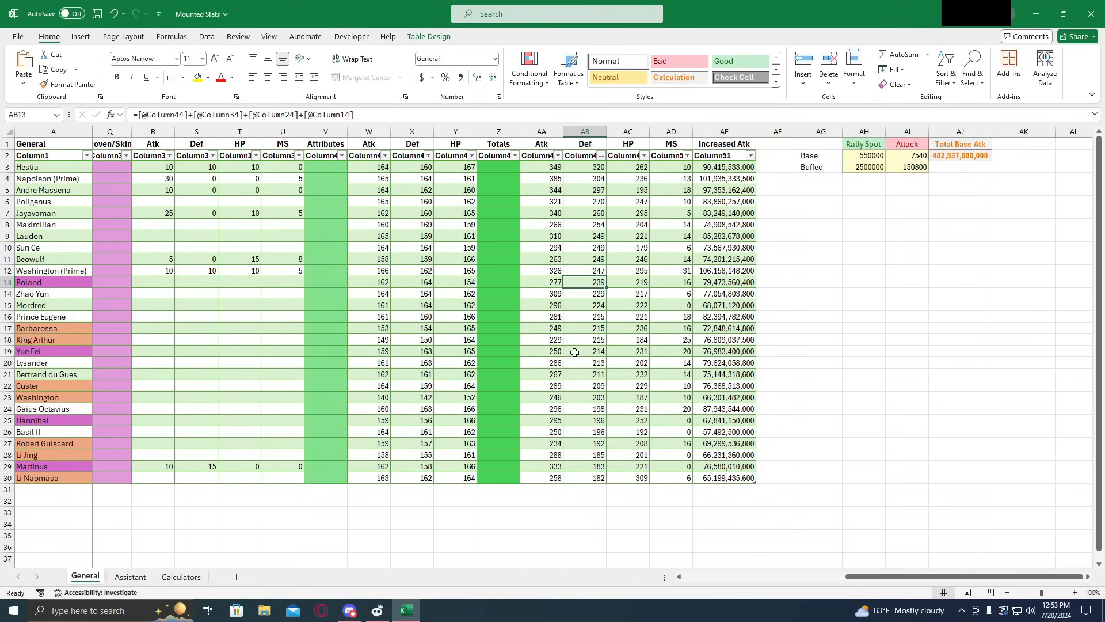
{"action": "left_click", "coordinate": [584, 352]}
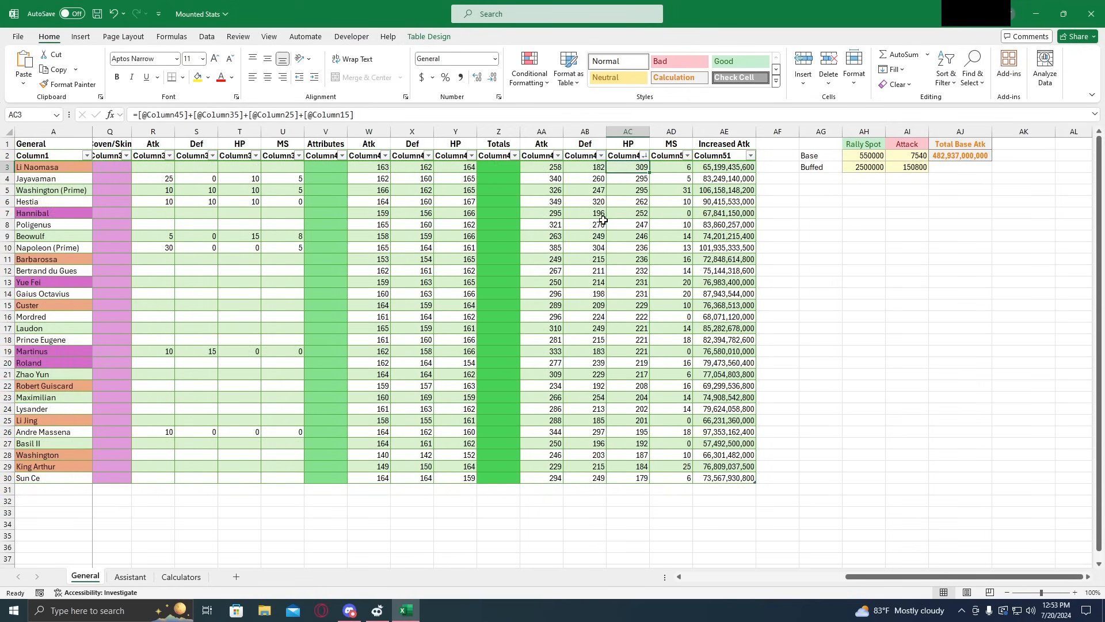
Check Hannibal, Yue Fei, Martinus and Roland's HP values after the HP sort
{"action": "left_click", "coordinate": [627, 213]}
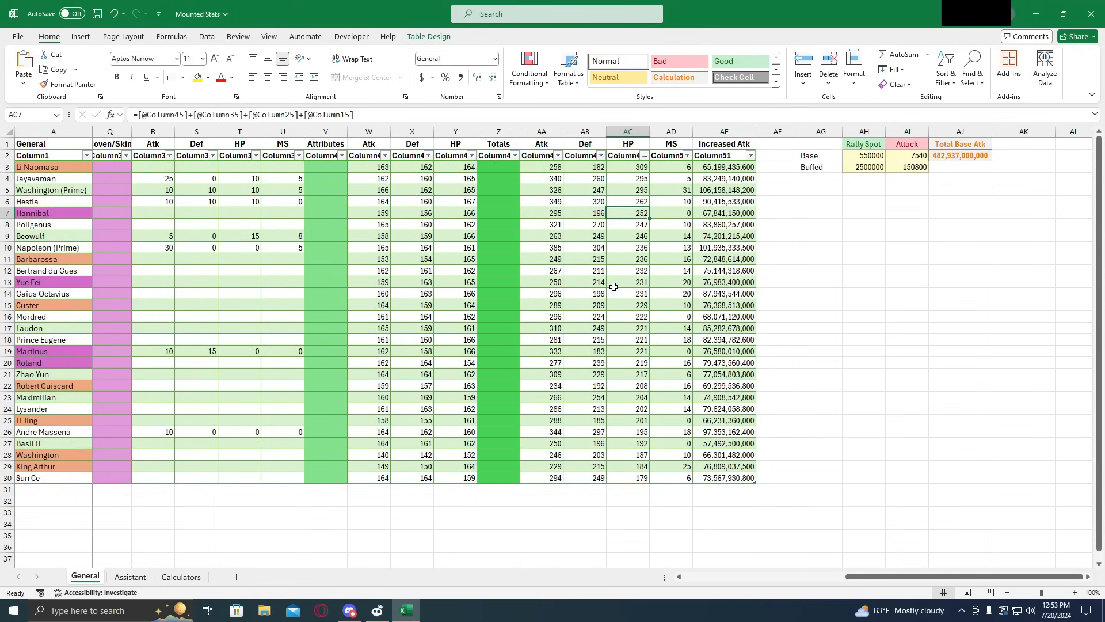
{"action": "left_click", "coordinate": [628, 282]}
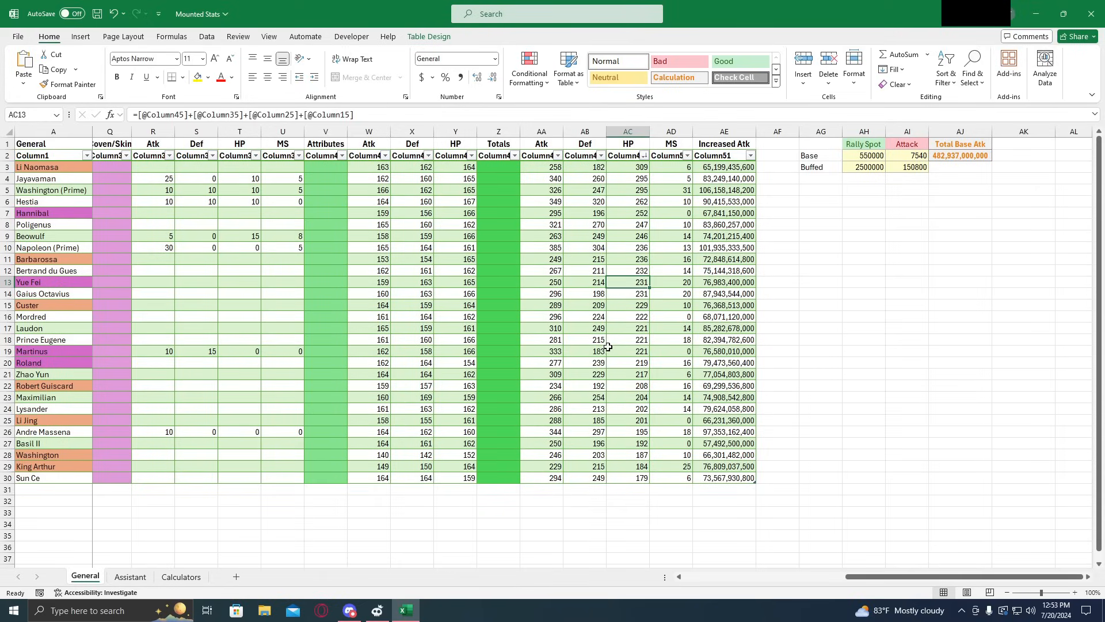
{"action": "left_click", "coordinate": [627, 351]}
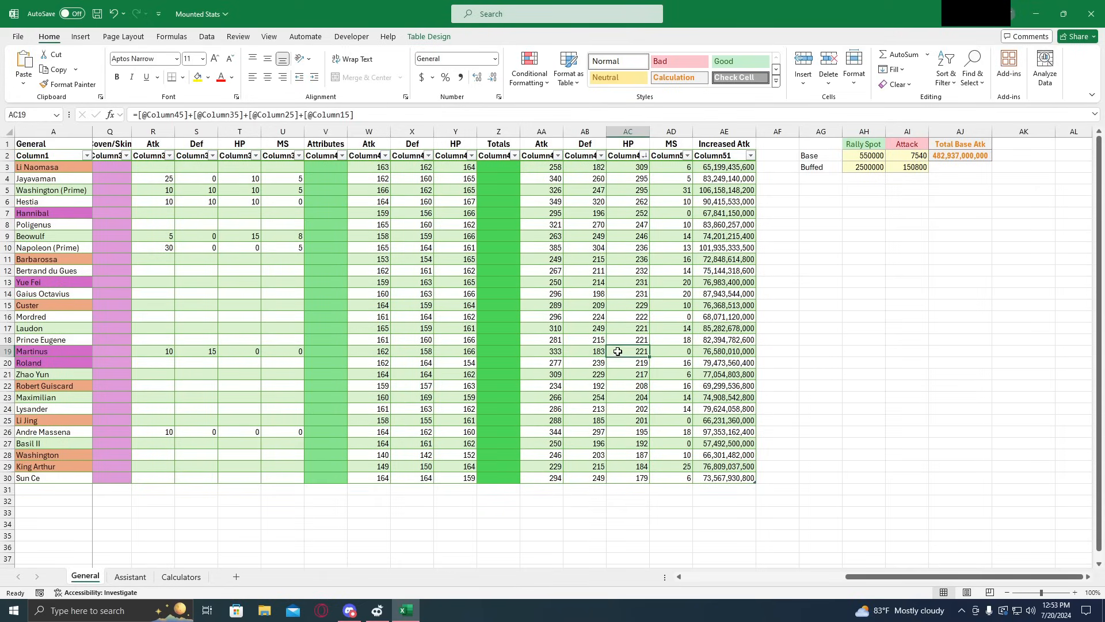
{"action": "left_click", "coordinate": [625, 363]}
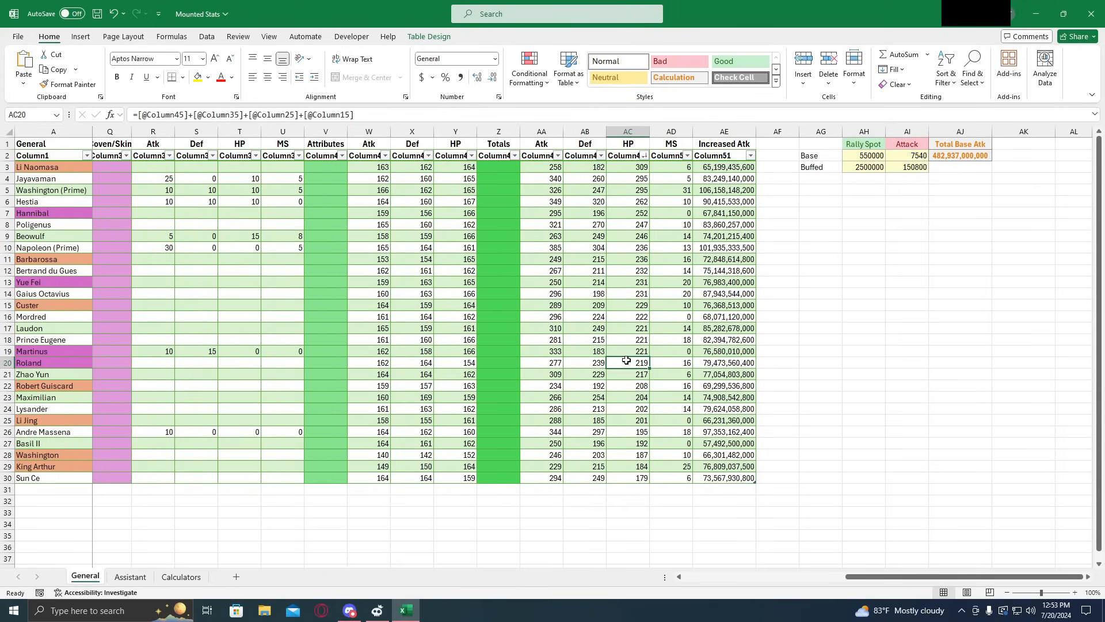
{"action": "mouse_move", "coordinate": [618, 363]}
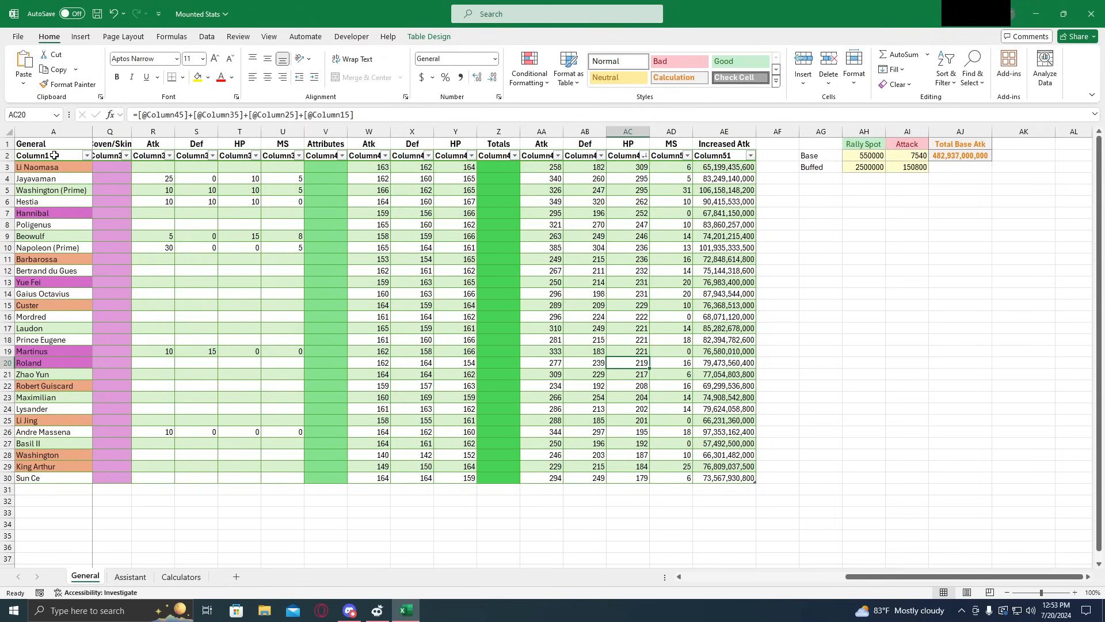
{"action": "mouse_move", "coordinate": [85, 156]}
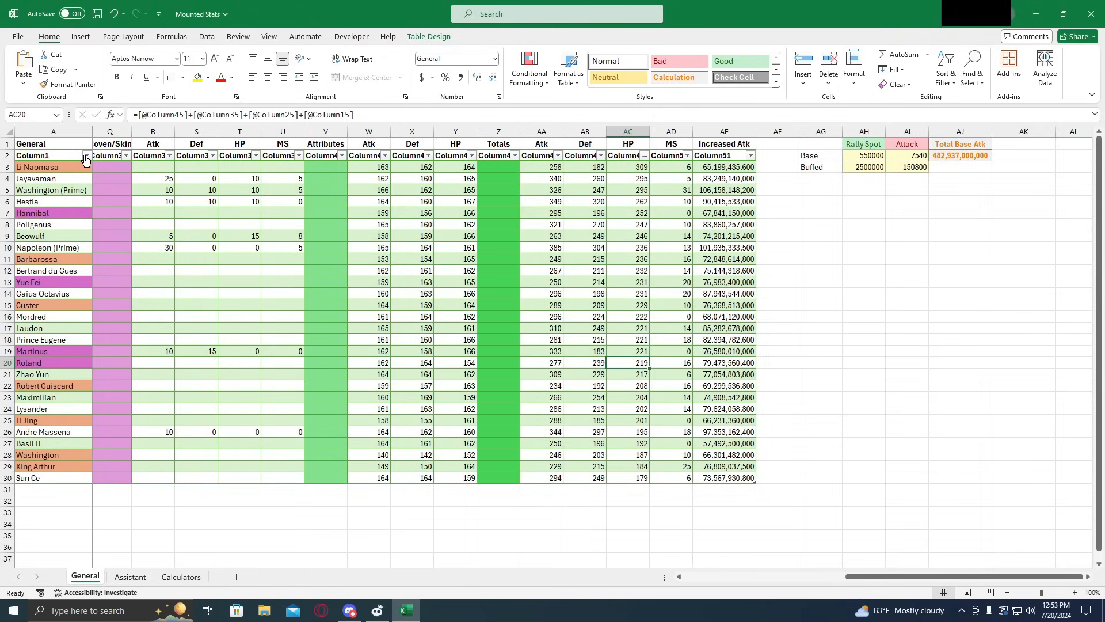
{"action": "mouse_move", "coordinate": [66, 148]}
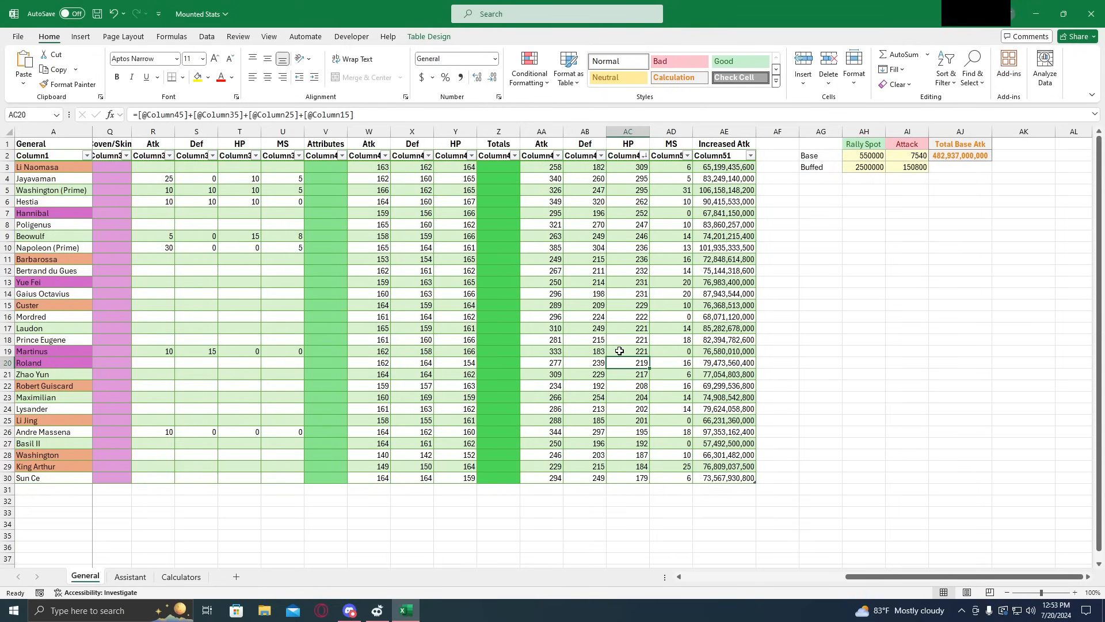
{"action": "left_click", "coordinate": [87, 155]}
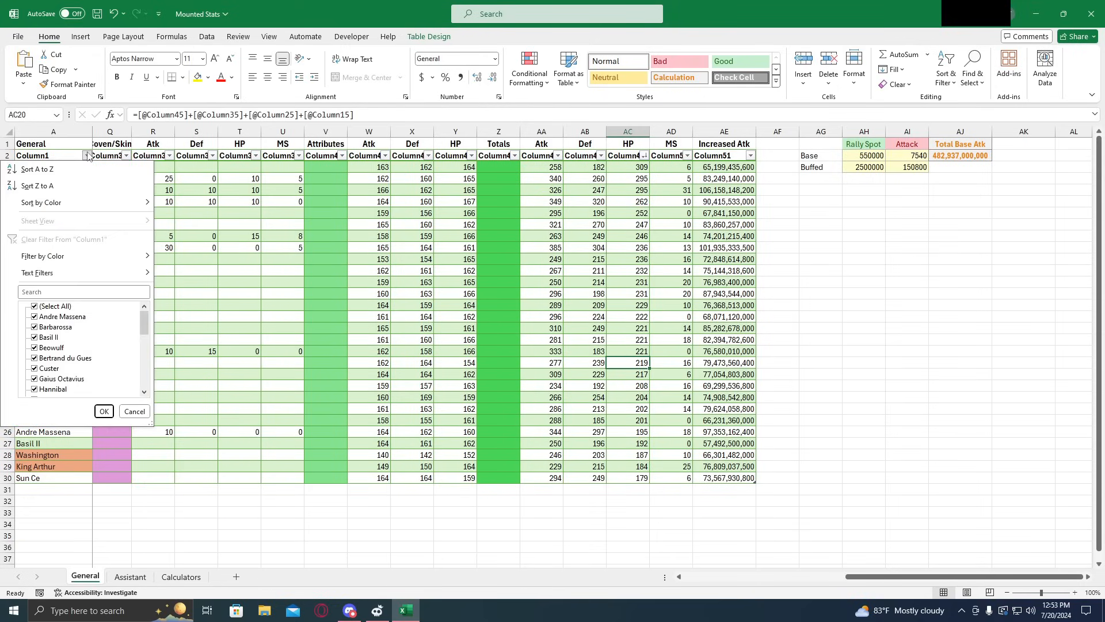
Sort by purple cell colour and check Hannibal, Yue Fei, Martinus and Roland's Def and HP
{"action": "left_click", "coordinate": [104, 411]}
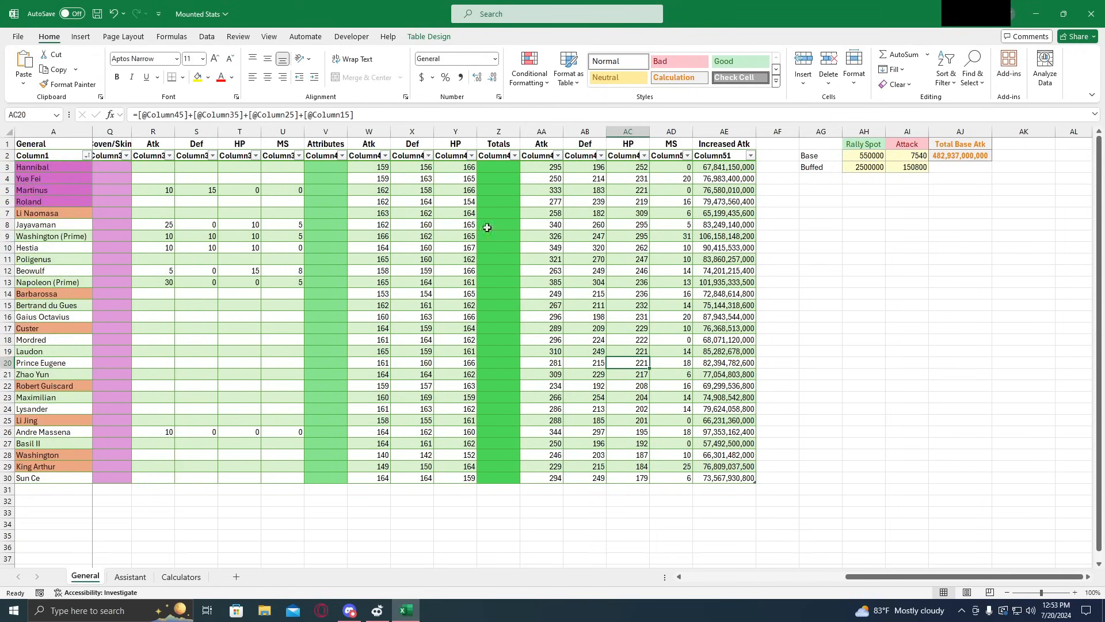
{"action": "left_click", "coordinate": [627, 167]}
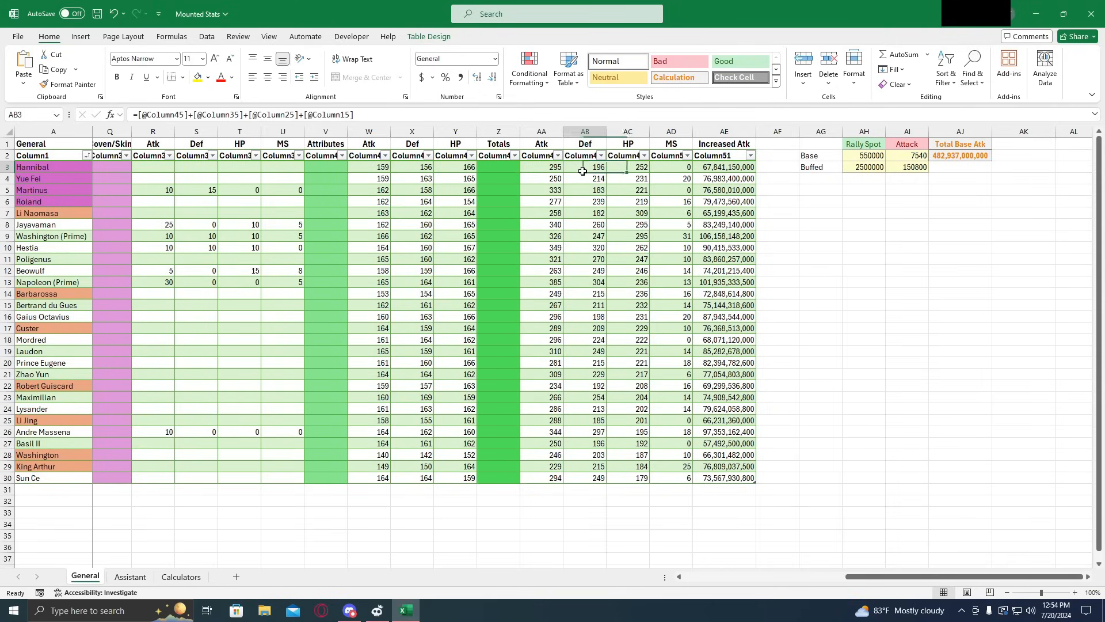
{"action": "left_click", "coordinate": [584, 179]}
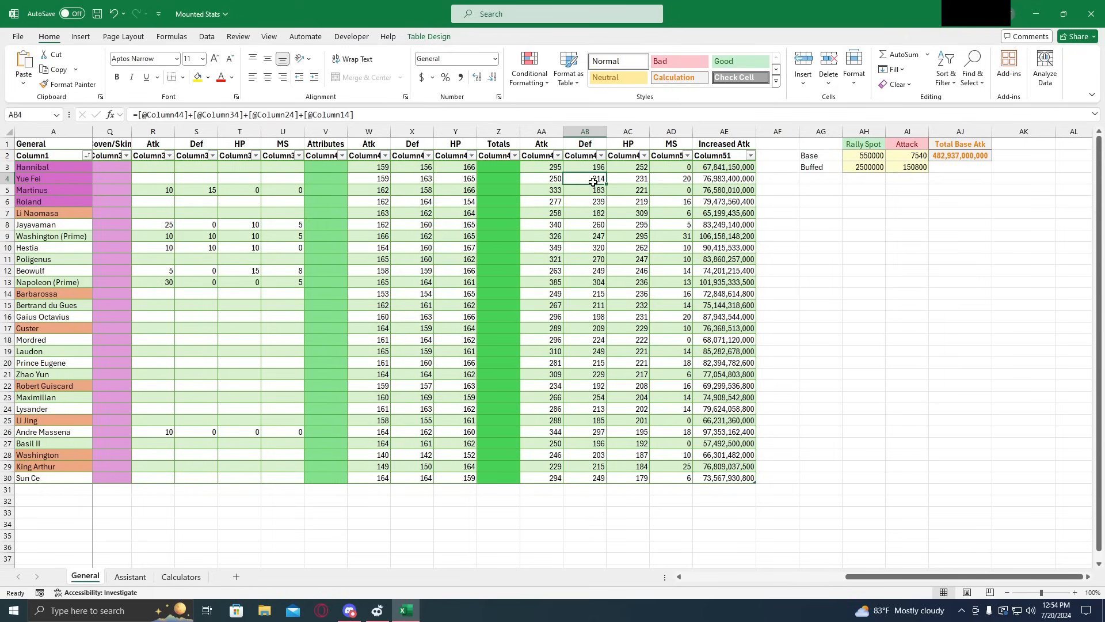
{"action": "left_click", "coordinate": [627, 189]}
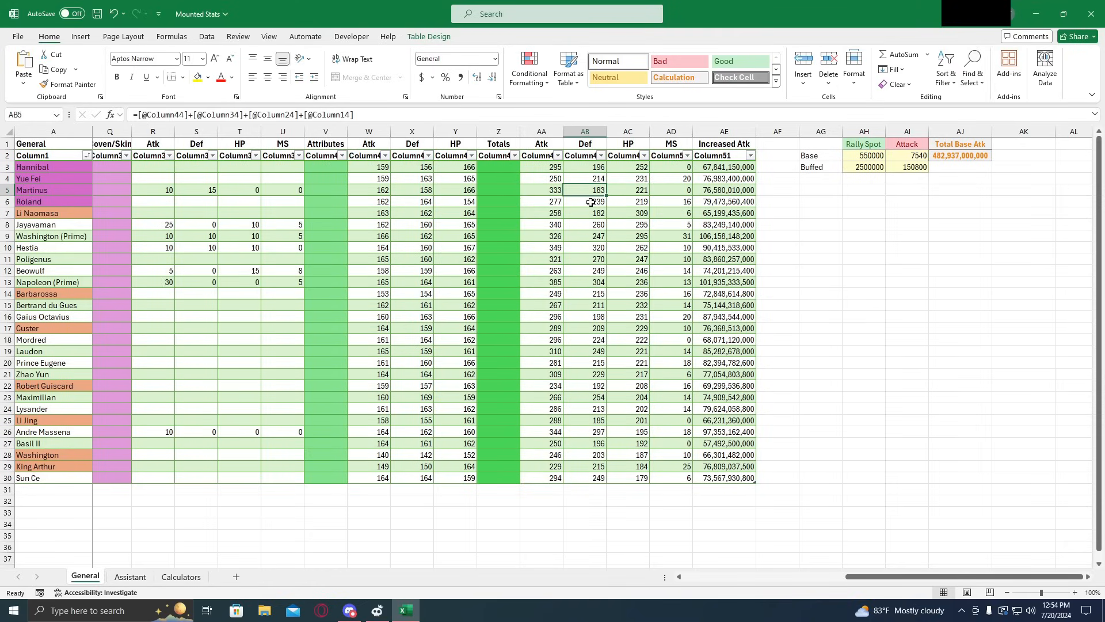
{"action": "left_click", "coordinate": [628, 201]}
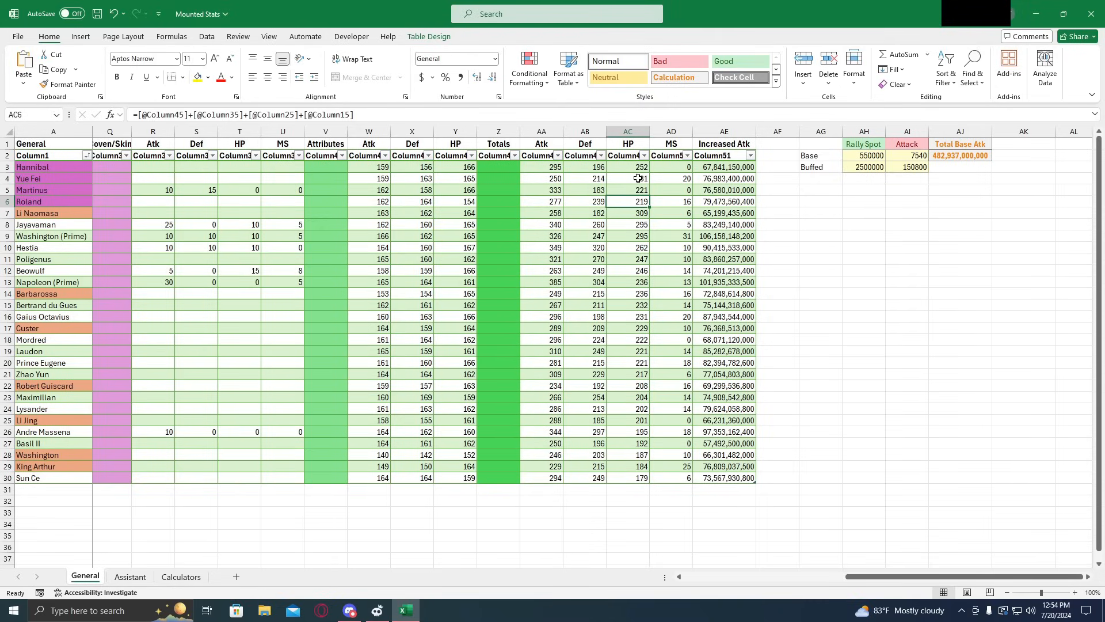
{"action": "left_click", "coordinate": [584, 202]}
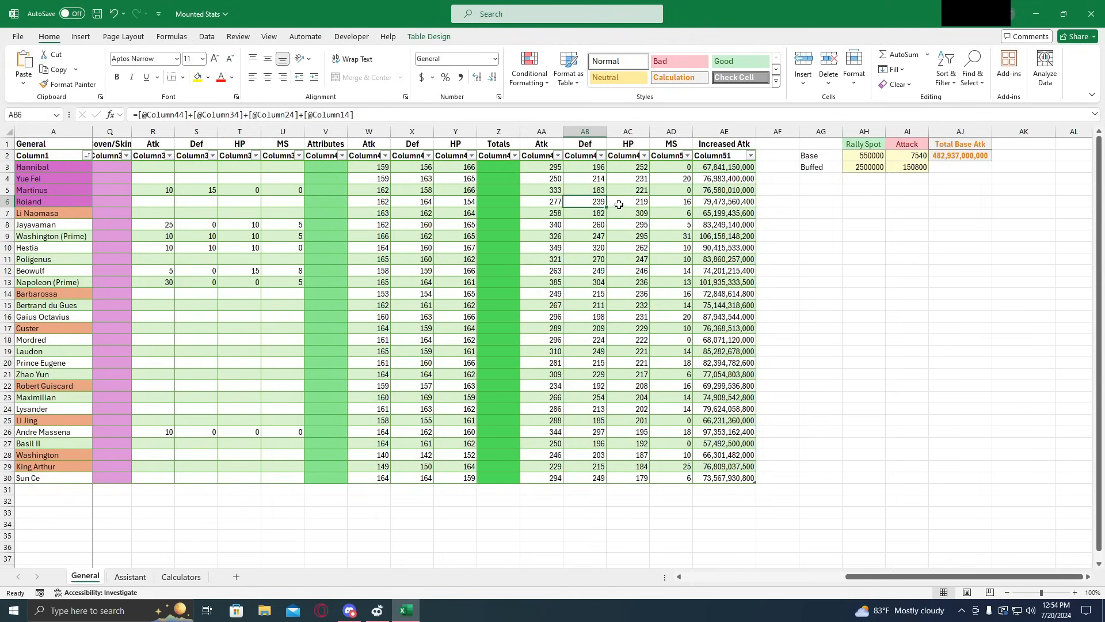
Sort the table by MS, largest first, and check Yue Fei's and Roland's MS values
{"action": "left_click", "coordinate": [628, 178]}
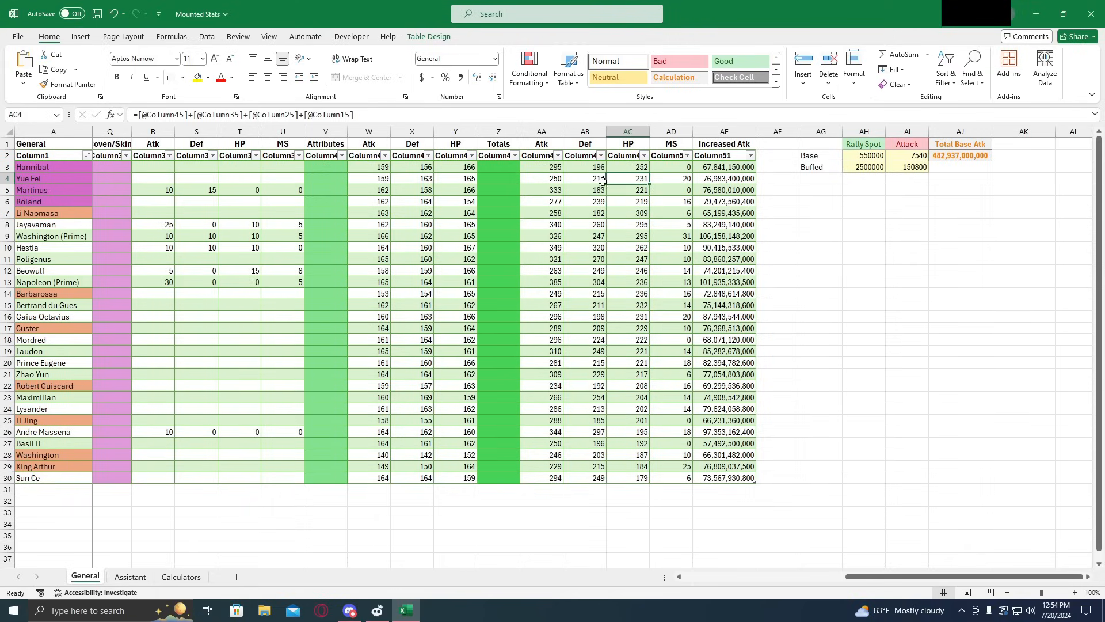
{"action": "left_click", "coordinate": [627, 189]}
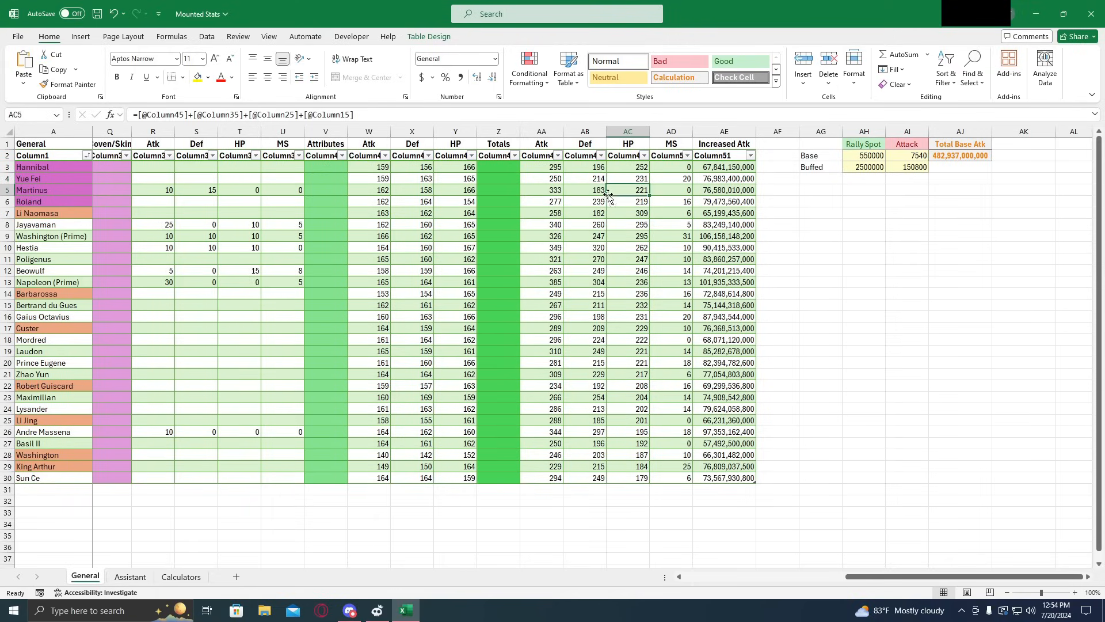
{"action": "left_click", "coordinate": [687, 156]}
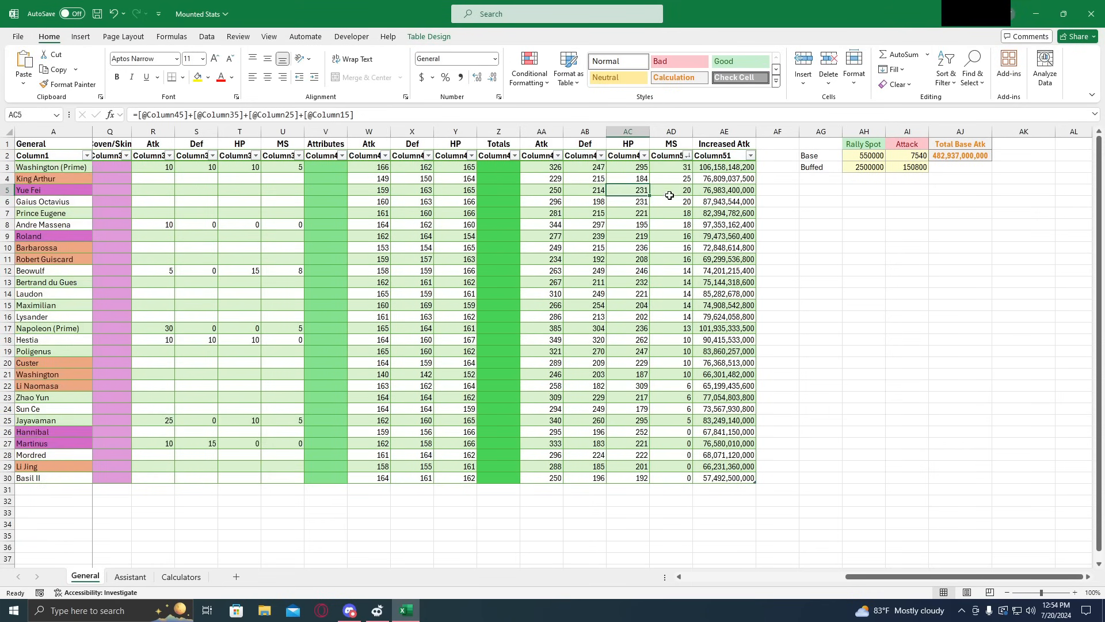
{"action": "left_click", "coordinate": [670, 190]}
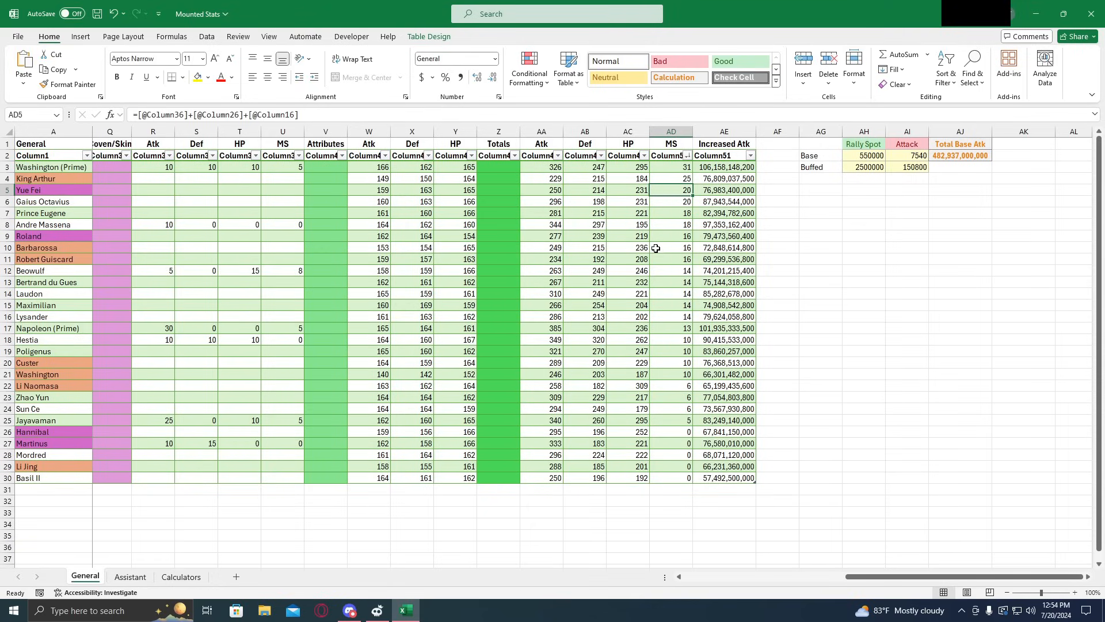
{"action": "left_click", "coordinate": [670, 236]}
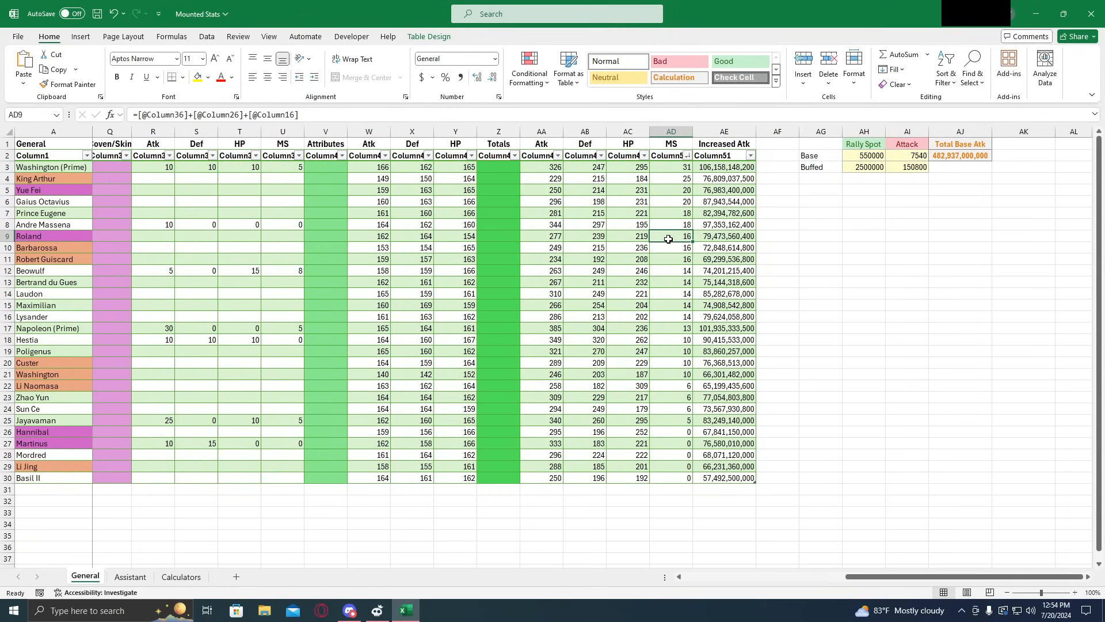
{"action": "mouse_move", "coordinate": [526, 472]}
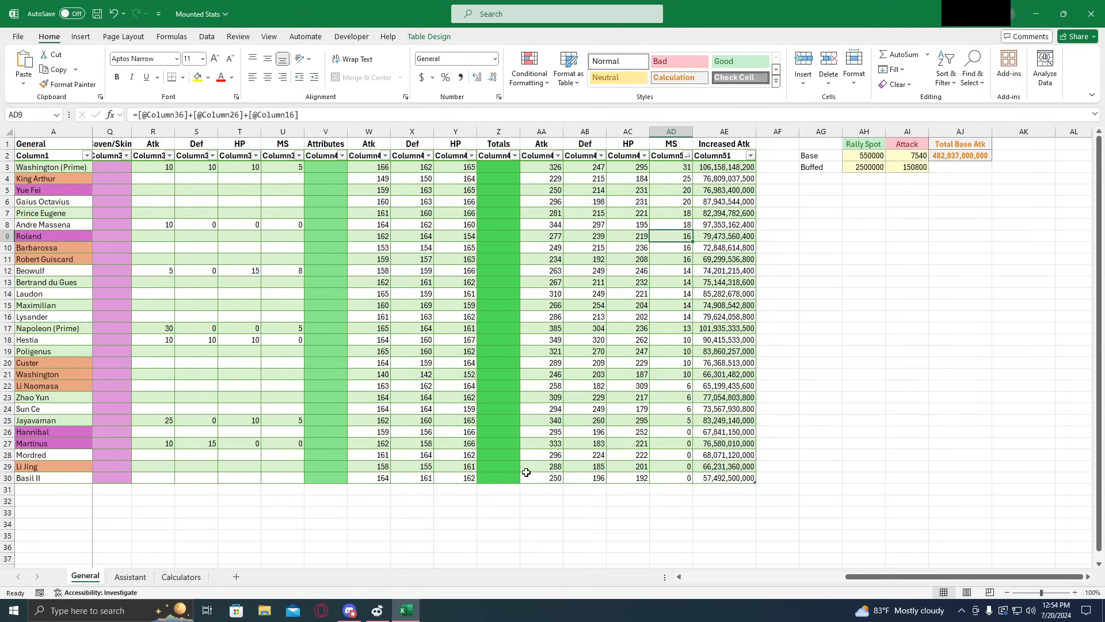
Begin filling the Increased Atk column, cancelling the prompt to replace existing data
{"action": "left_click", "coordinate": [667, 443]}
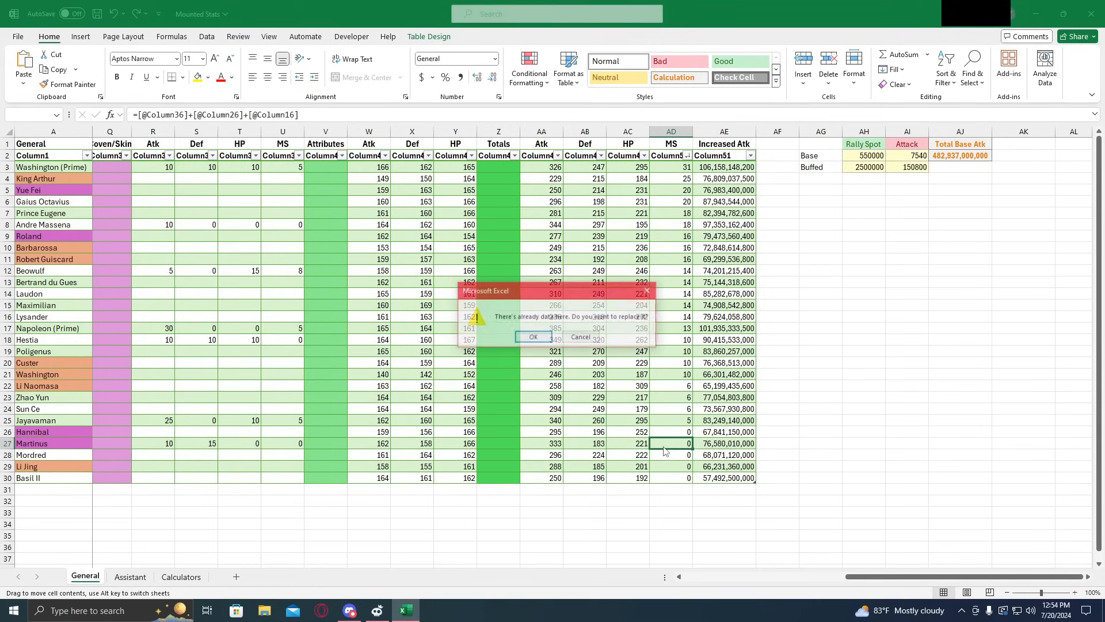
{"action": "left_click", "coordinate": [534, 337]}
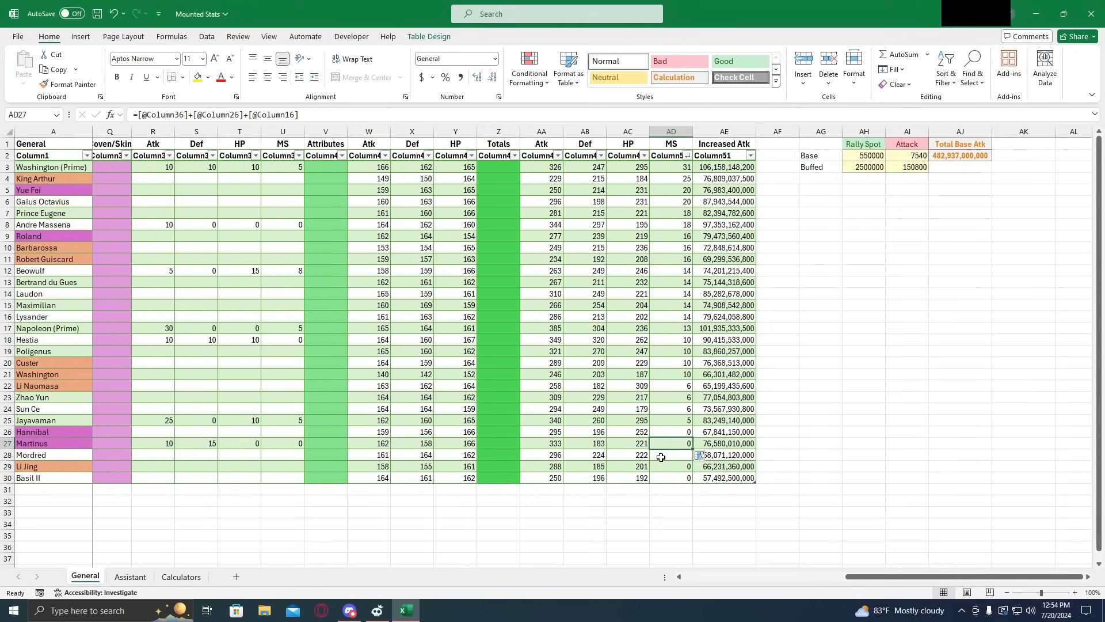
{"action": "left_click", "coordinate": [670, 455]}
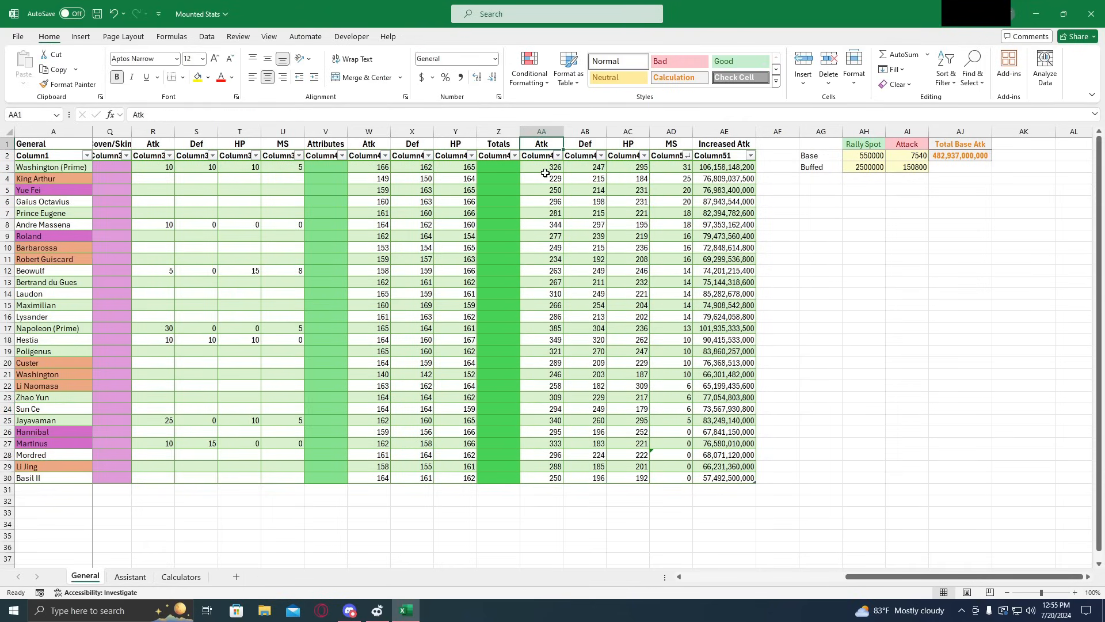
Sort the General table by Increased Atk largest to smallest, then check Base and Buffed Attack
{"action": "left_click", "coordinate": [747, 156]}
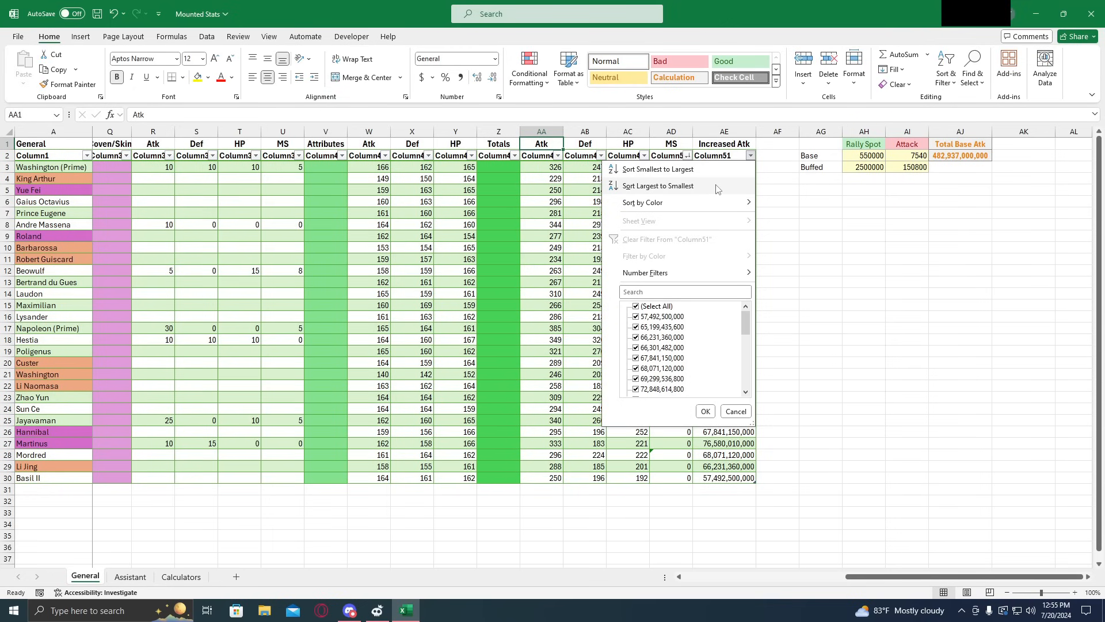
{"action": "left_click", "coordinate": [658, 185]}
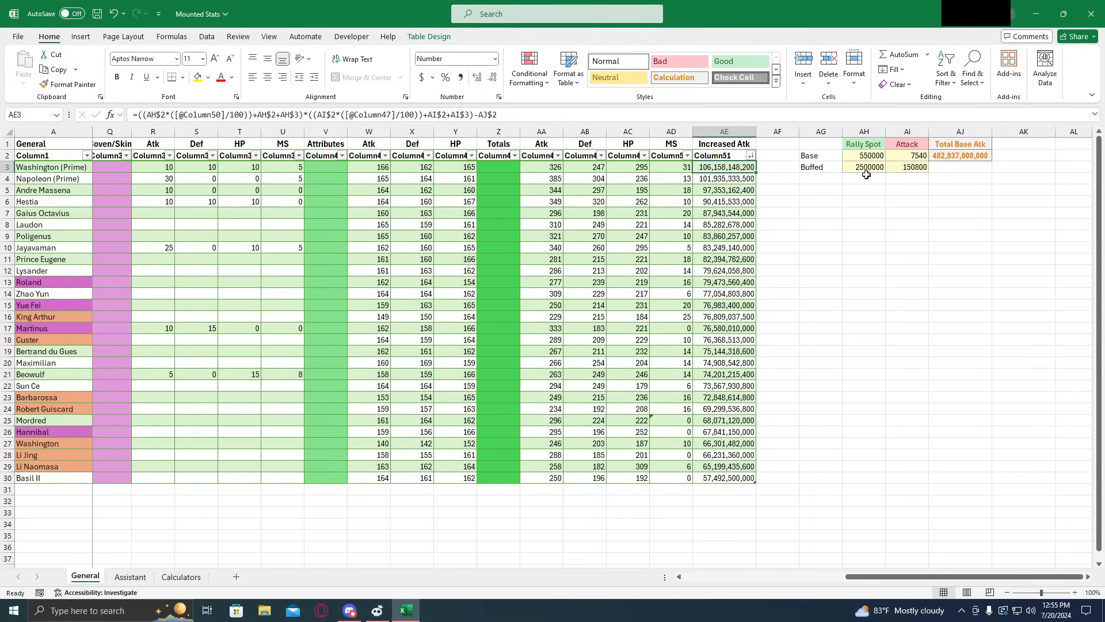
{"action": "left_click", "coordinate": [906, 155]}
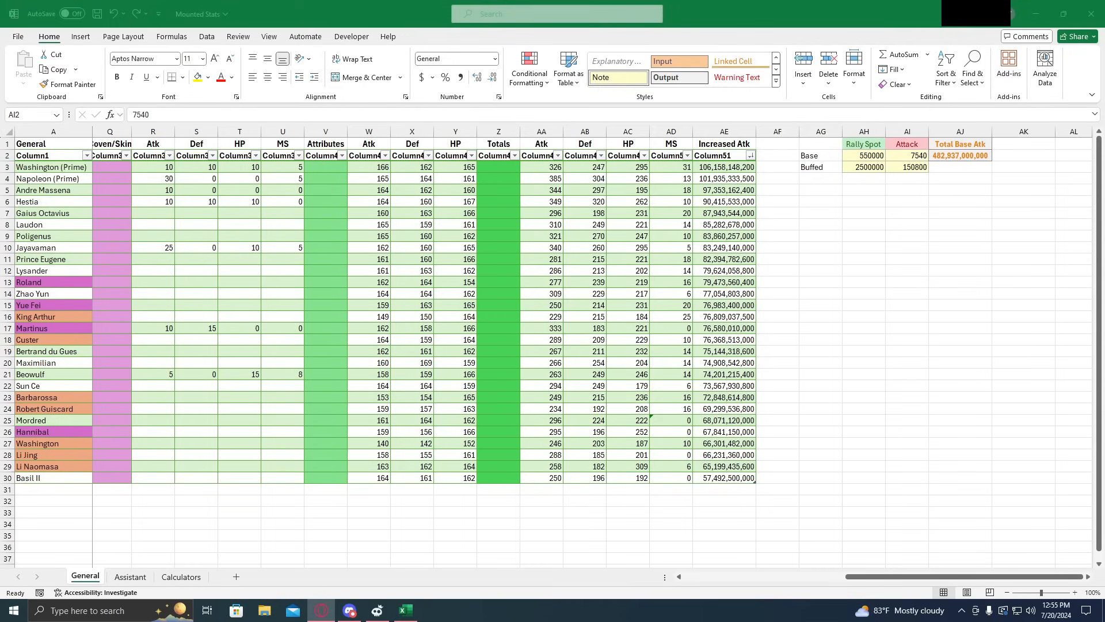
{"action": "left_click", "coordinate": [906, 155]}
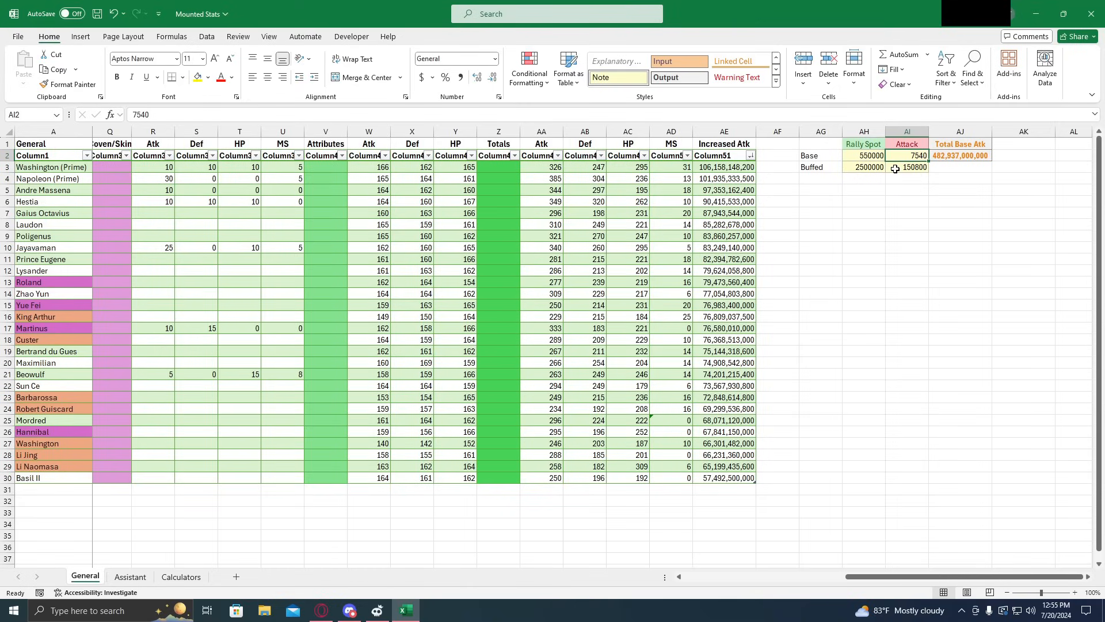
{"action": "left_click", "coordinate": [907, 166]}
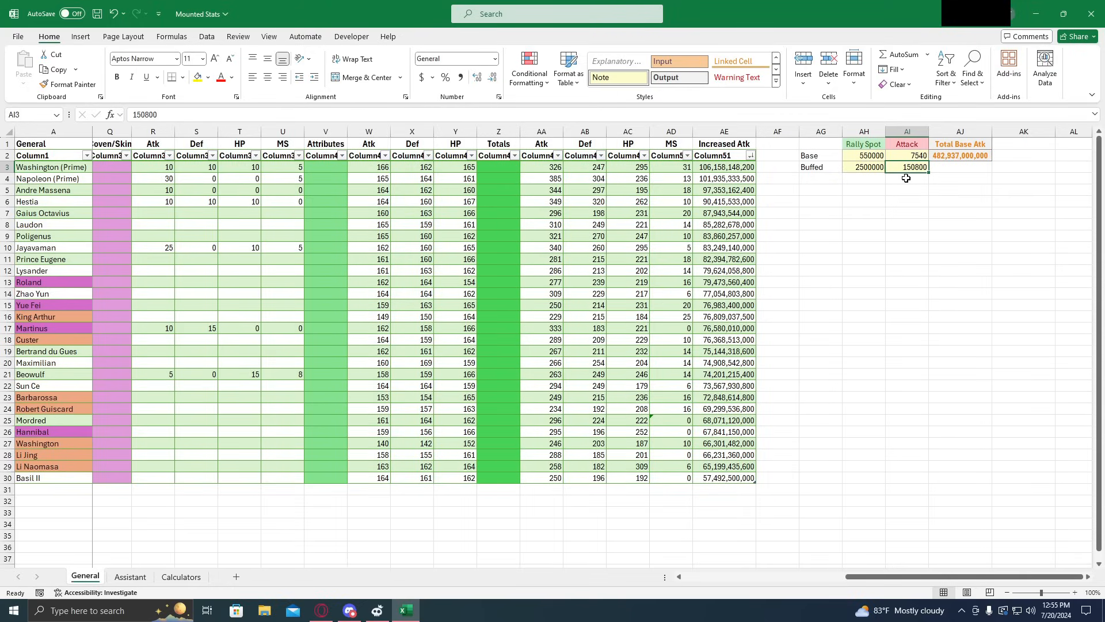
Check the Base Rally Spot and re-enter 2500000 as the Buffed Rally Spot
{"action": "left_click", "coordinate": [863, 155]}
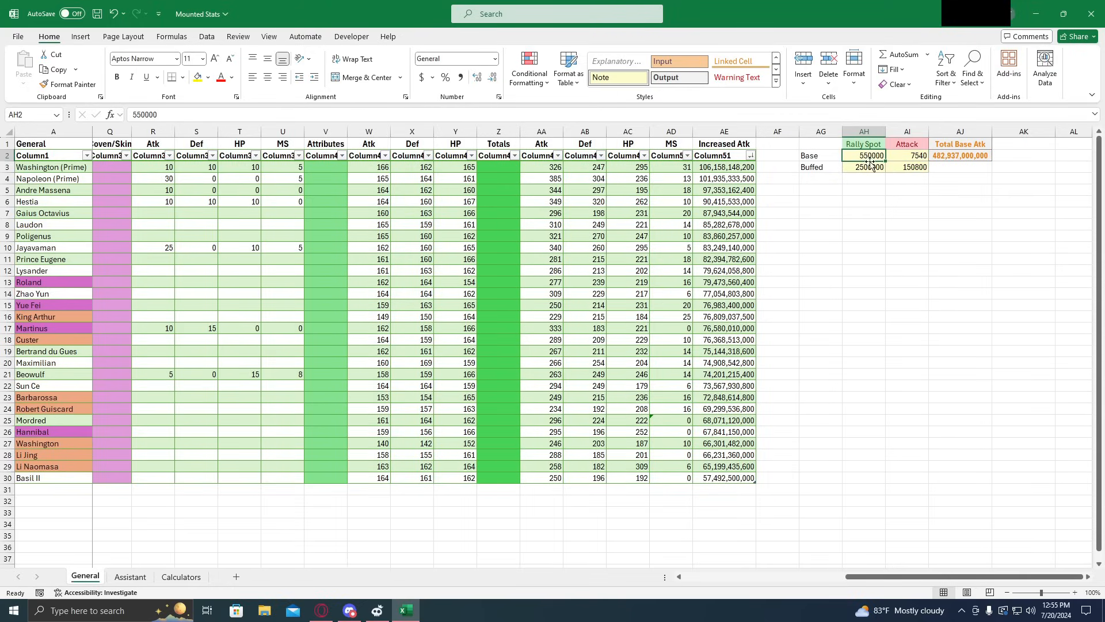
{"action": "left_click", "coordinate": [863, 167]}
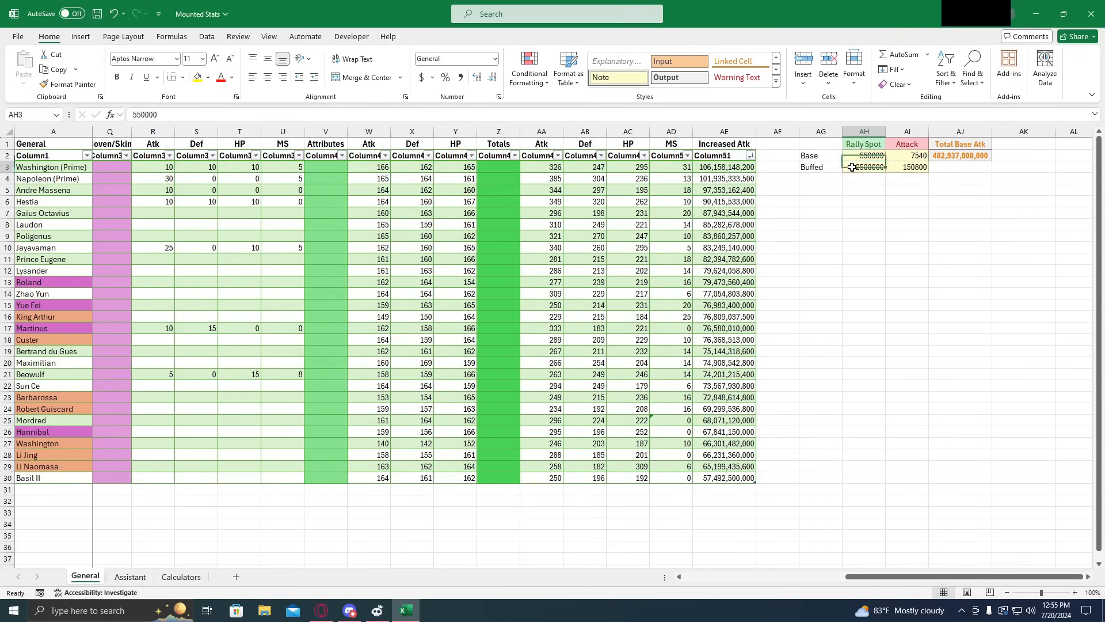
{"action": "type", "text": "2500000"}
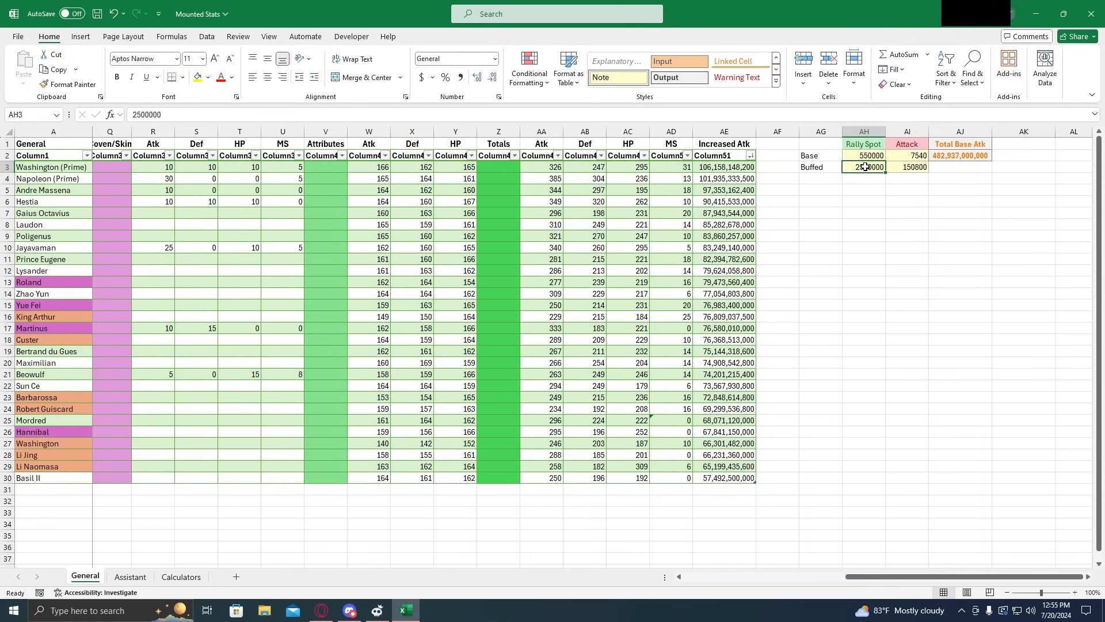
{"action": "left_click", "coordinate": [907, 178]}
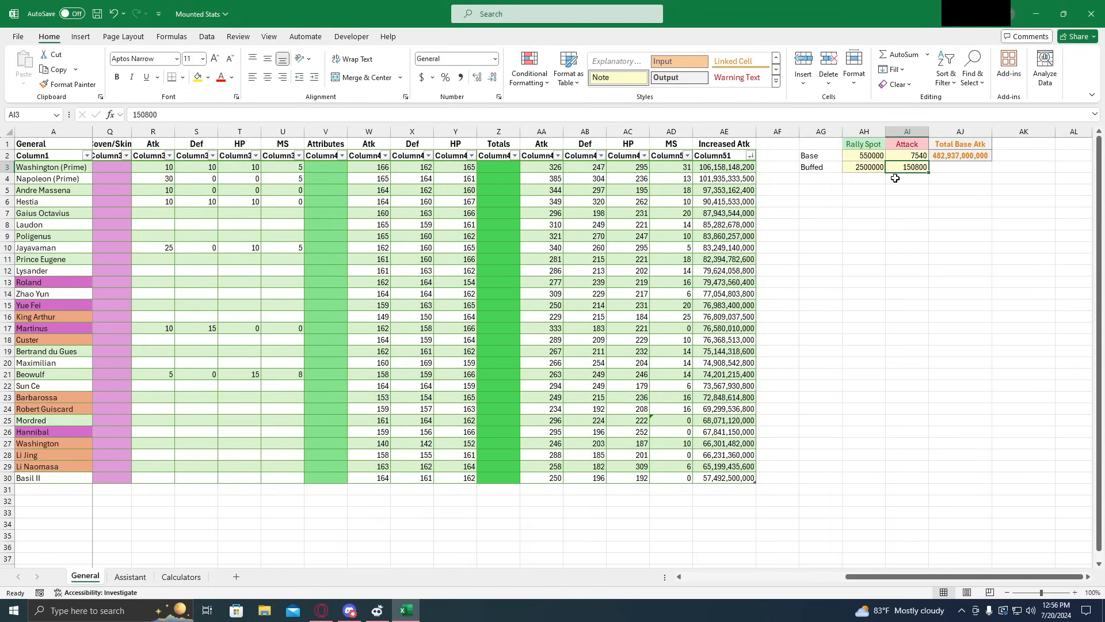
{"action": "mouse_move", "coordinate": [882, 182]}
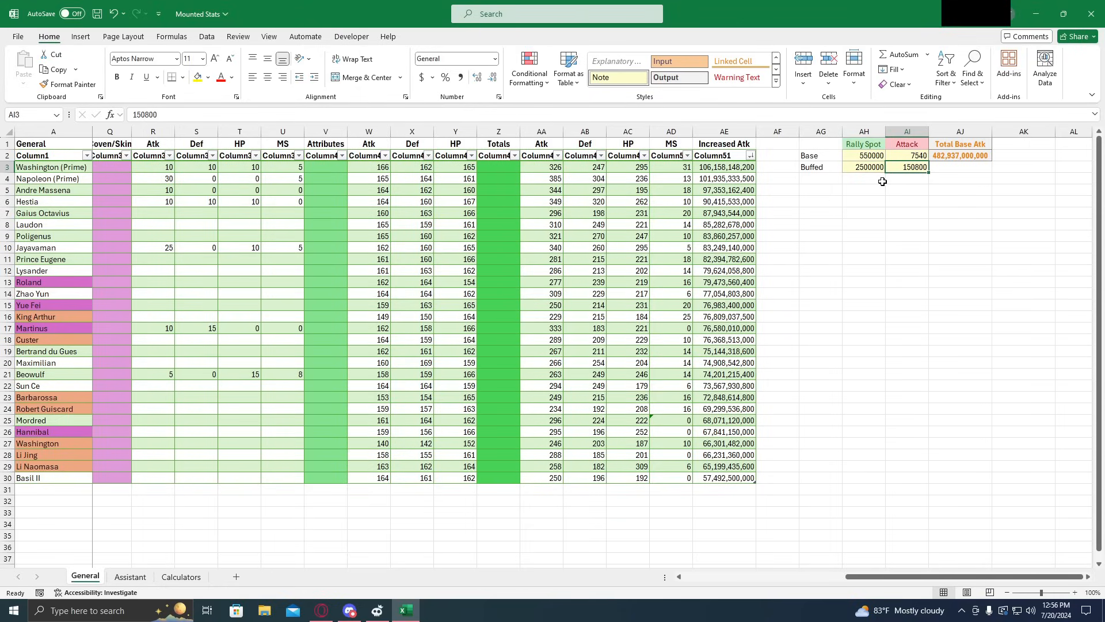
{"action": "mouse_move", "coordinate": [528, 297]}
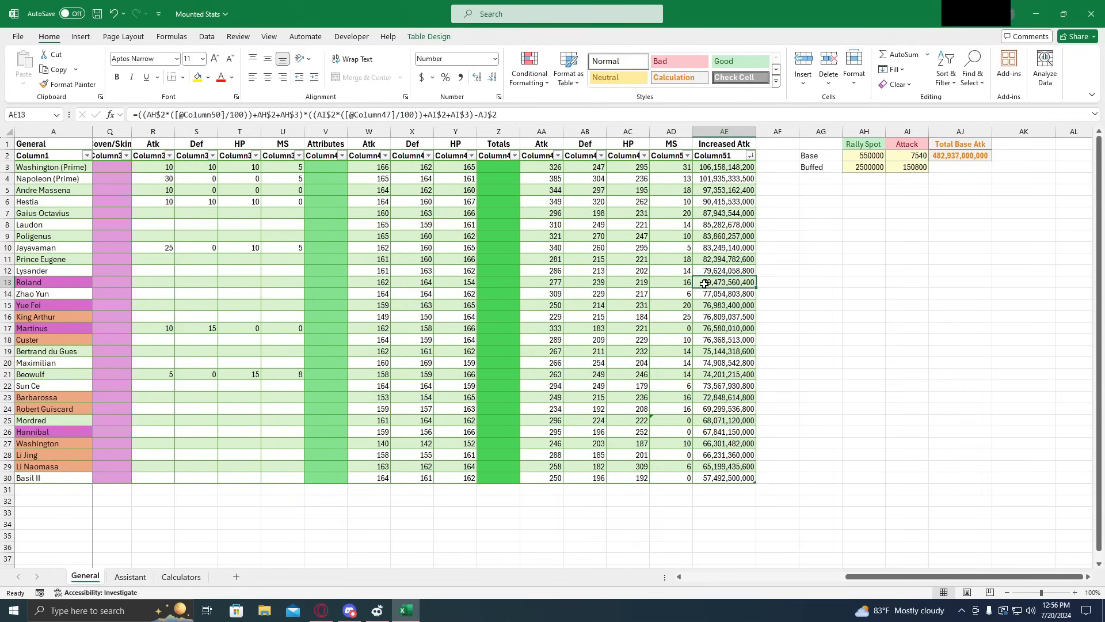
{"action": "mouse_move", "coordinate": [716, 282]}
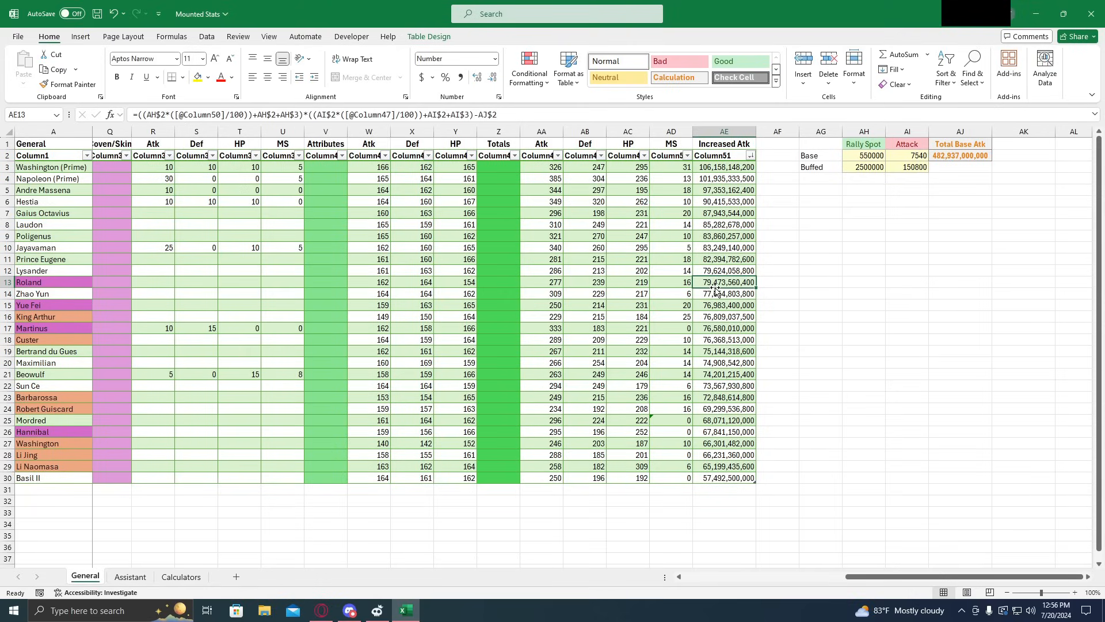
{"action": "mouse_move", "coordinate": [720, 282]}
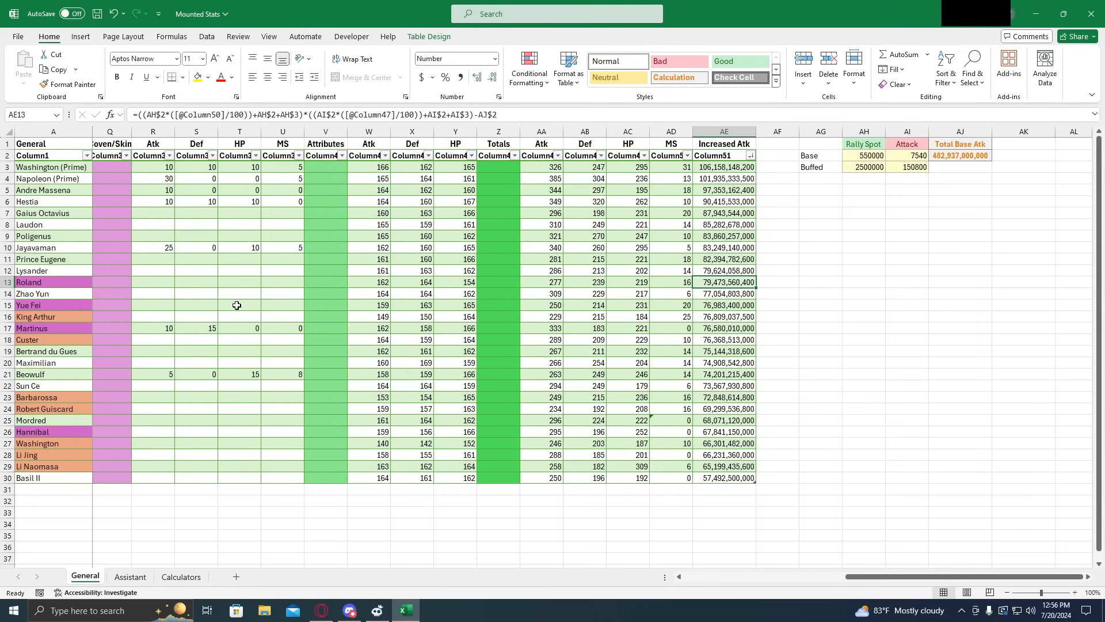
{"action": "left_click", "coordinate": [724, 305]}
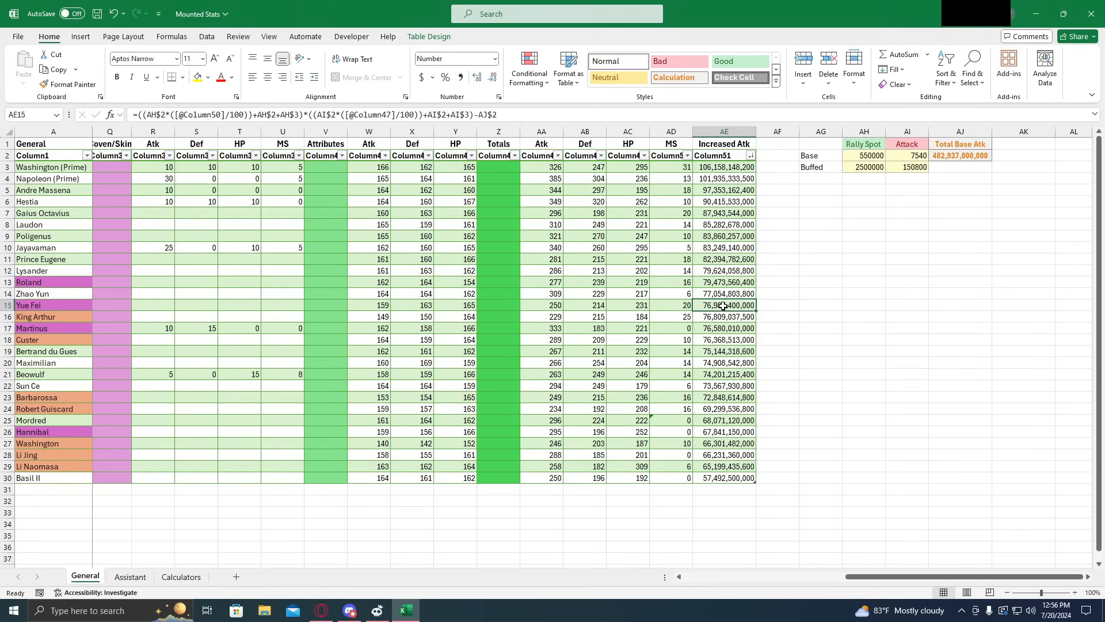
{"action": "mouse_move", "coordinate": [718, 306]}
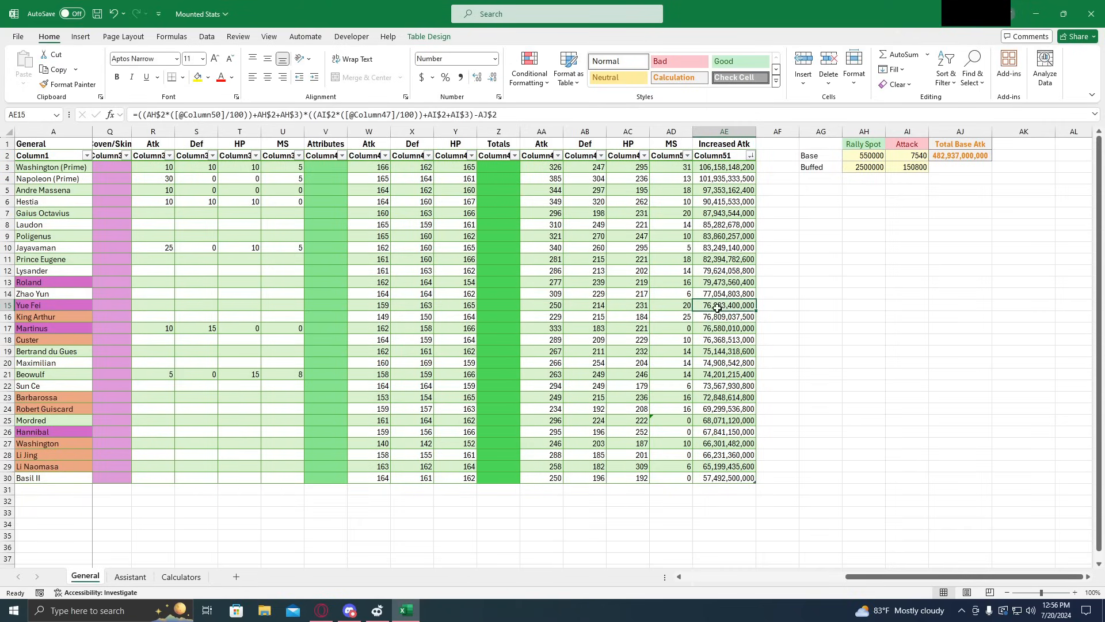
{"action": "mouse_move", "coordinate": [720, 317]}
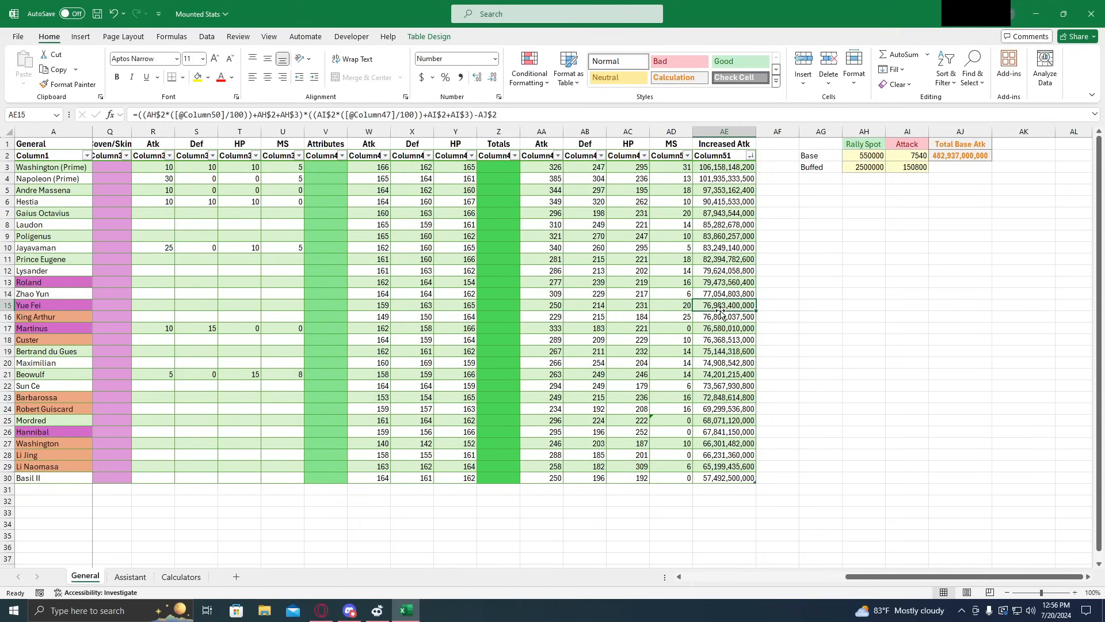
{"action": "mouse_move", "coordinate": [280, 351]}
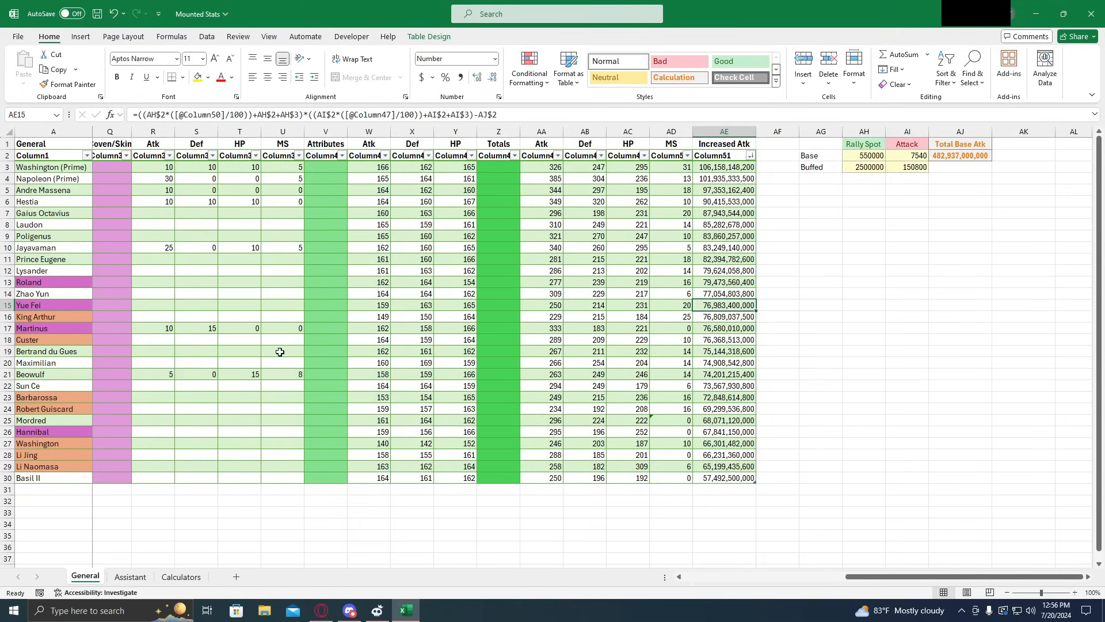
{"action": "left_click", "coordinate": [724, 328]}
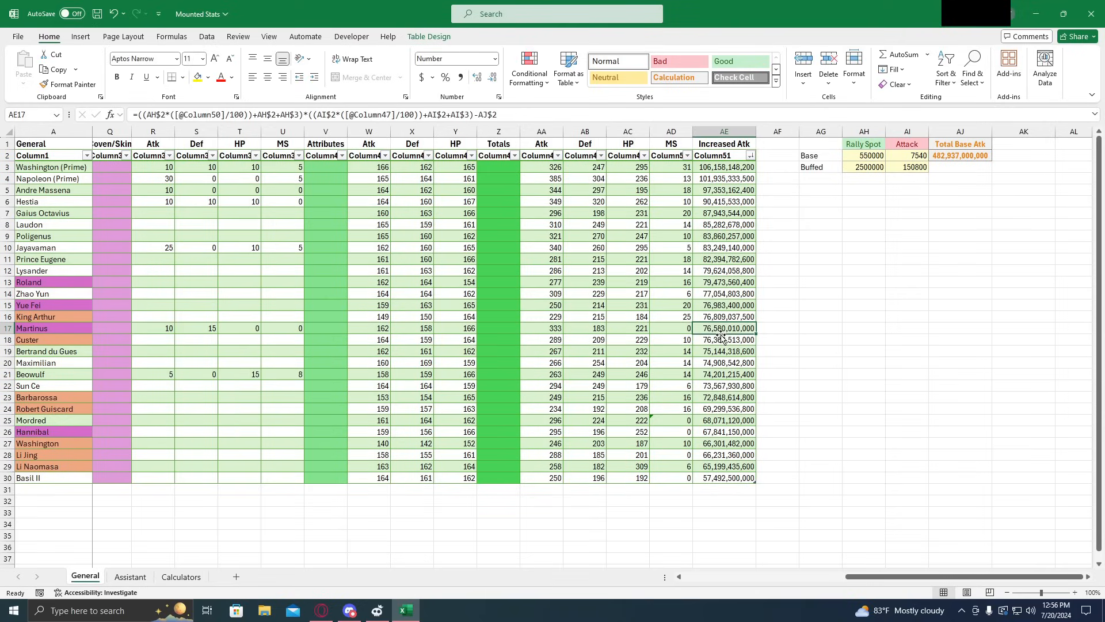
{"action": "mouse_move", "coordinate": [724, 330]}
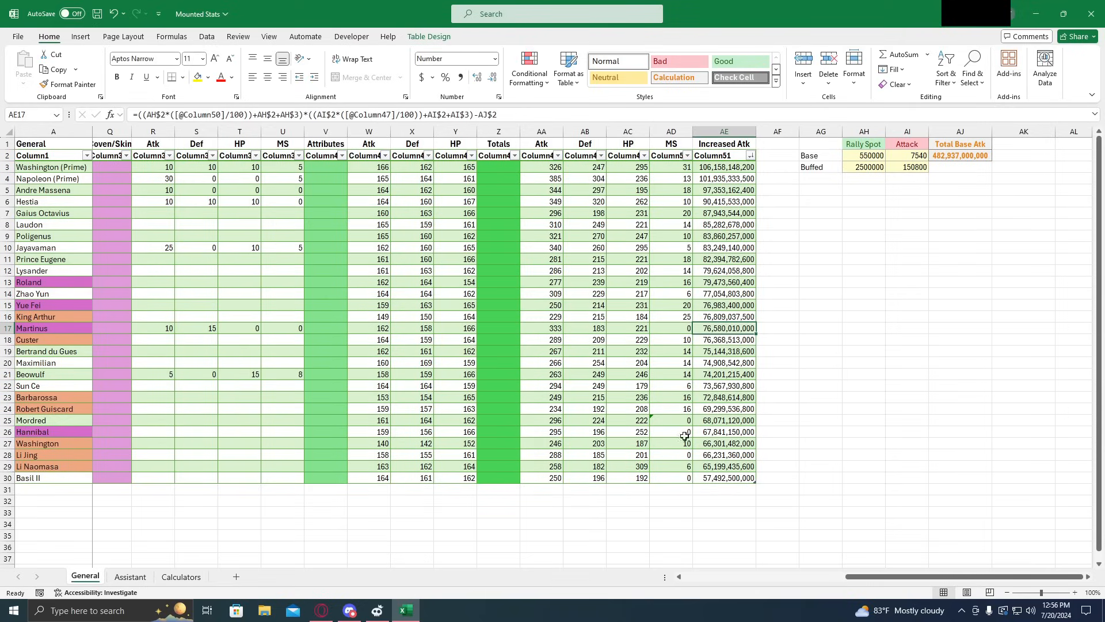
{"action": "left_click", "coordinate": [722, 443]}
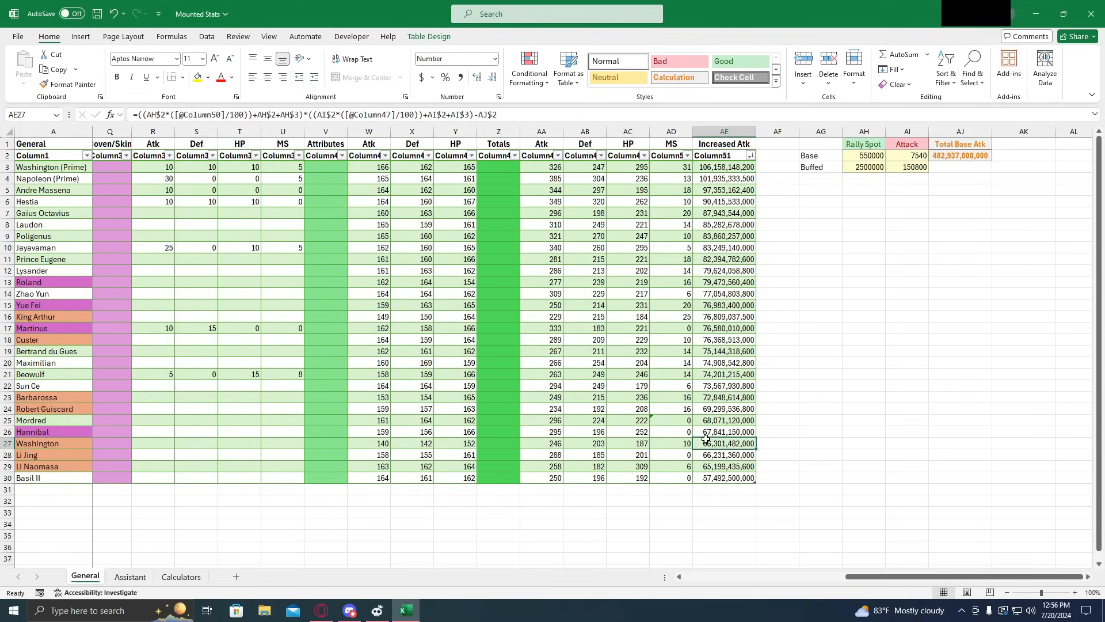
{"action": "left_click", "coordinate": [724, 432]}
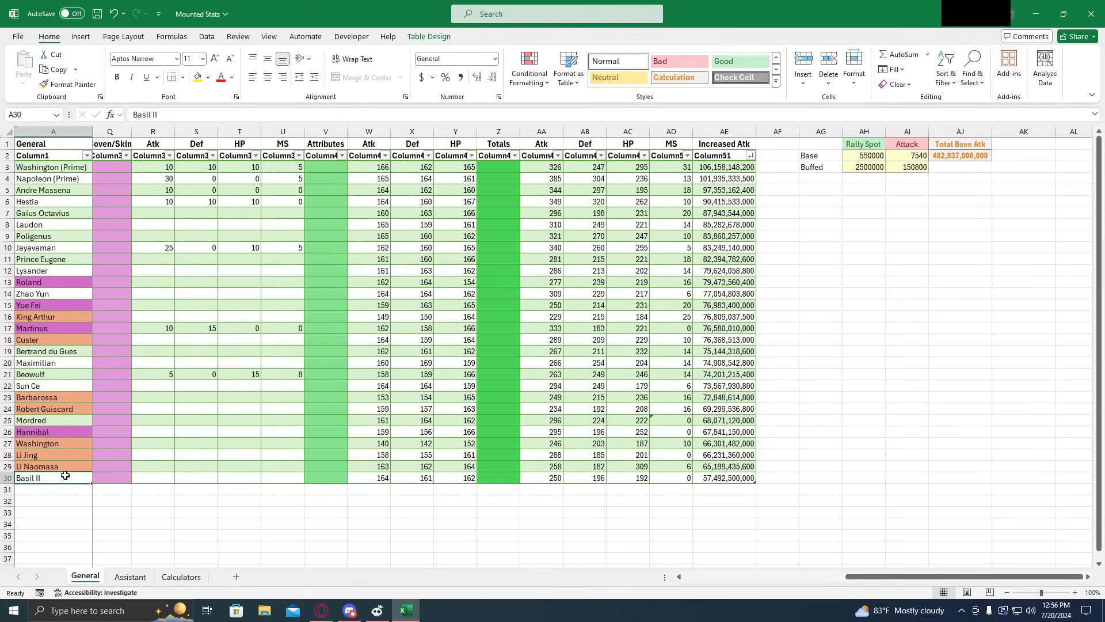
Review Hannibal, Martinus, Yue Fei, Roland and Zhao Yun entries, returning to Roland
{"action": "left_click", "coordinate": [46, 443]}
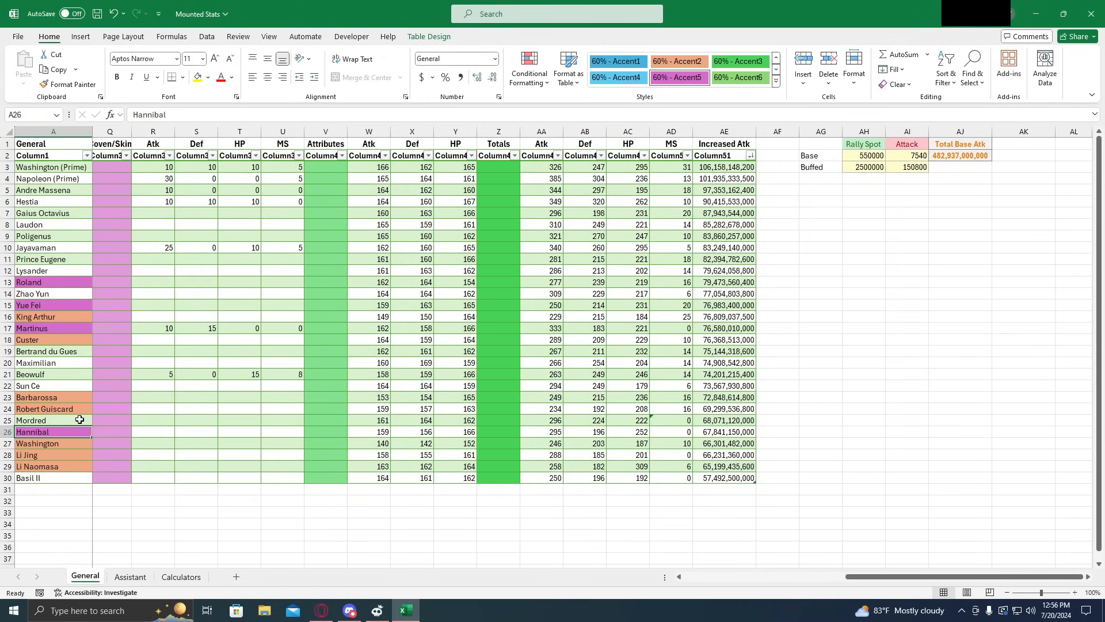
{"action": "mouse_move", "coordinate": [67, 423]}
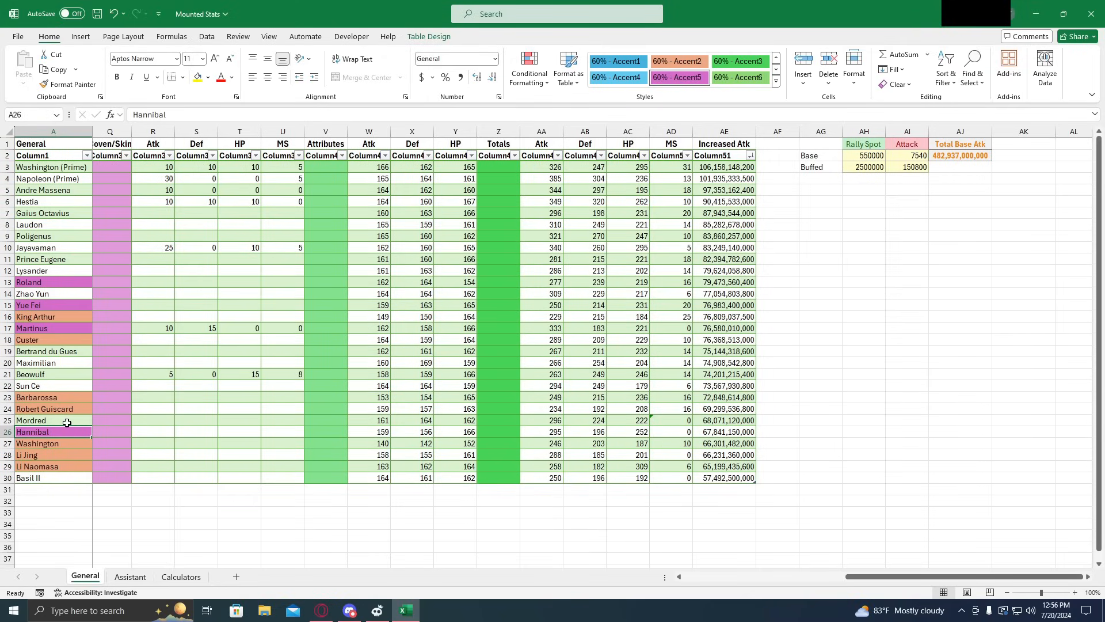
{"action": "left_click", "coordinate": [41, 421]}
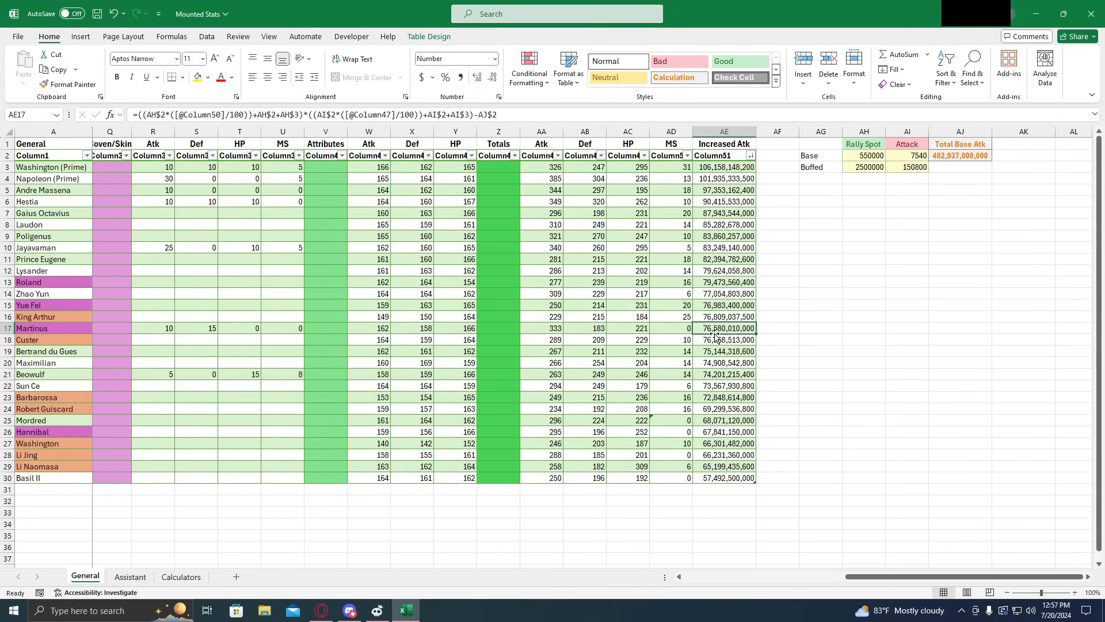
{"action": "mouse_move", "coordinate": [707, 264]}
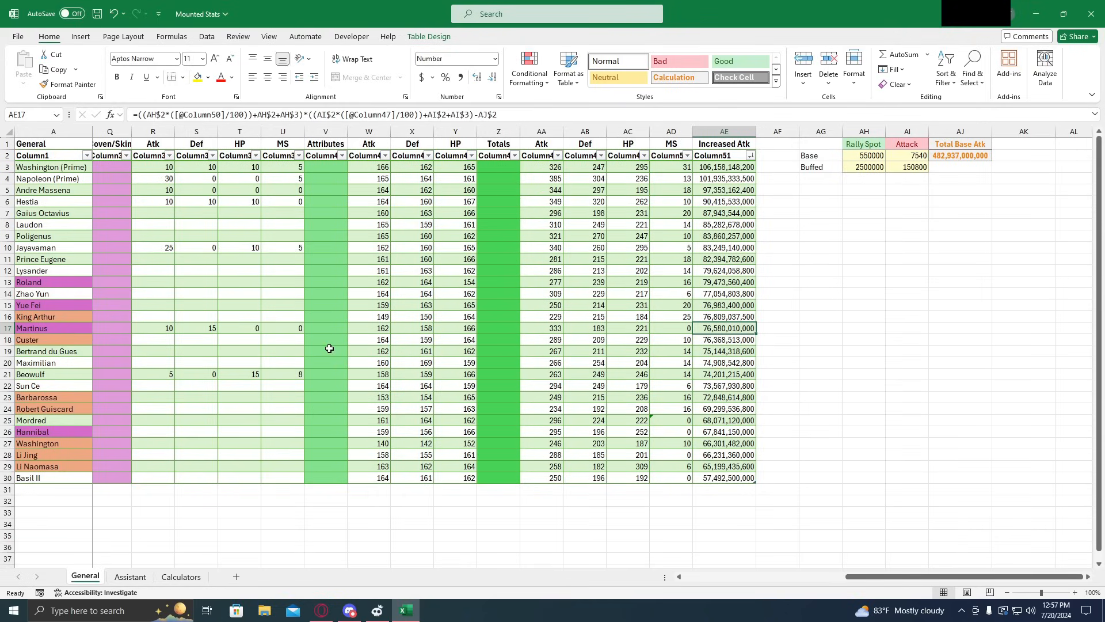
{"action": "mouse_move", "coordinate": [390, 342]}
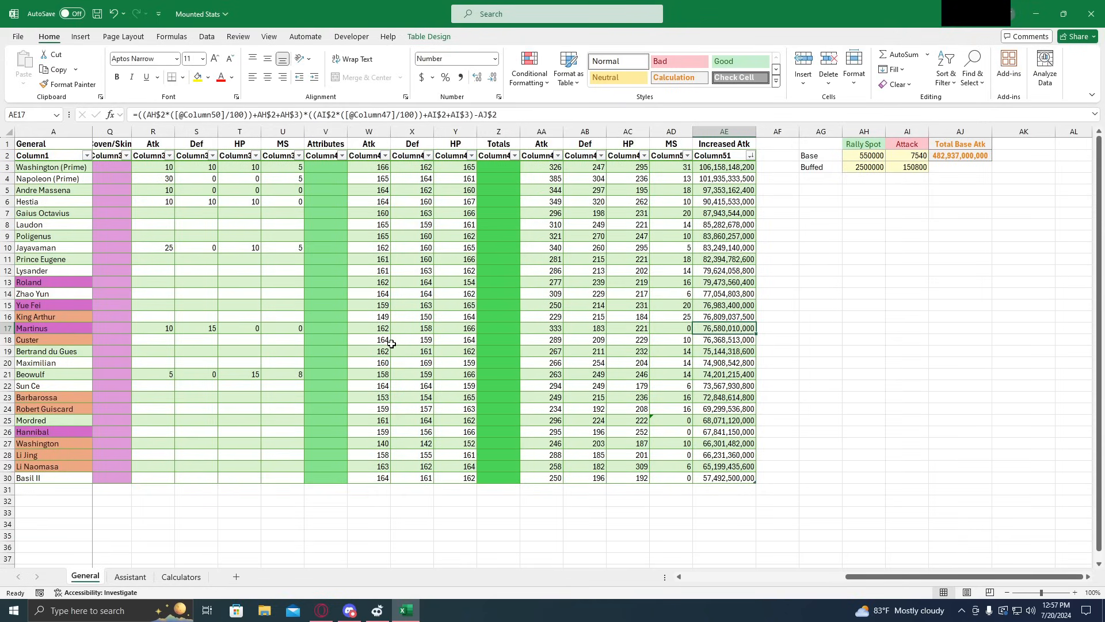
{"action": "mouse_move", "coordinate": [403, 391]}
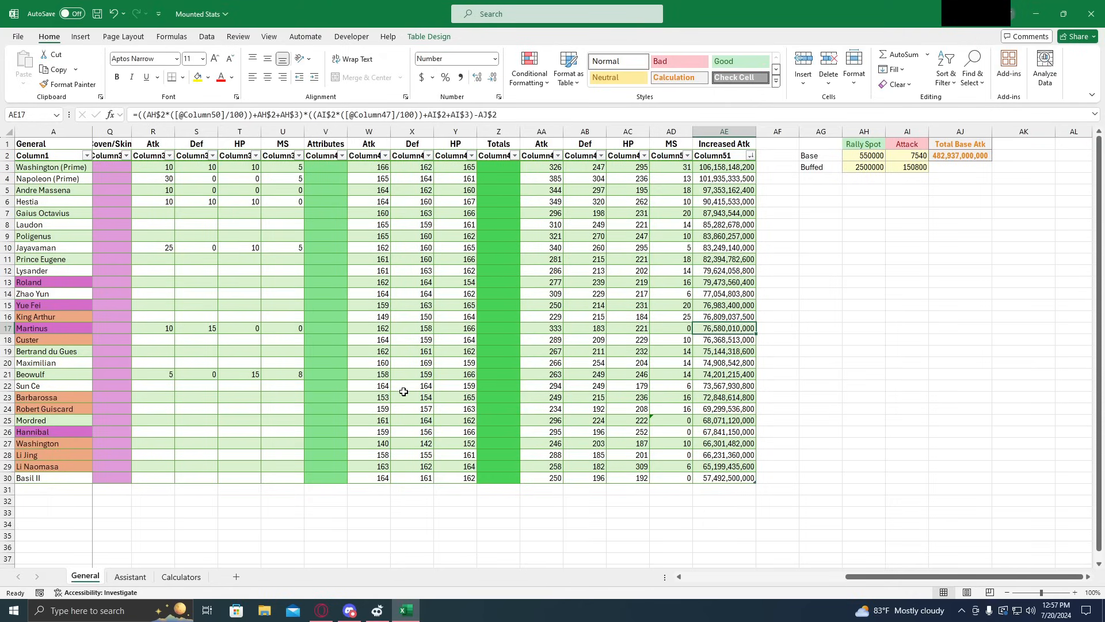
{"action": "mouse_move", "coordinate": [450, 331]}
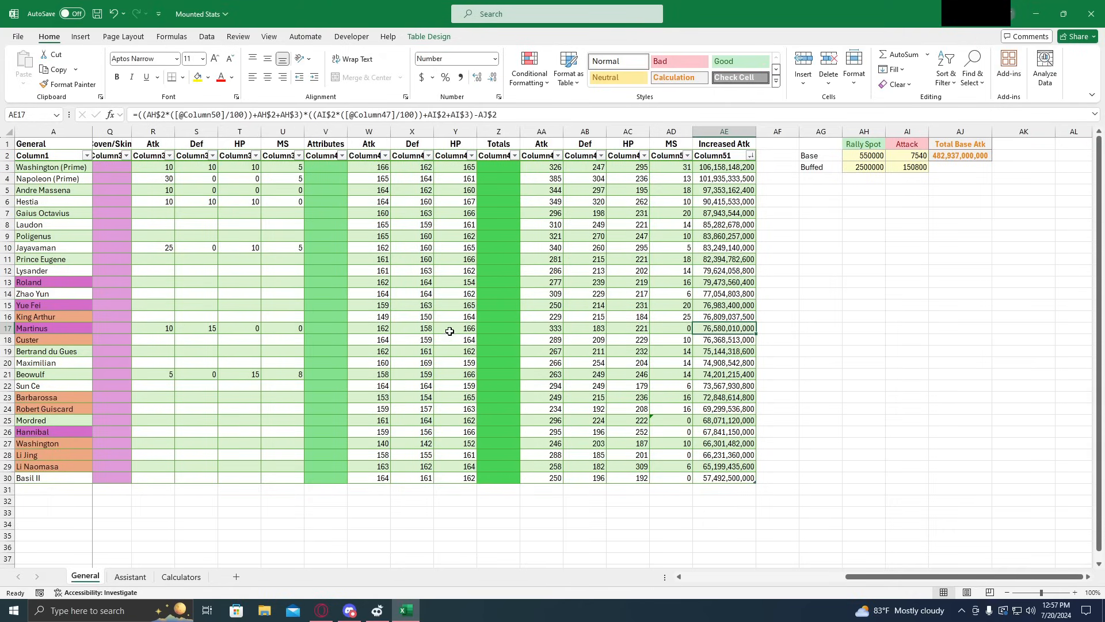
{"action": "mouse_move", "coordinate": [246, 323]}
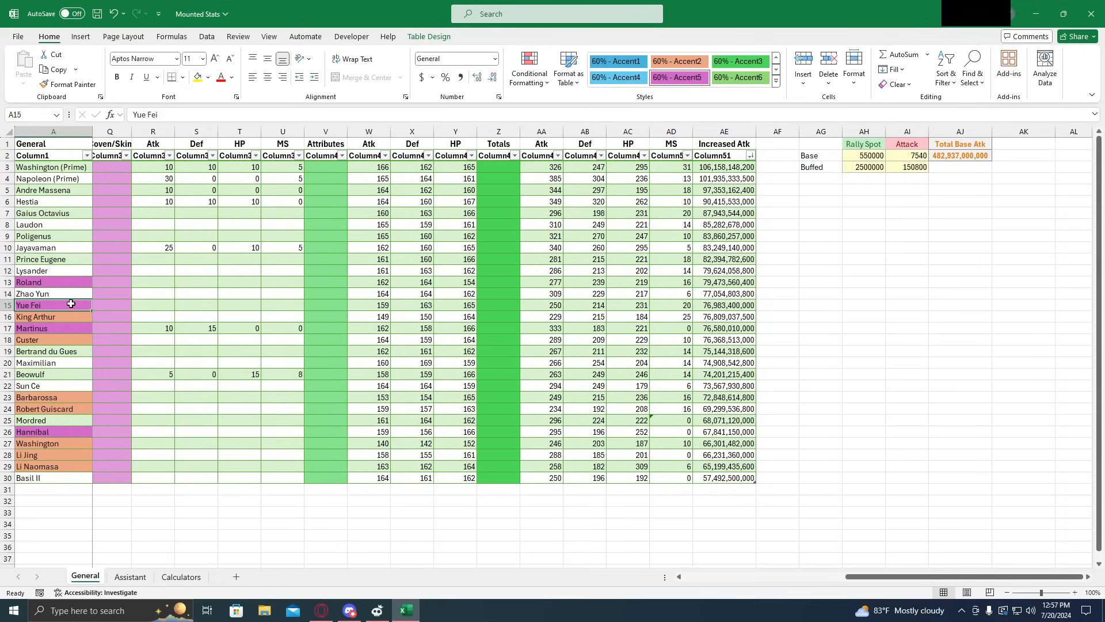
{"action": "left_click", "coordinate": [43, 282]}
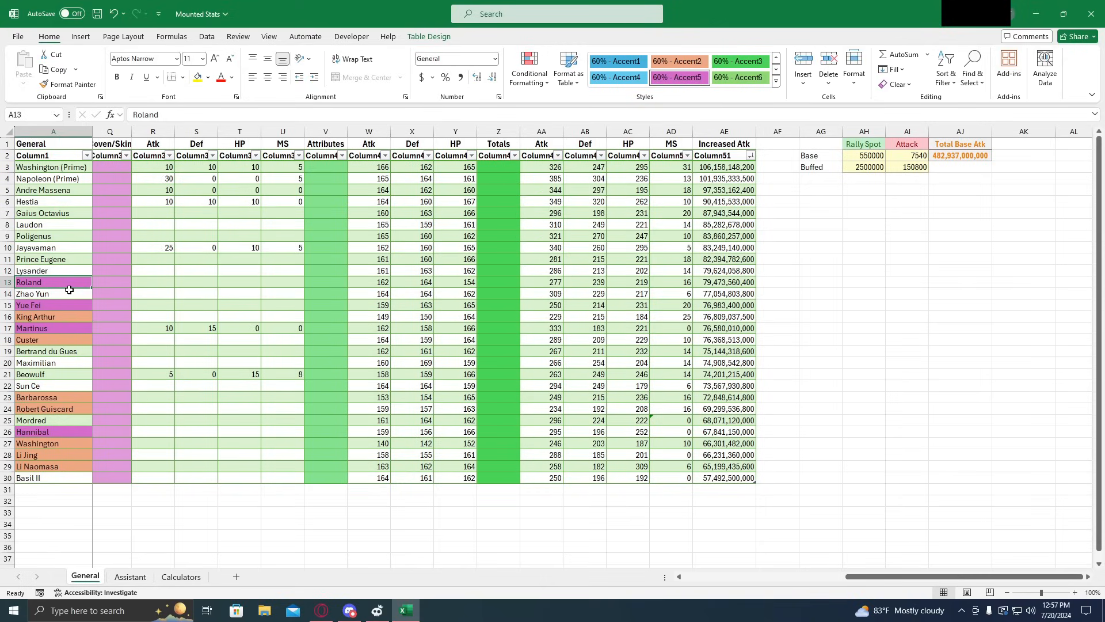
{"action": "left_click", "coordinate": [35, 305]}
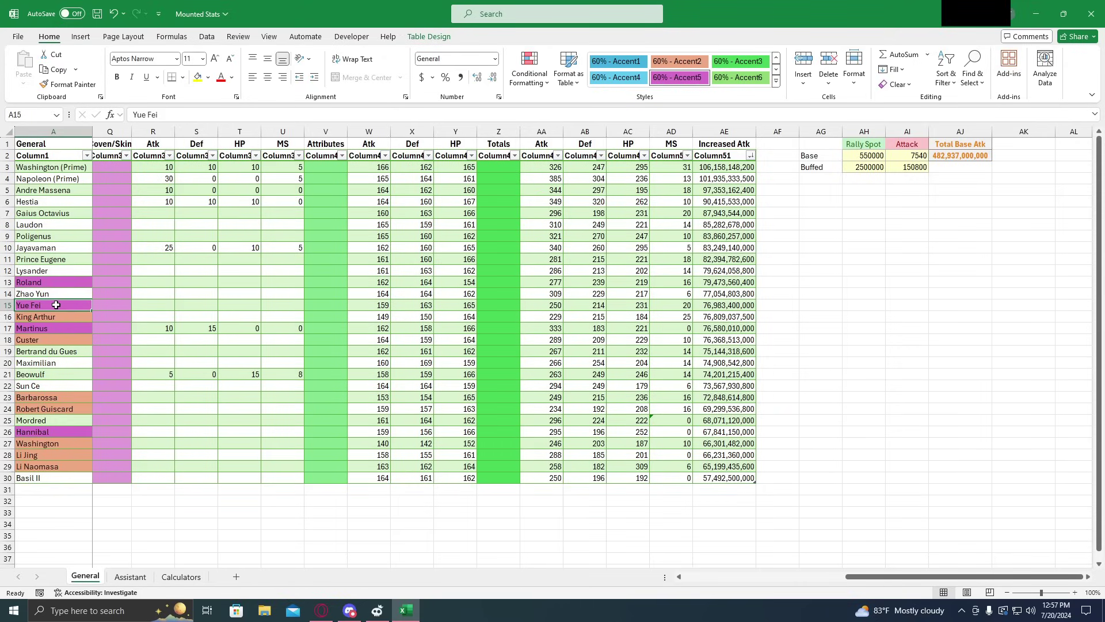
{"action": "mouse_move", "coordinate": [71, 302]}
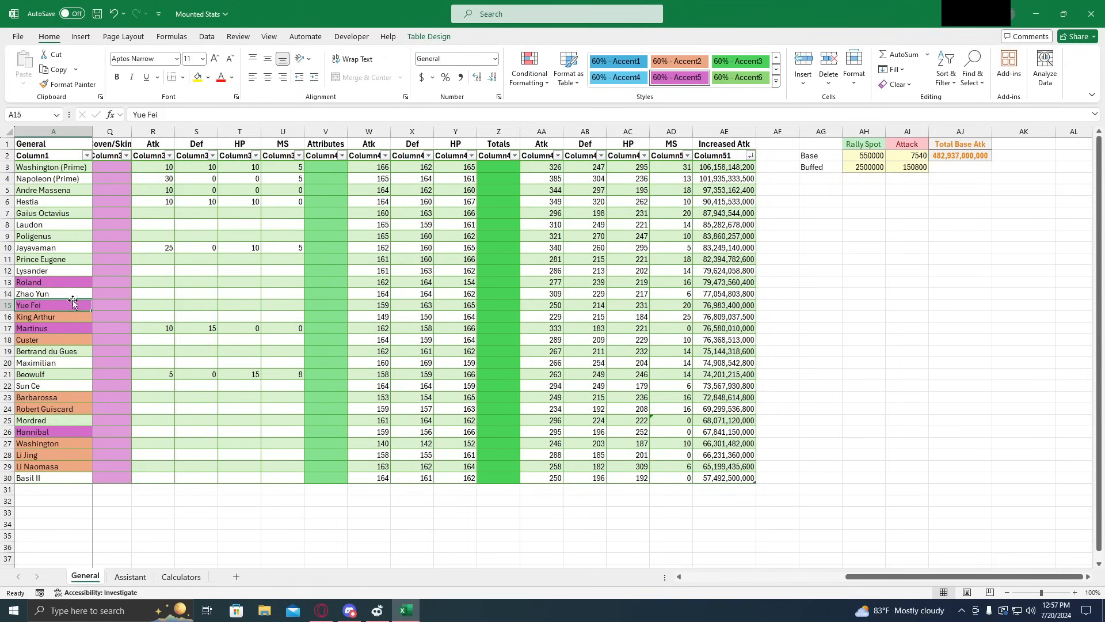
{"action": "mouse_move", "coordinate": [56, 305]}
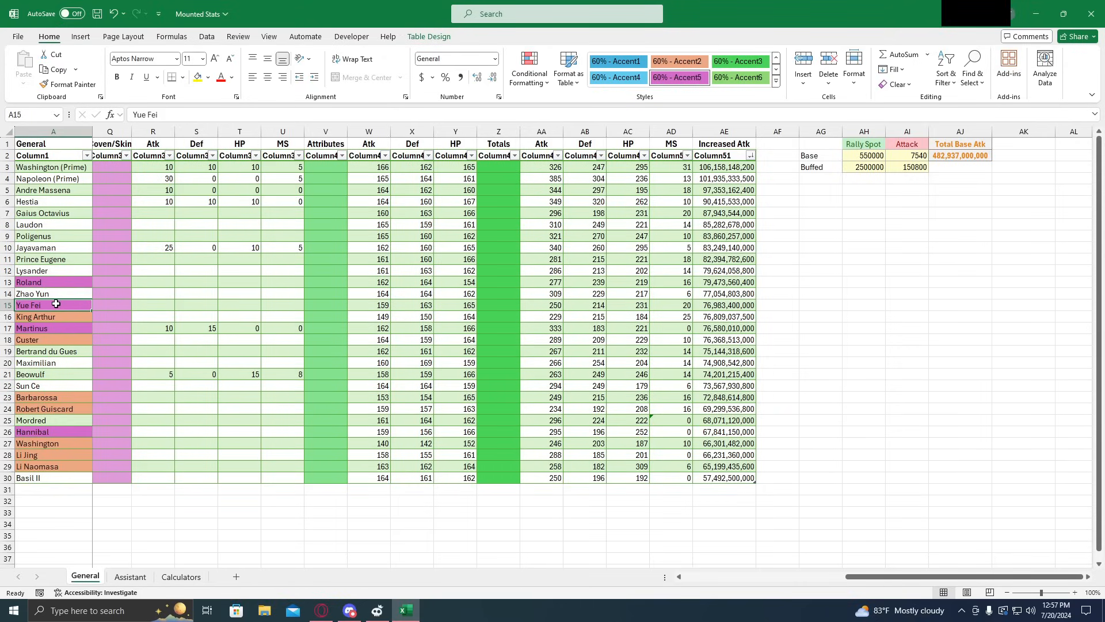
{"action": "mouse_move", "coordinate": [62, 302]}
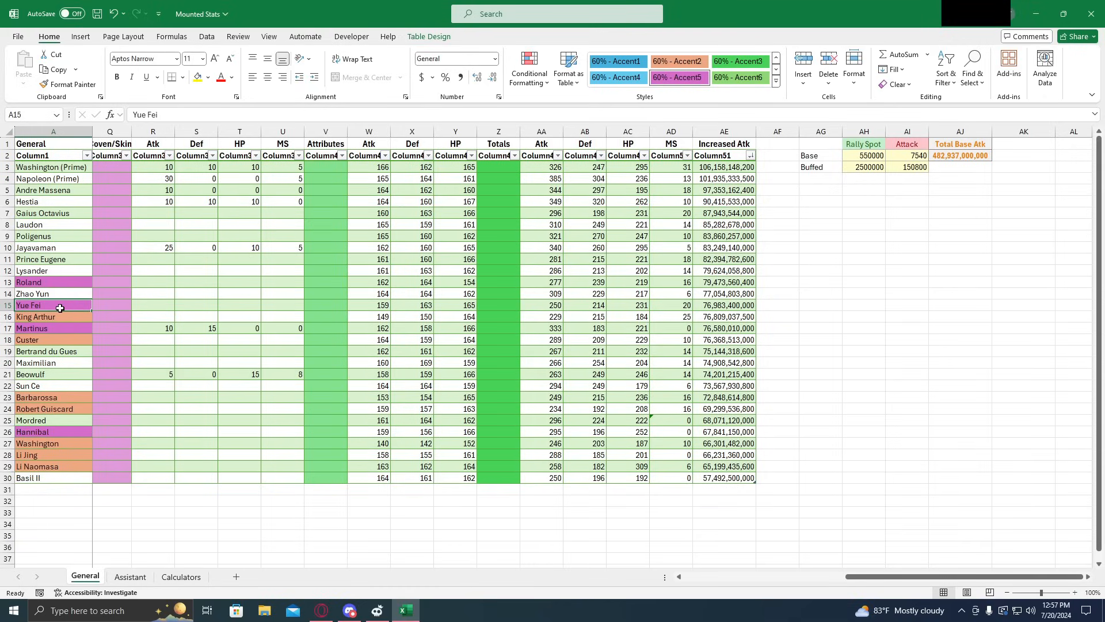
{"action": "left_click", "coordinate": [29, 282]}
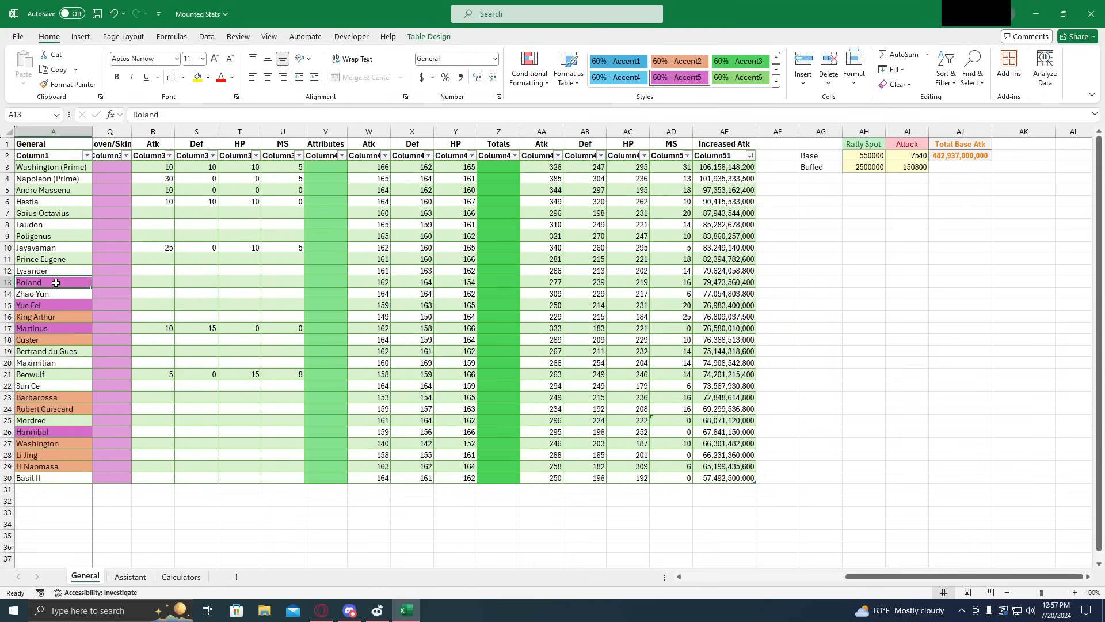
{"action": "mouse_move", "coordinate": [106, 287]}
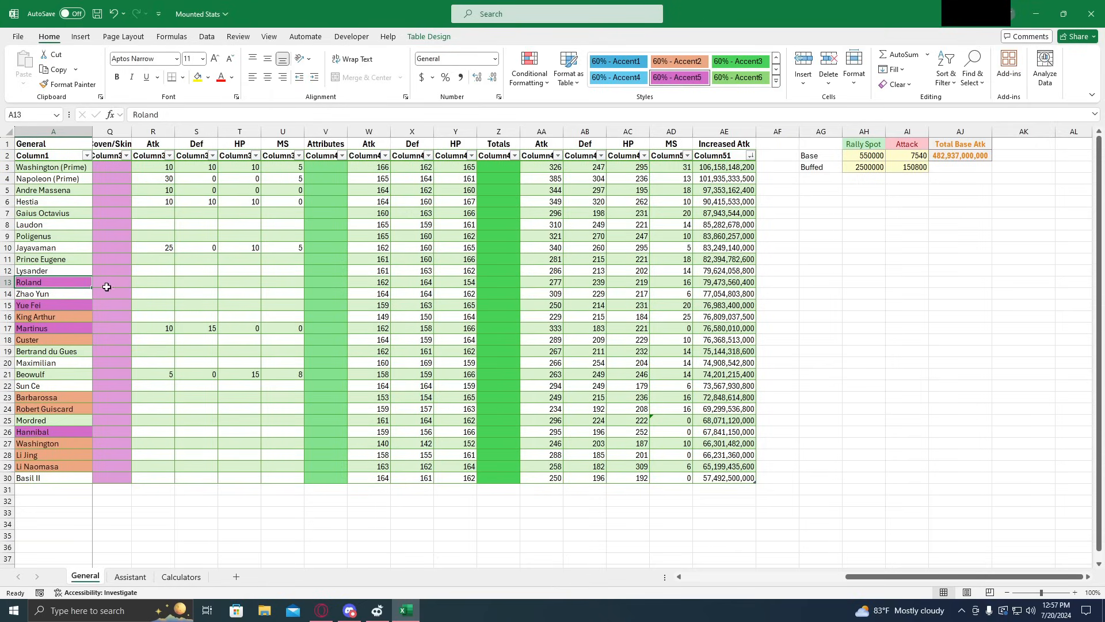
{"action": "left_click", "coordinate": [724, 293]}
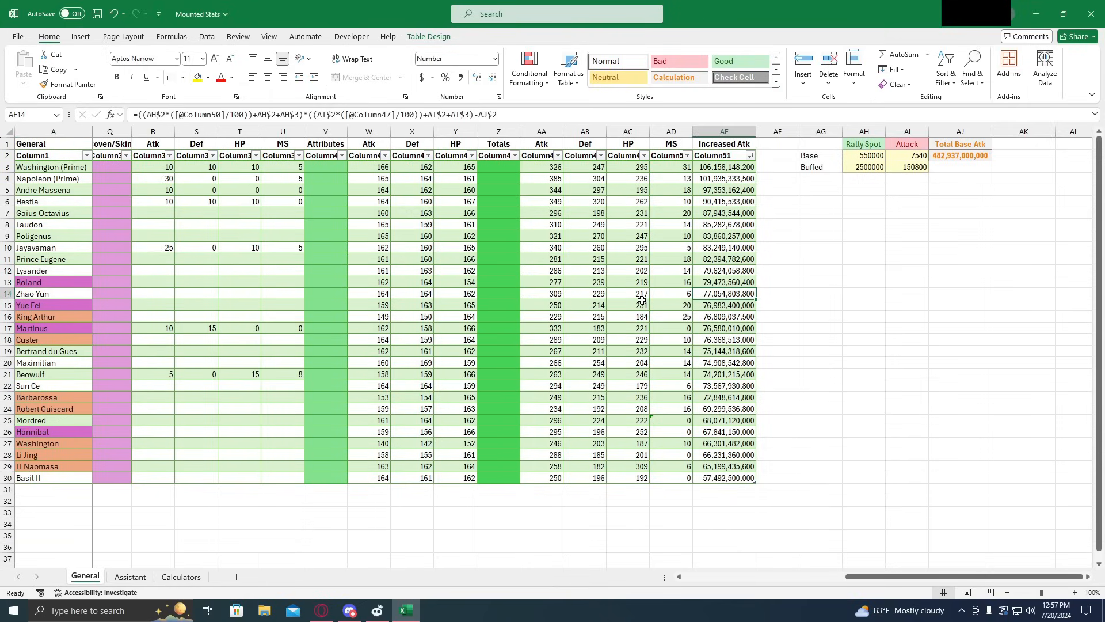
{"action": "mouse_move", "coordinate": [70, 354]}
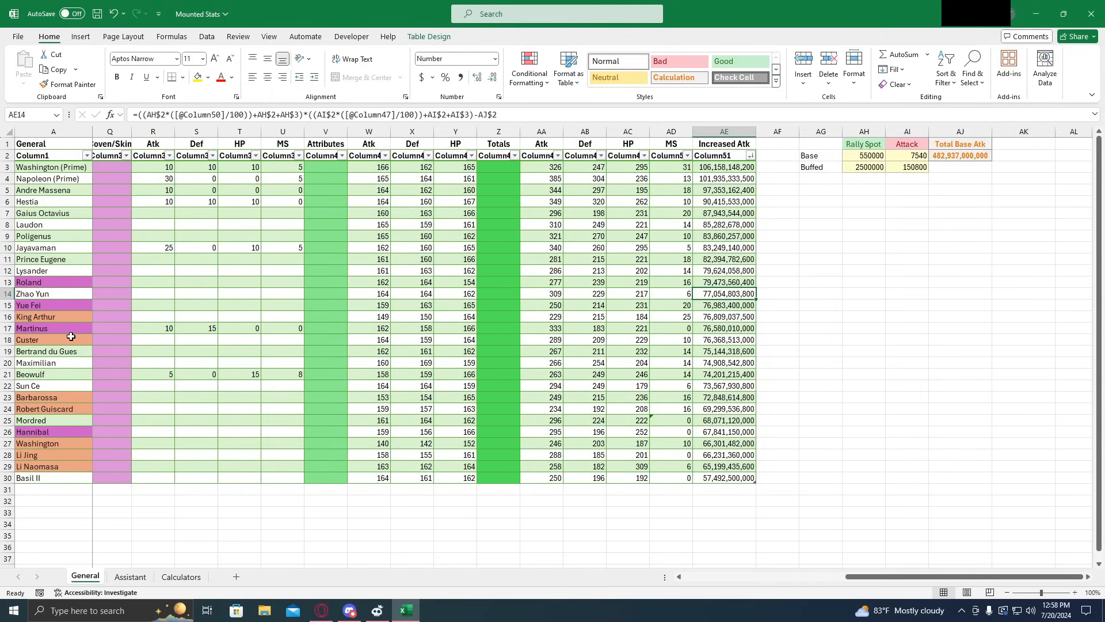
{"action": "mouse_move", "coordinate": [73, 329]}
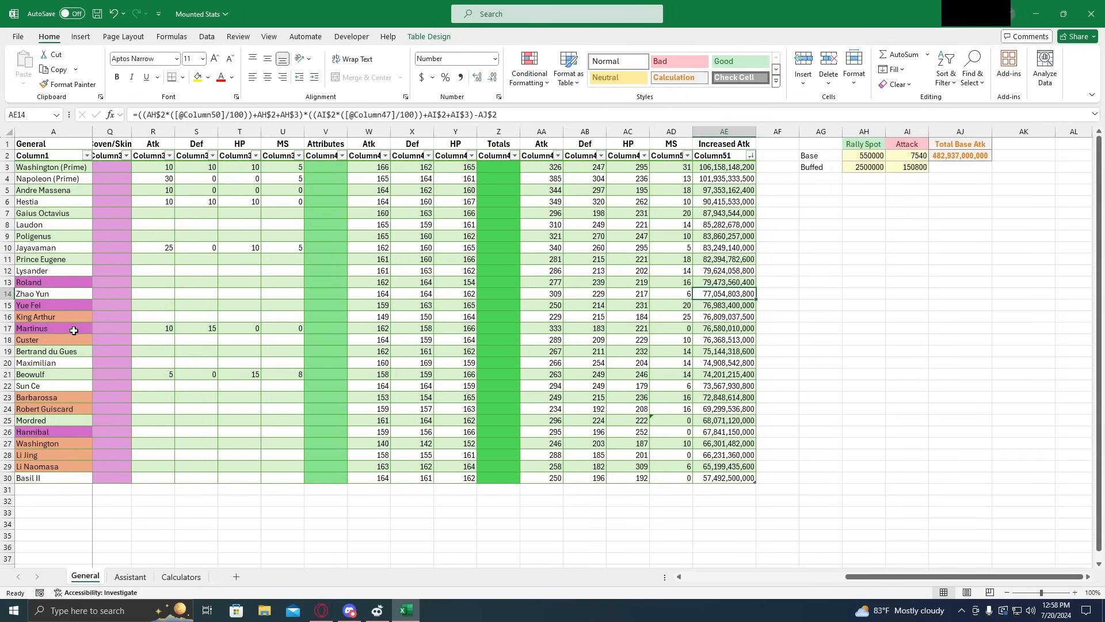
{"action": "left_click", "coordinate": [37, 282]}
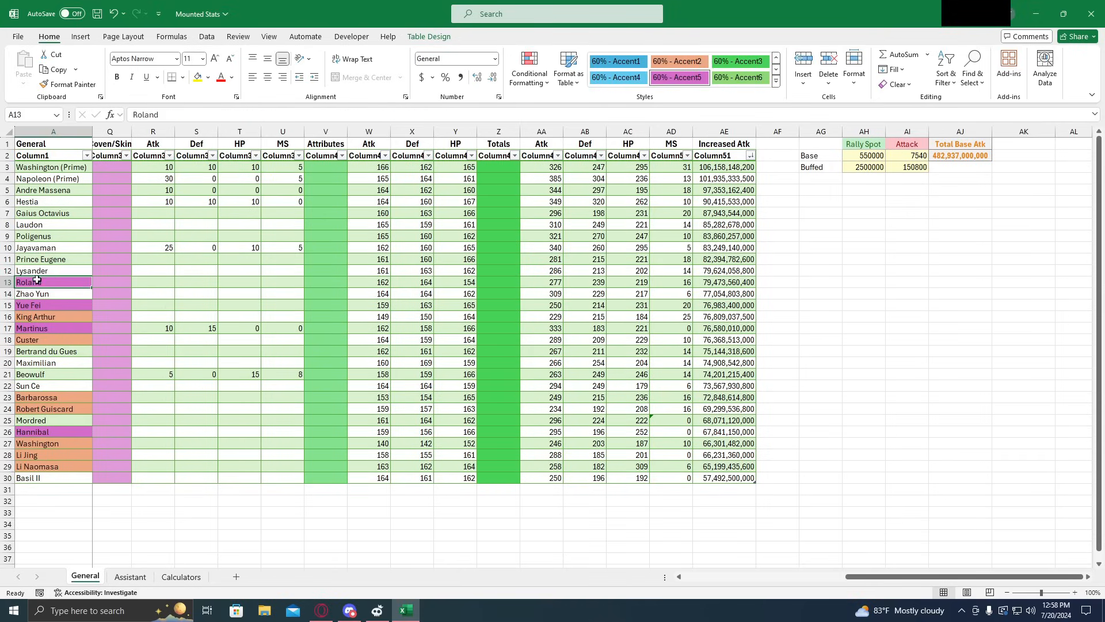
{"action": "mouse_move", "coordinate": [196, 311]}
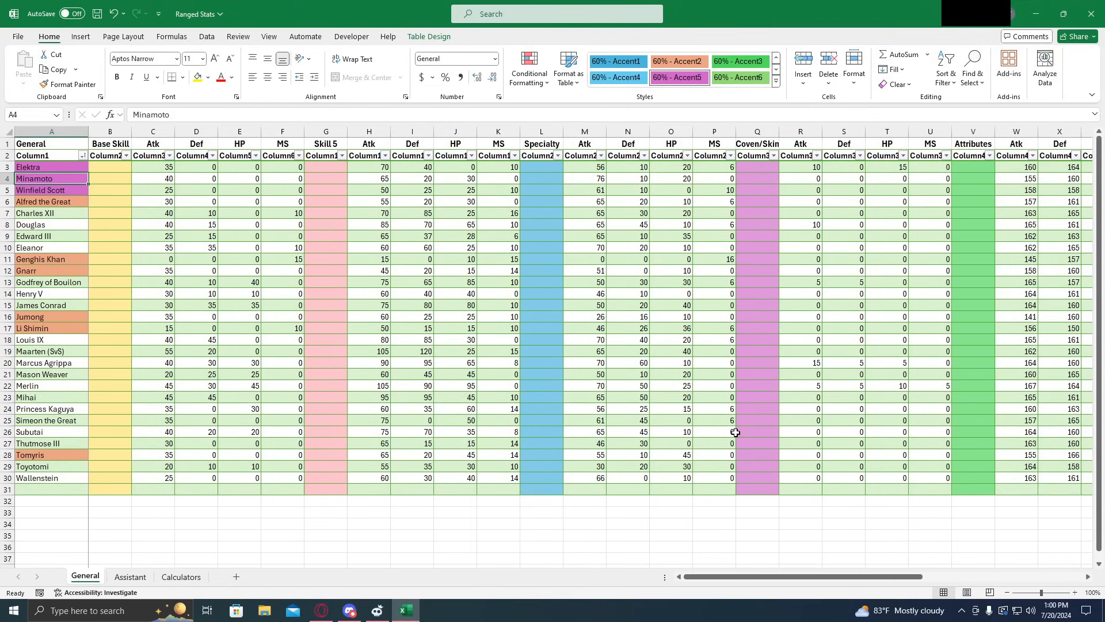
{"action": "mouse_move", "coordinate": [700, 441]}
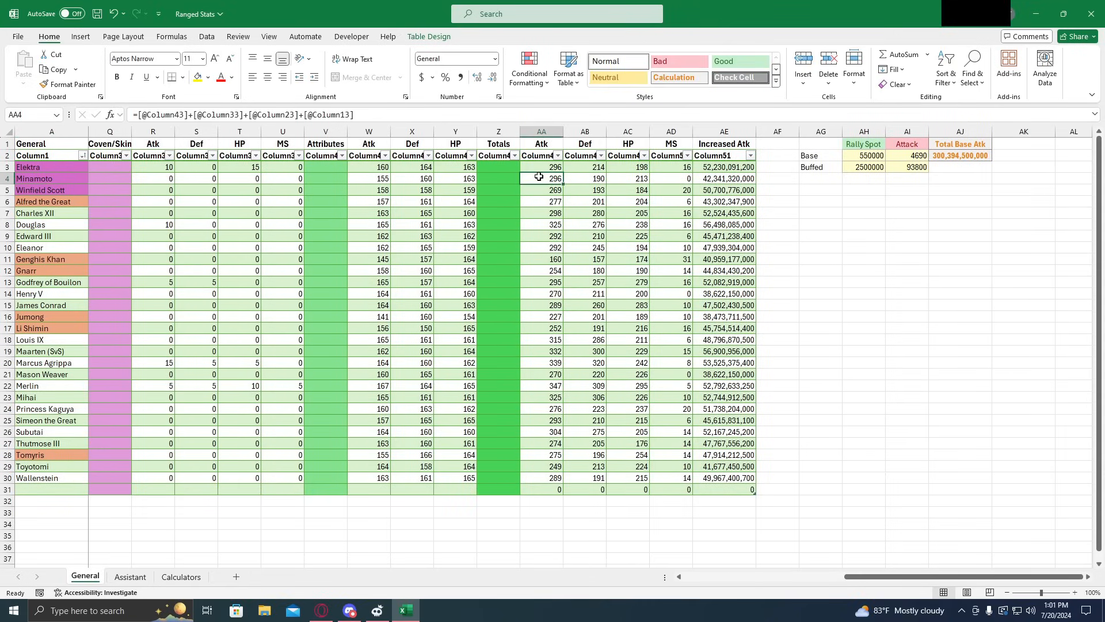
{"action": "left_click", "coordinate": [180, 576]}
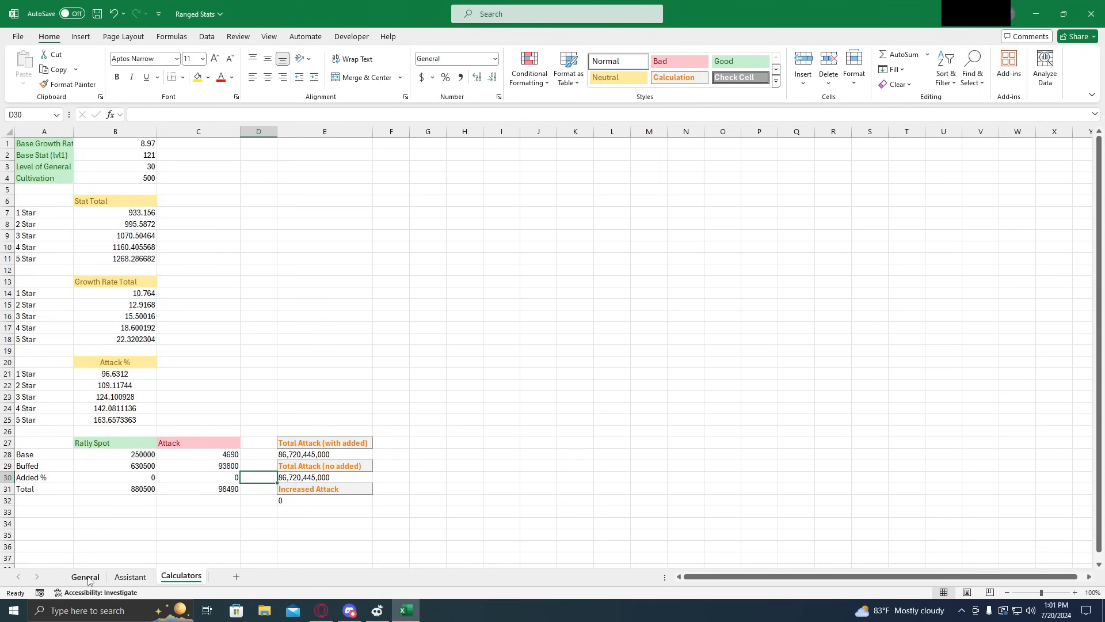
{"action": "left_click", "coordinate": [85, 576]}
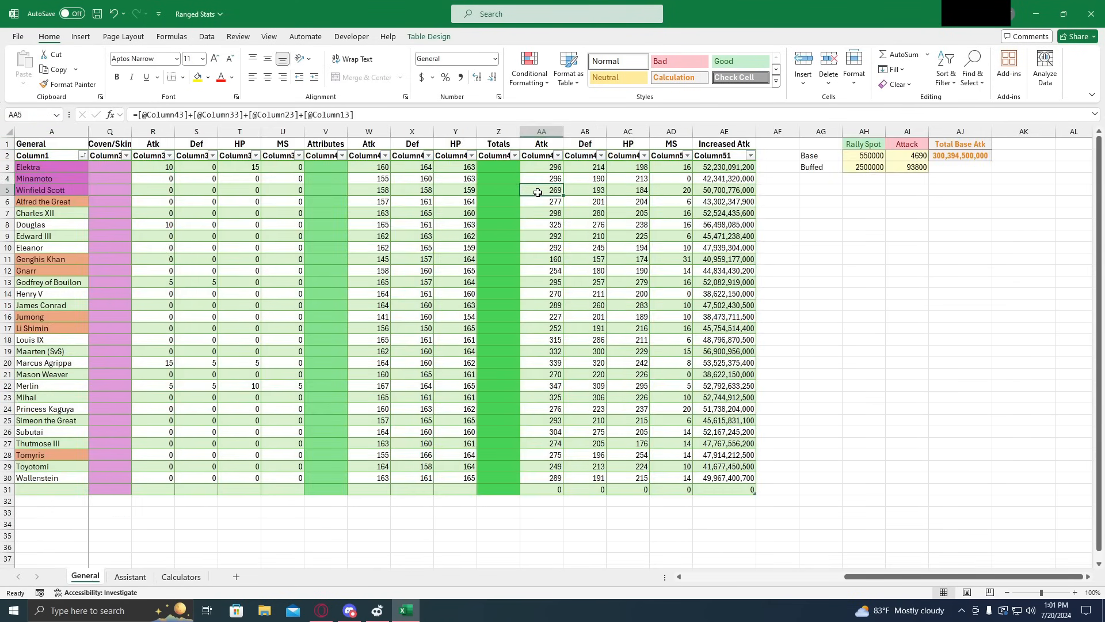
Compare total Def and HP values for Elektra, Minamoto and Winfield Scott
{"action": "left_click", "coordinate": [584, 178]}
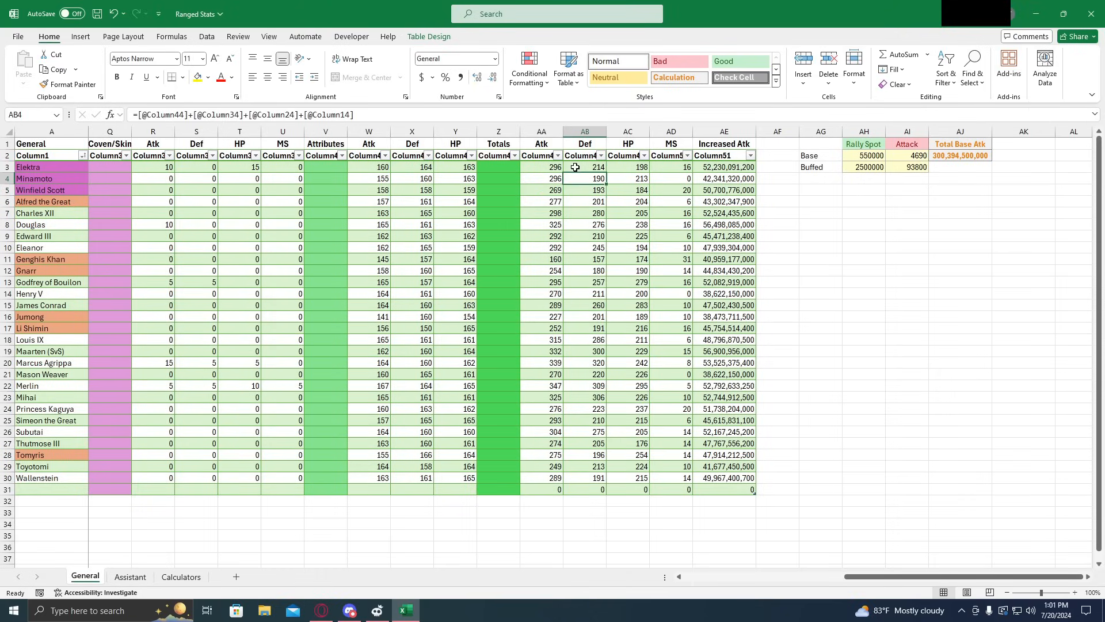
{"action": "left_click", "coordinate": [583, 167]}
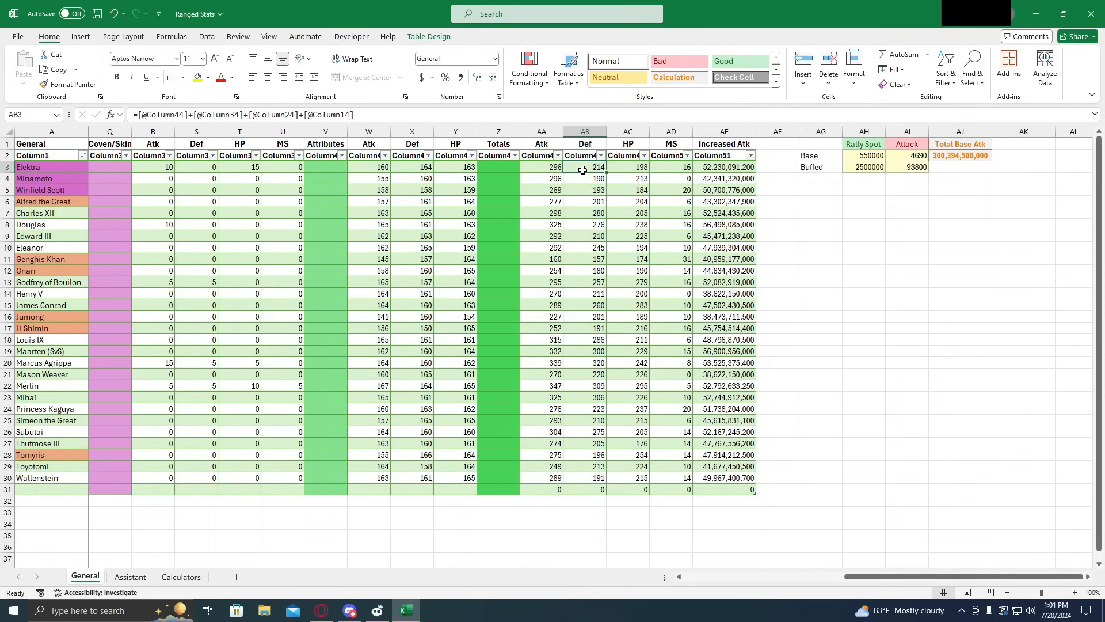
{"action": "mouse_move", "coordinate": [608, 171]}
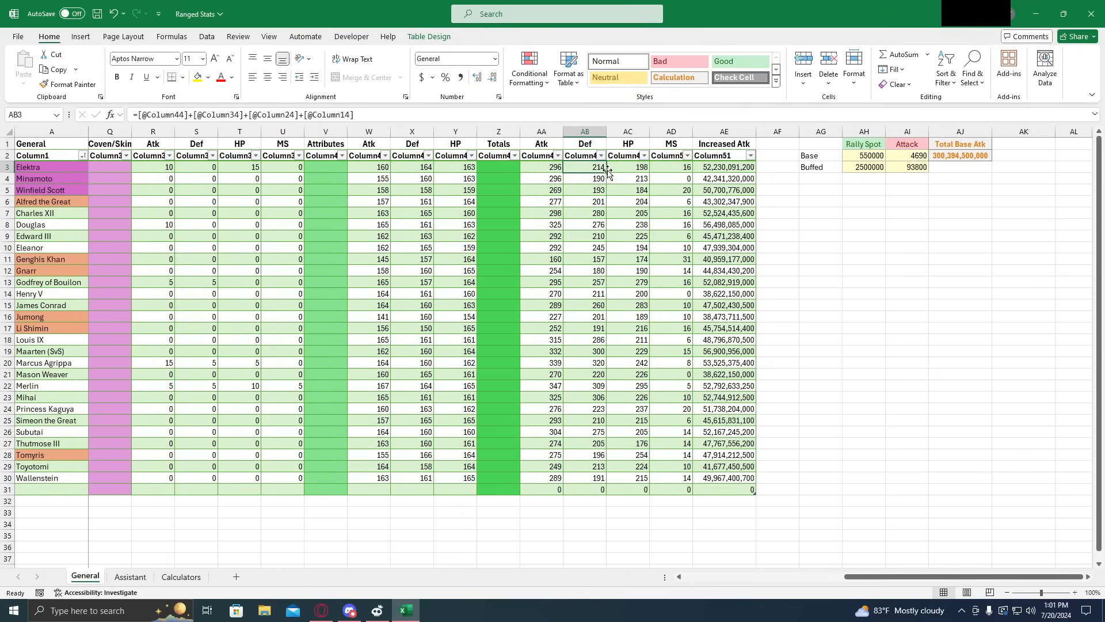
{"action": "left_click", "coordinate": [627, 167]}
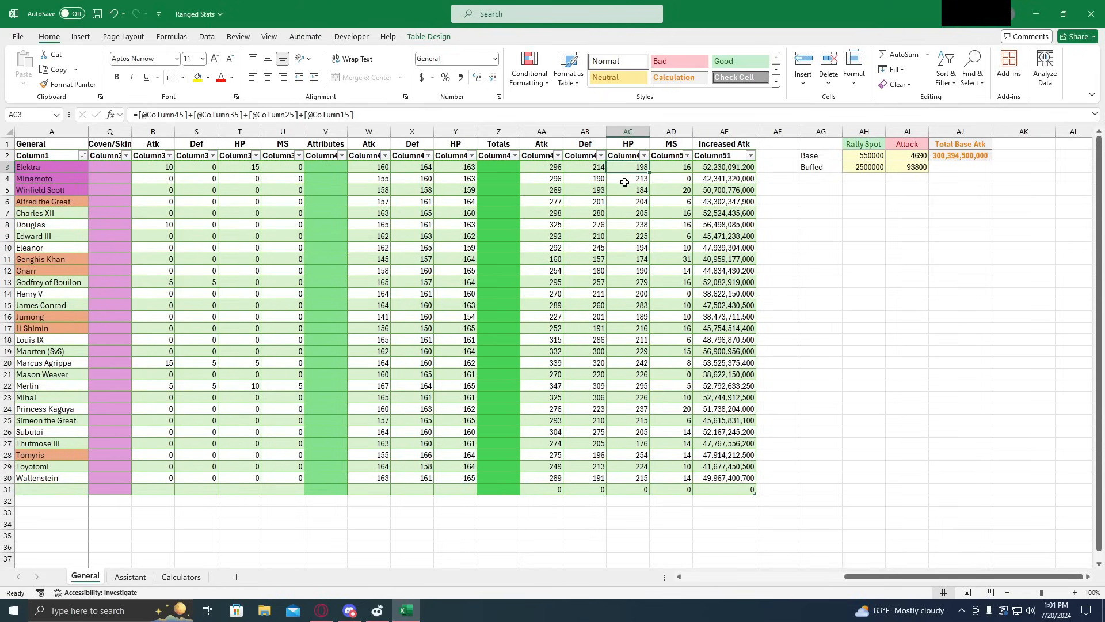
{"action": "left_click", "coordinate": [628, 190]}
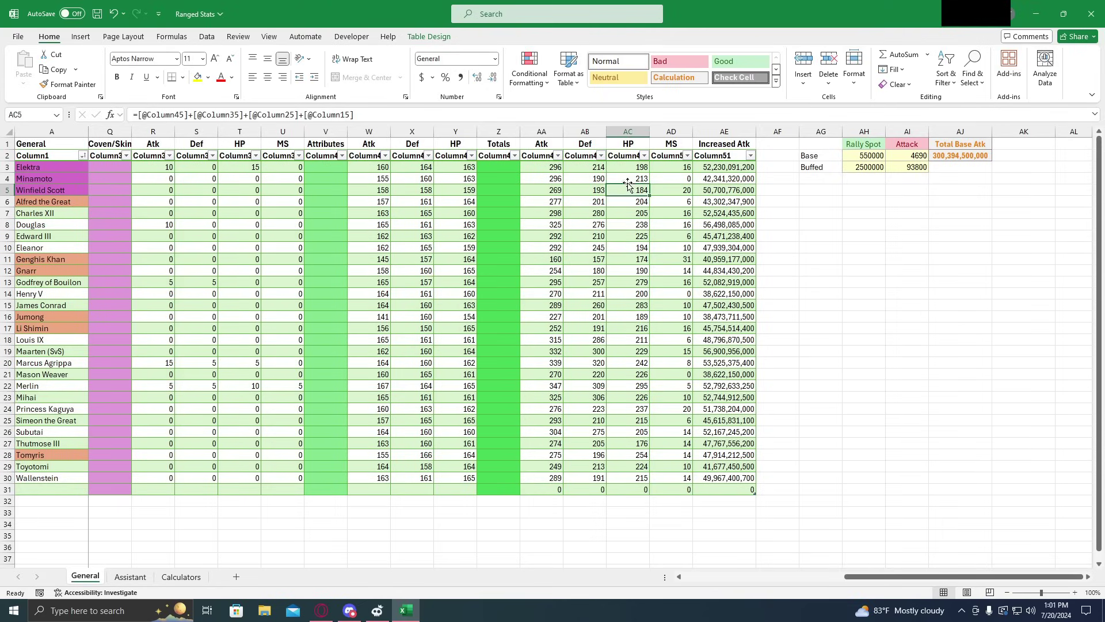
{"action": "left_click", "coordinate": [627, 167]}
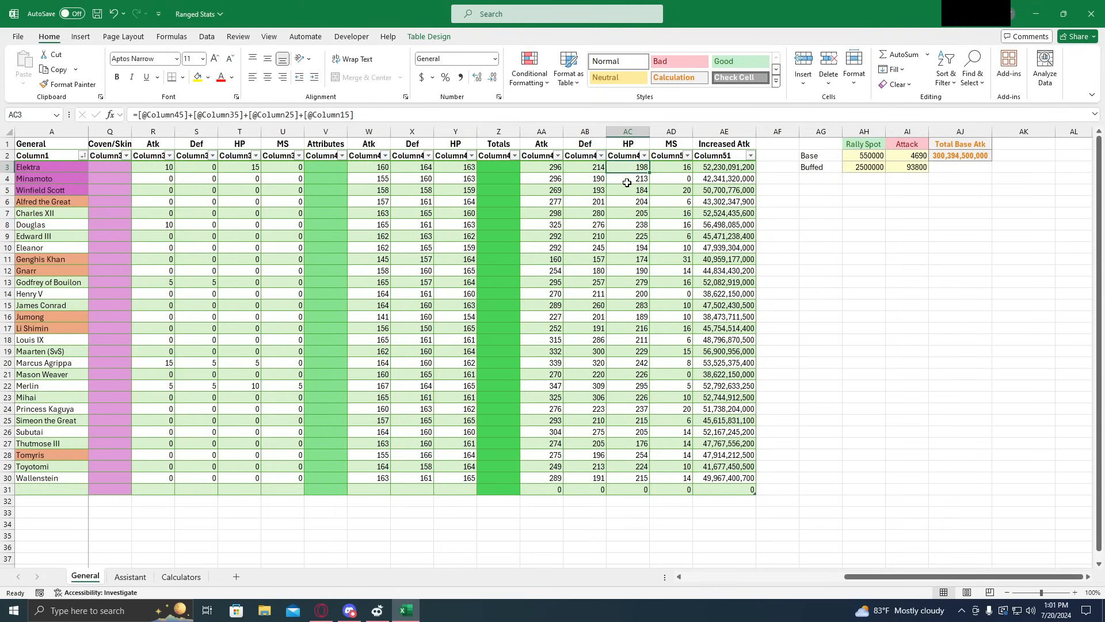
{"action": "left_click", "coordinate": [628, 178]}
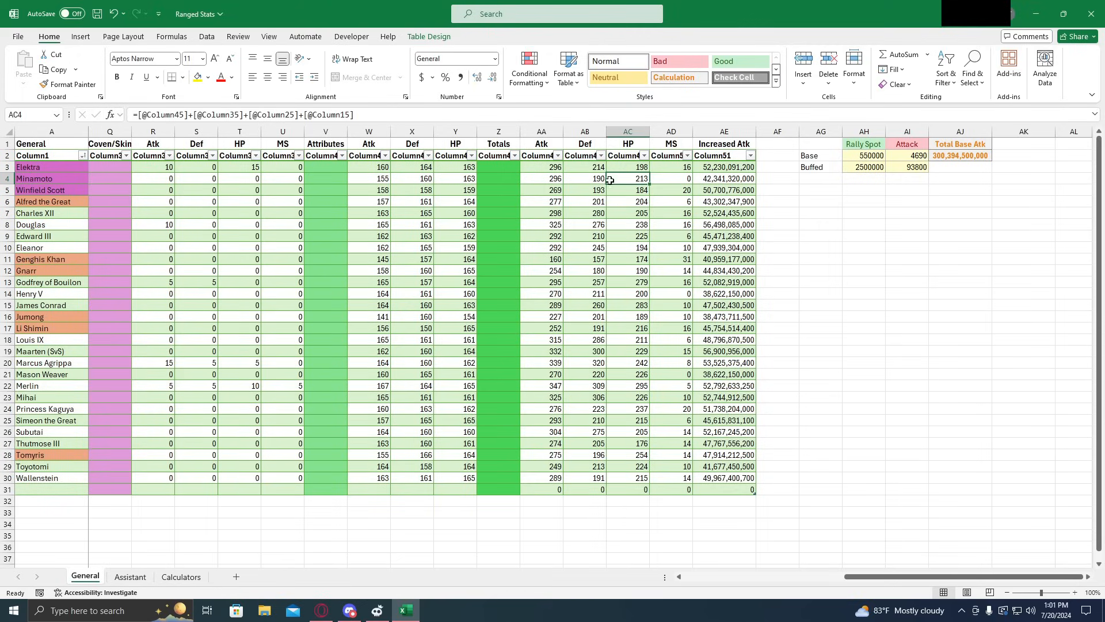
{"action": "mouse_move", "coordinate": [622, 177]}
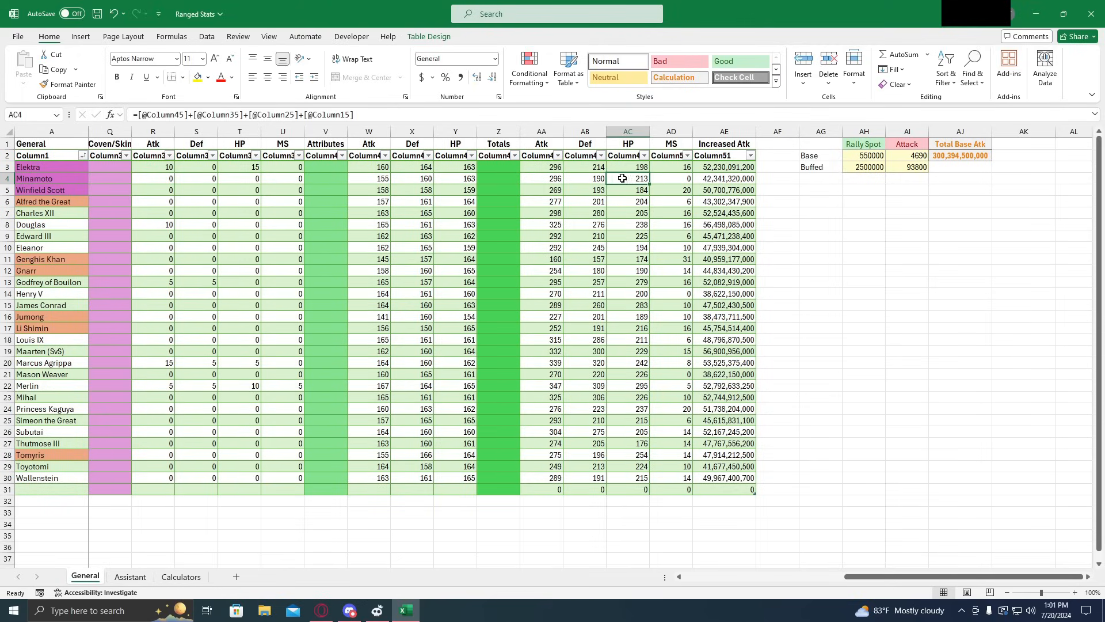
{"action": "mouse_move", "coordinate": [589, 171]}
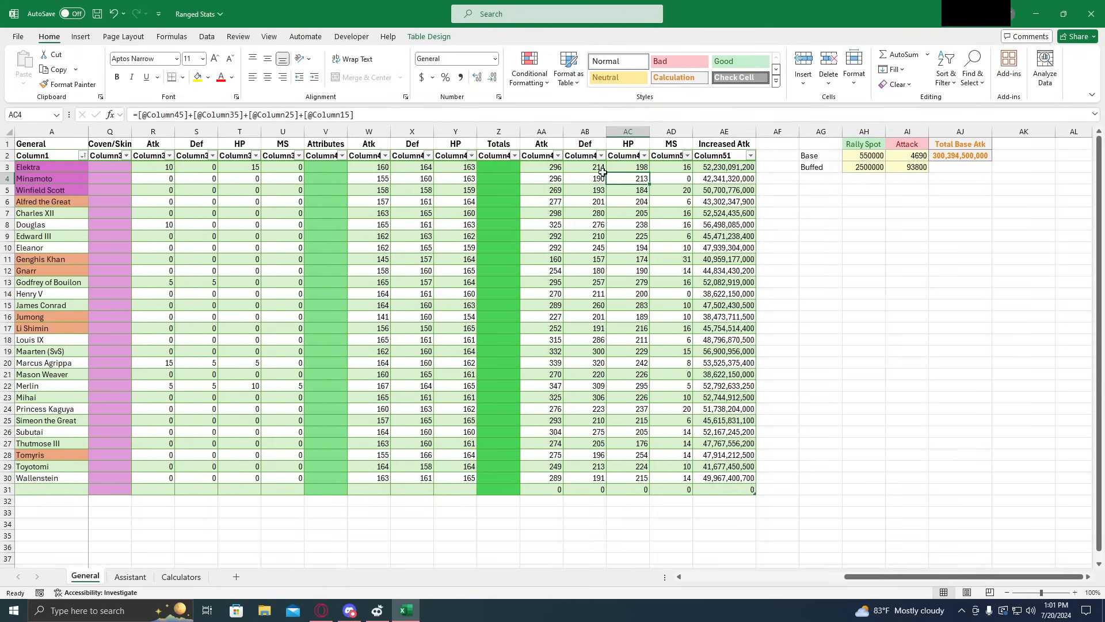
Recheck Winfield Scott's total Def and HP, then the next column for Minamoto and Scott
{"action": "left_click", "coordinate": [625, 190]}
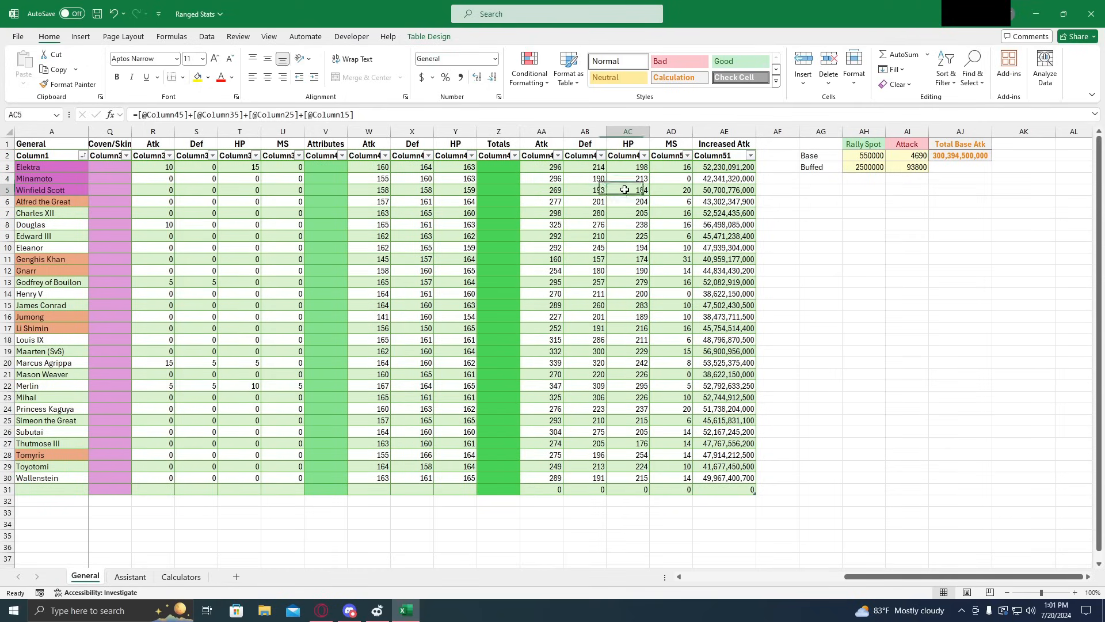
{"action": "left_click", "coordinate": [584, 190]}
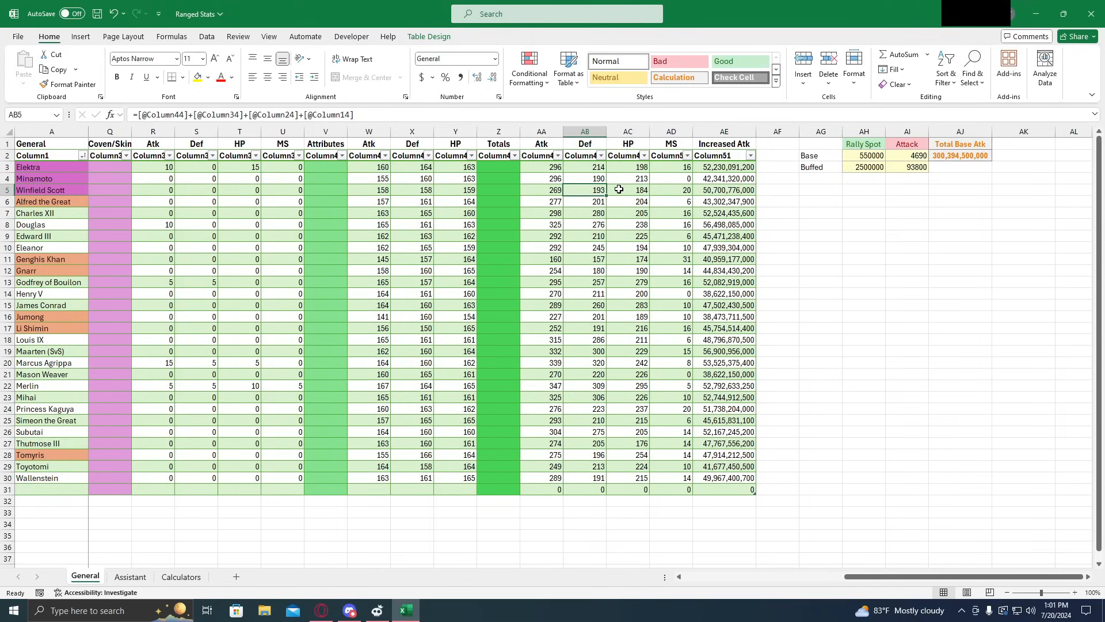
{"action": "left_click", "coordinate": [627, 190]}
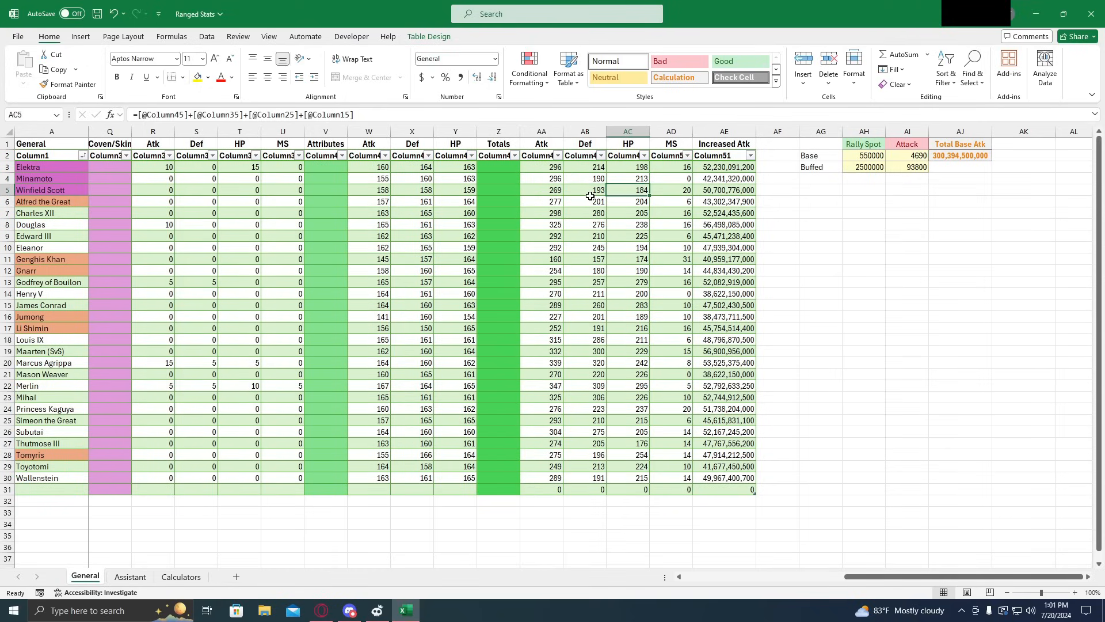
{"action": "left_click", "coordinate": [584, 190]}
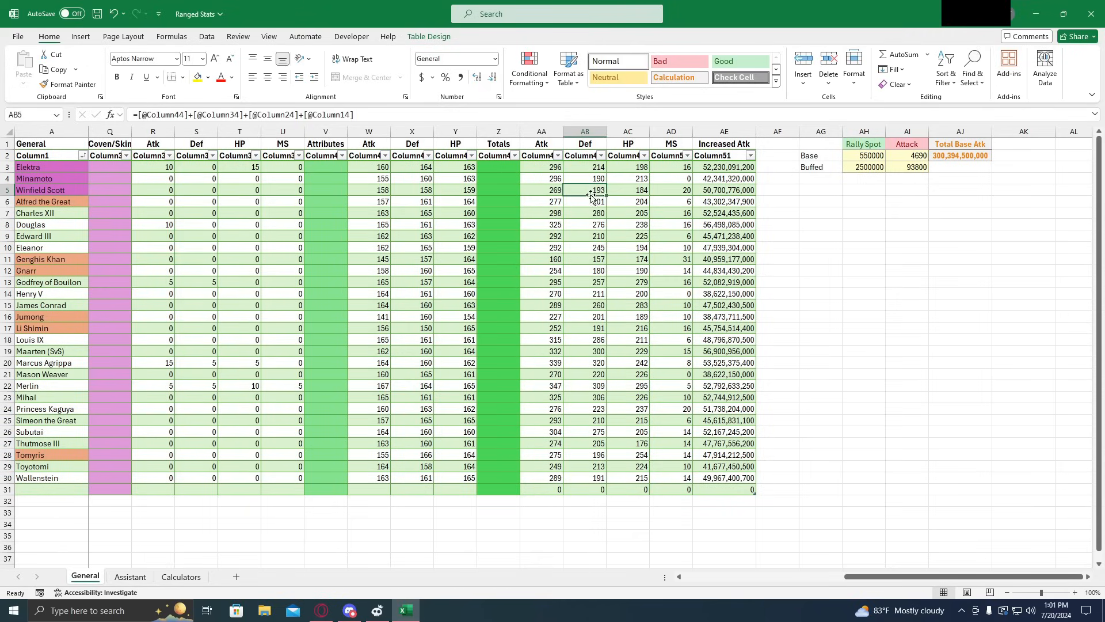
{"action": "left_click", "coordinate": [628, 190]}
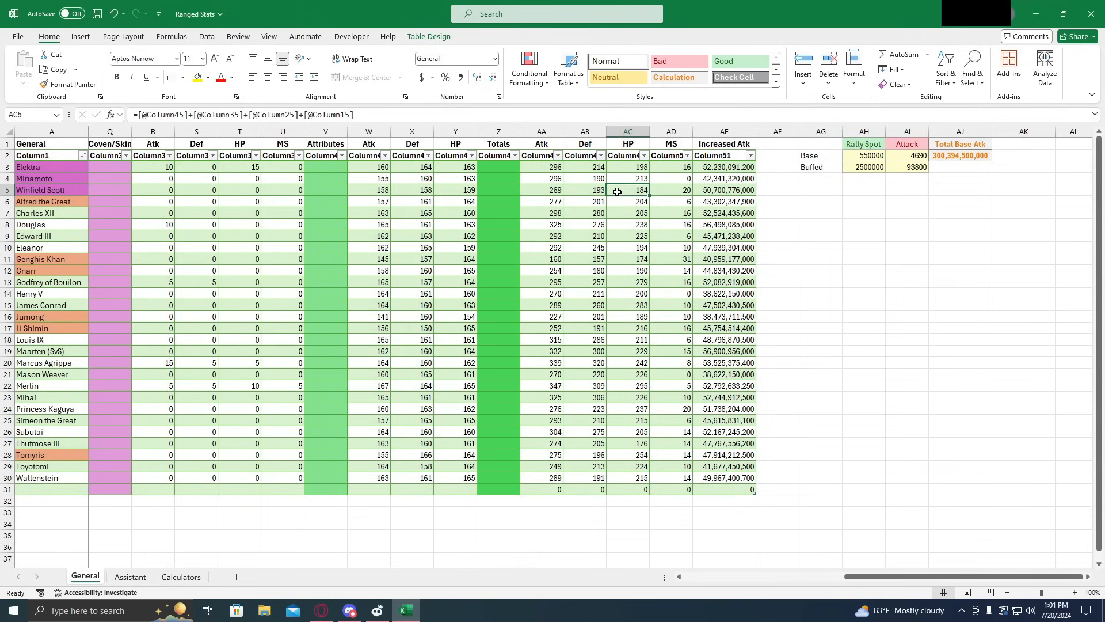
{"action": "left_click", "coordinate": [584, 189]}
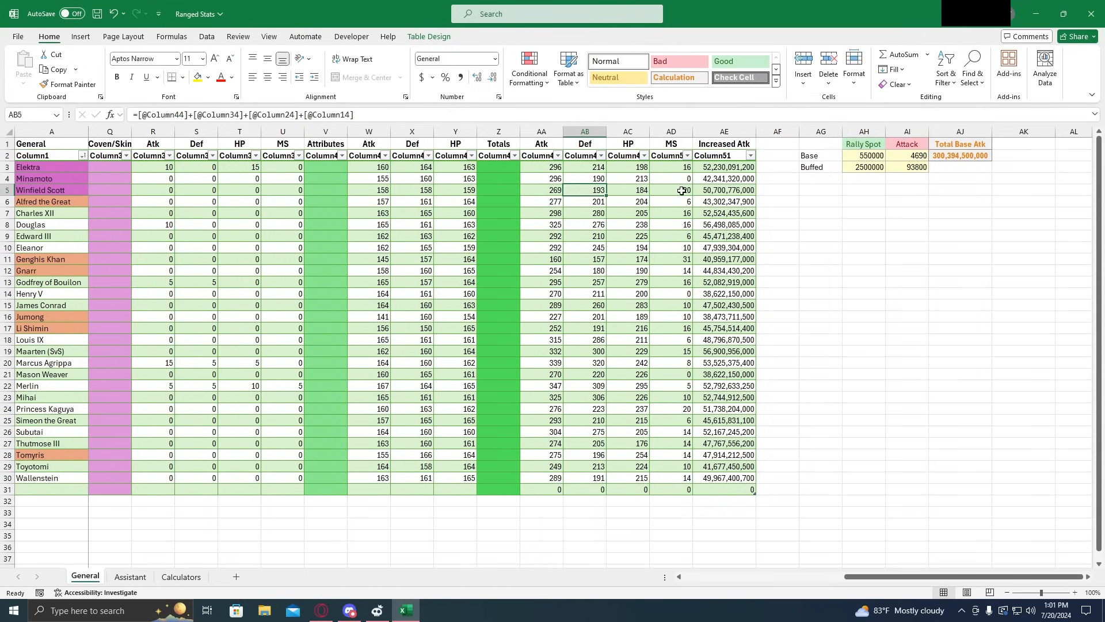
{"action": "left_click", "coordinate": [670, 178]}
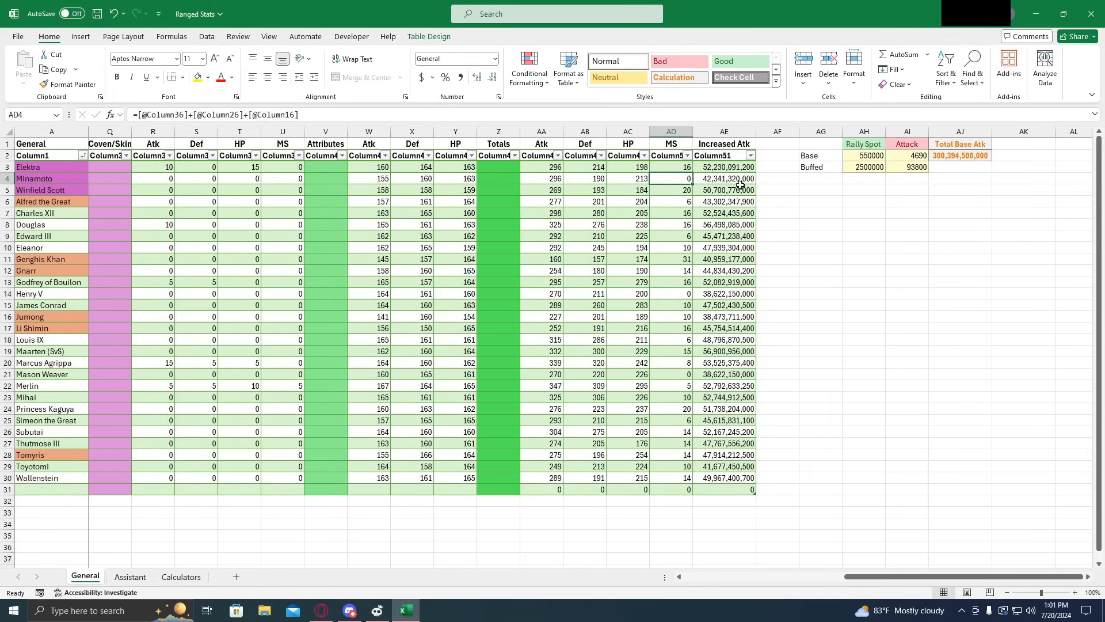
{"action": "left_click", "coordinate": [670, 190]}
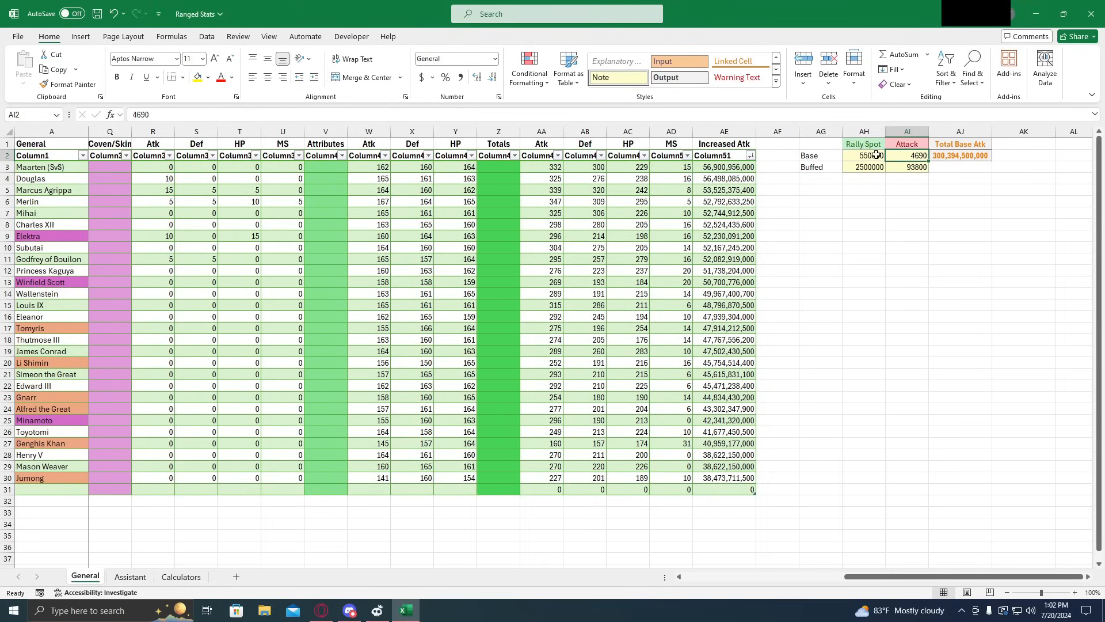
{"action": "left_click", "coordinate": [863, 155]}
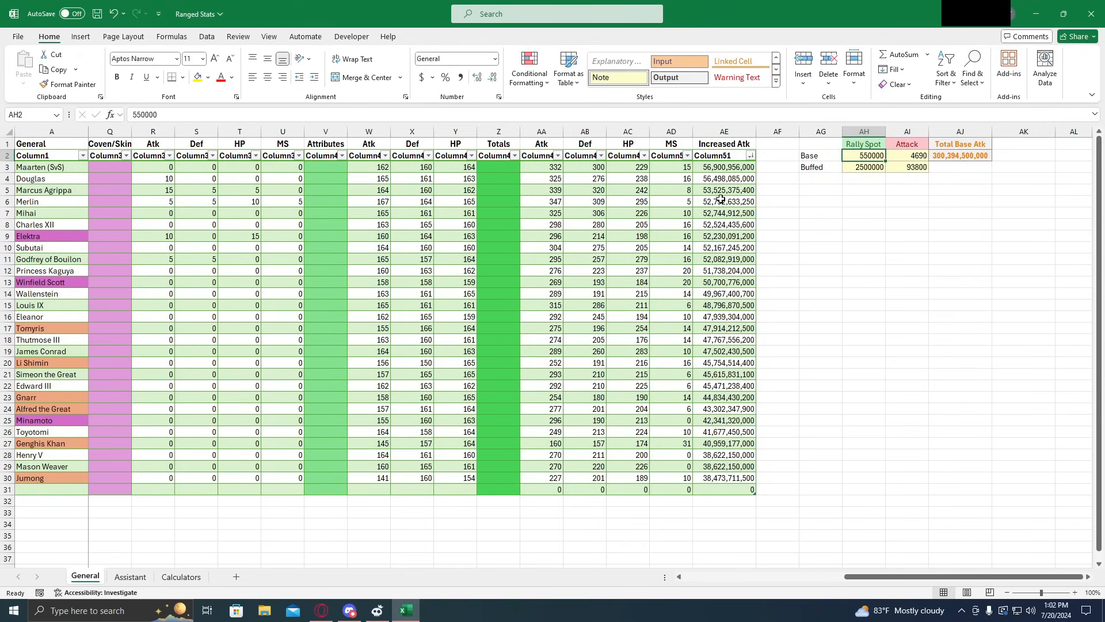
{"action": "left_click", "coordinate": [724, 236]}
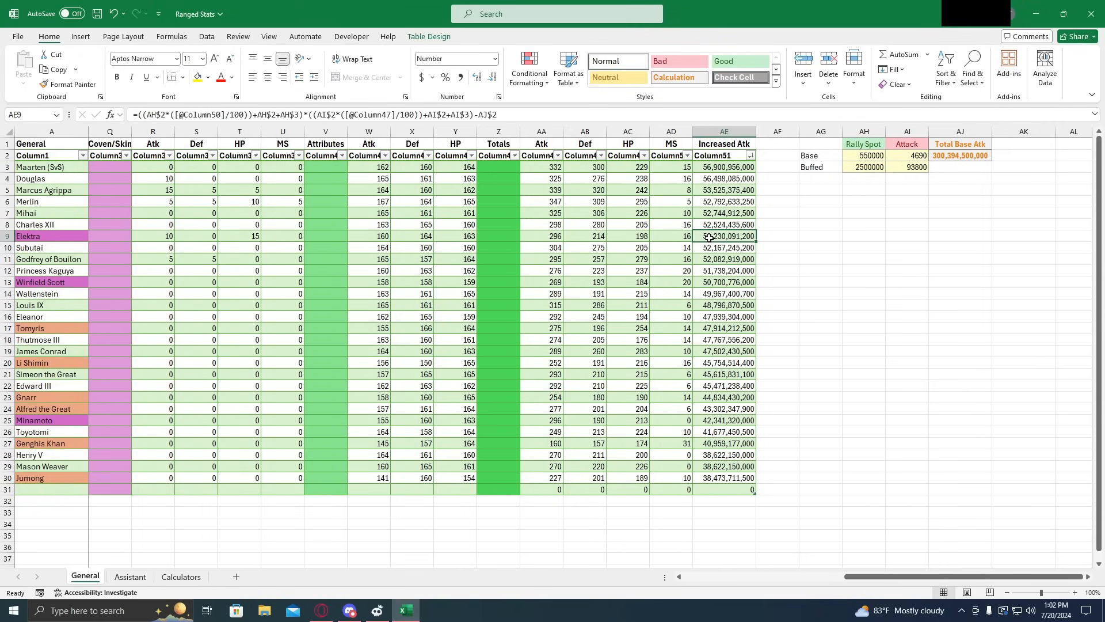
{"action": "left_click", "coordinate": [724, 282]}
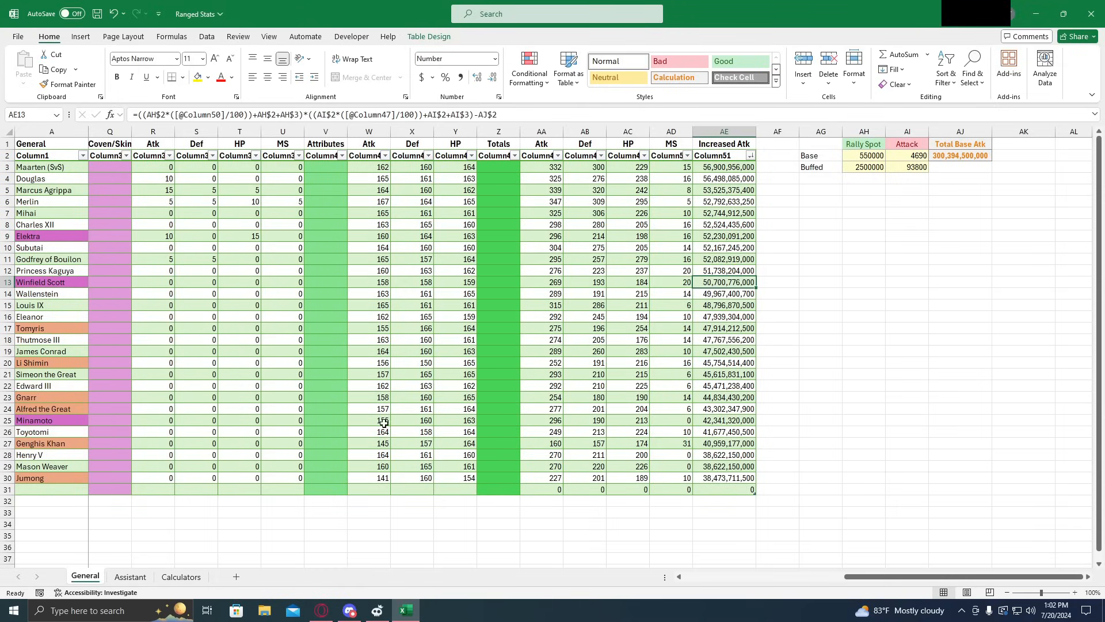
{"action": "left_click", "coordinate": [724, 420]}
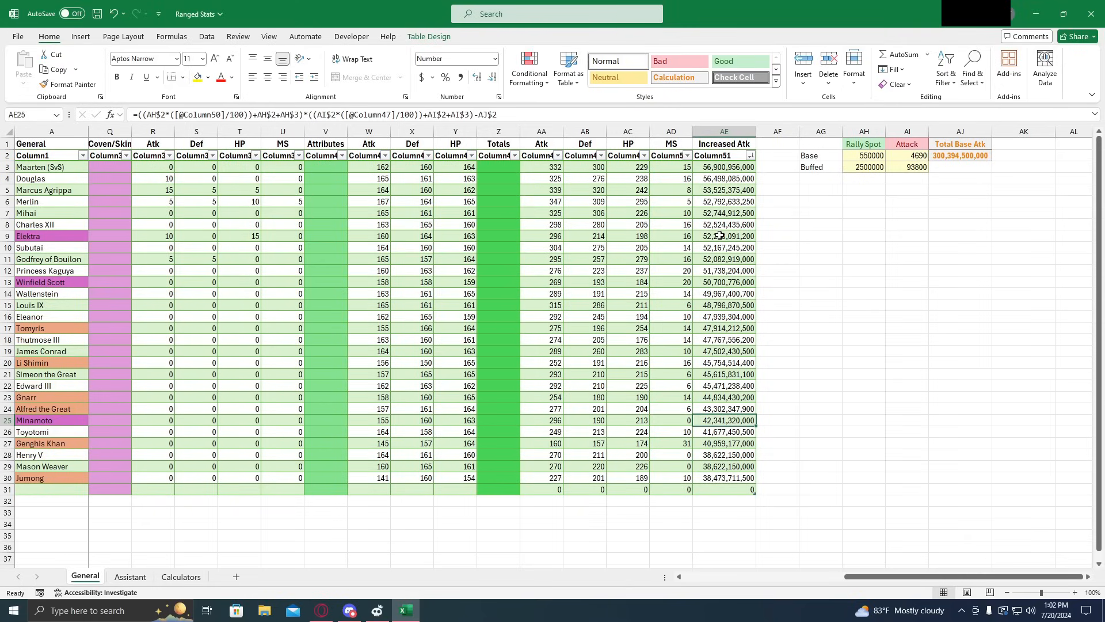
{"action": "left_click", "coordinate": [724, 236]}
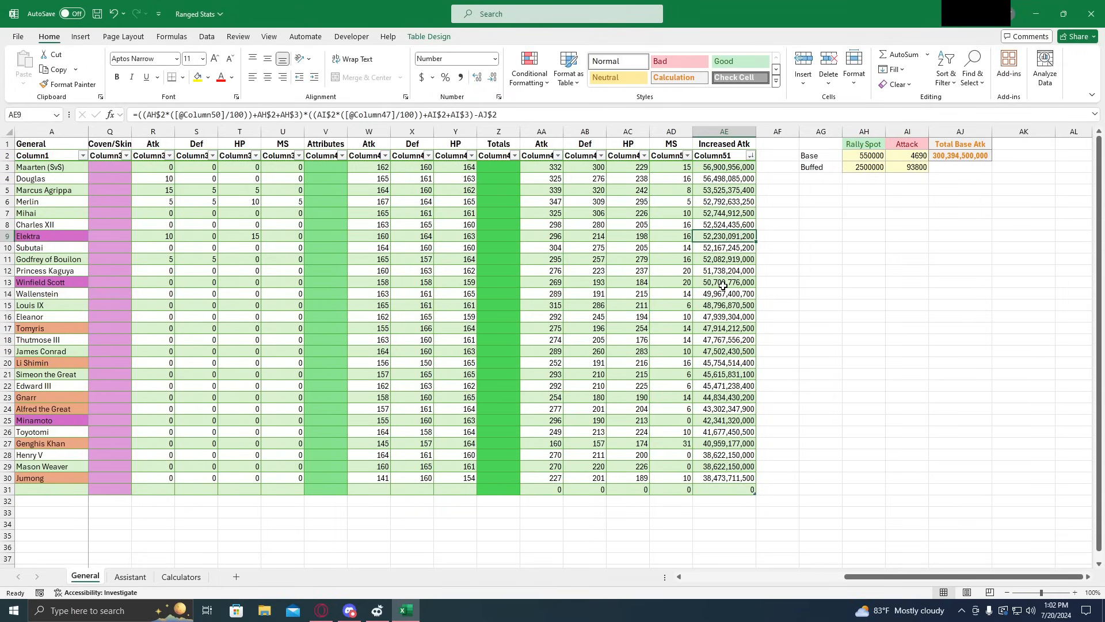
{"action": "left_click", "coordinate": [723, 282]}
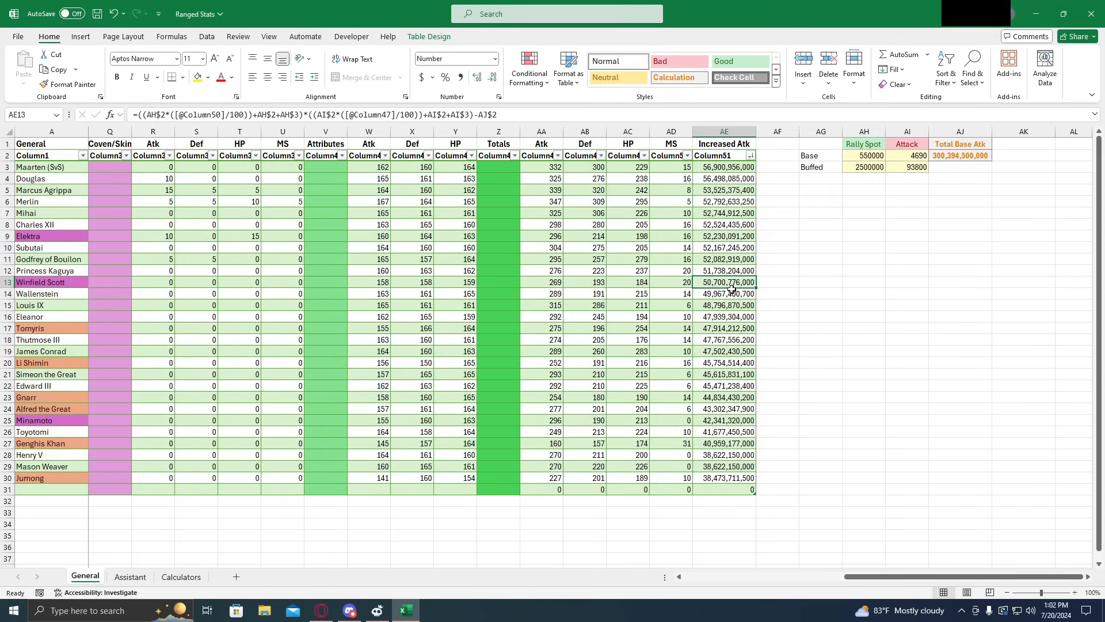
{"action": "mouse_move", "coordinate": [76, 243]}
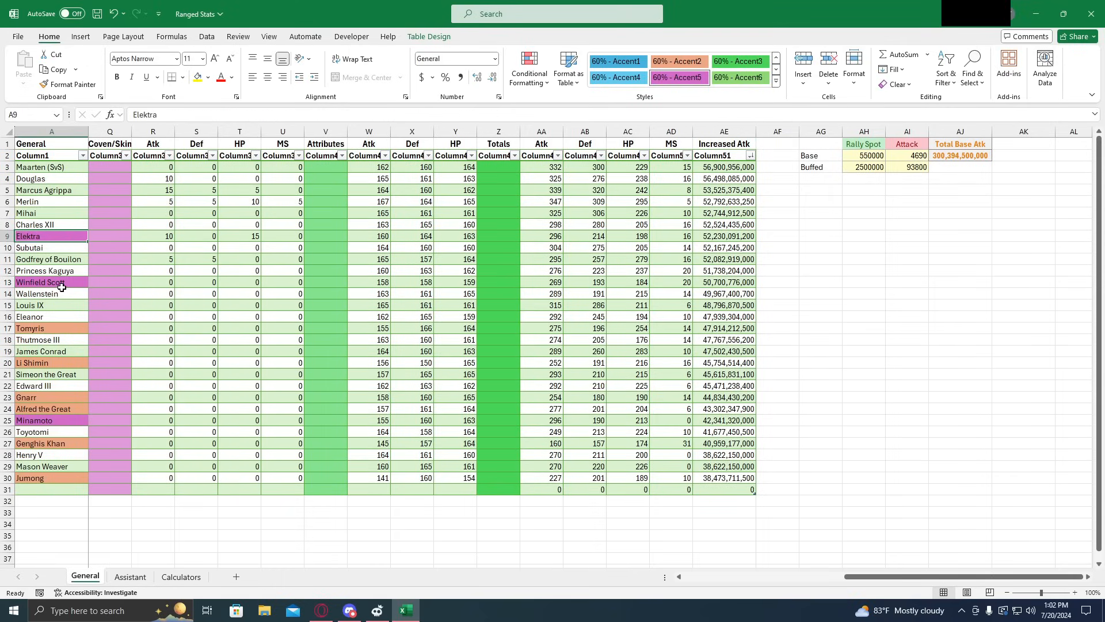
{"action": "left_click", "coordinate": [40, 282]}
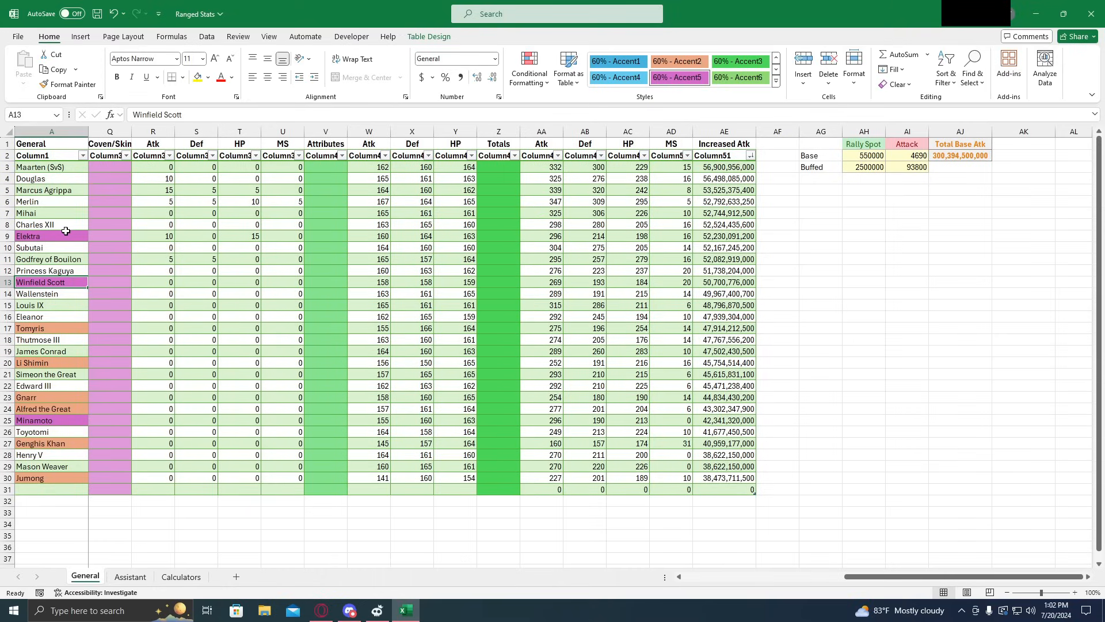
{"action": "mouse_move", "coordinate": [92, 271]}
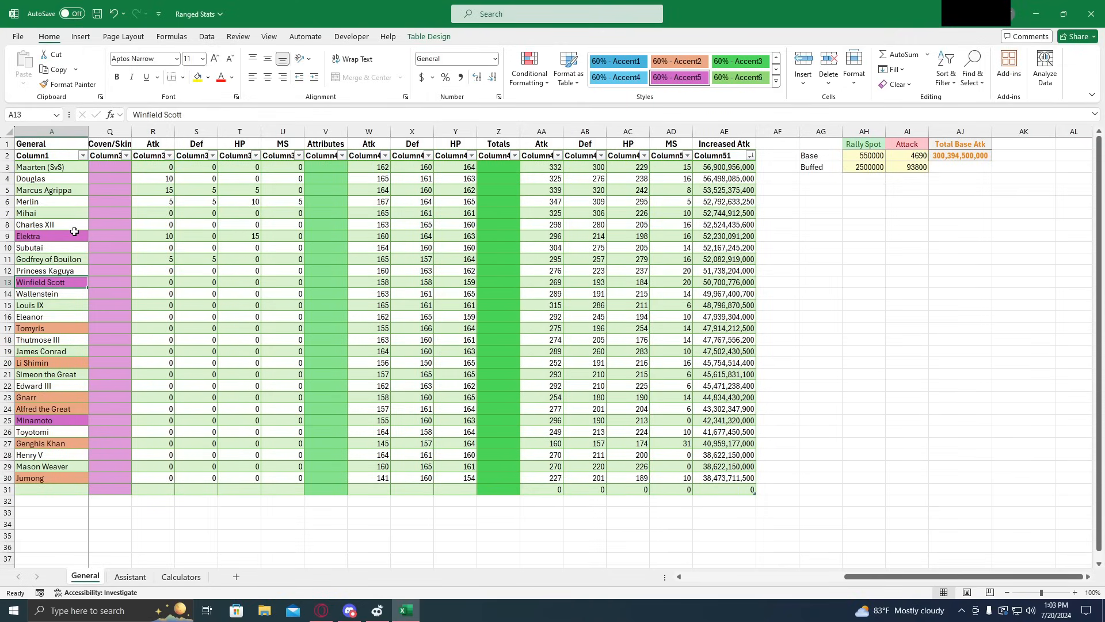
{"action": "mouse_move", "coordinate": [73, 236]}
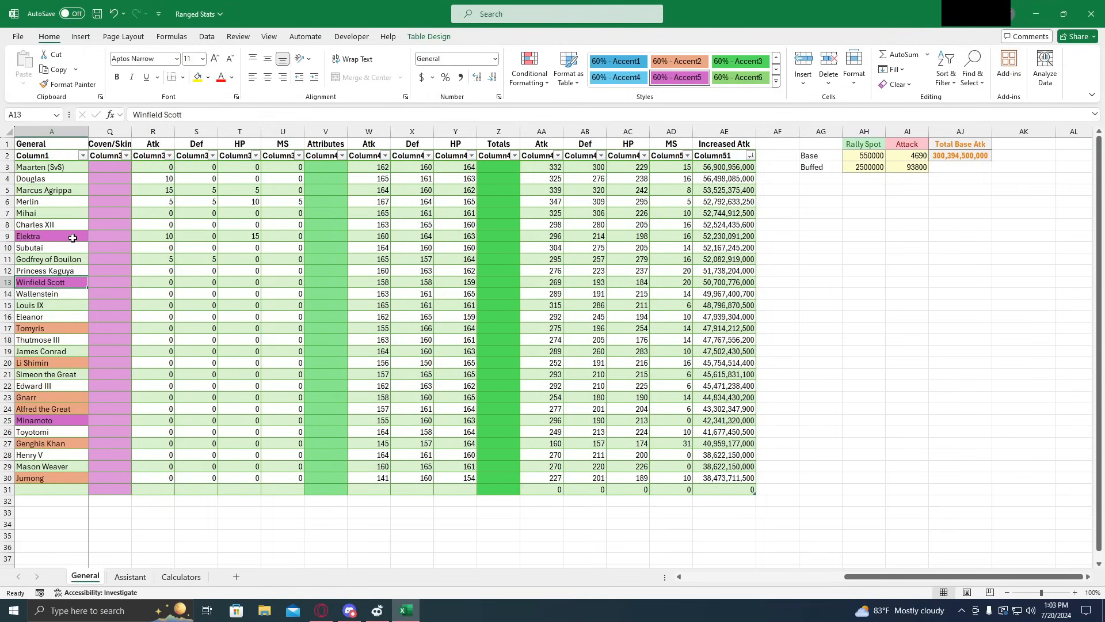
{"action": "mouse_move", "coordinate": [75, 282]}
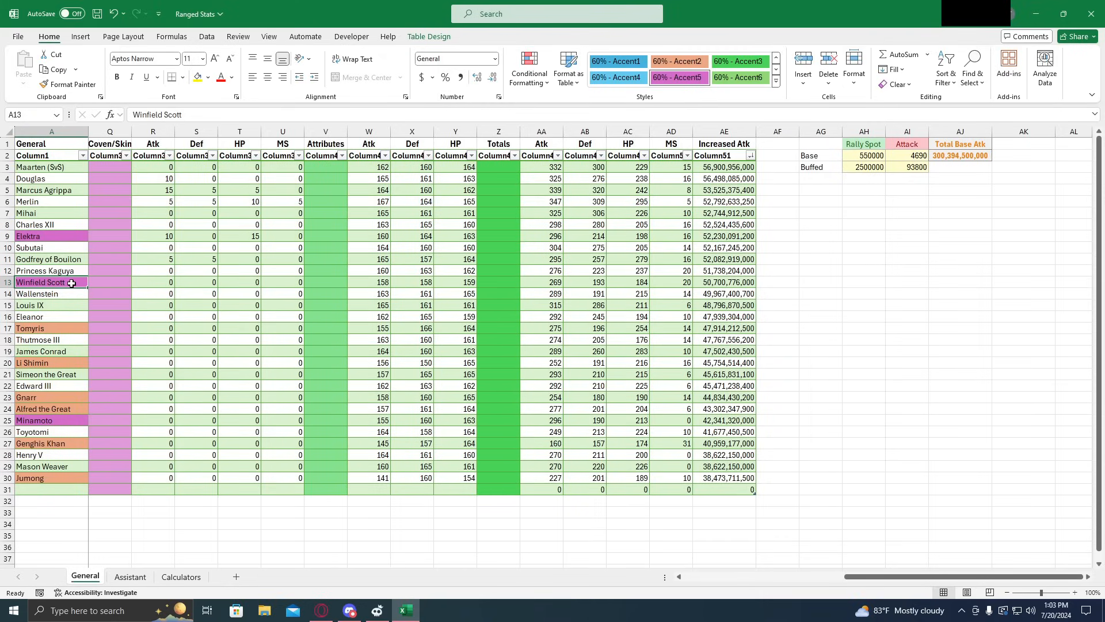
{"action": "left_click", "coordinate": [46, 236]}
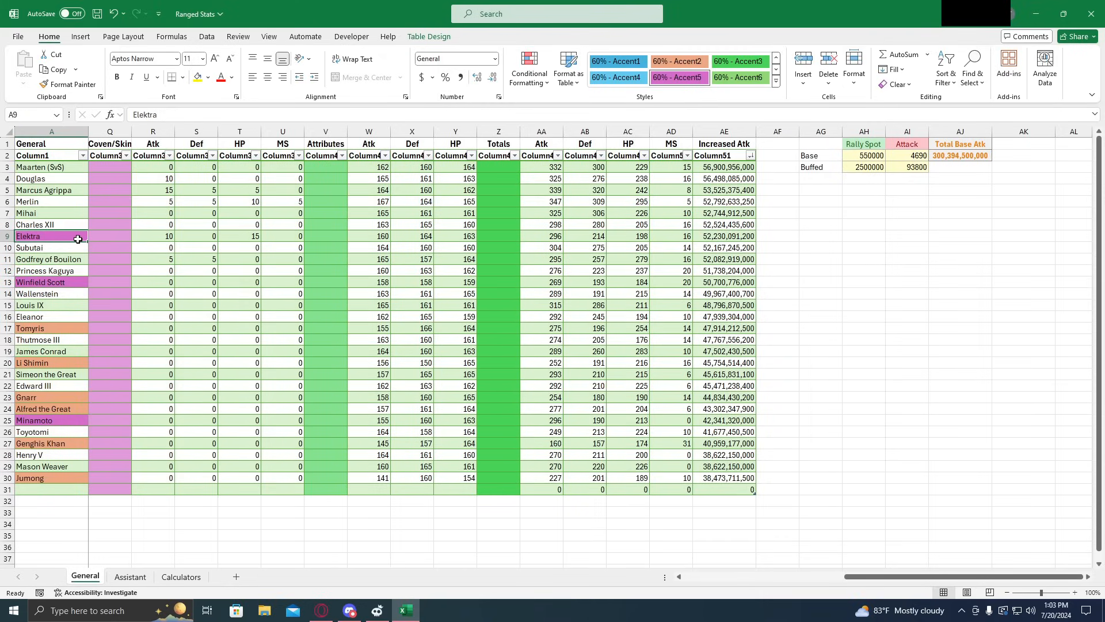
{"action": "mouse_move", "coordinate": [82, 238]}
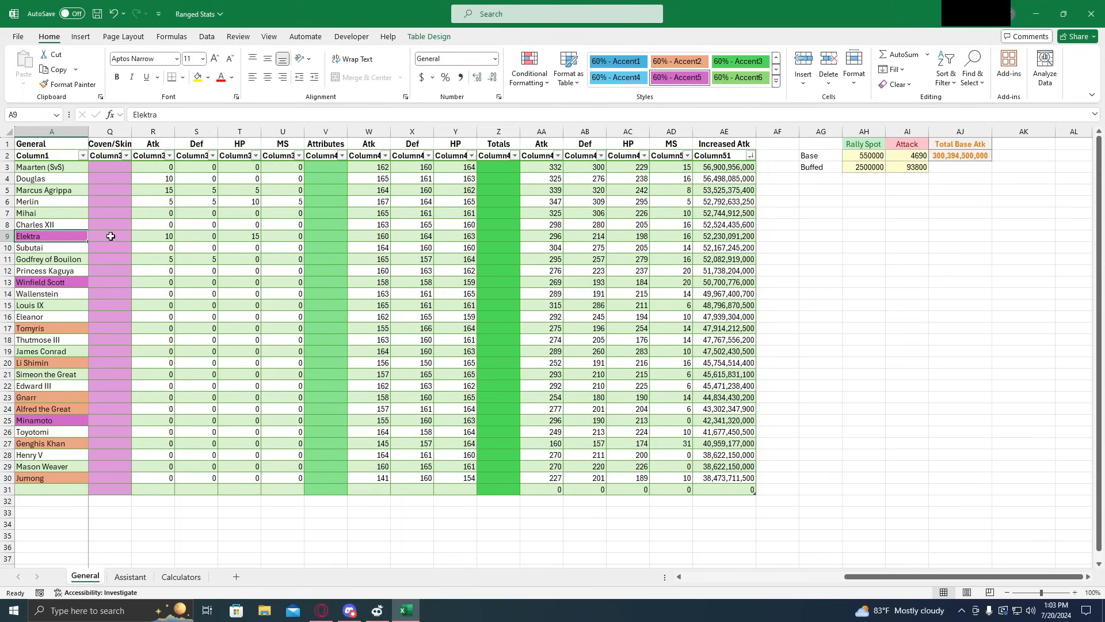
{"action": "left_click", "coordinate": [239, 236]}
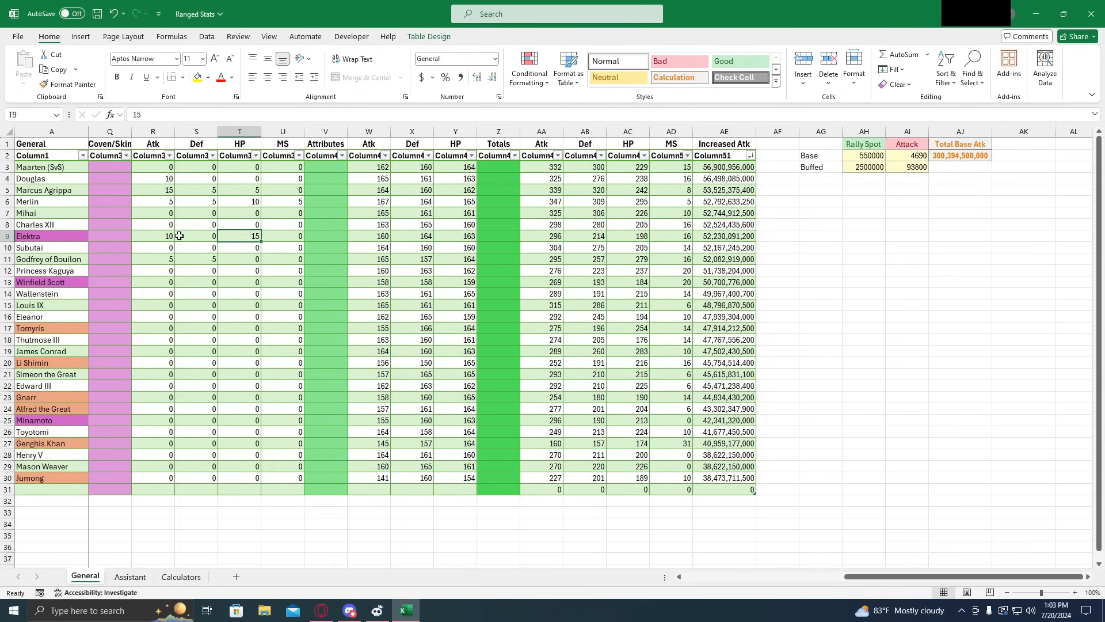
{"action": "mouse_move", "coordinate": [242, 236]}
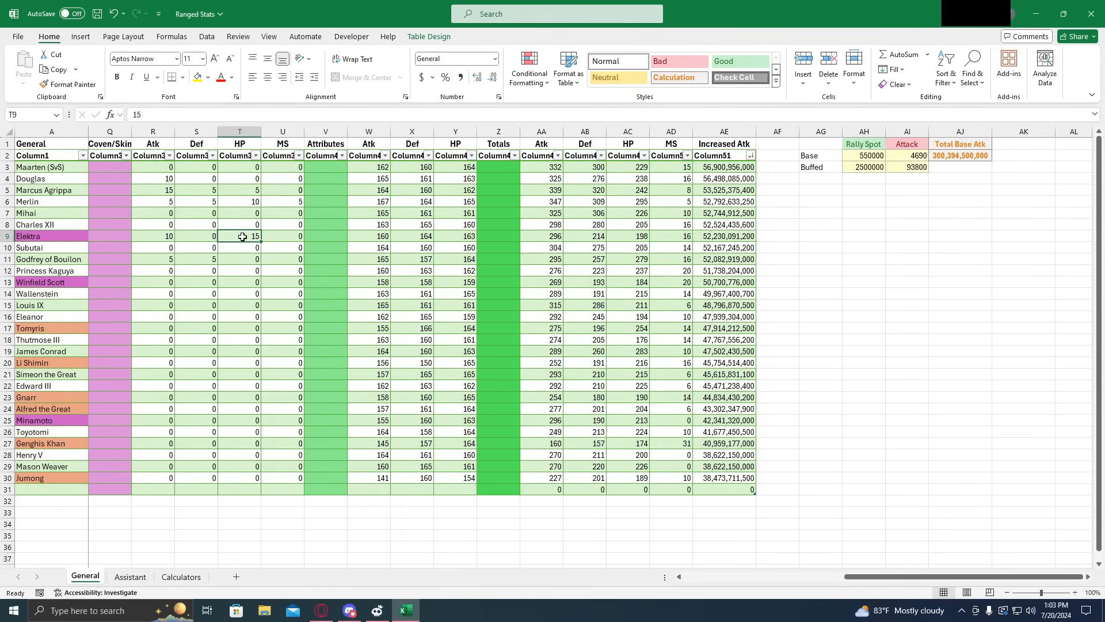
{"action": "left_click", "coordinate": [154, 236]}
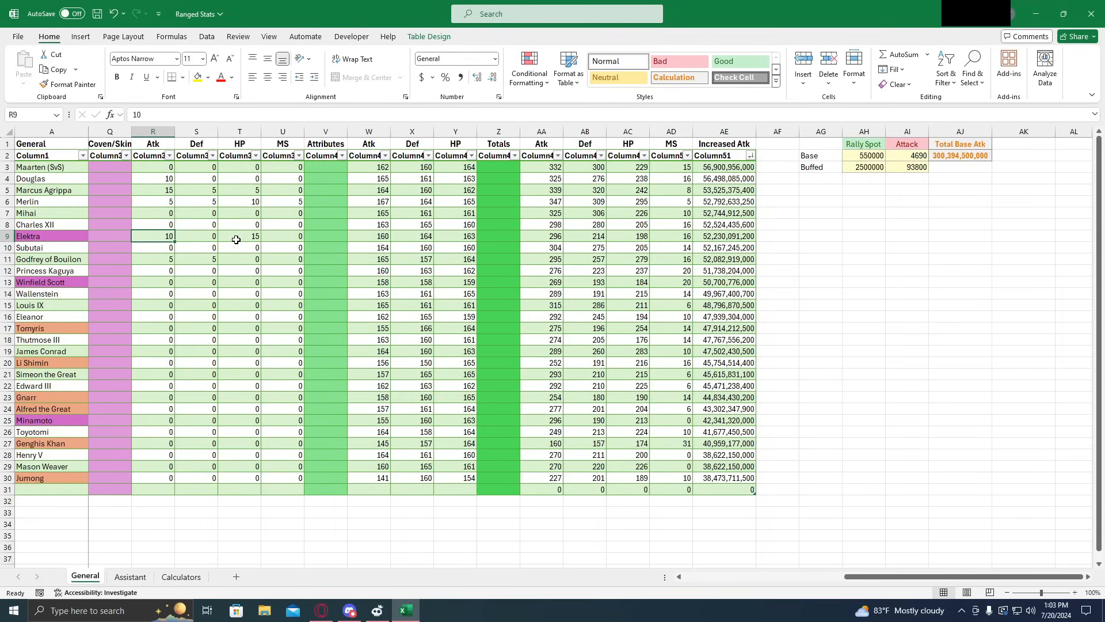
{"action": "left_click", "coordinate": [40, 282]}
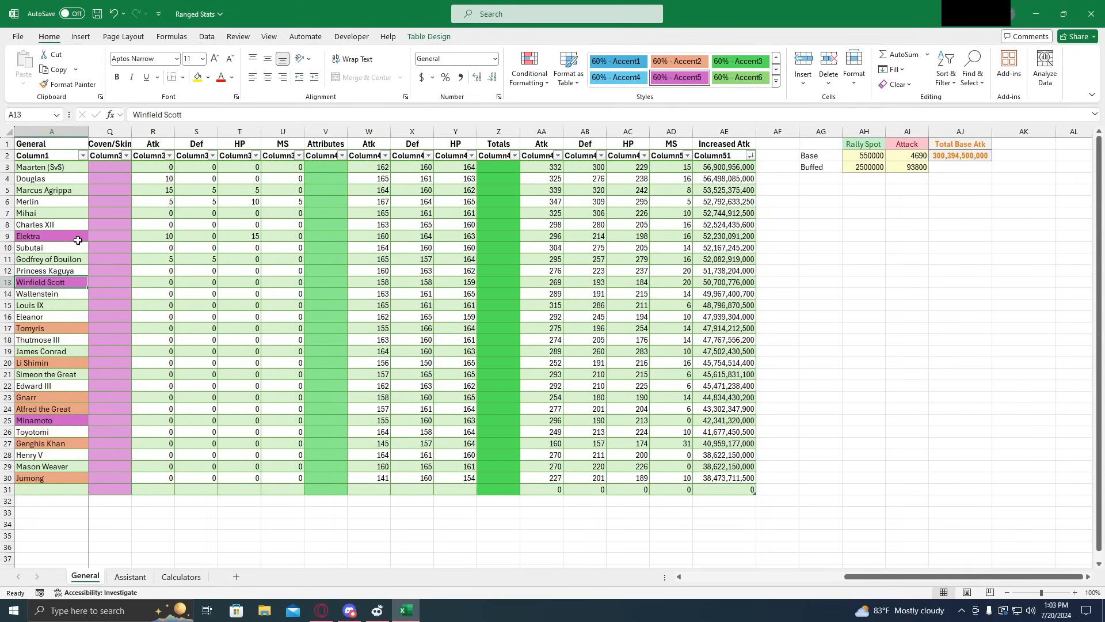
{"action": "mouse_move", "coordinate": [447, 252]}
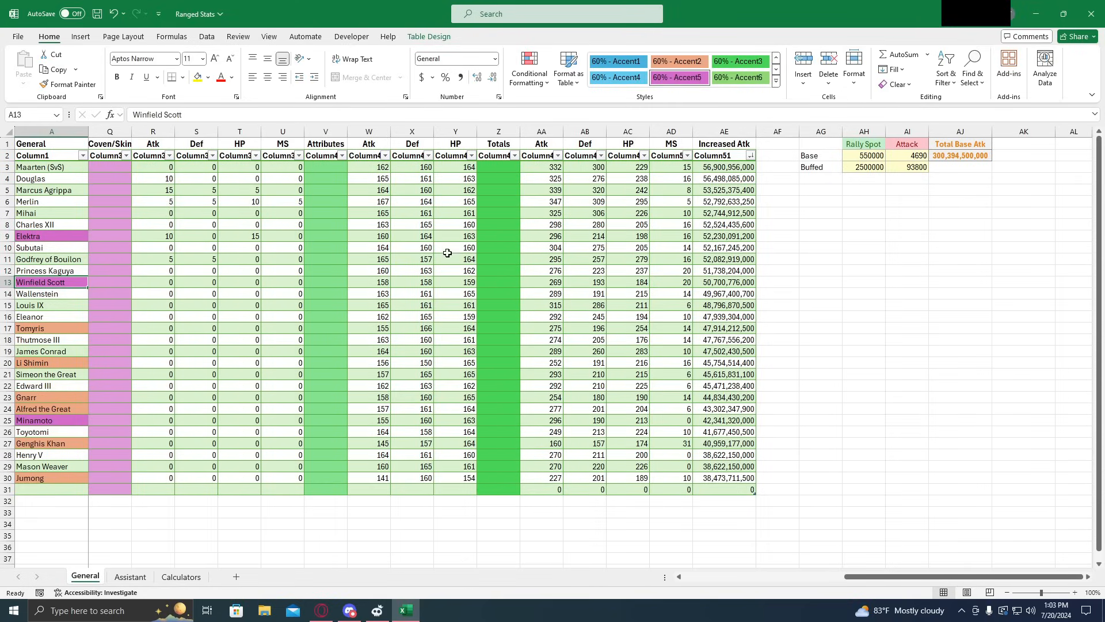
{"action": "mouse_move", "coordinate": [72, 259]}
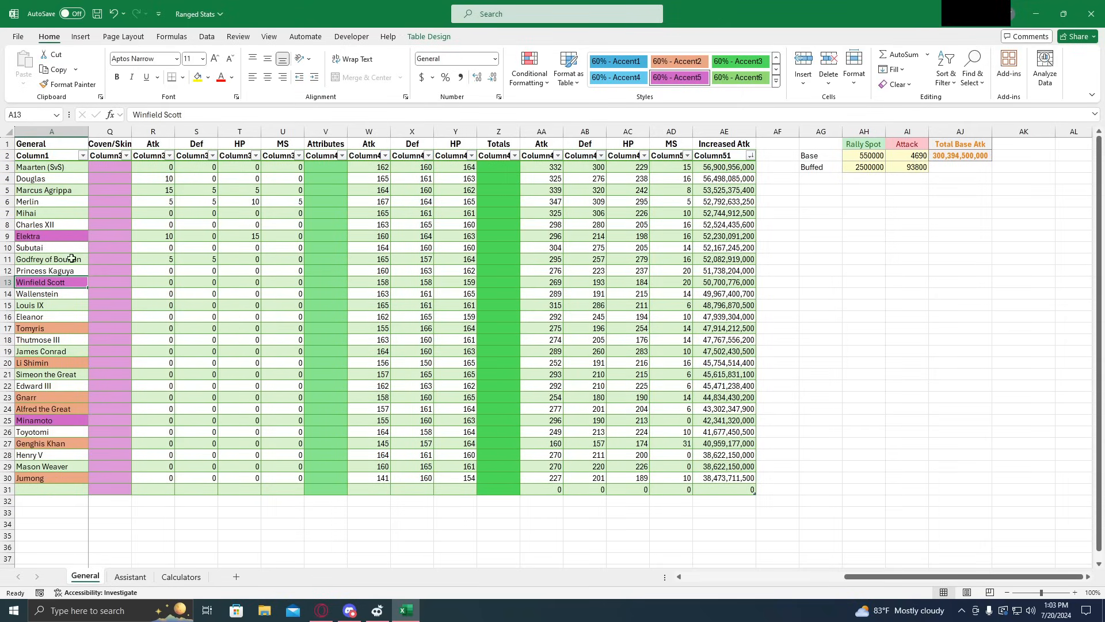
{"action": "left_click", "coordinate": [51, 236]}
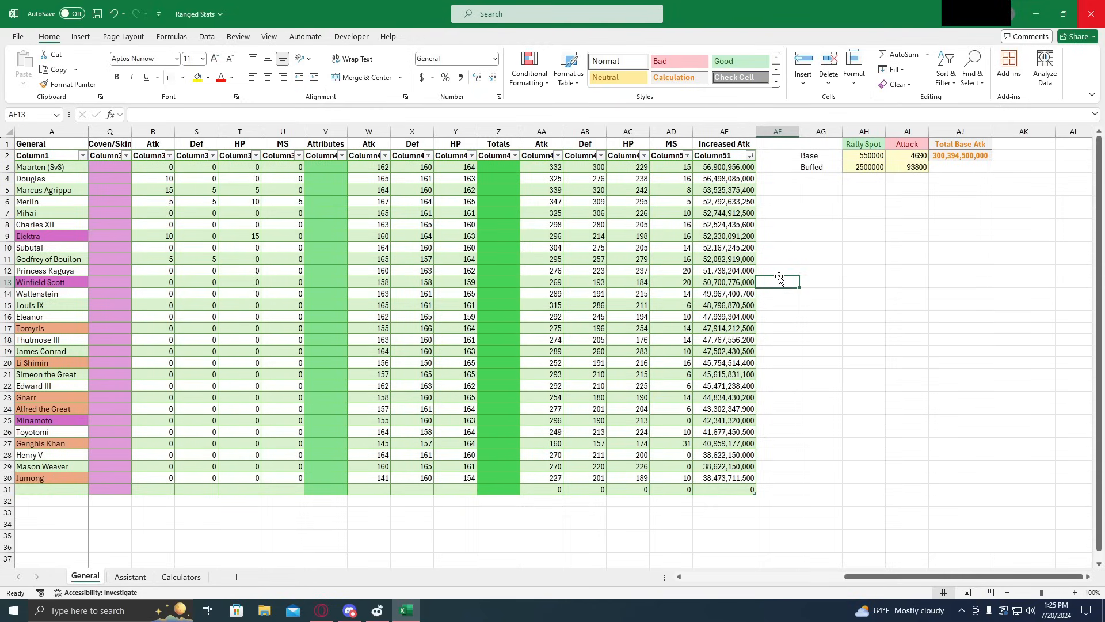
{"action": "mouse_move", "coordinate": [828, 297]}
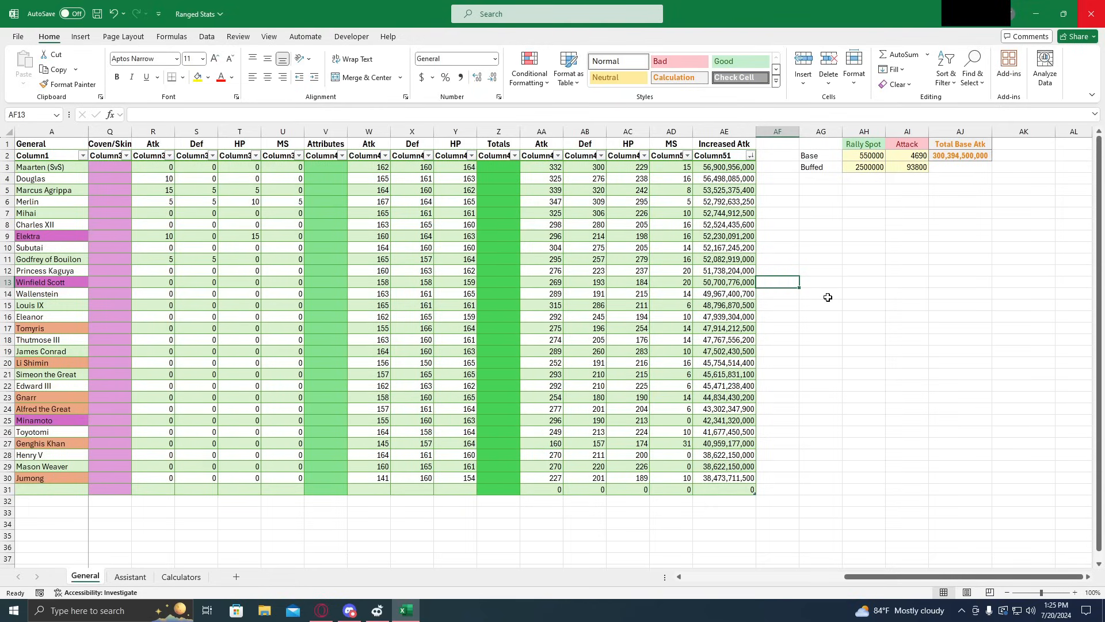